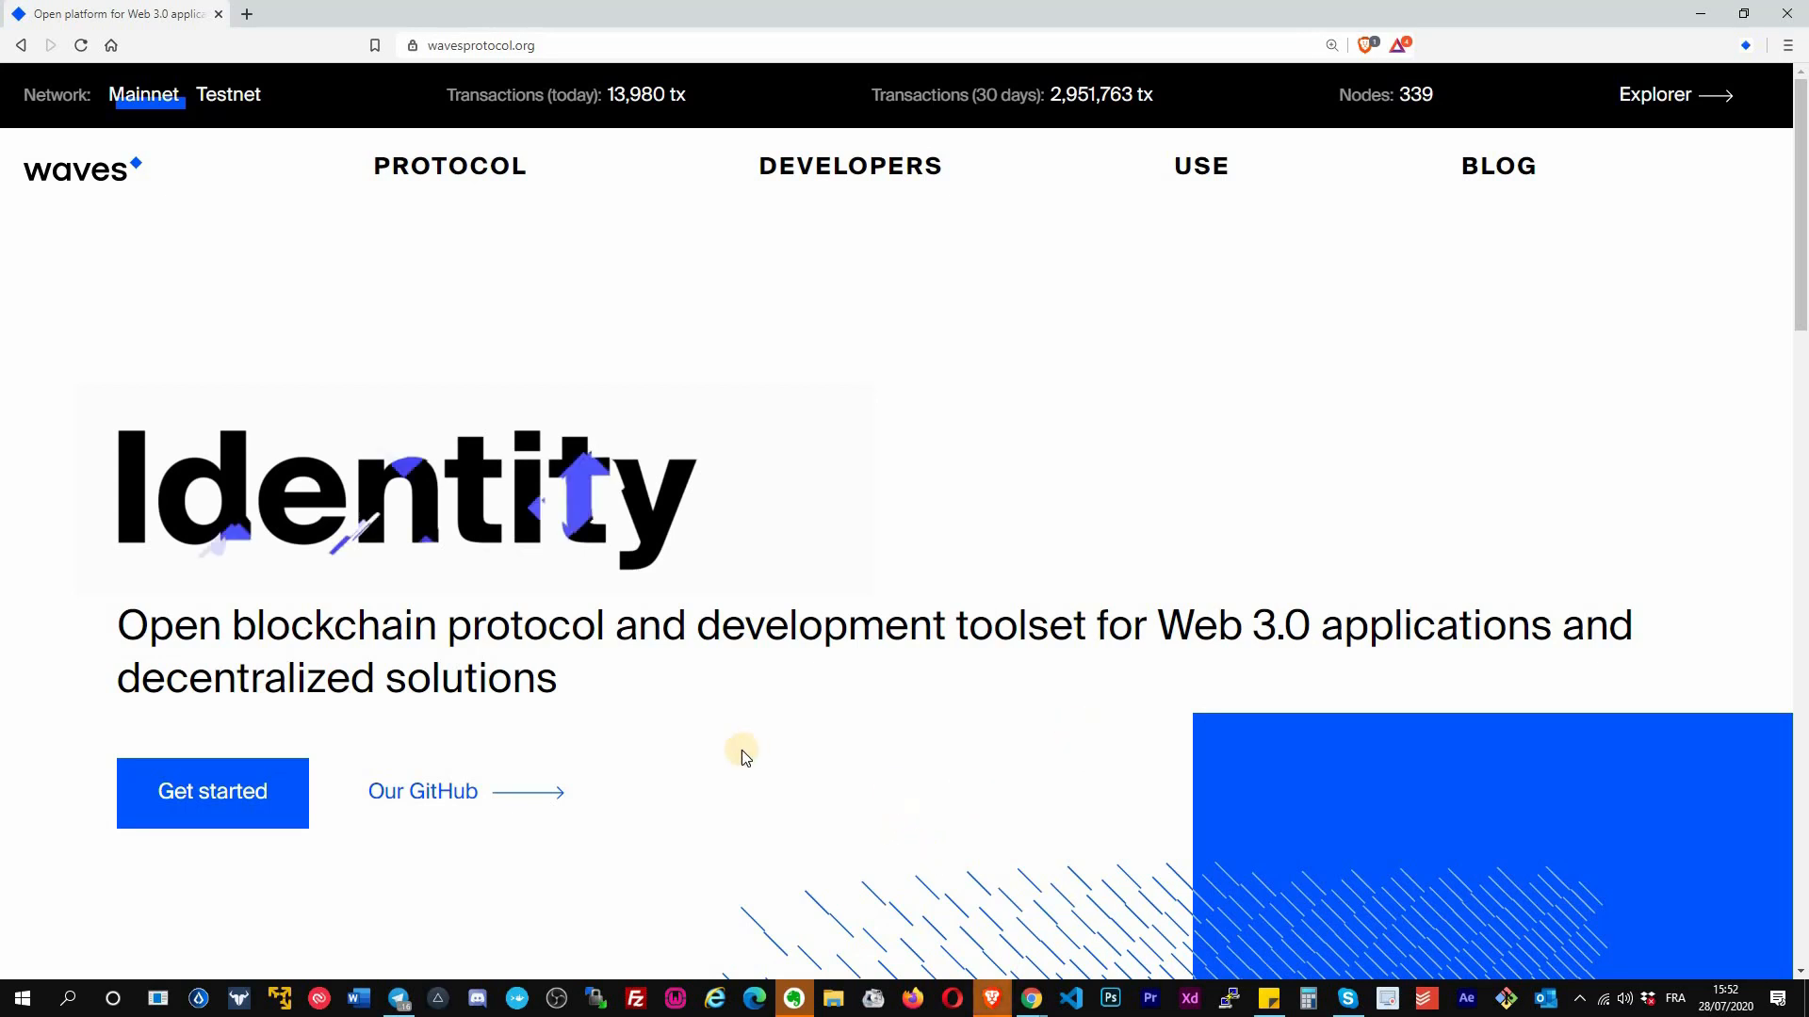
mouse_move(880, 532)
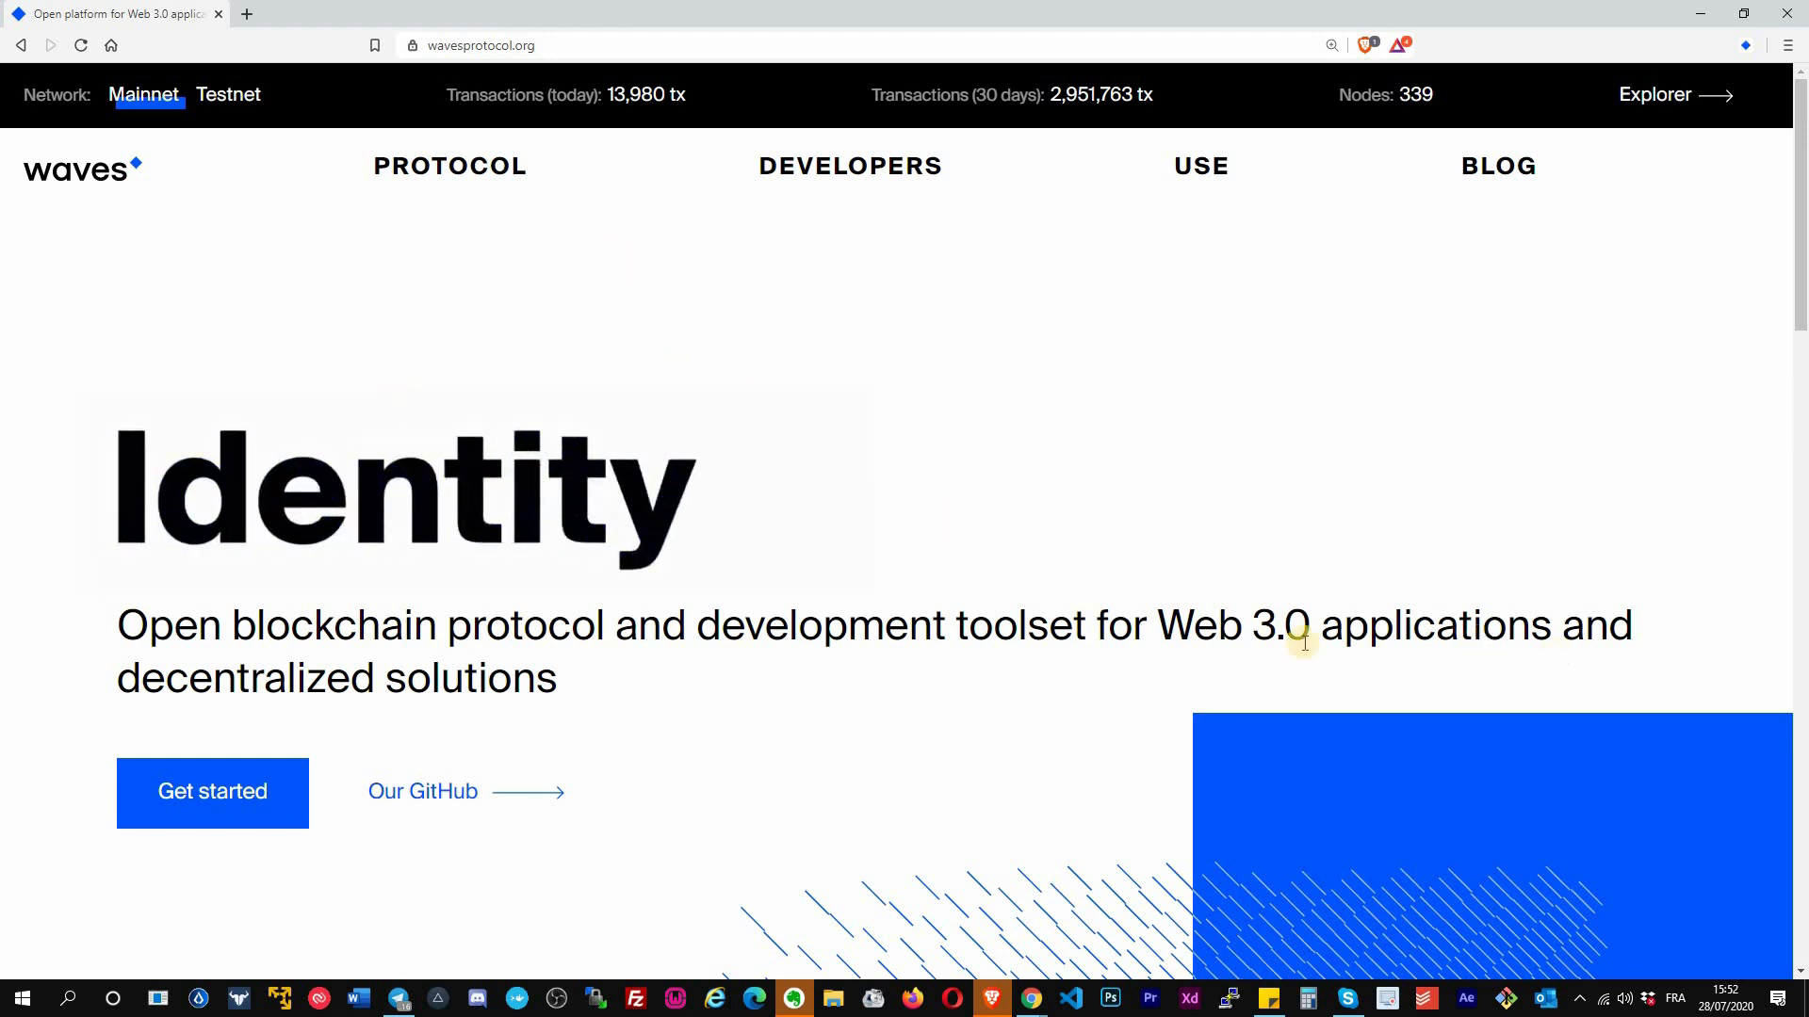
mouse_move(486, 45)
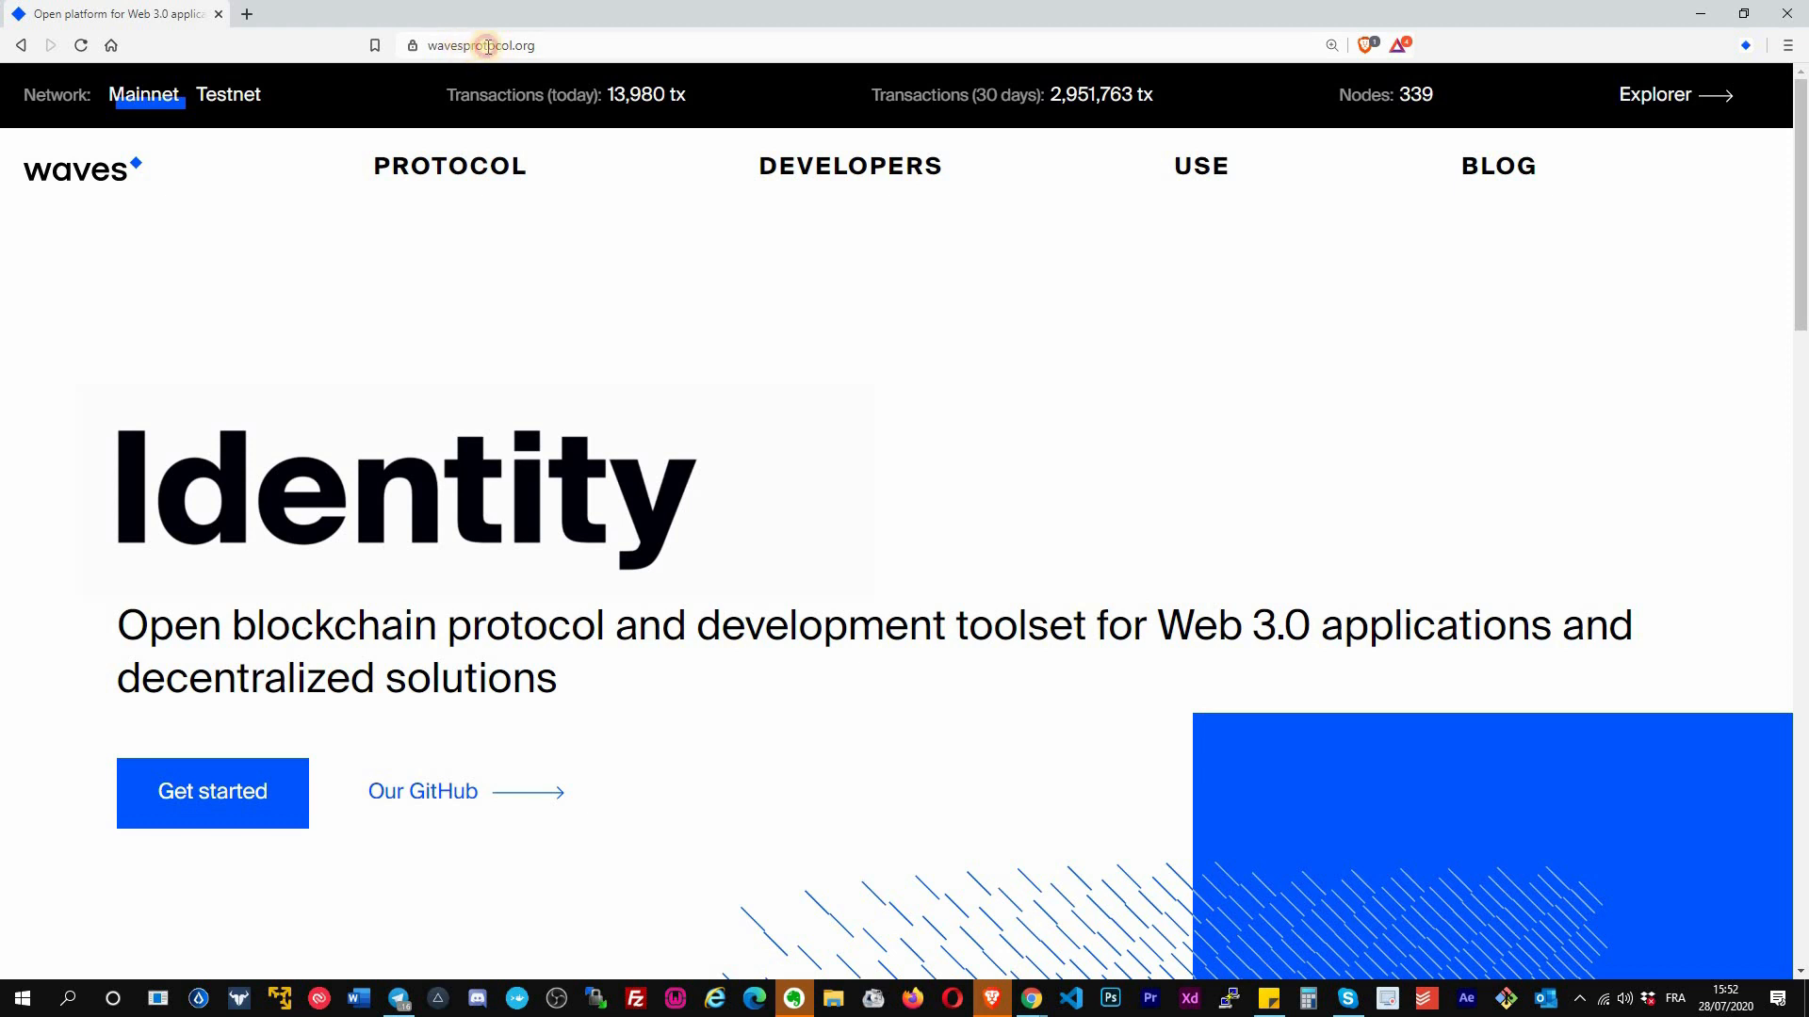
- Load wavesexplorer.com to reach the Mainnet general info page at height 2170471
left_click(495, 46)
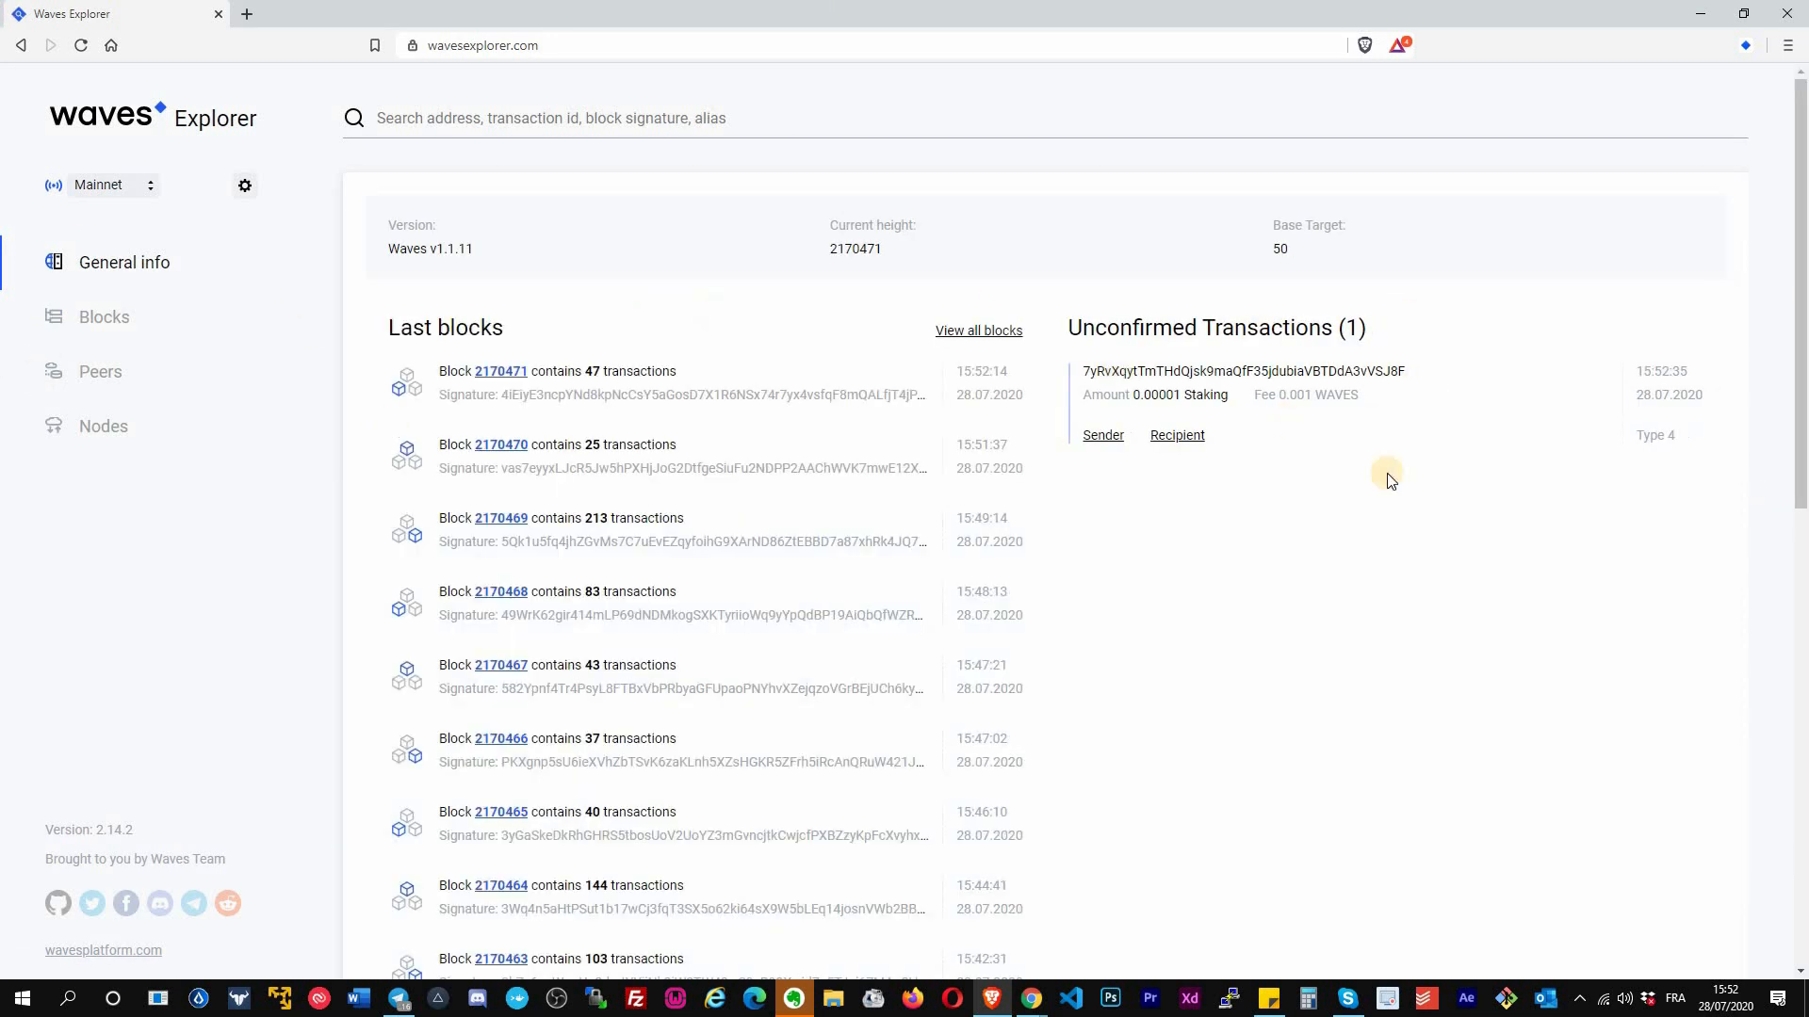
mouse_move(900, 654)
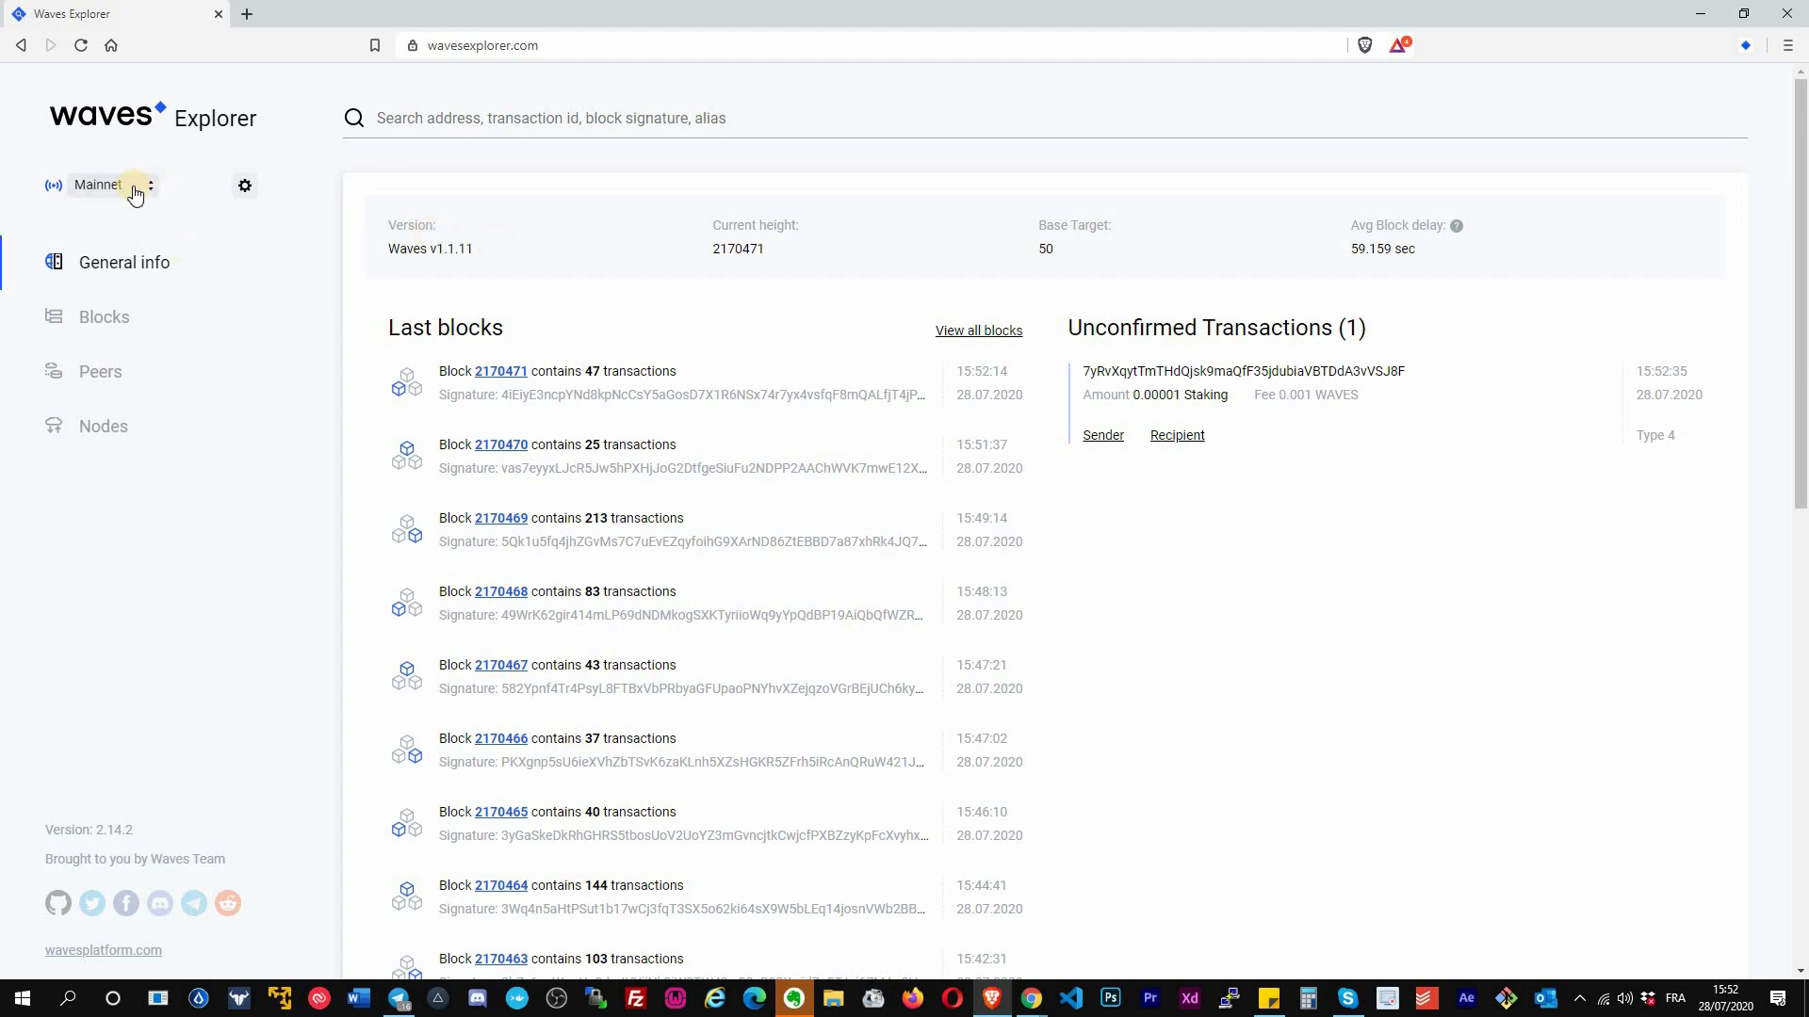
- Expand the Mainnet network switcher to reveal the Testnet and Stagenet options
left_click(98, 185)
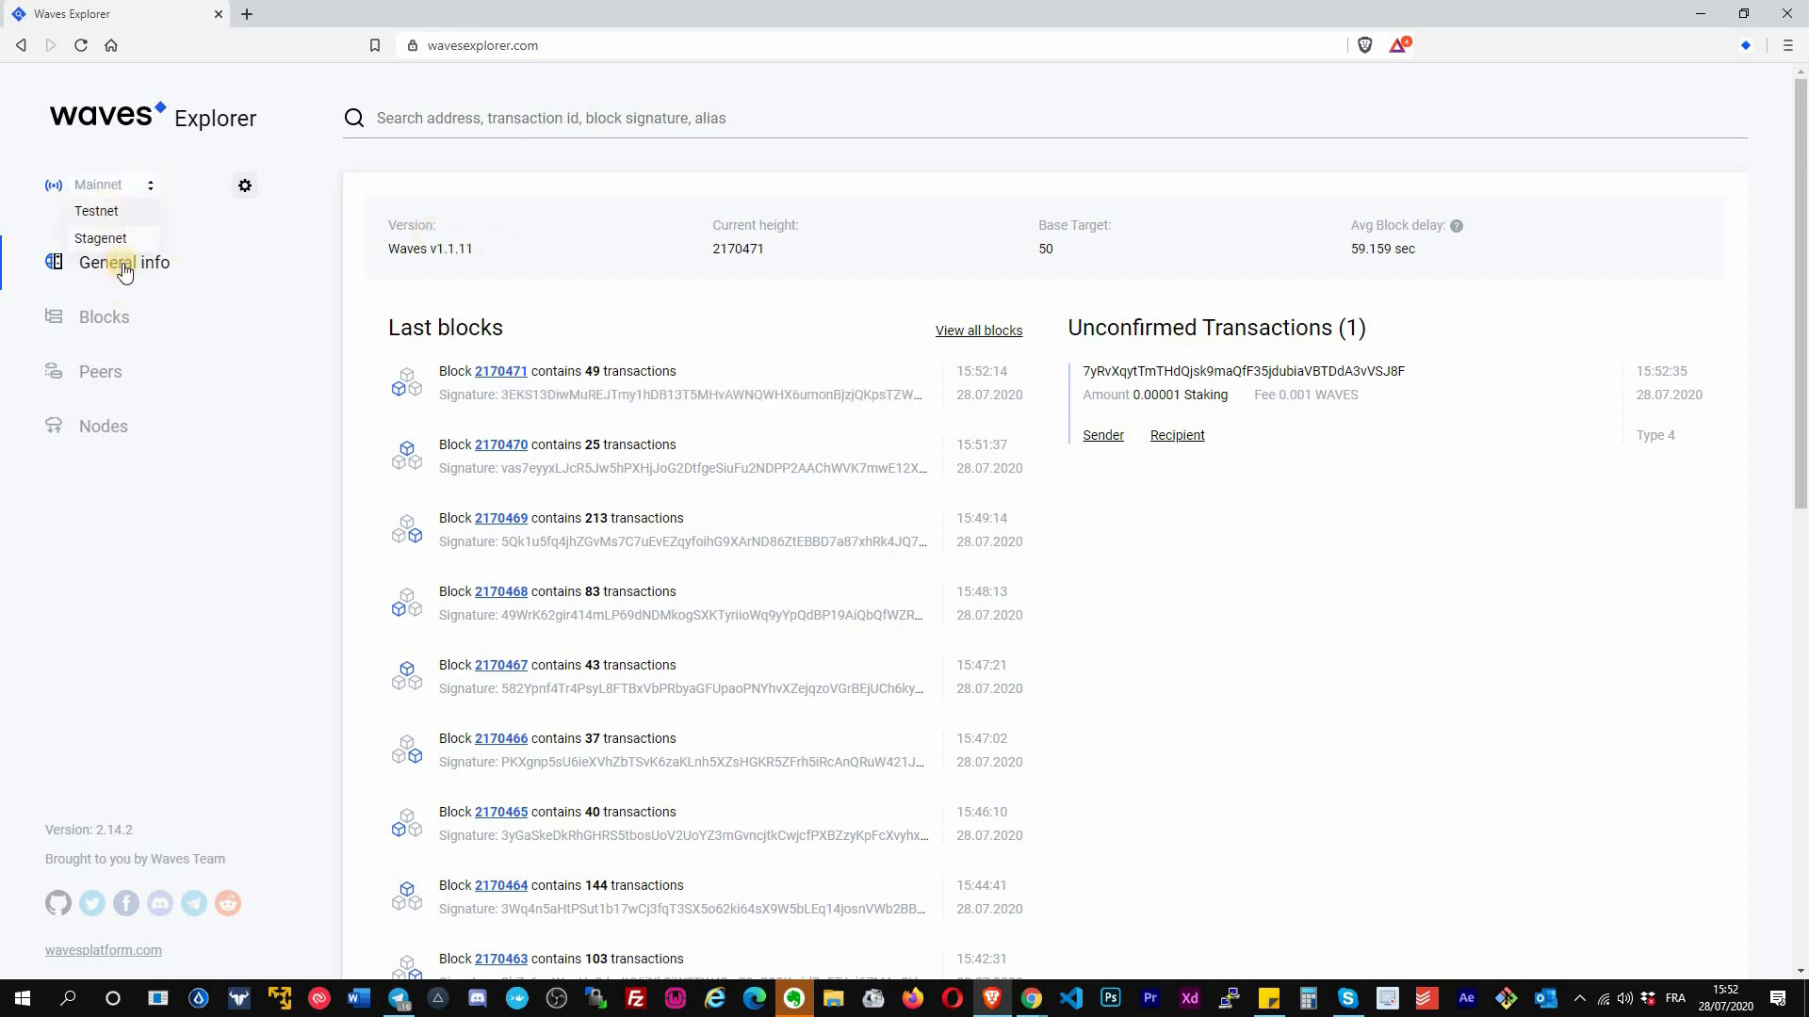
mouse_move(227, 205)
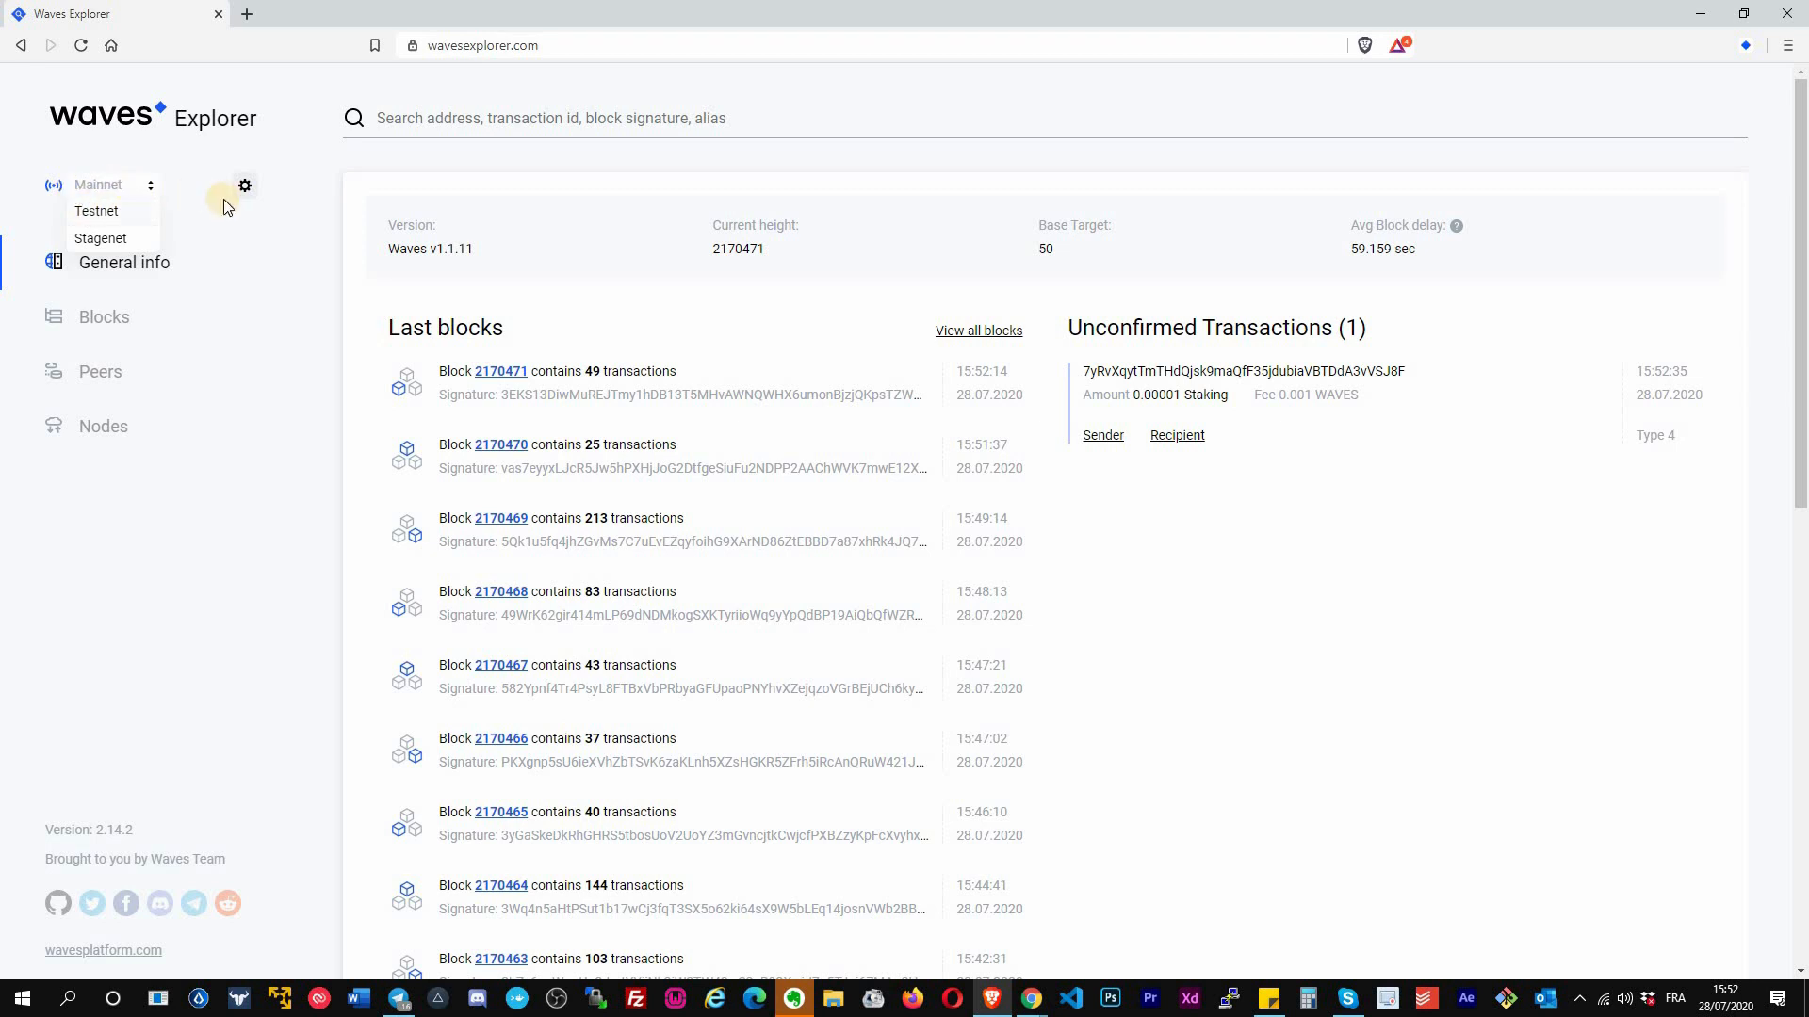
mouse_move(194, 228)
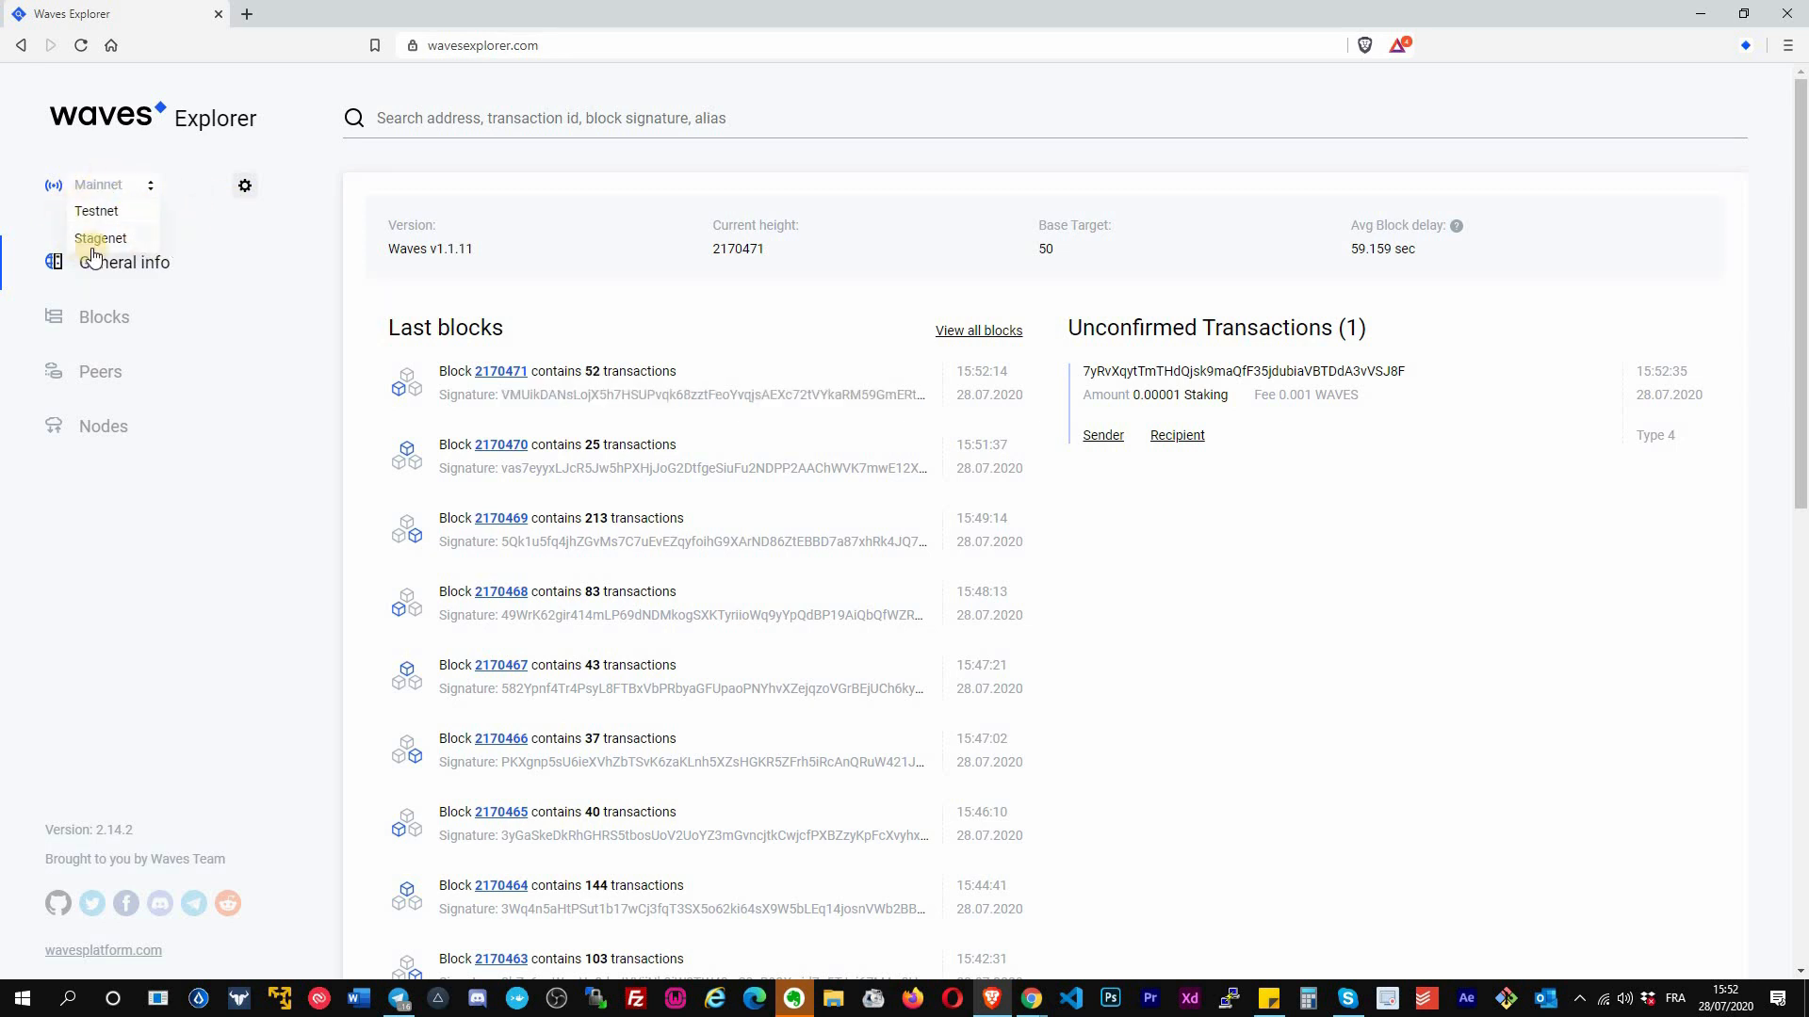
mouse_move(17, 183)
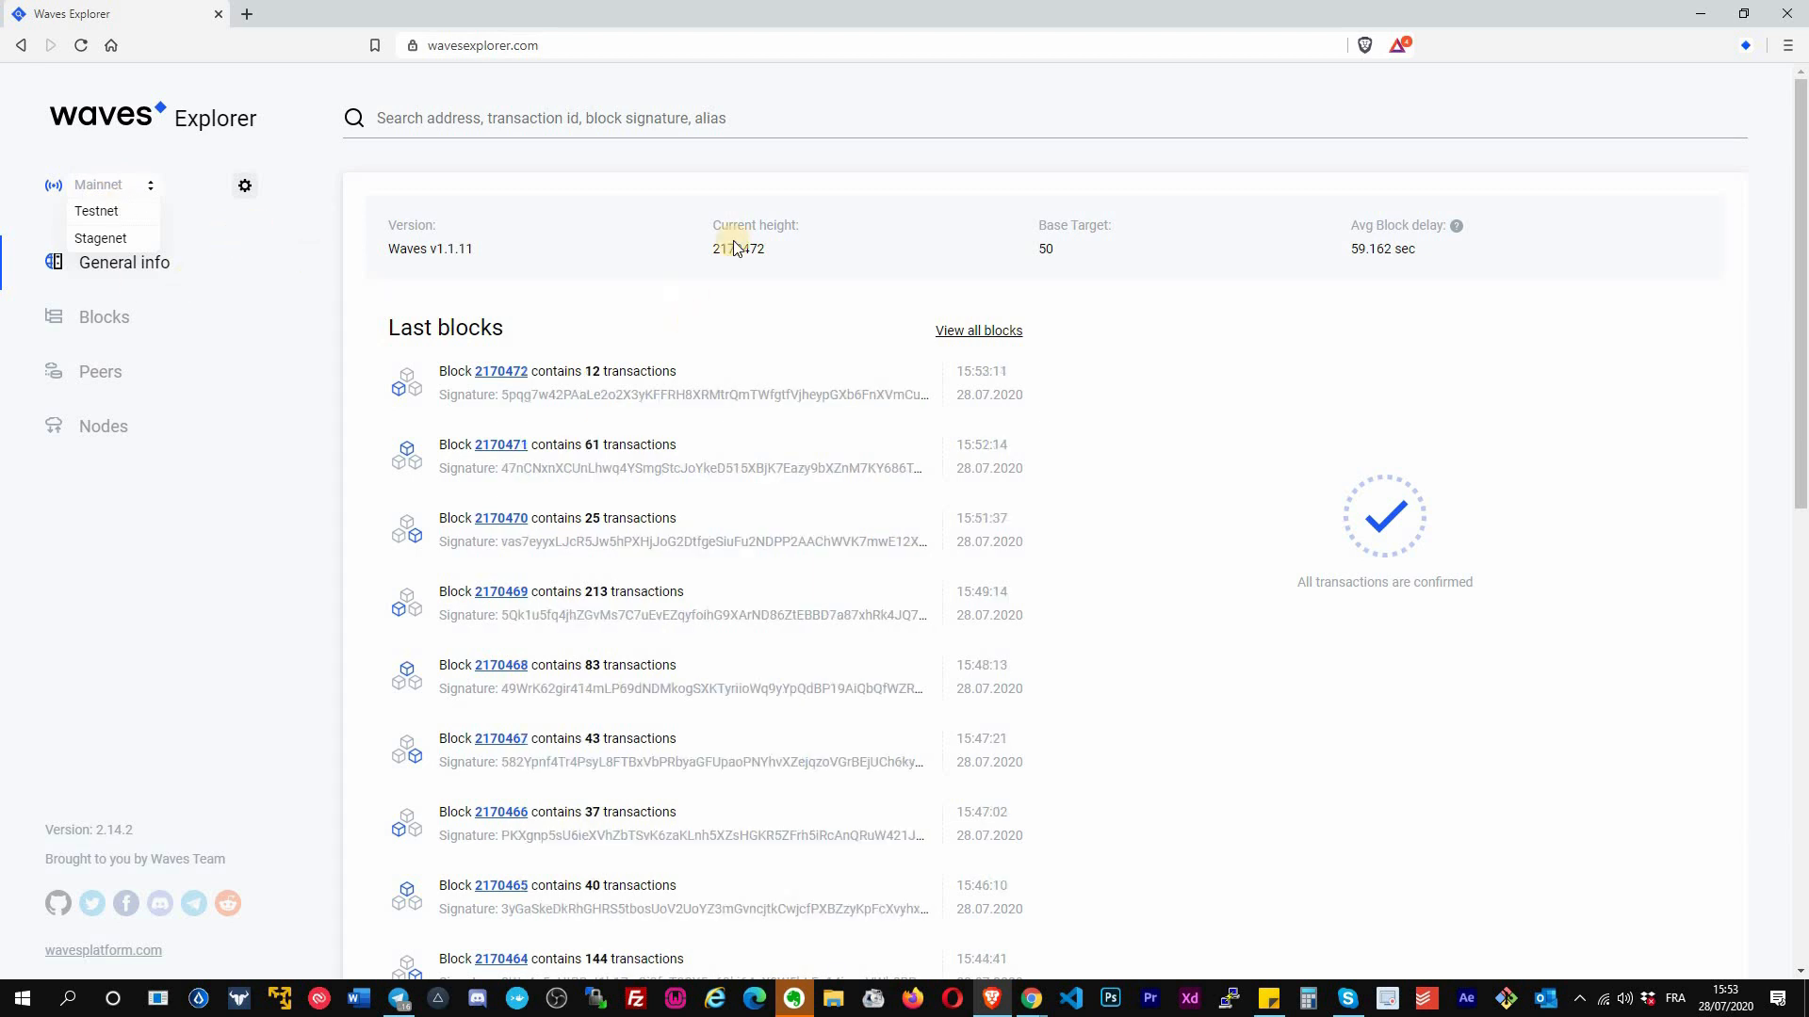
mouse_move(439, 79)
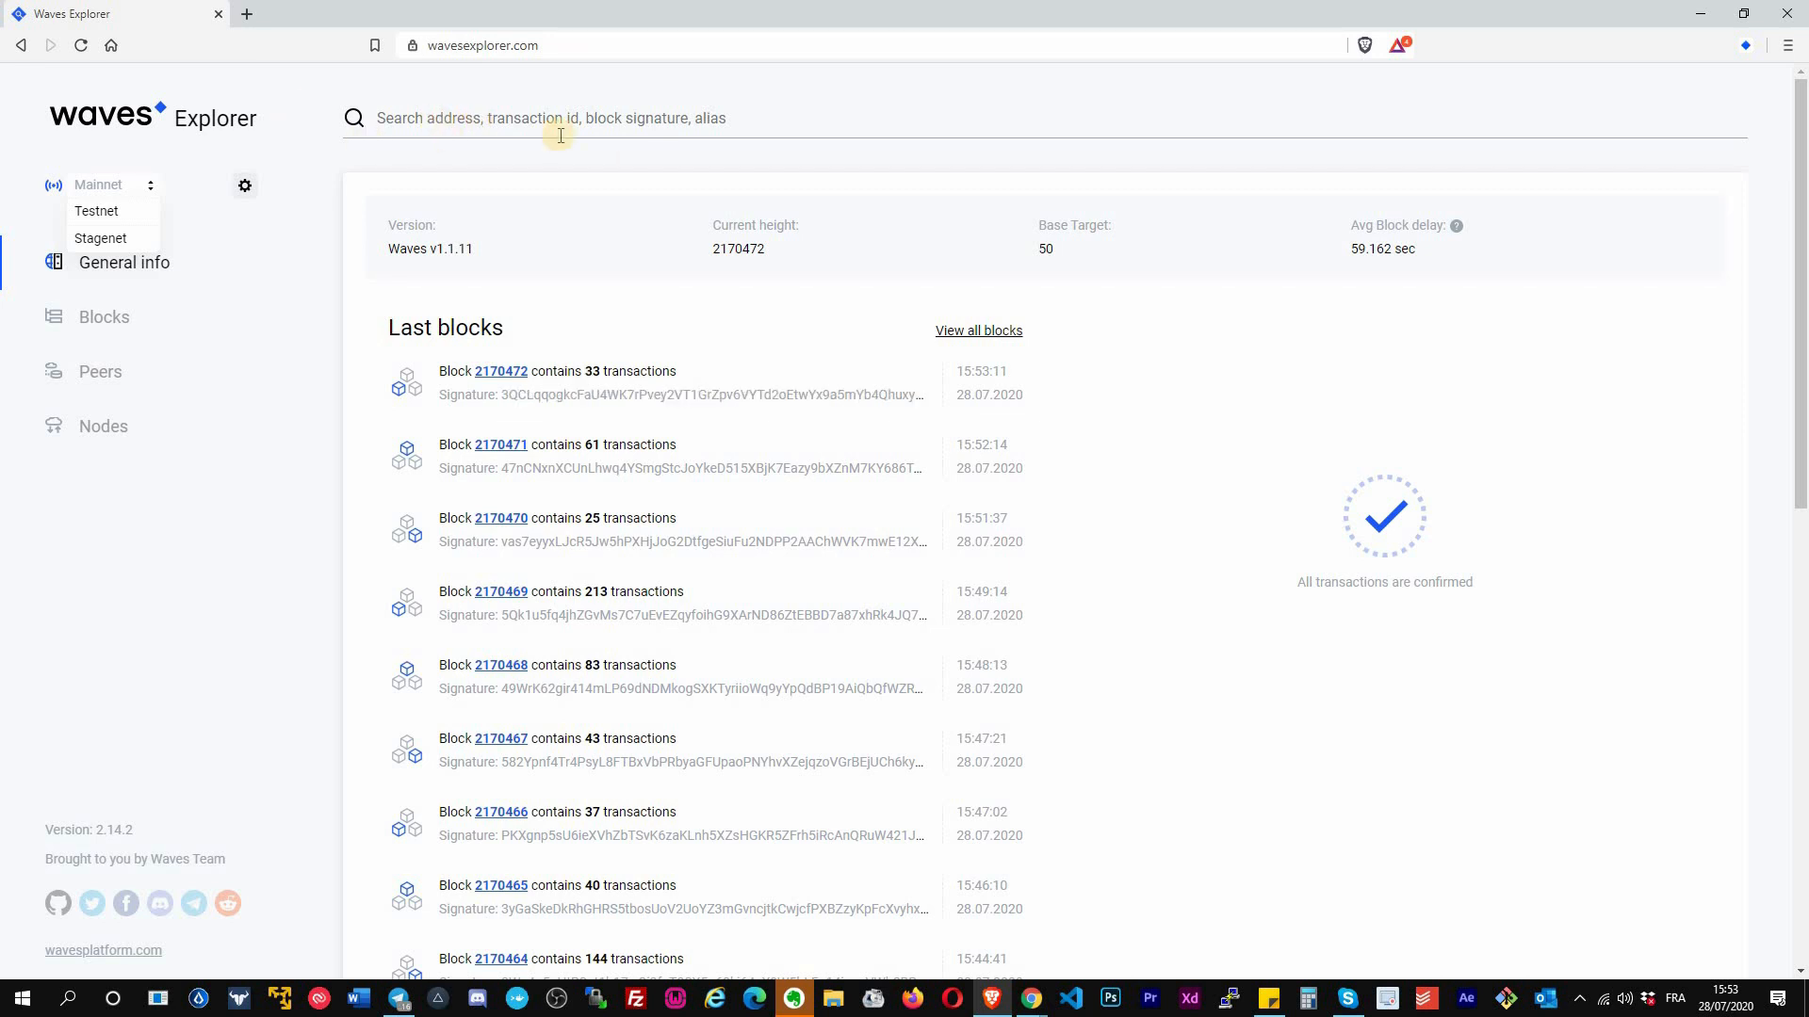
mouse_move(759, 117)
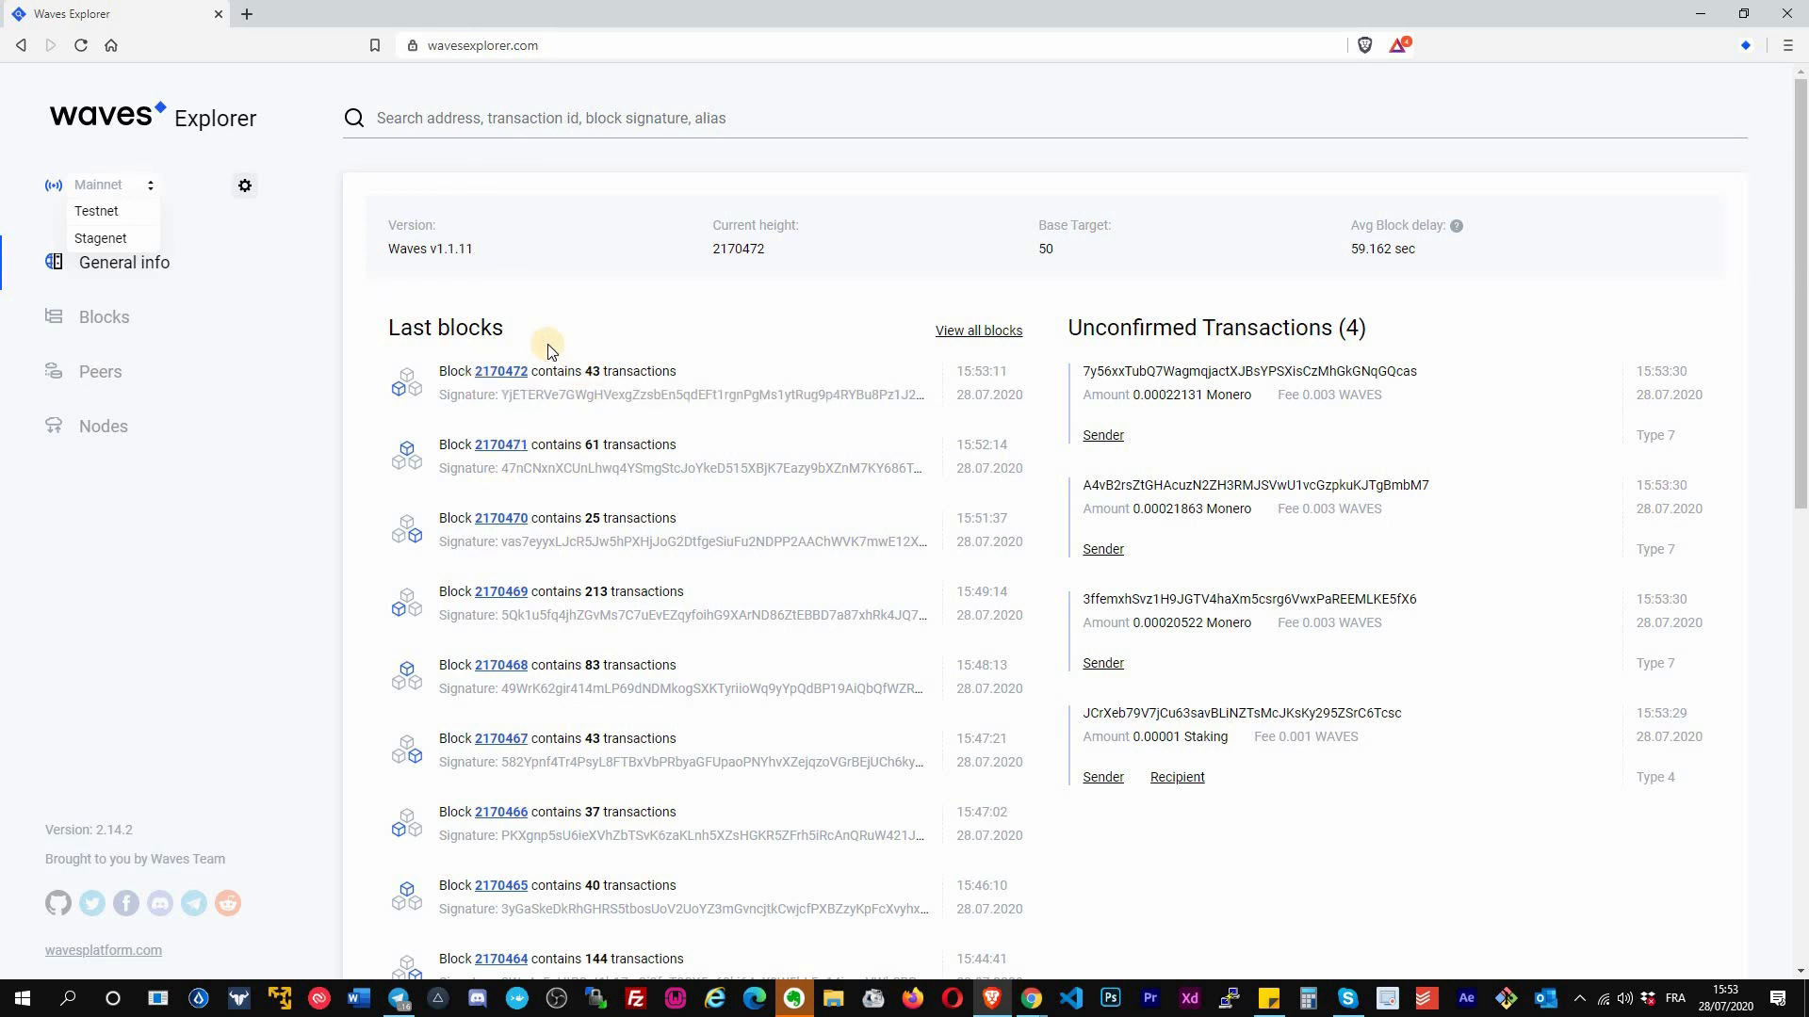
mouse_move(810, 258)
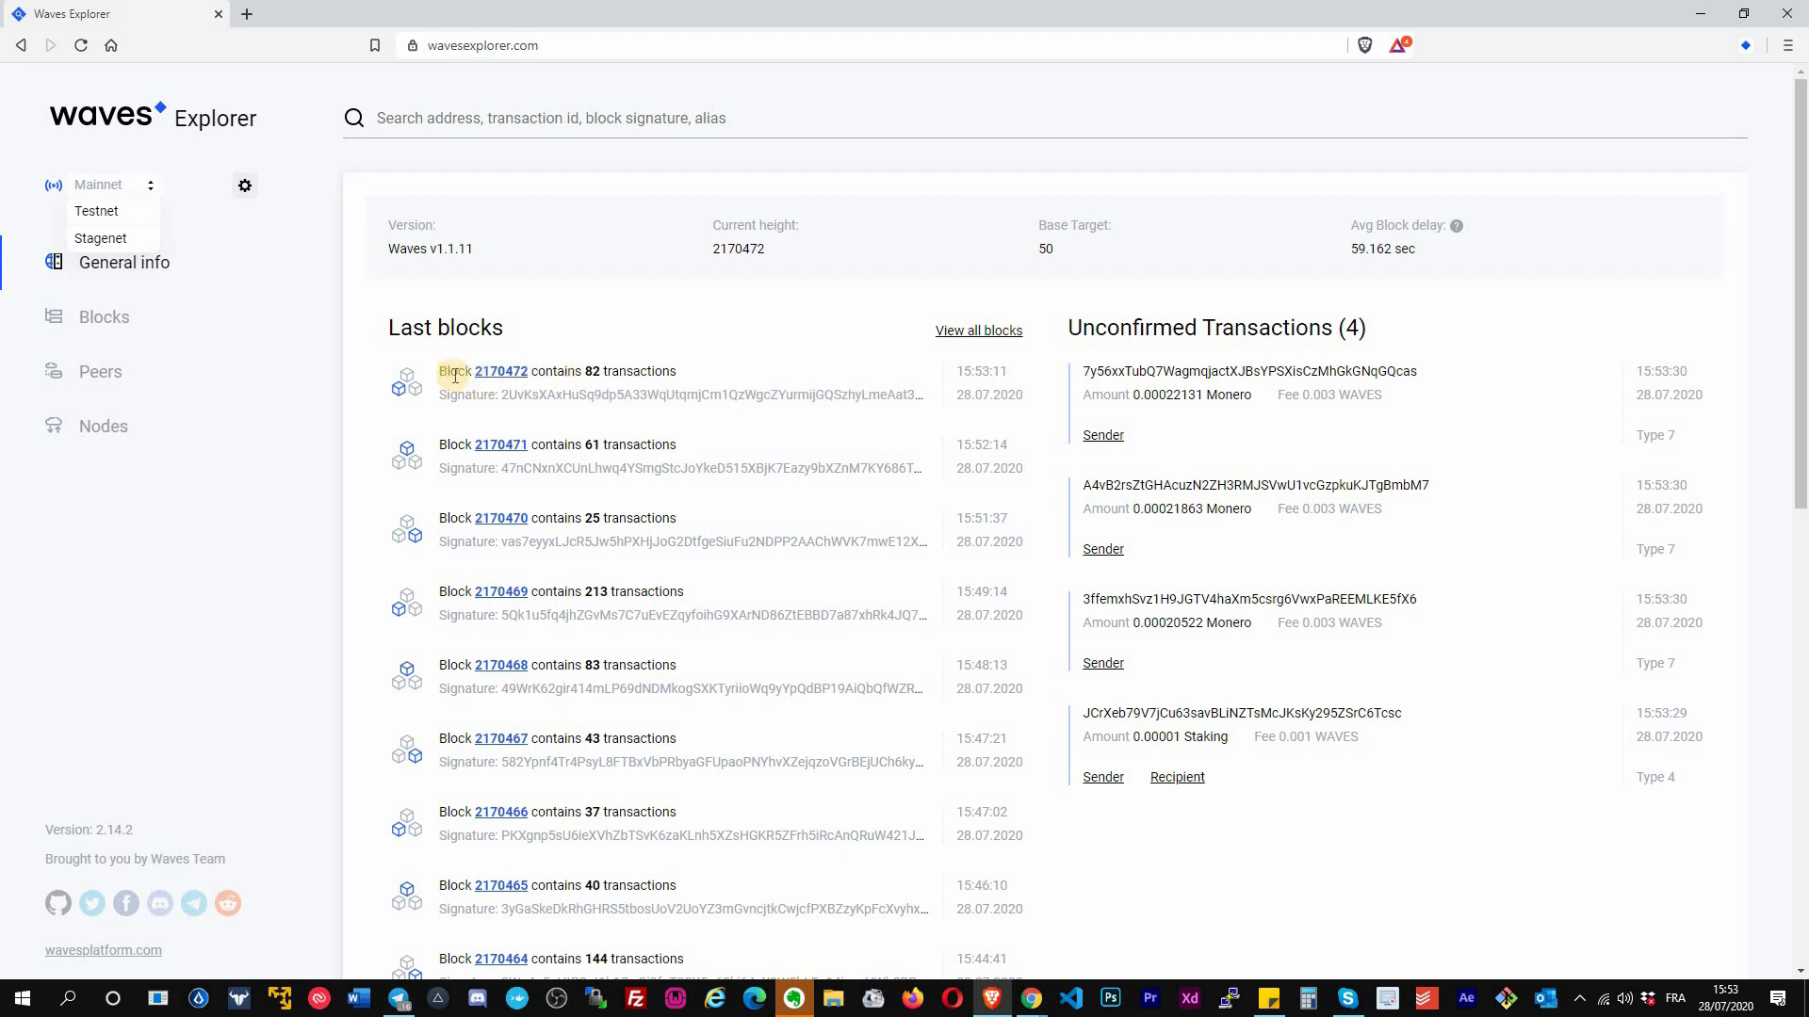
mouse_move(706, 380)
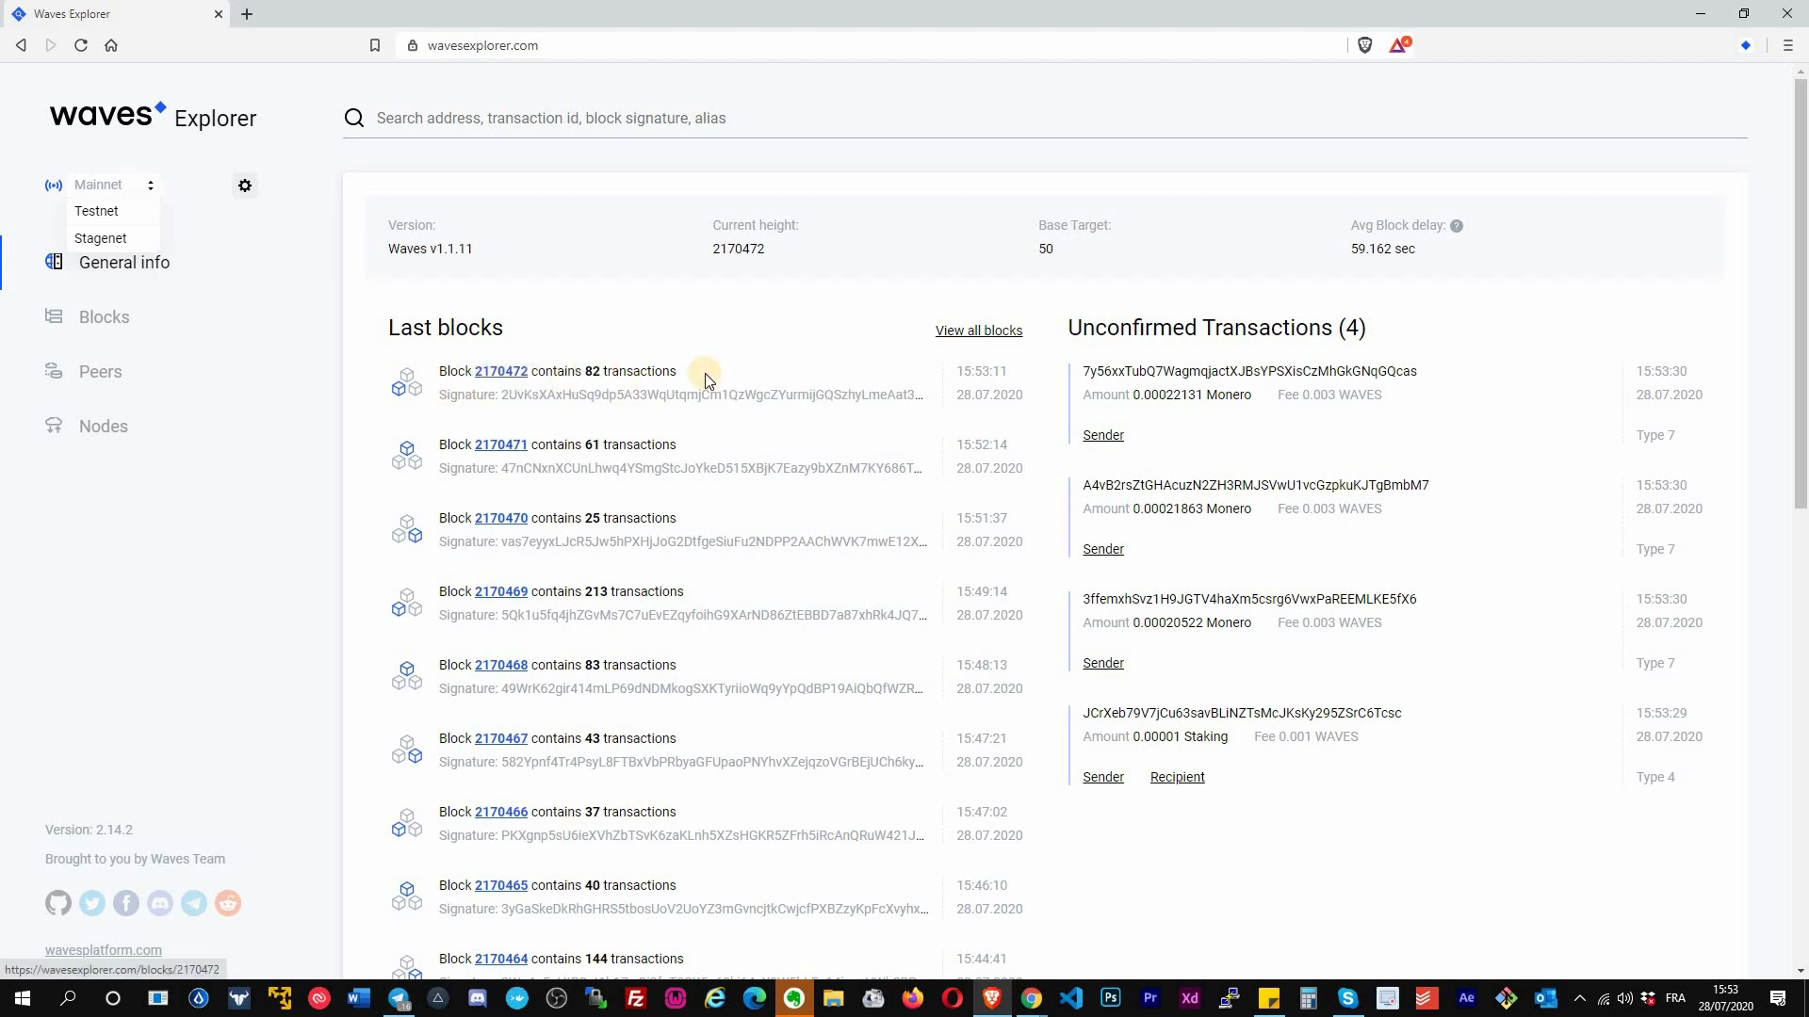
mouse_move(846, 502)
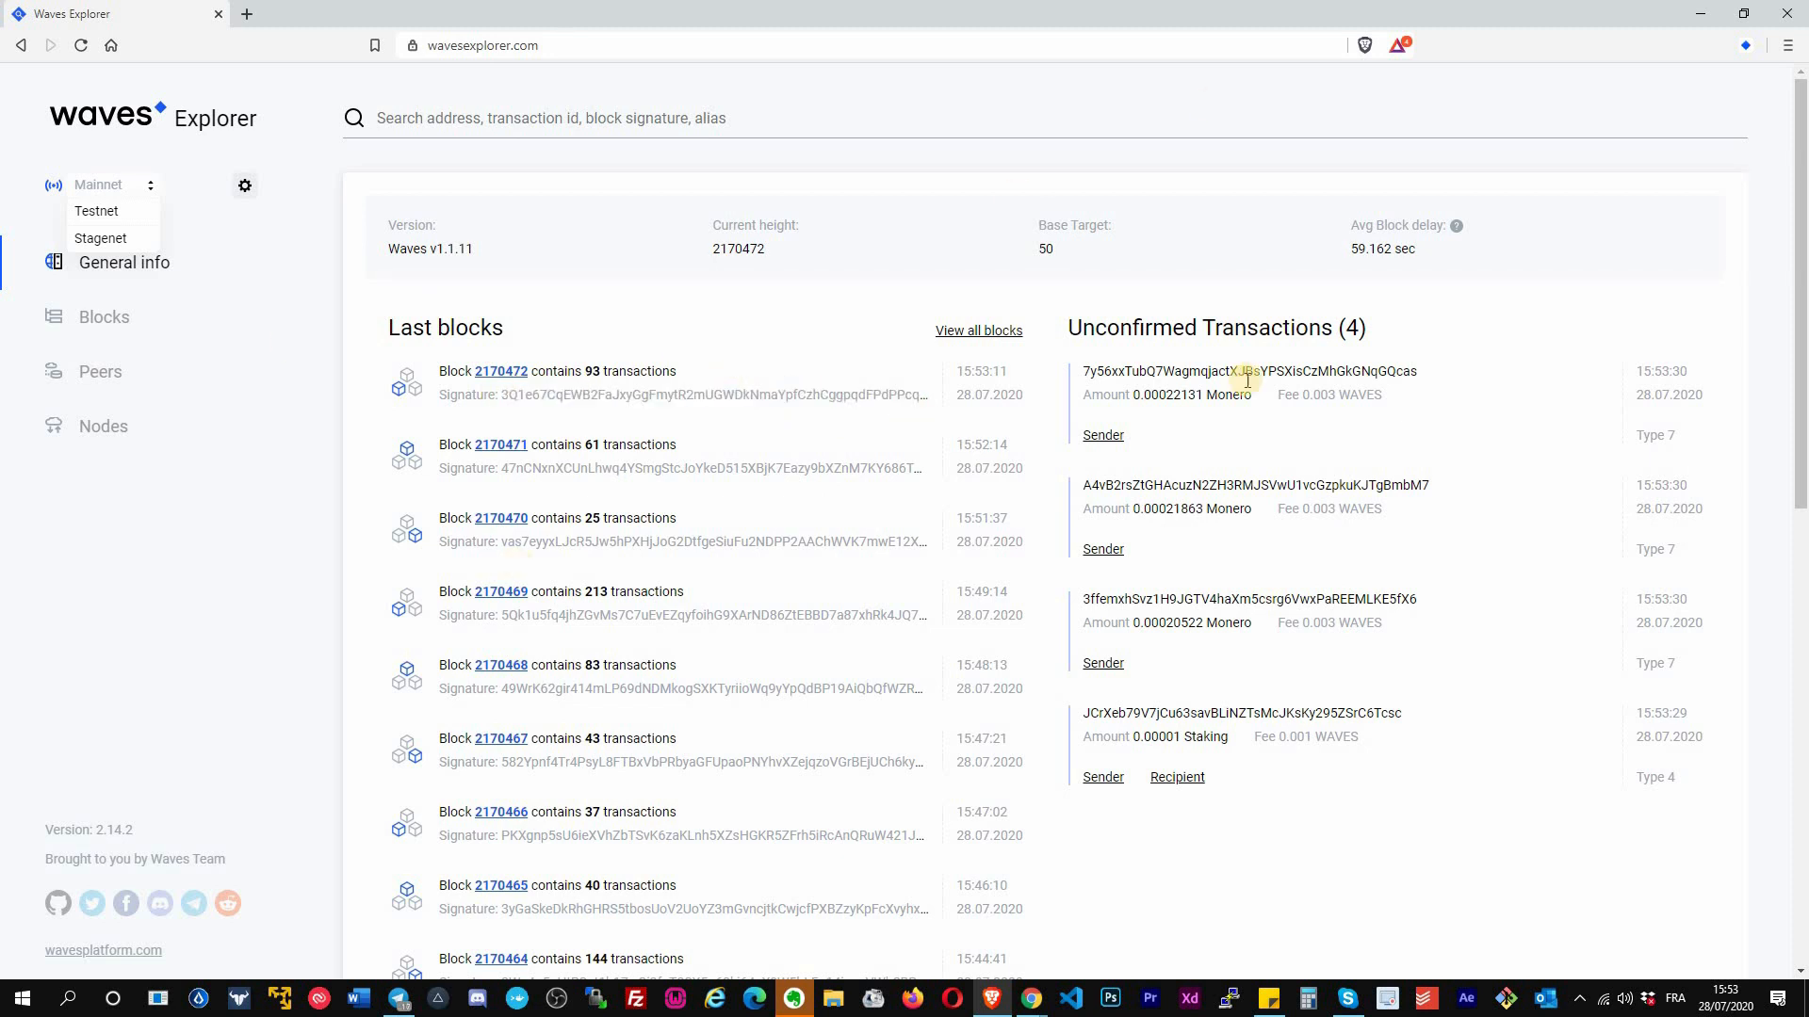
mouse_move(1373, 418)
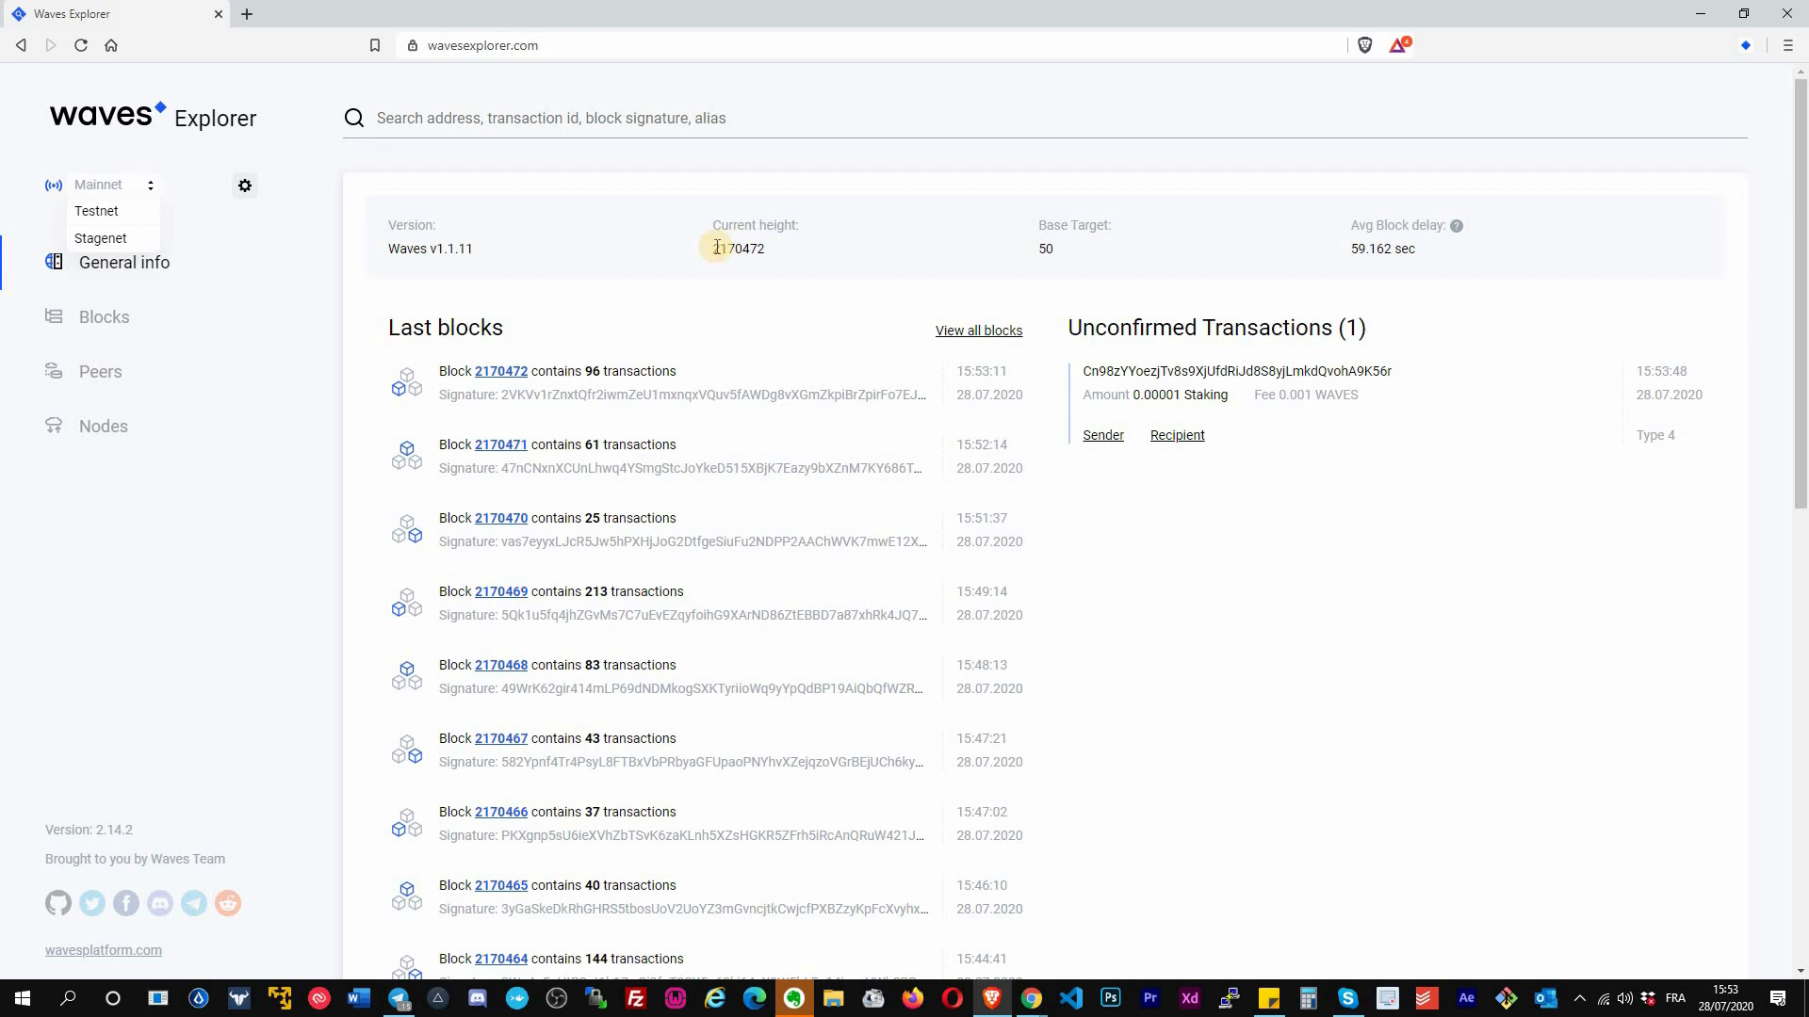
- Select the current height value, then show the Blocks list topped by block 2170472 with 103 transactions
double_click(737, 248)
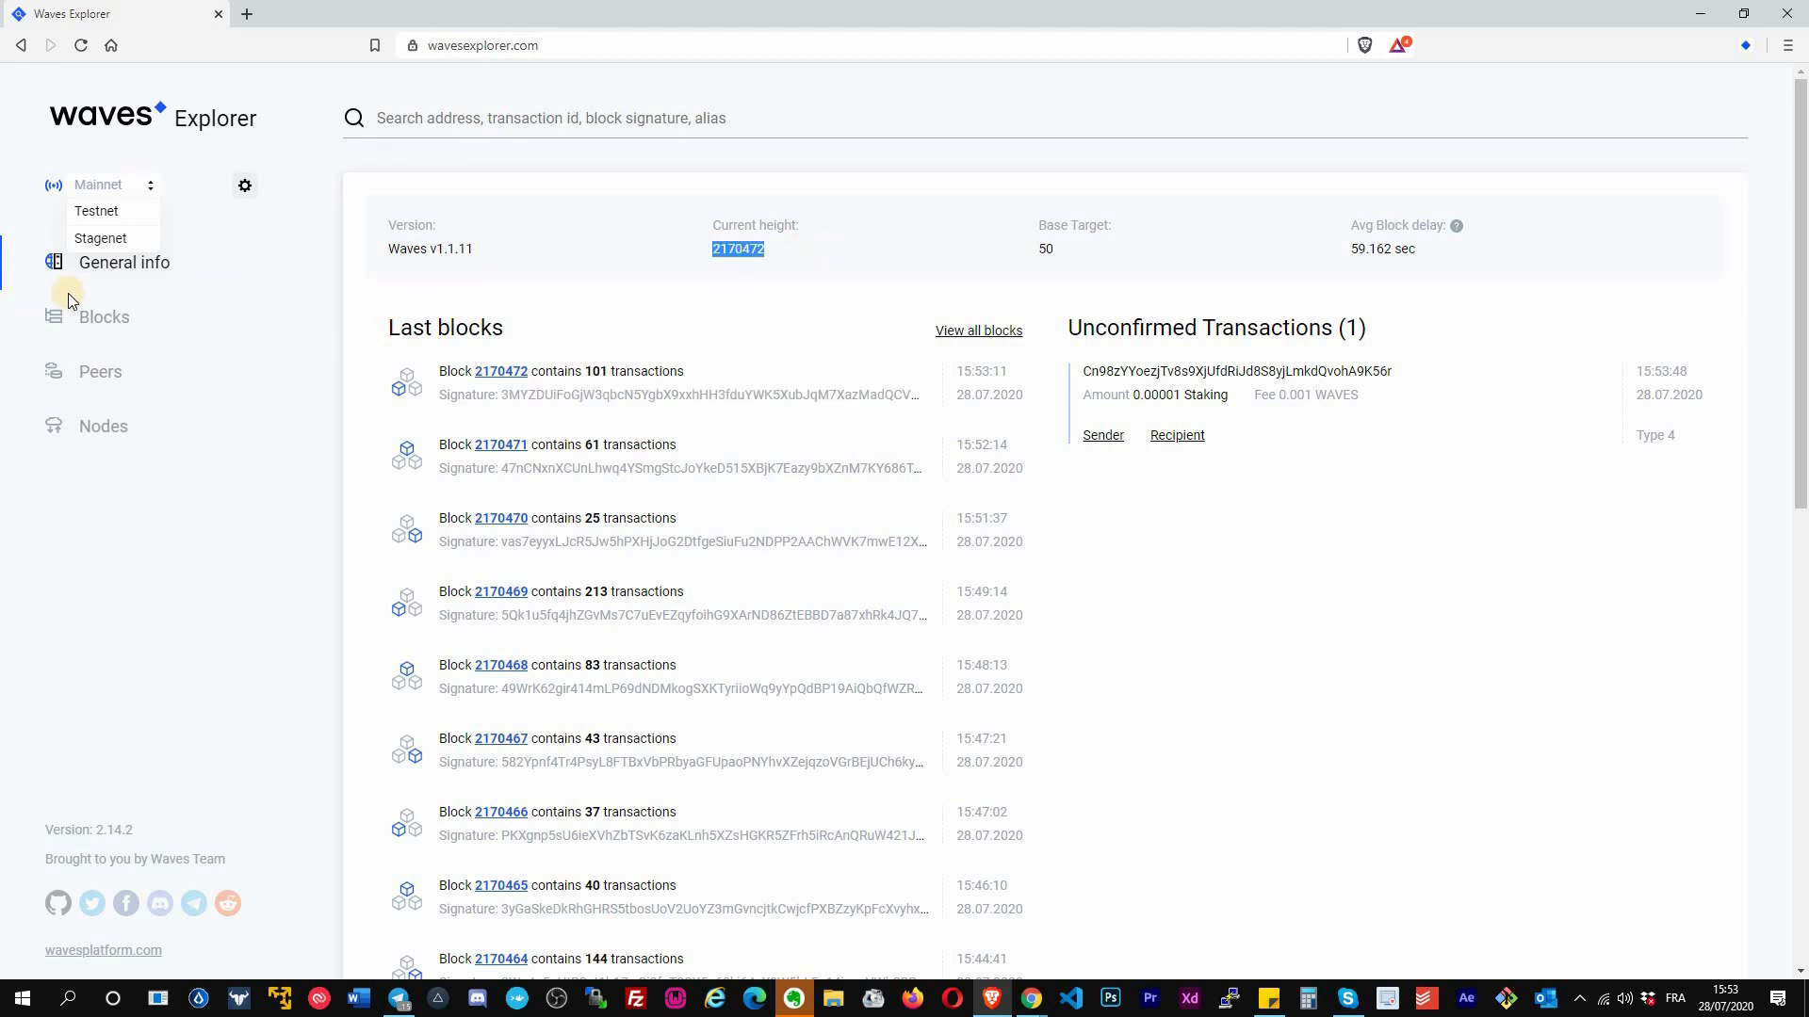
left_click(103, 317)
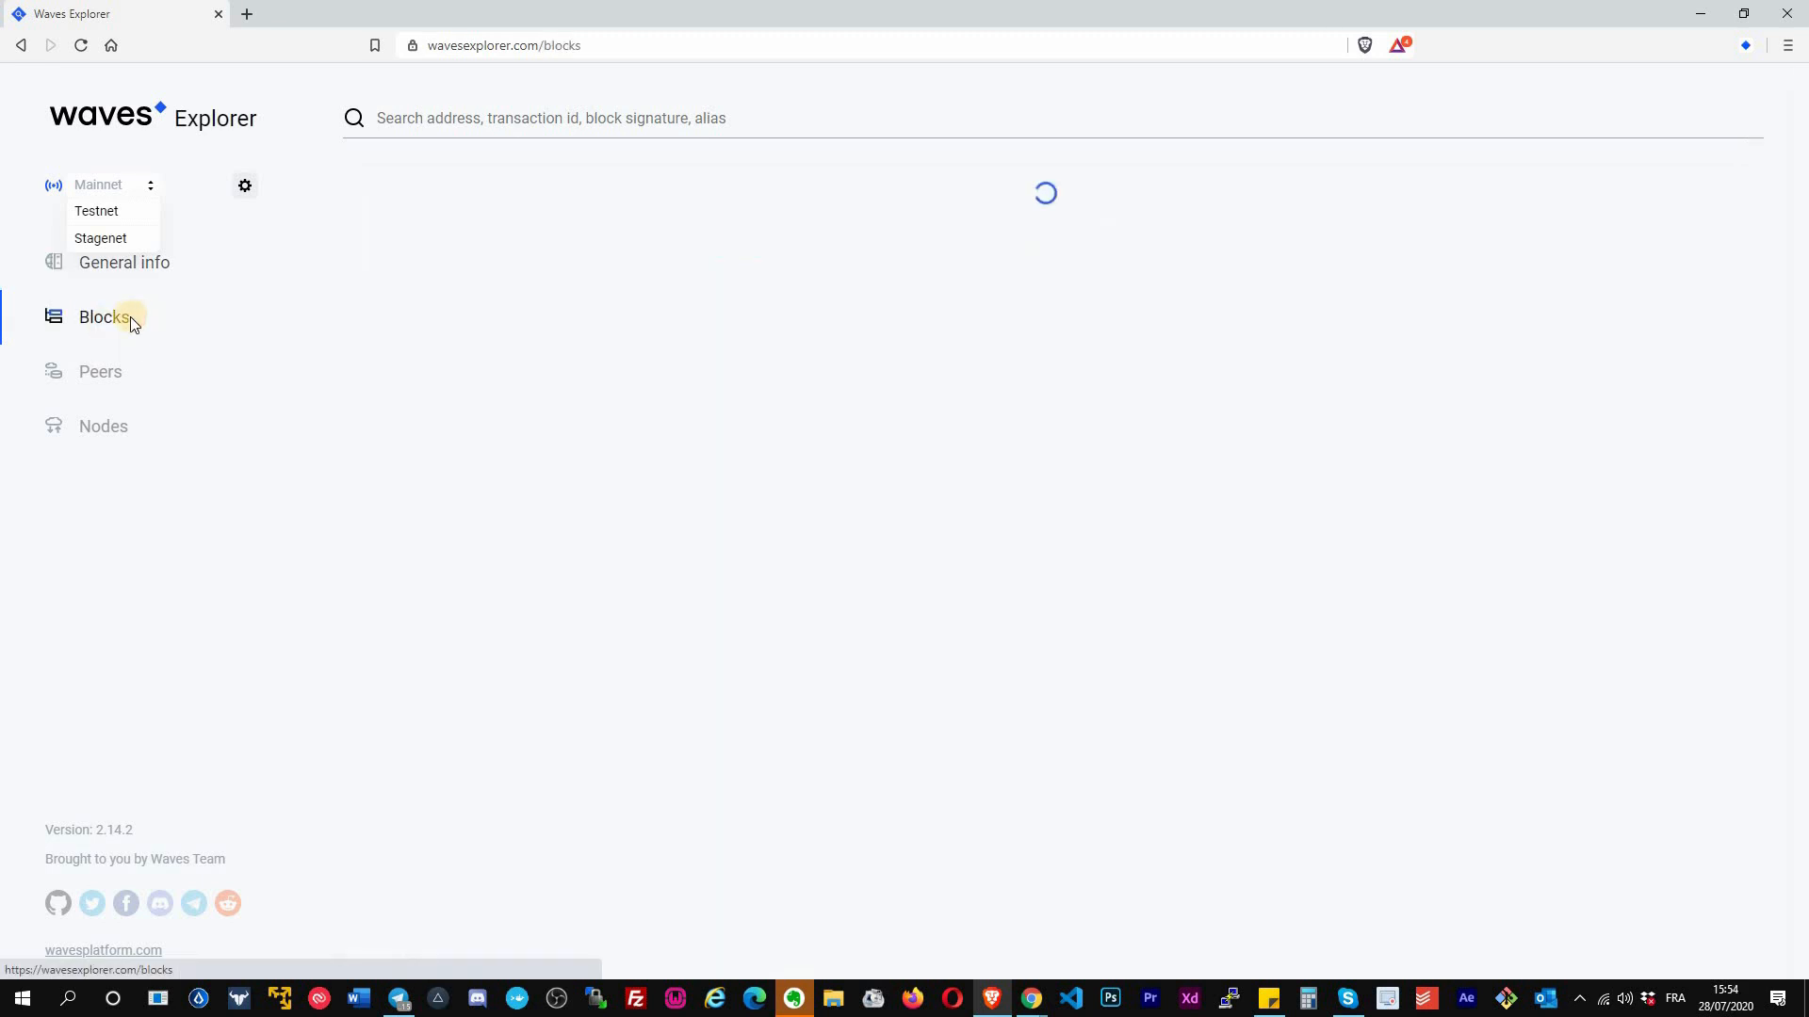
left_click(104, 316)
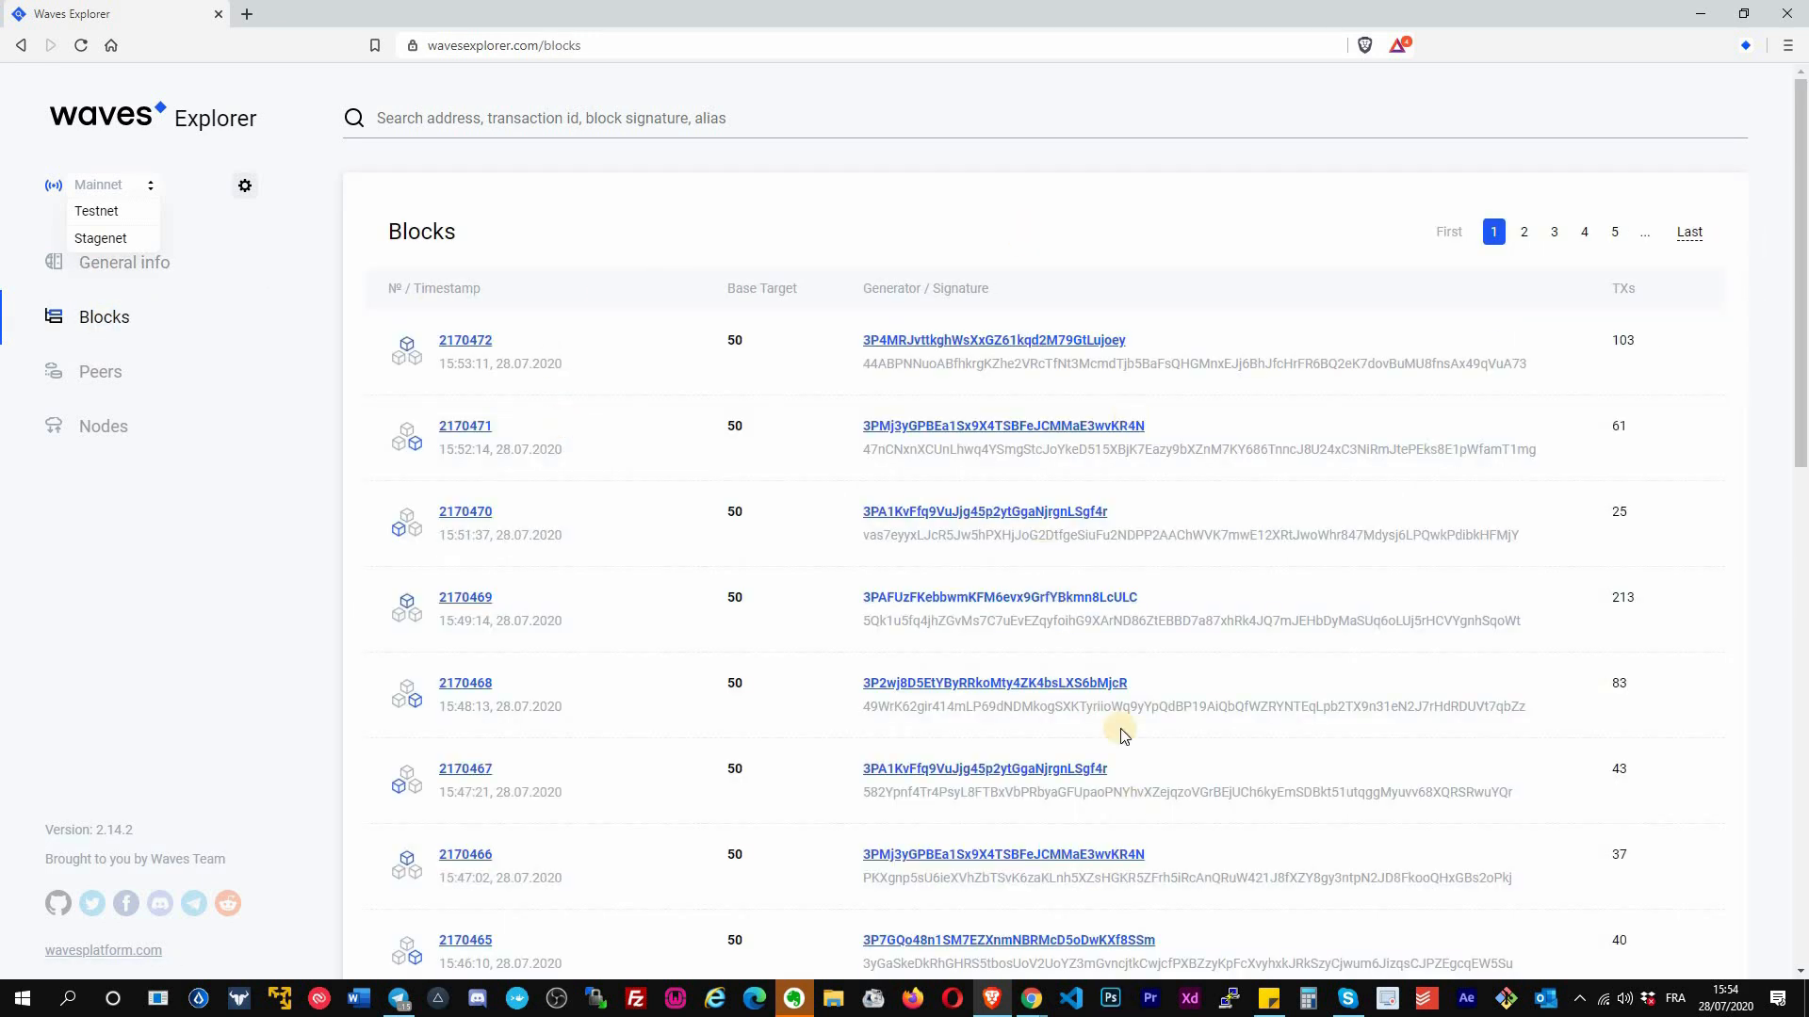
mouse_move(465, 341)
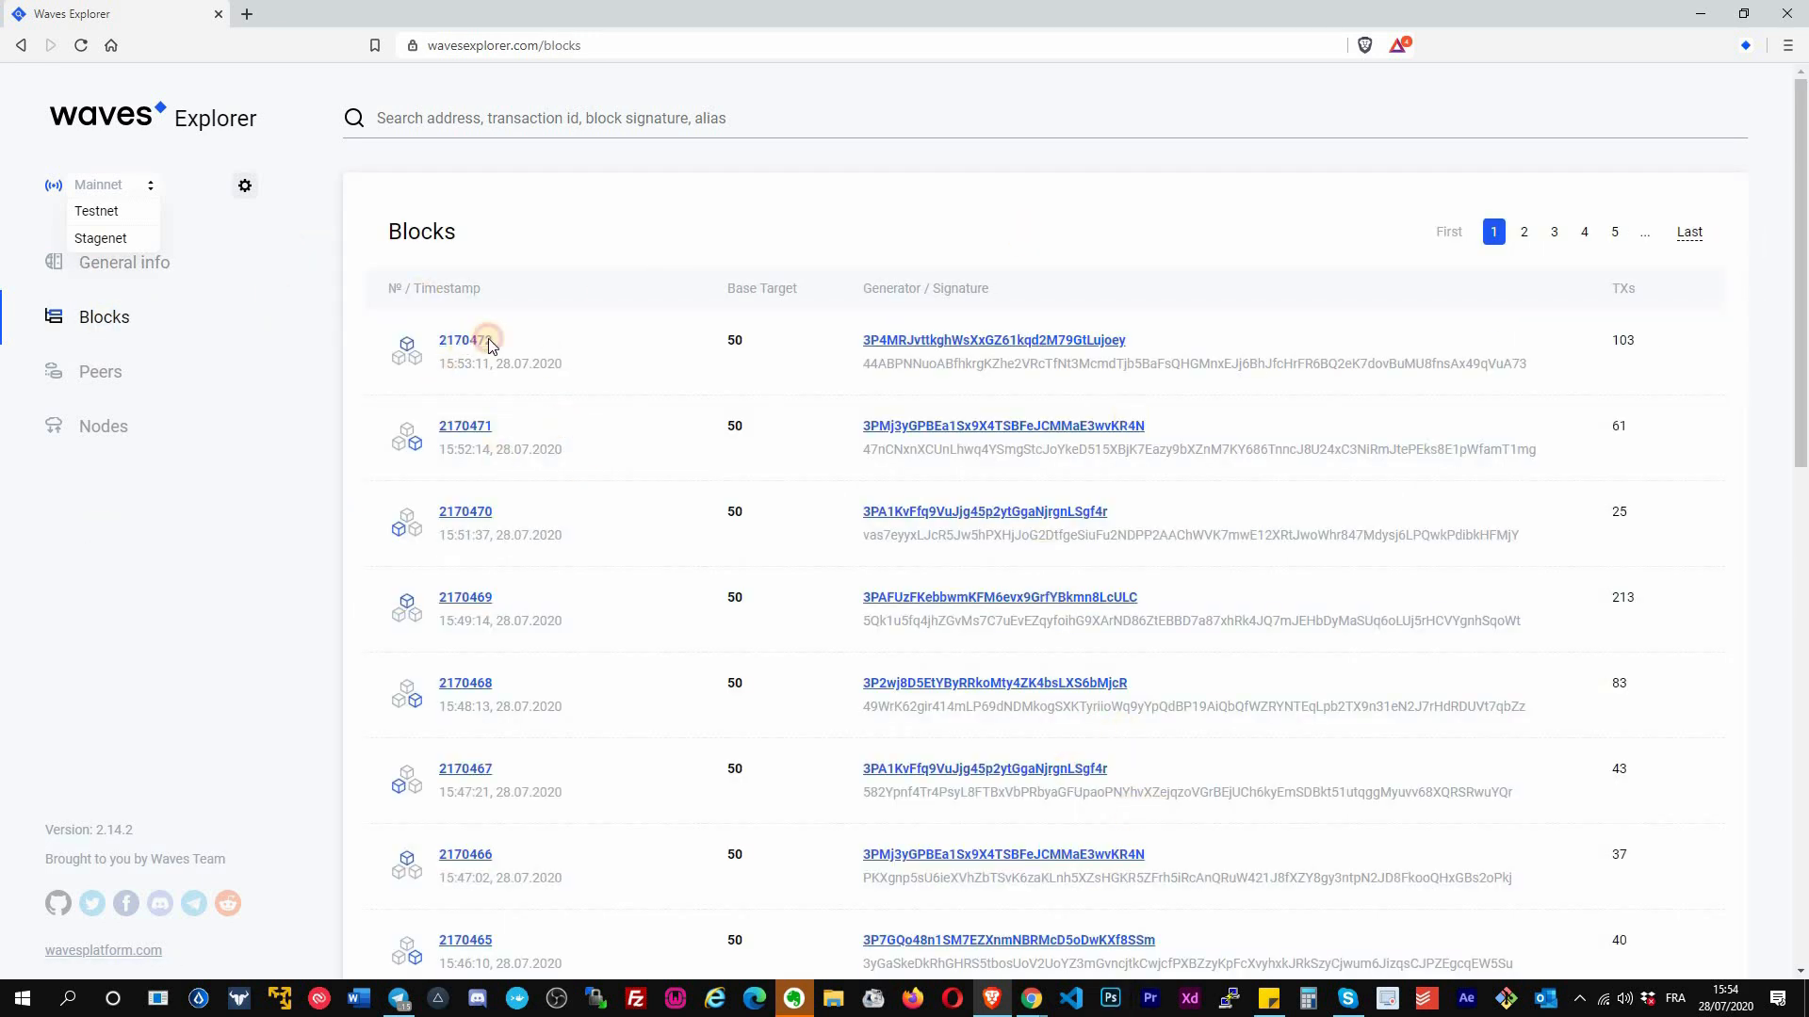
- Review block 2170472's details, then show the Peers page listing 347 connected Mainnet peers
left_click(463, 339)
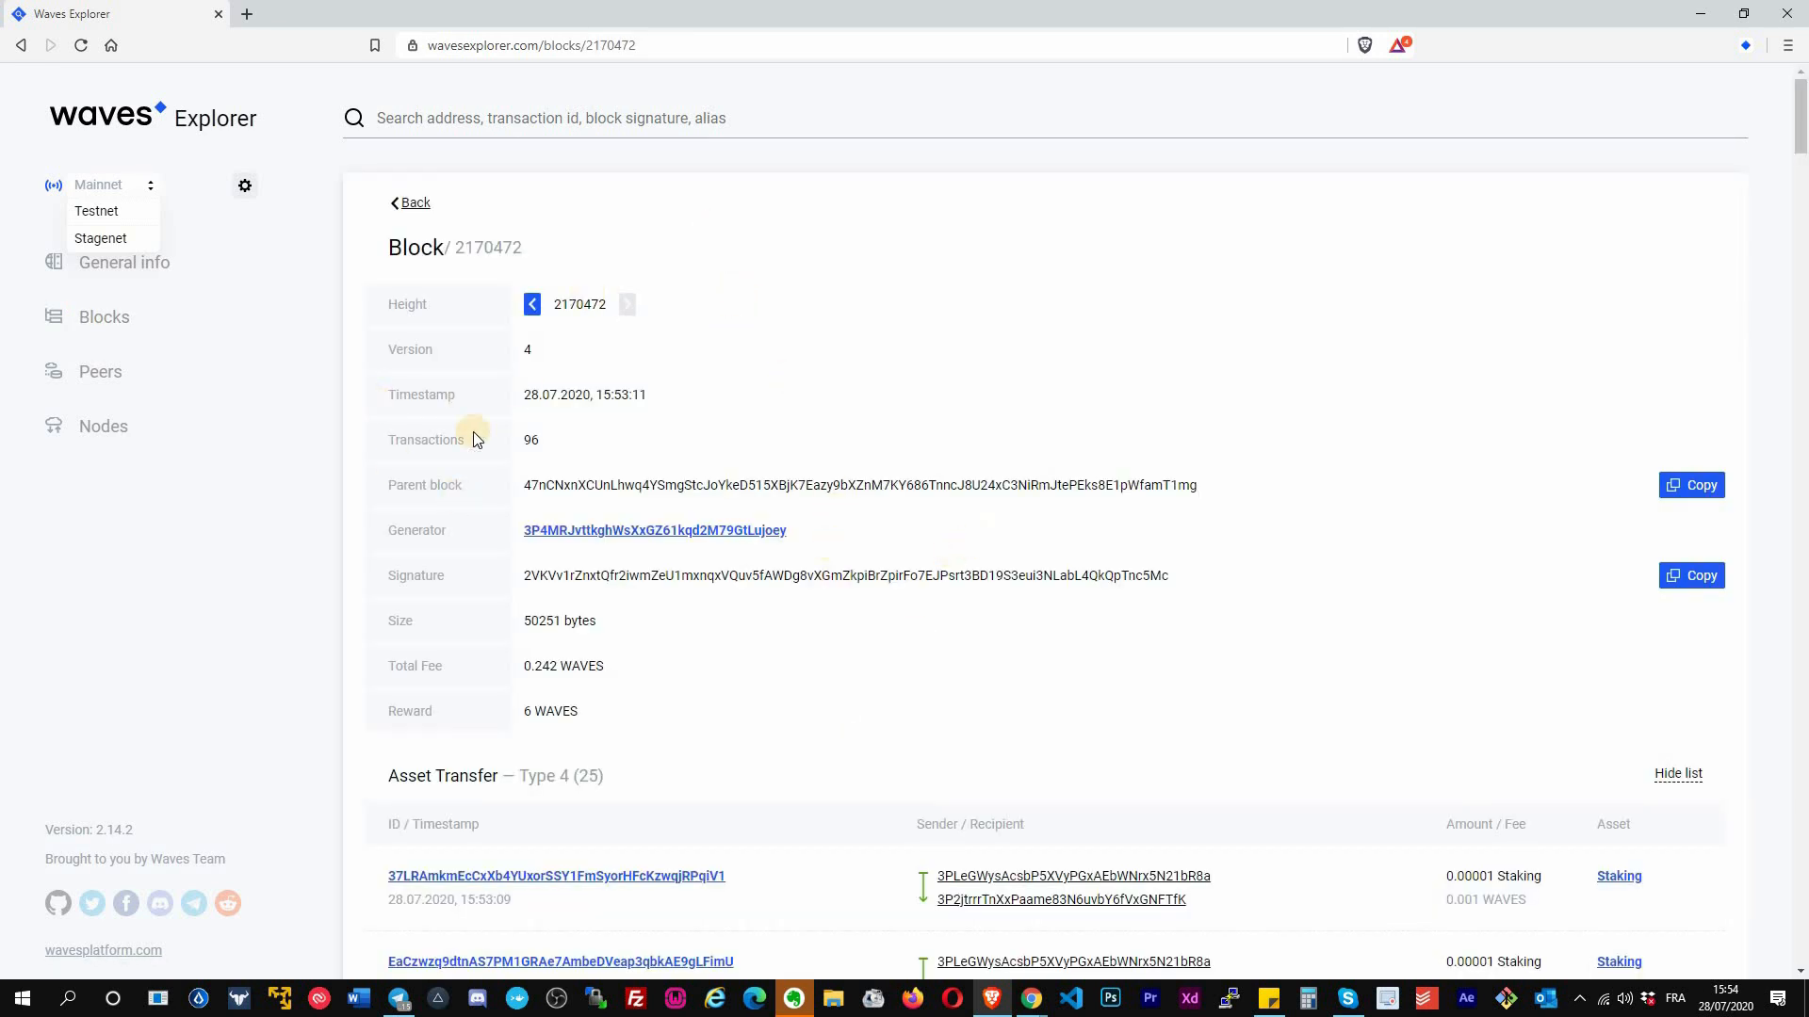
scroll("down", 3)
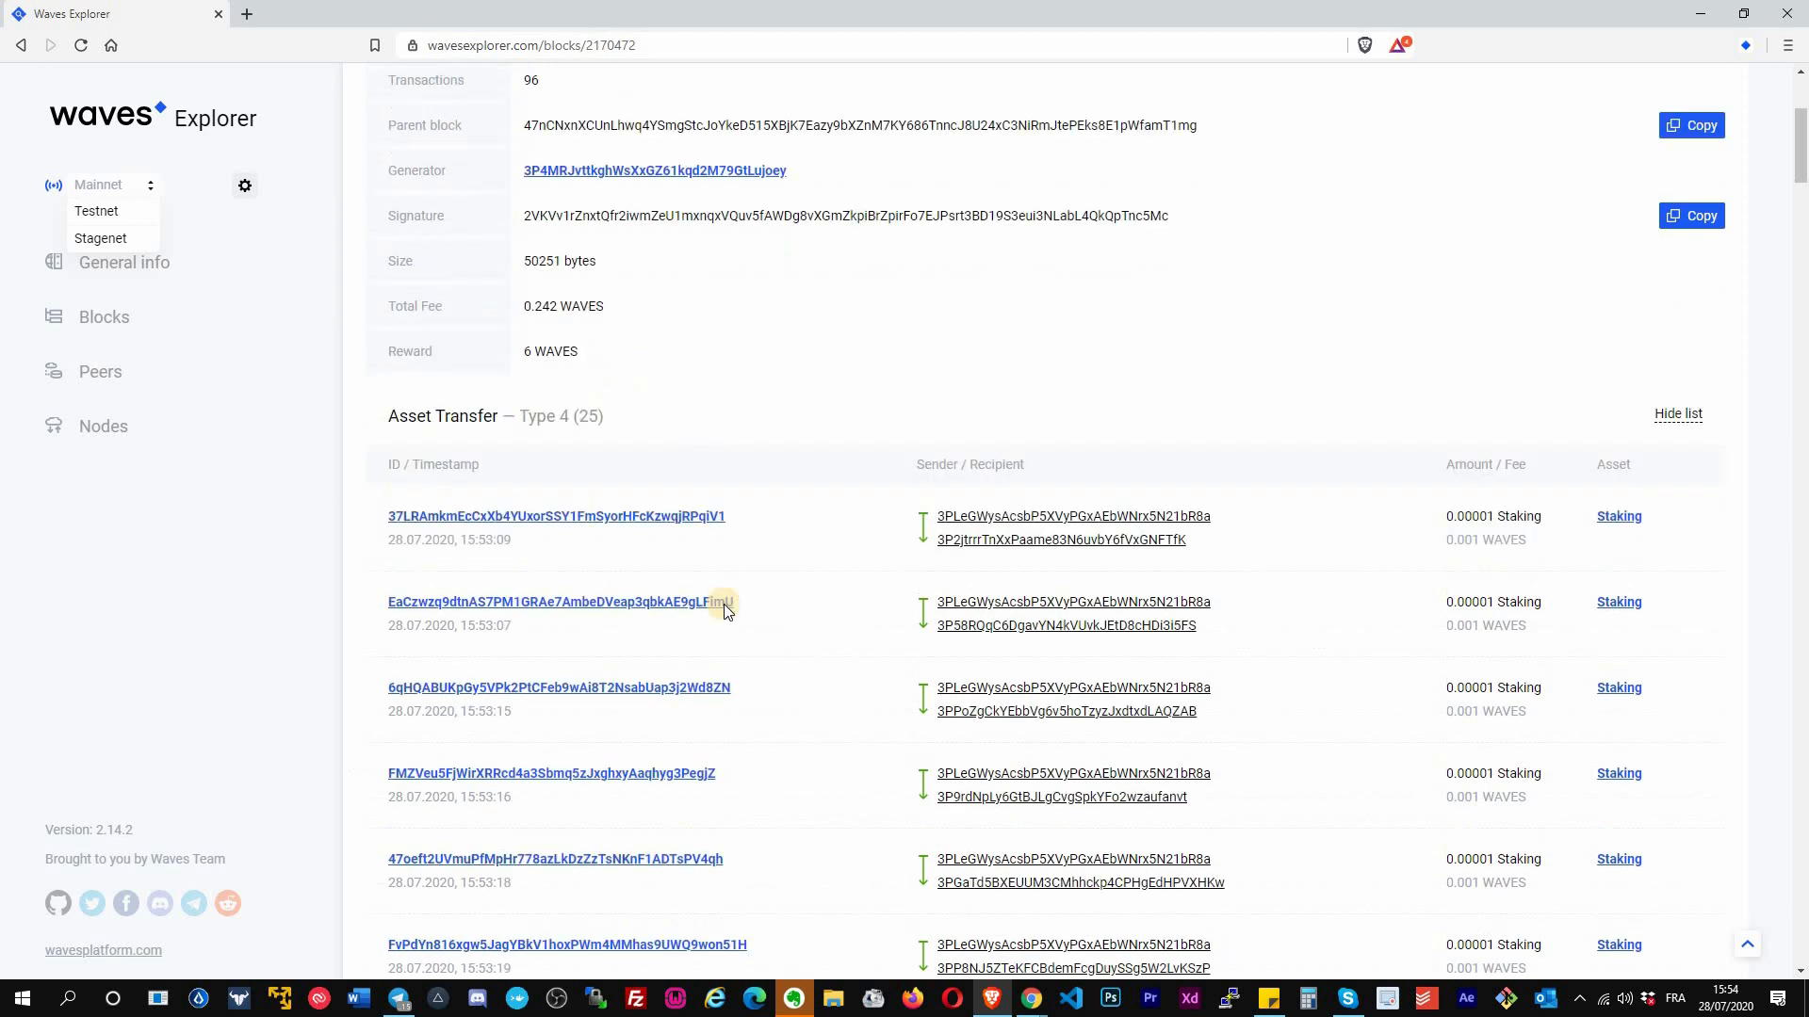
scroll("down", 3)
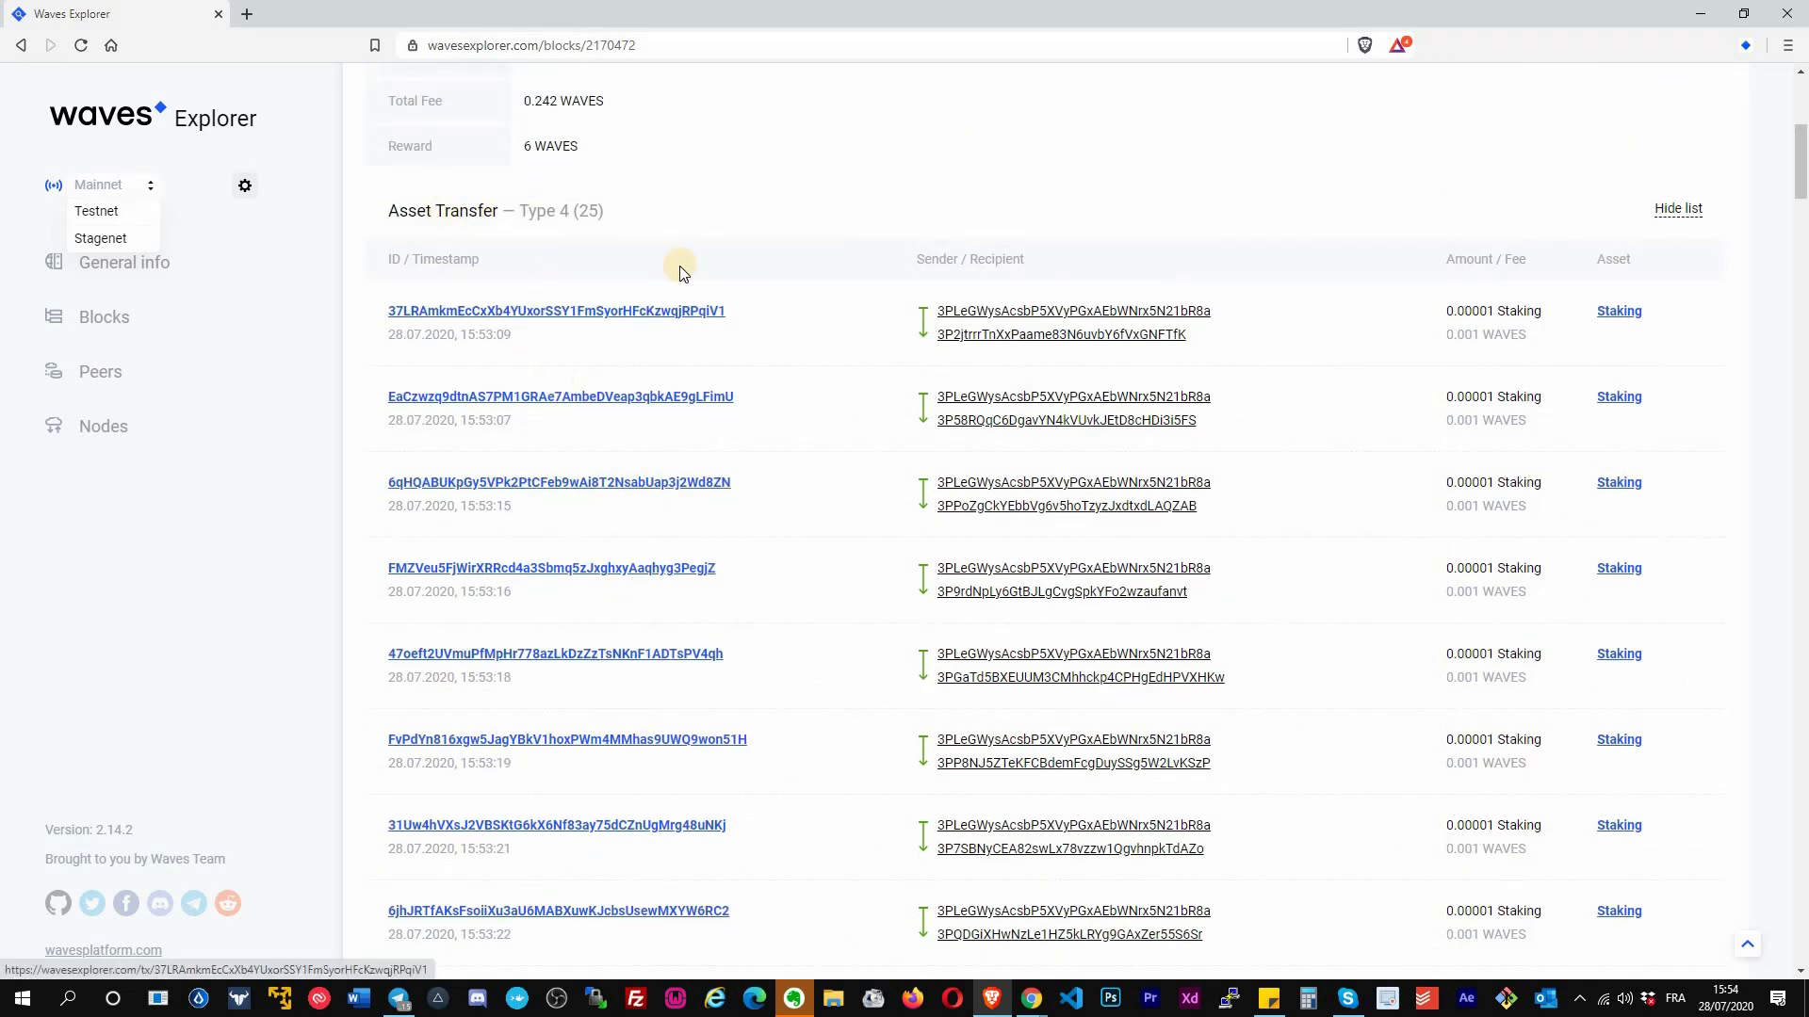
mouse_move(565, 192)
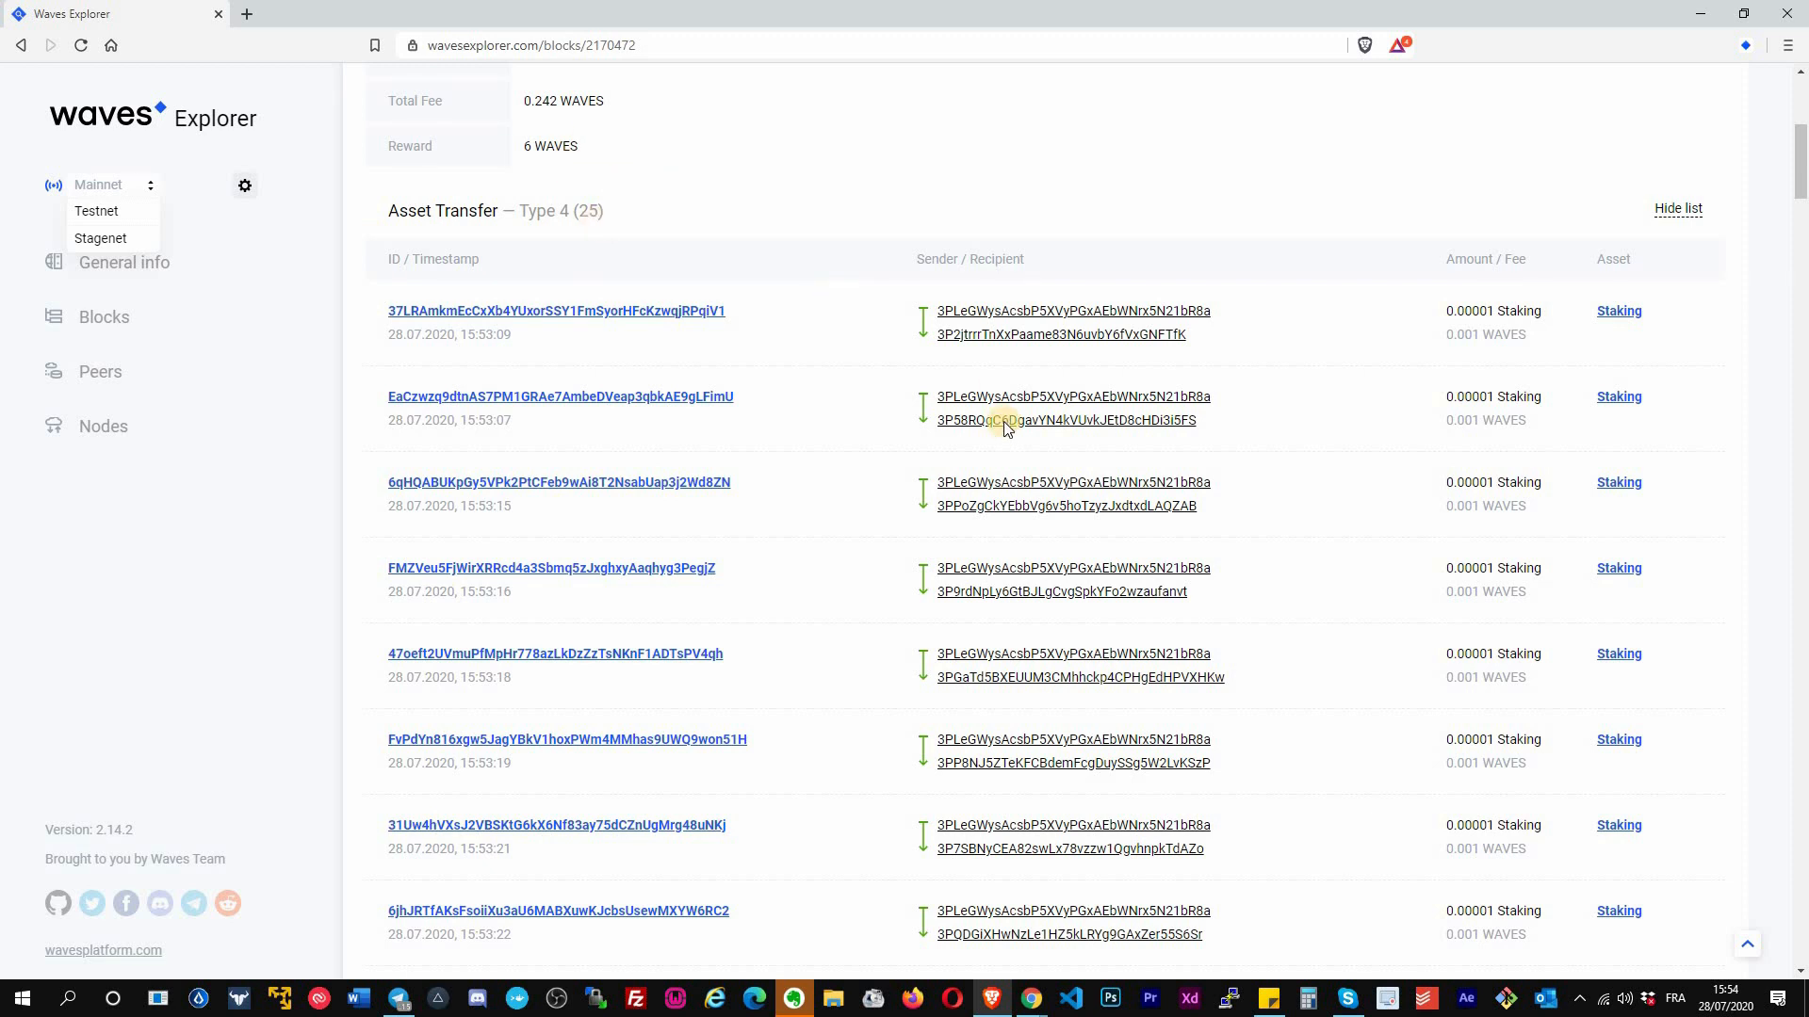
scroll("down", 3)
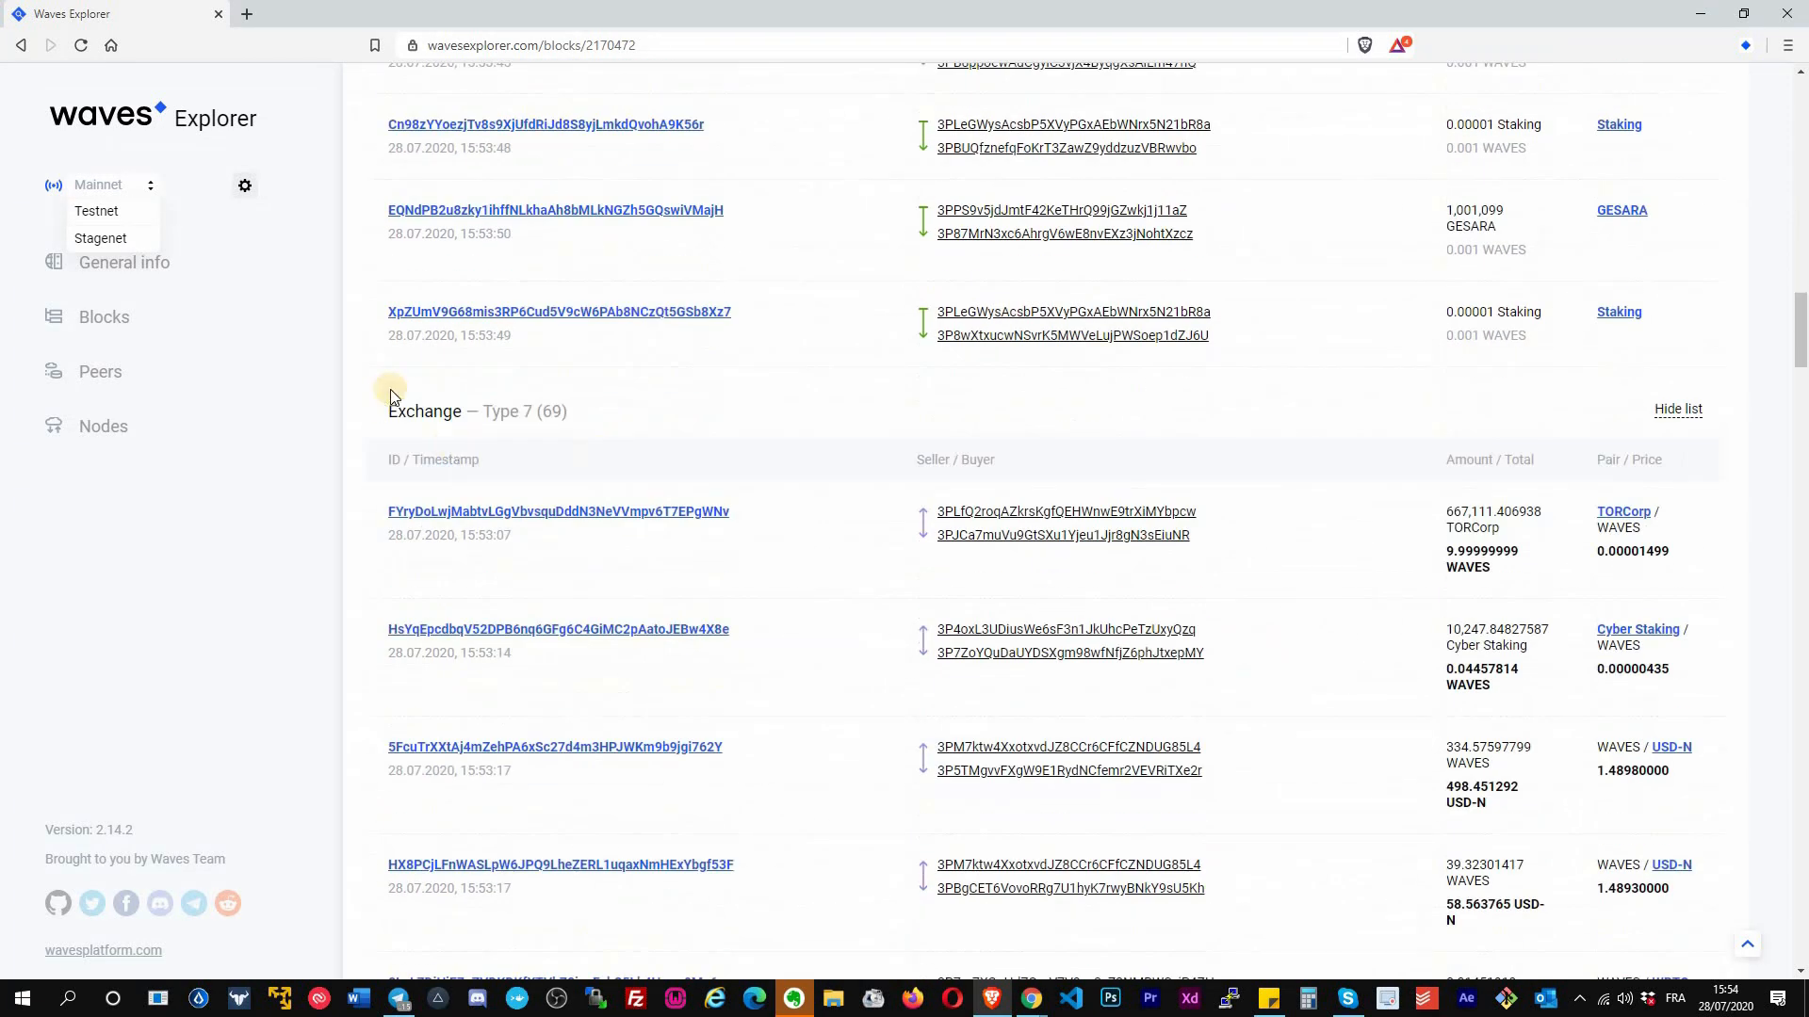
mouse_move(759, 450)
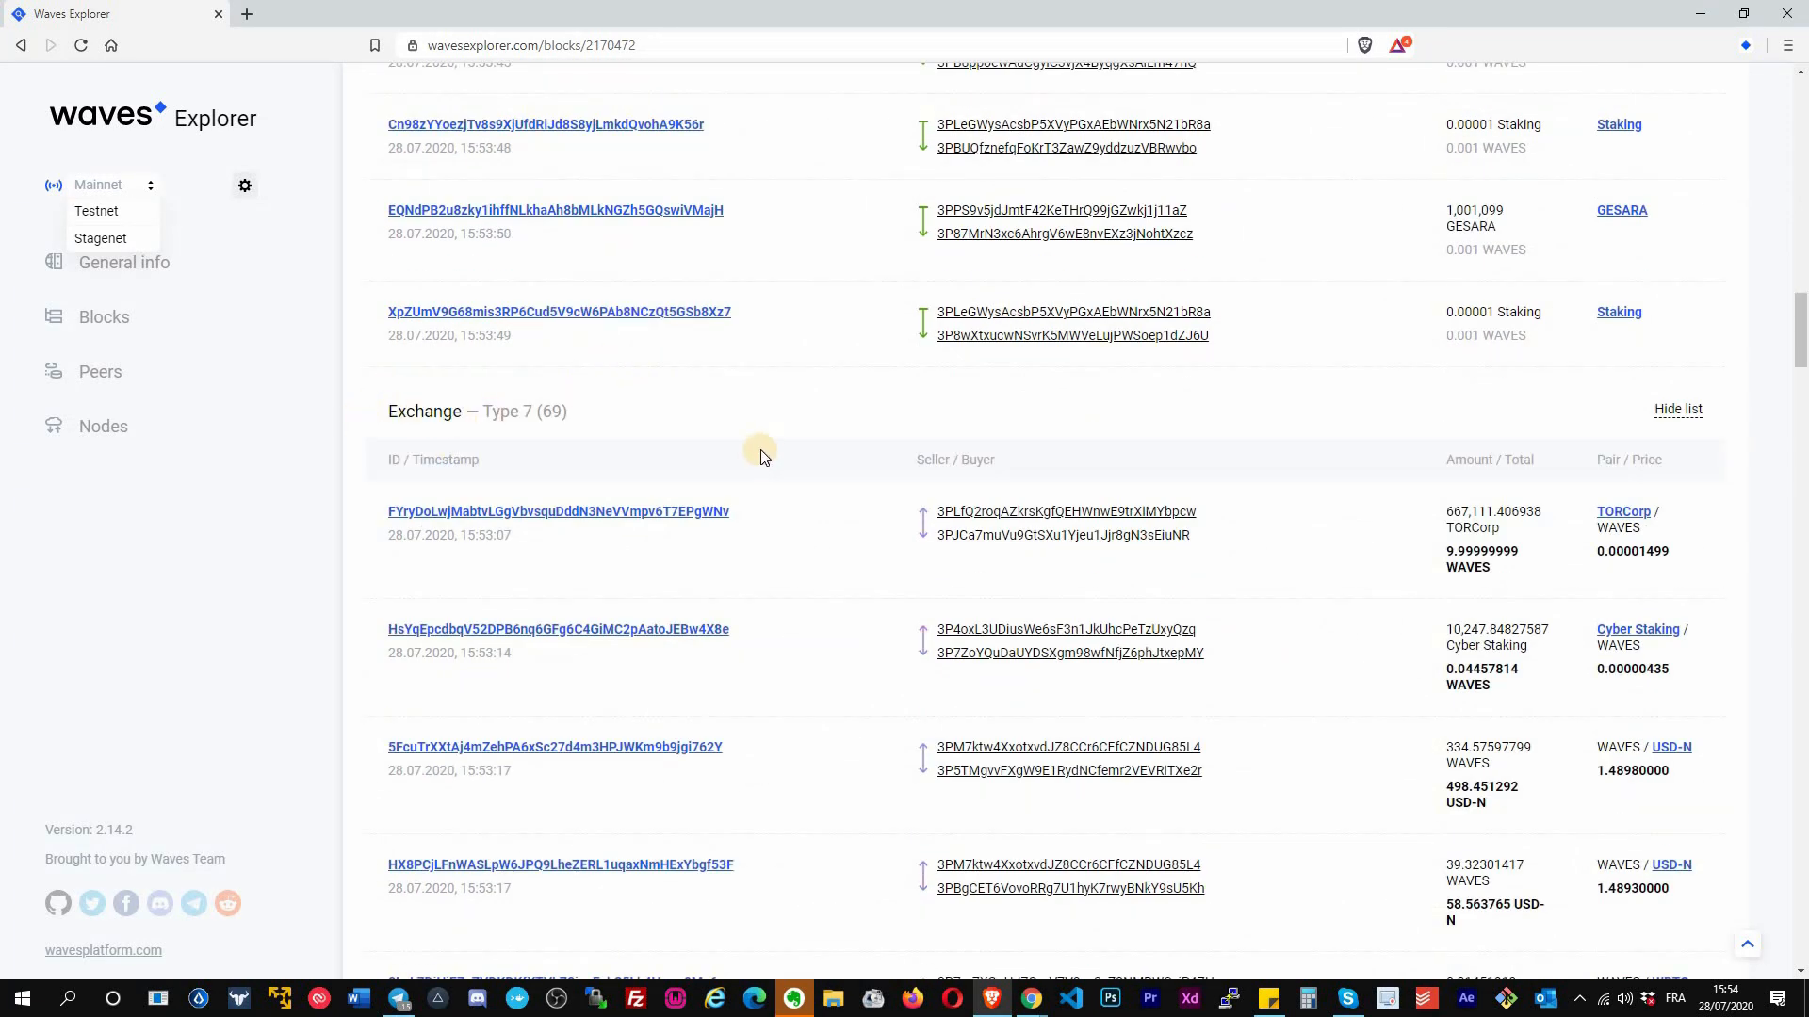
scroll("down", 3)
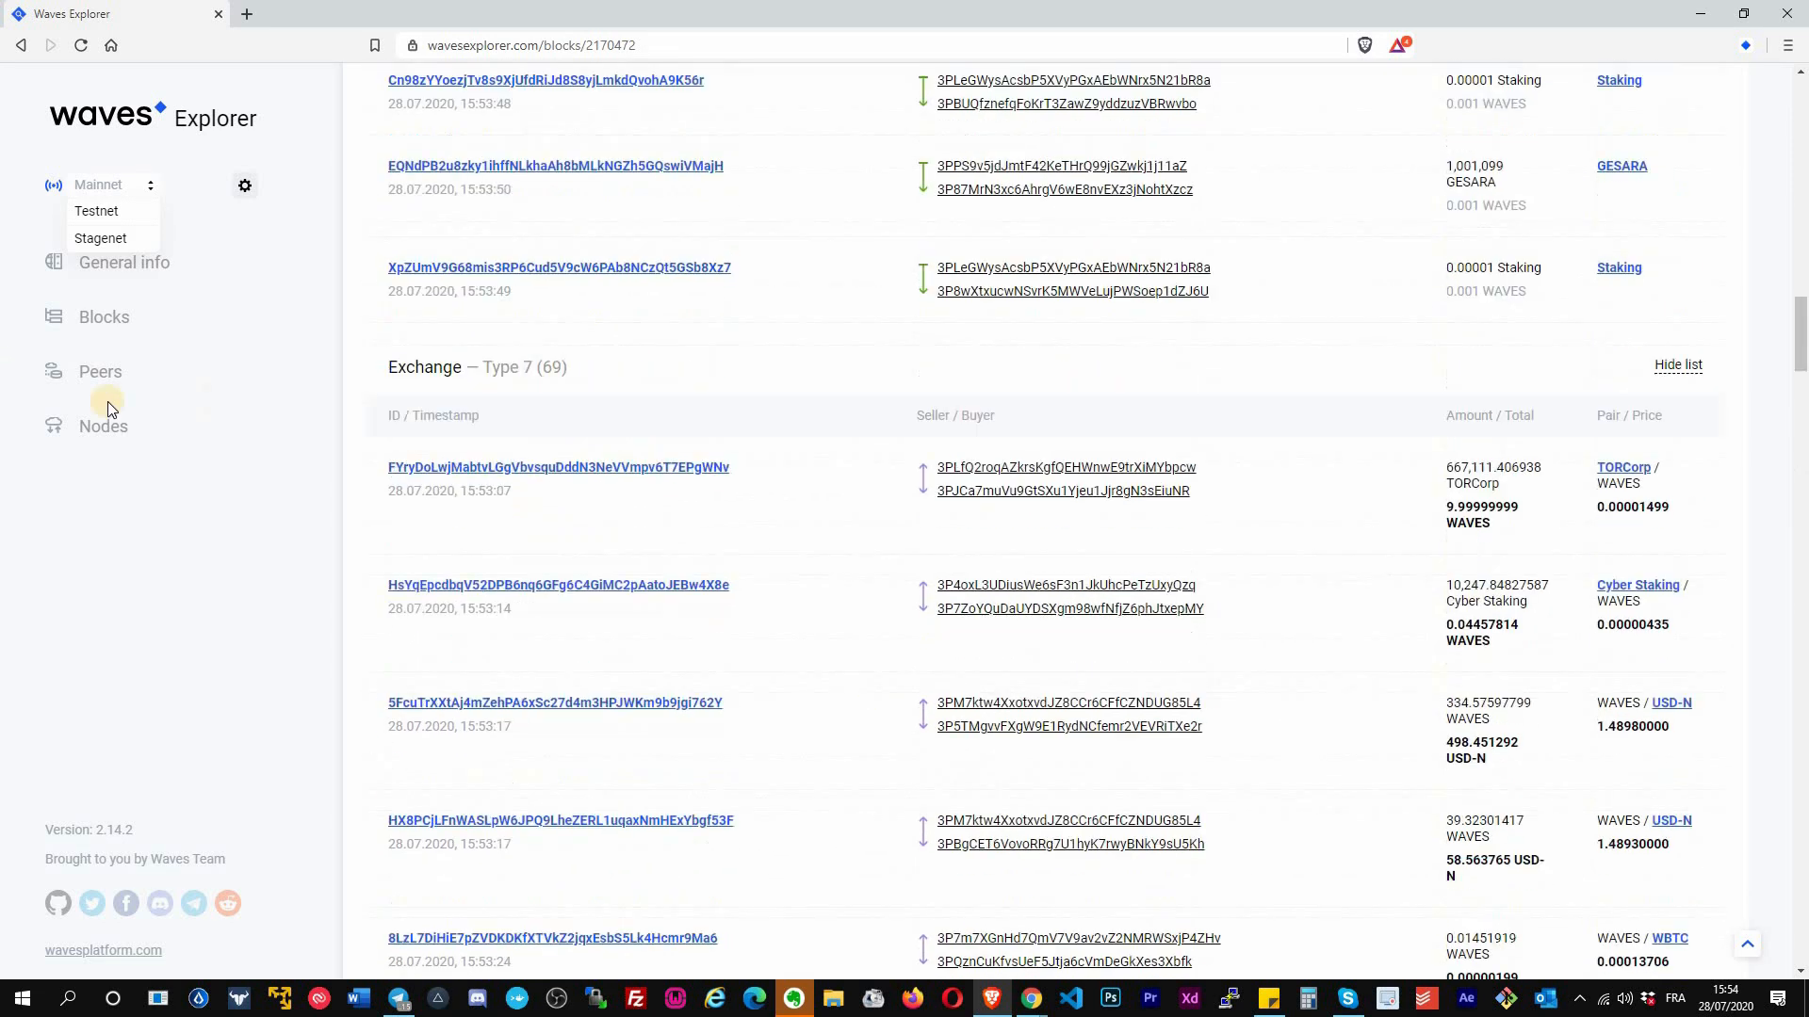
left_click(100, 371)
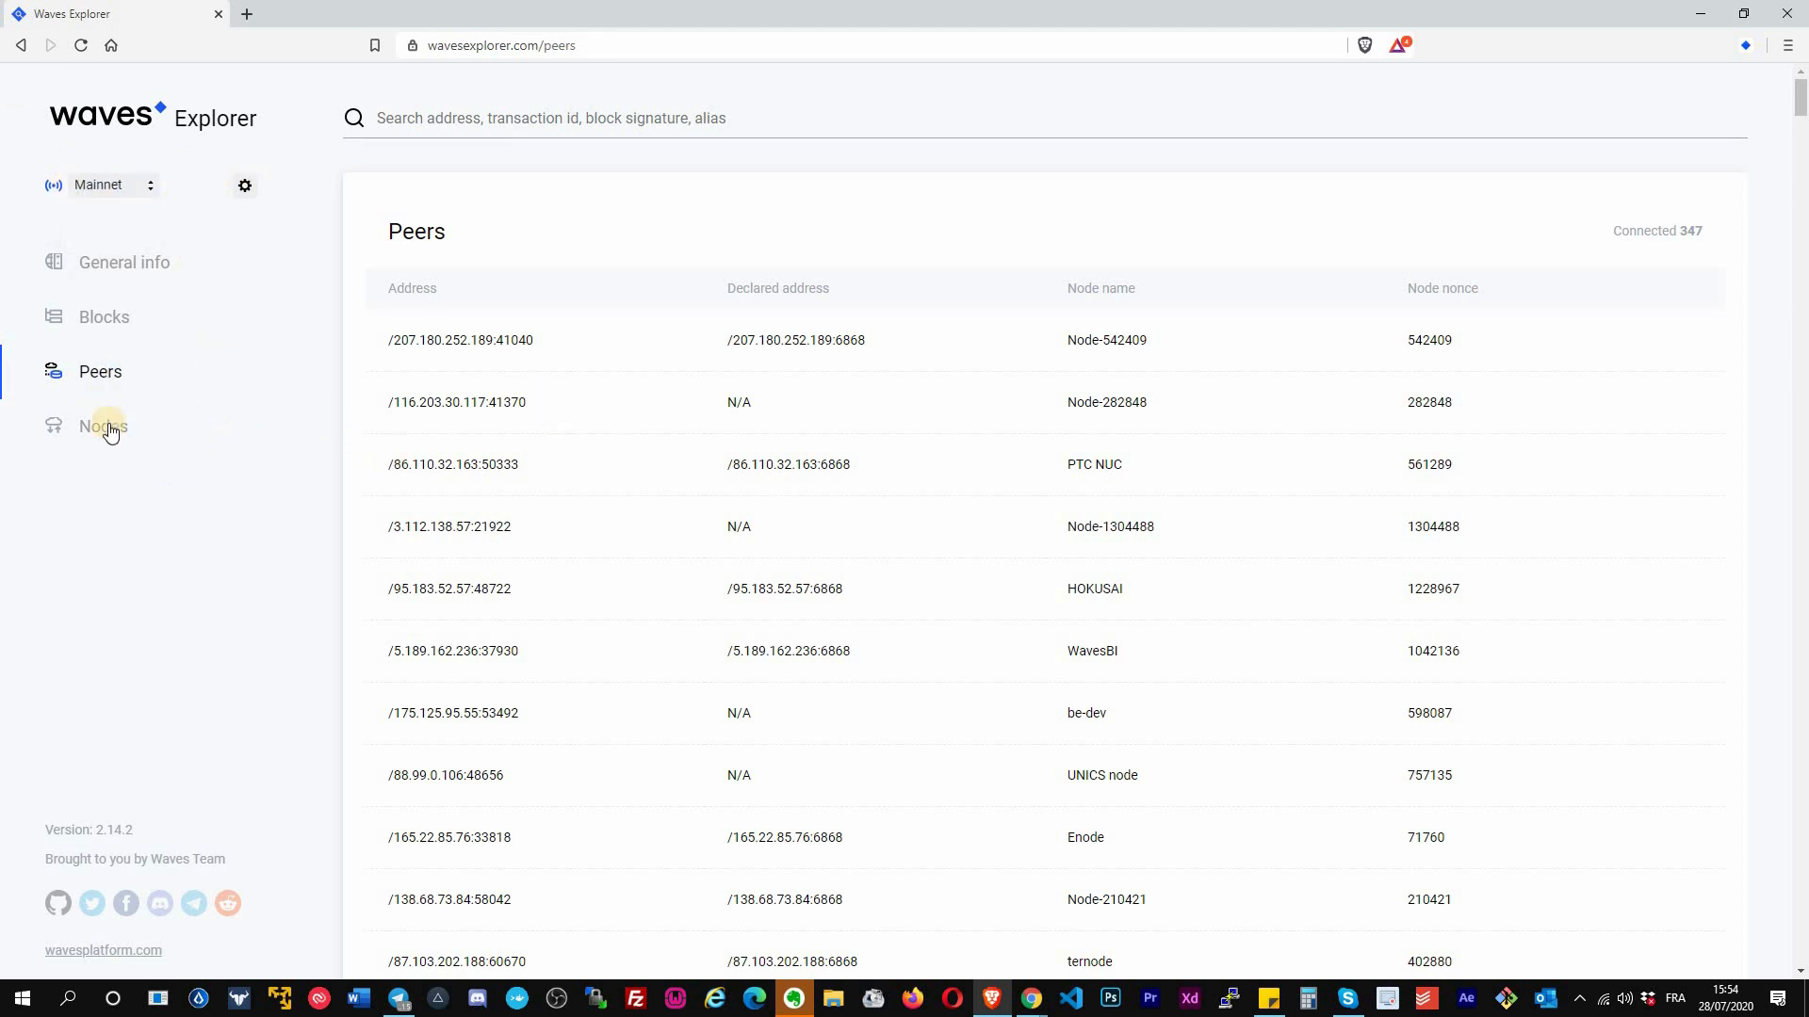
- Show the Mainnet Nodes page with nodes.wavesnodes.com on Waves v1.1.11 at height 2170472
left_click(102, 426)
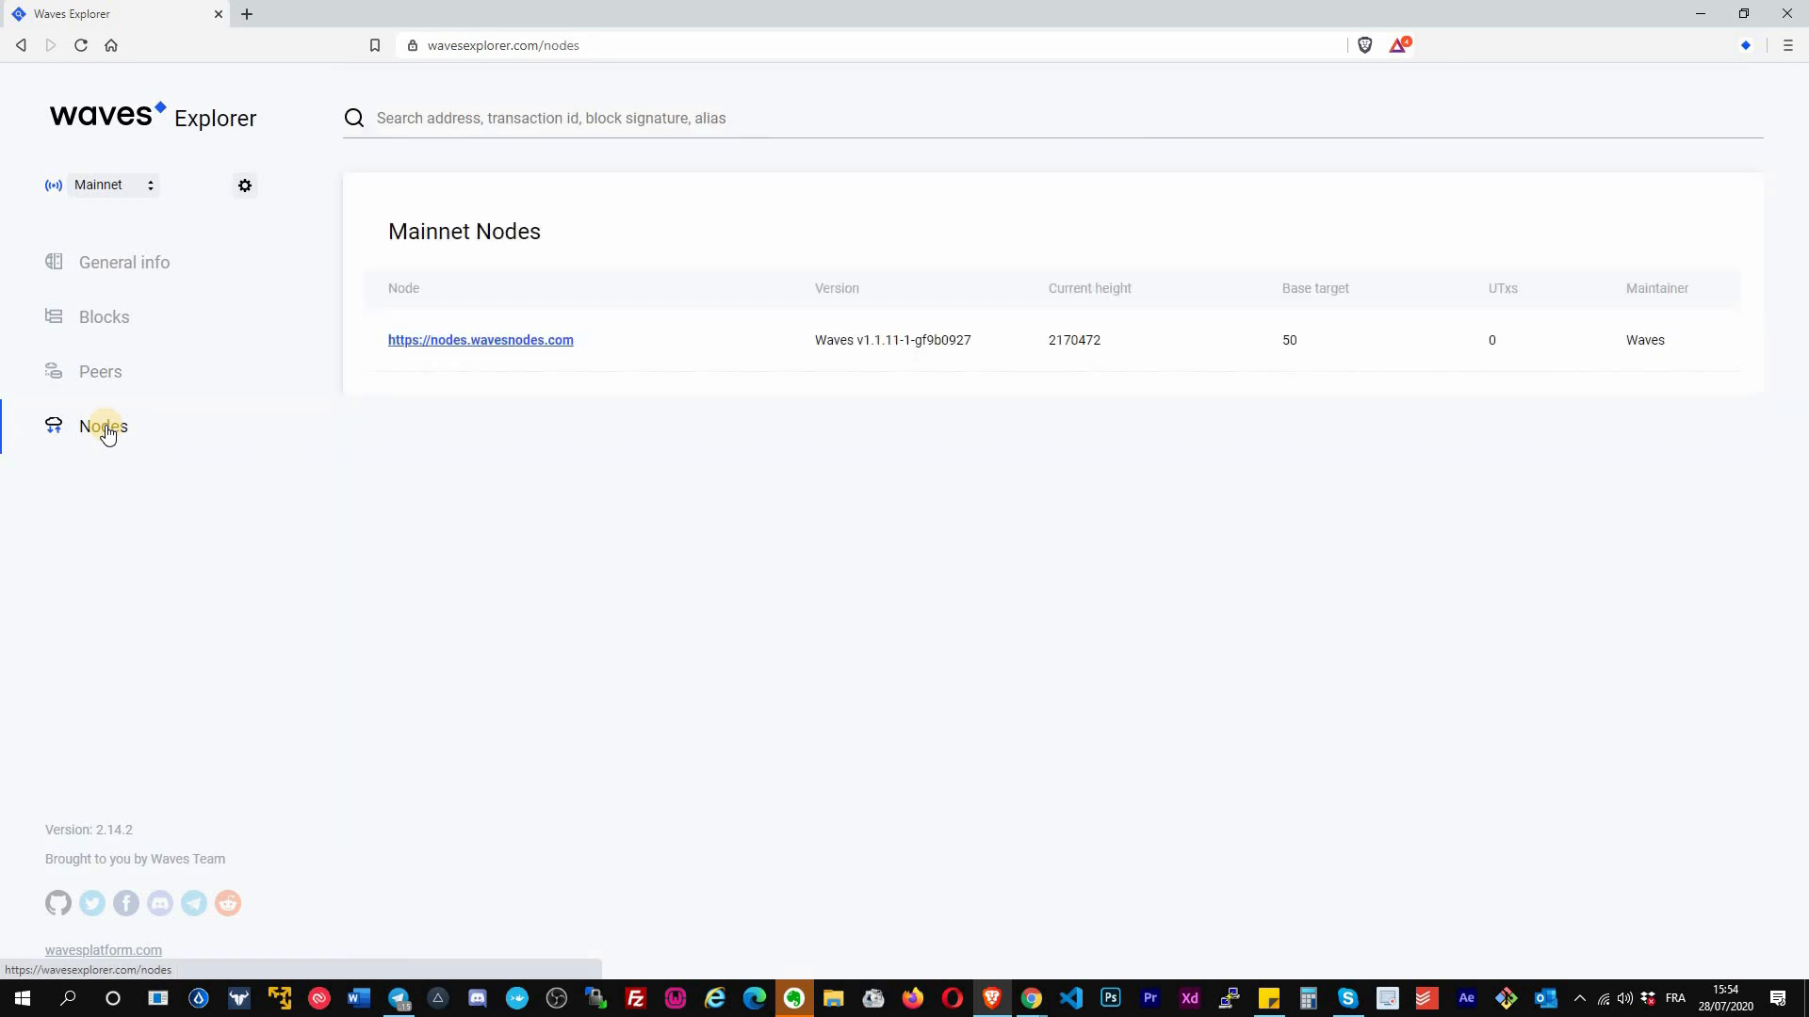
mouse_move(1000, 396)
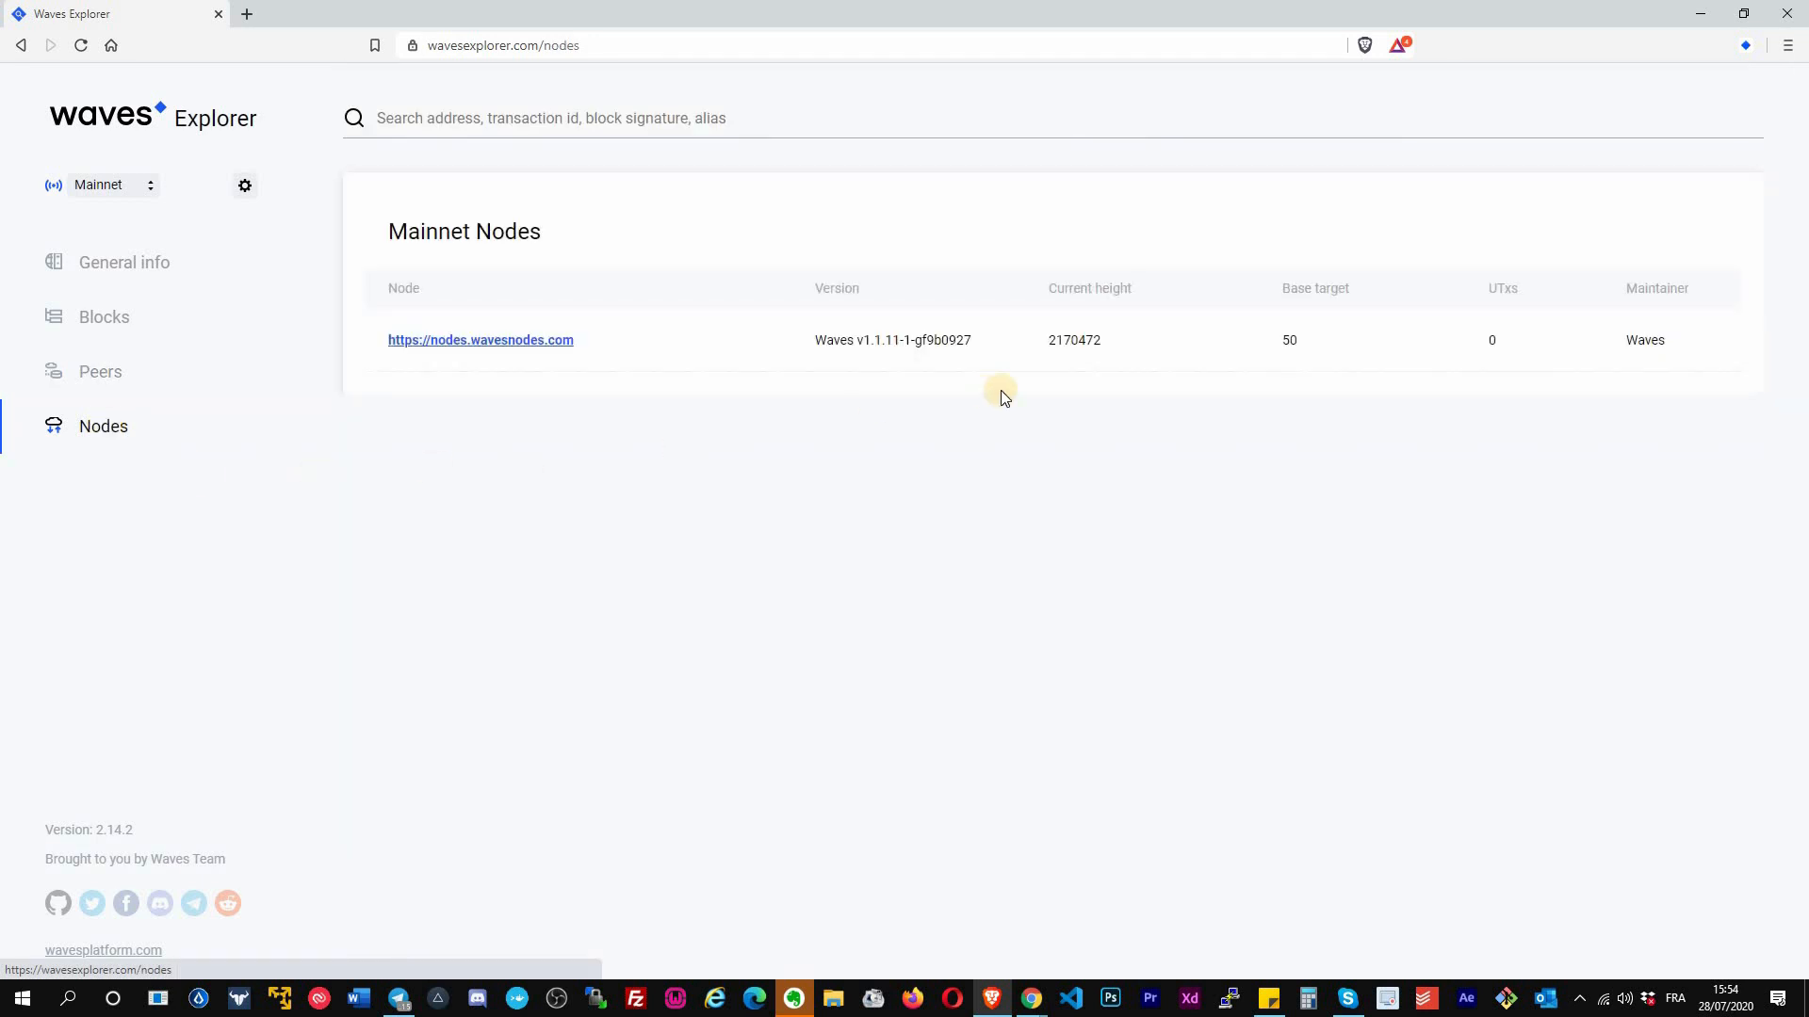
mouse_move(136, 261)
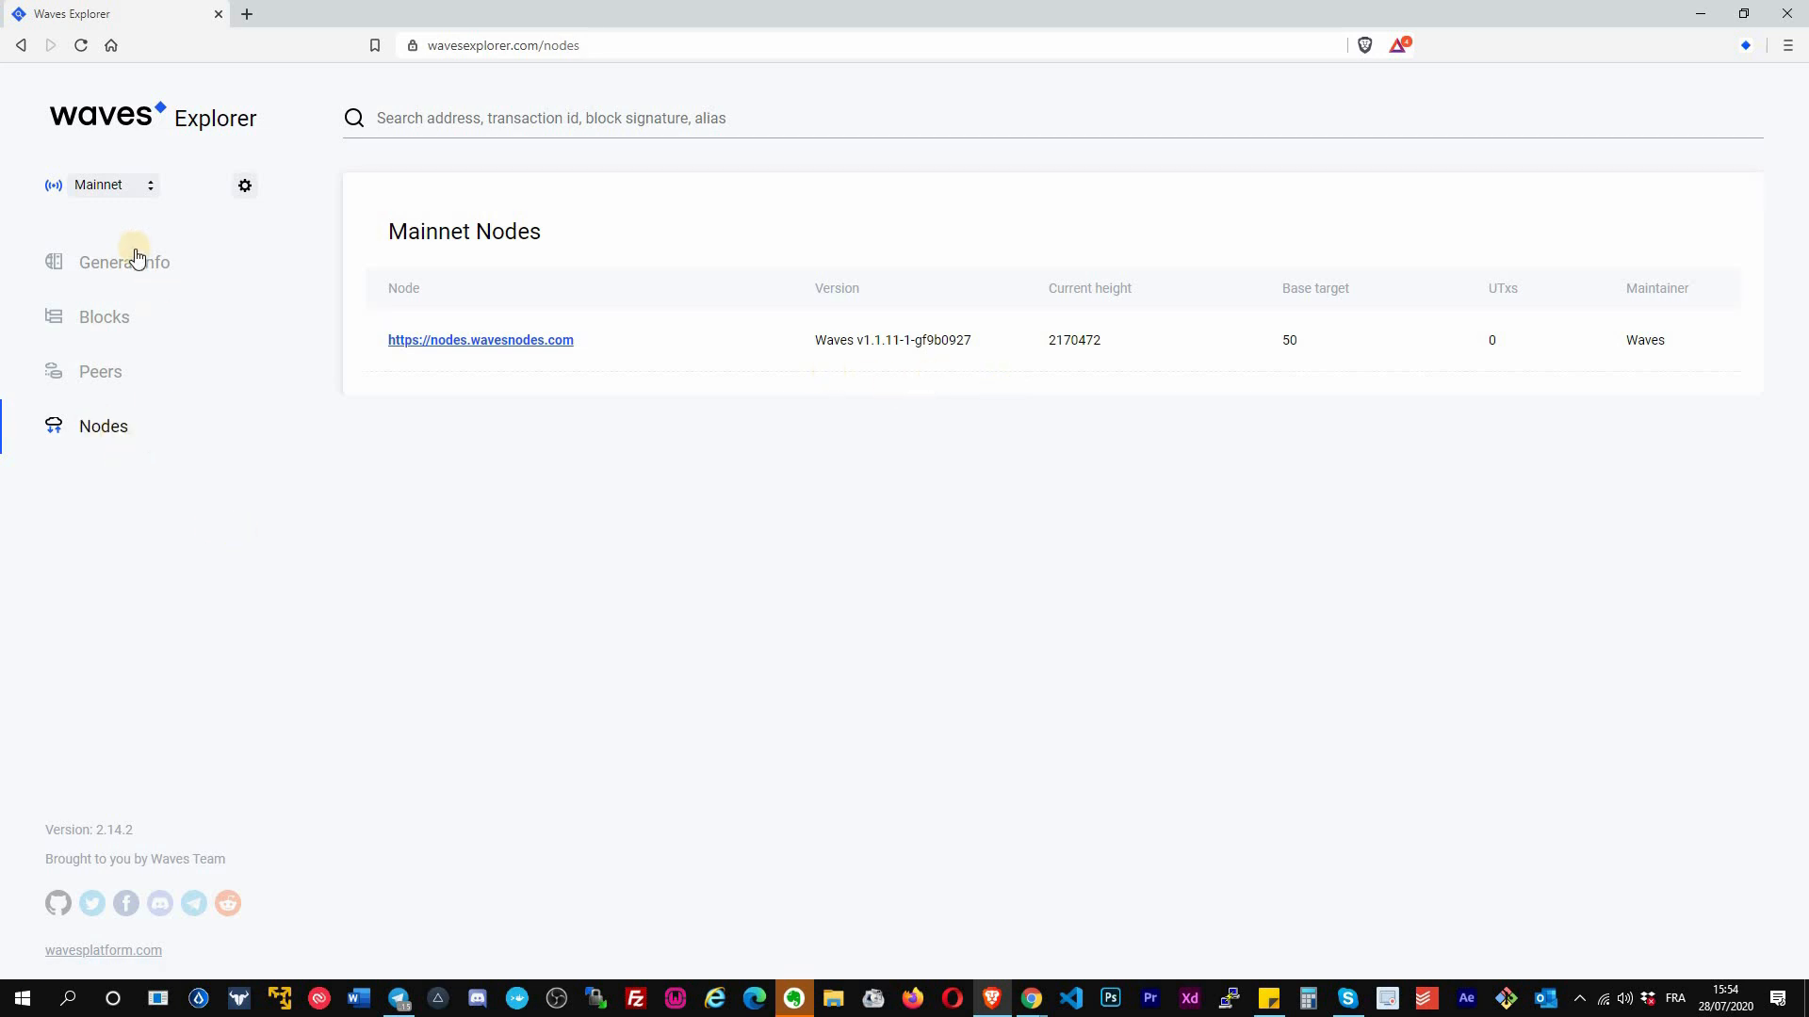
- From General info, view block 2170471 and its first 0.00001 Staking asset transfer
left_click(122, 262)
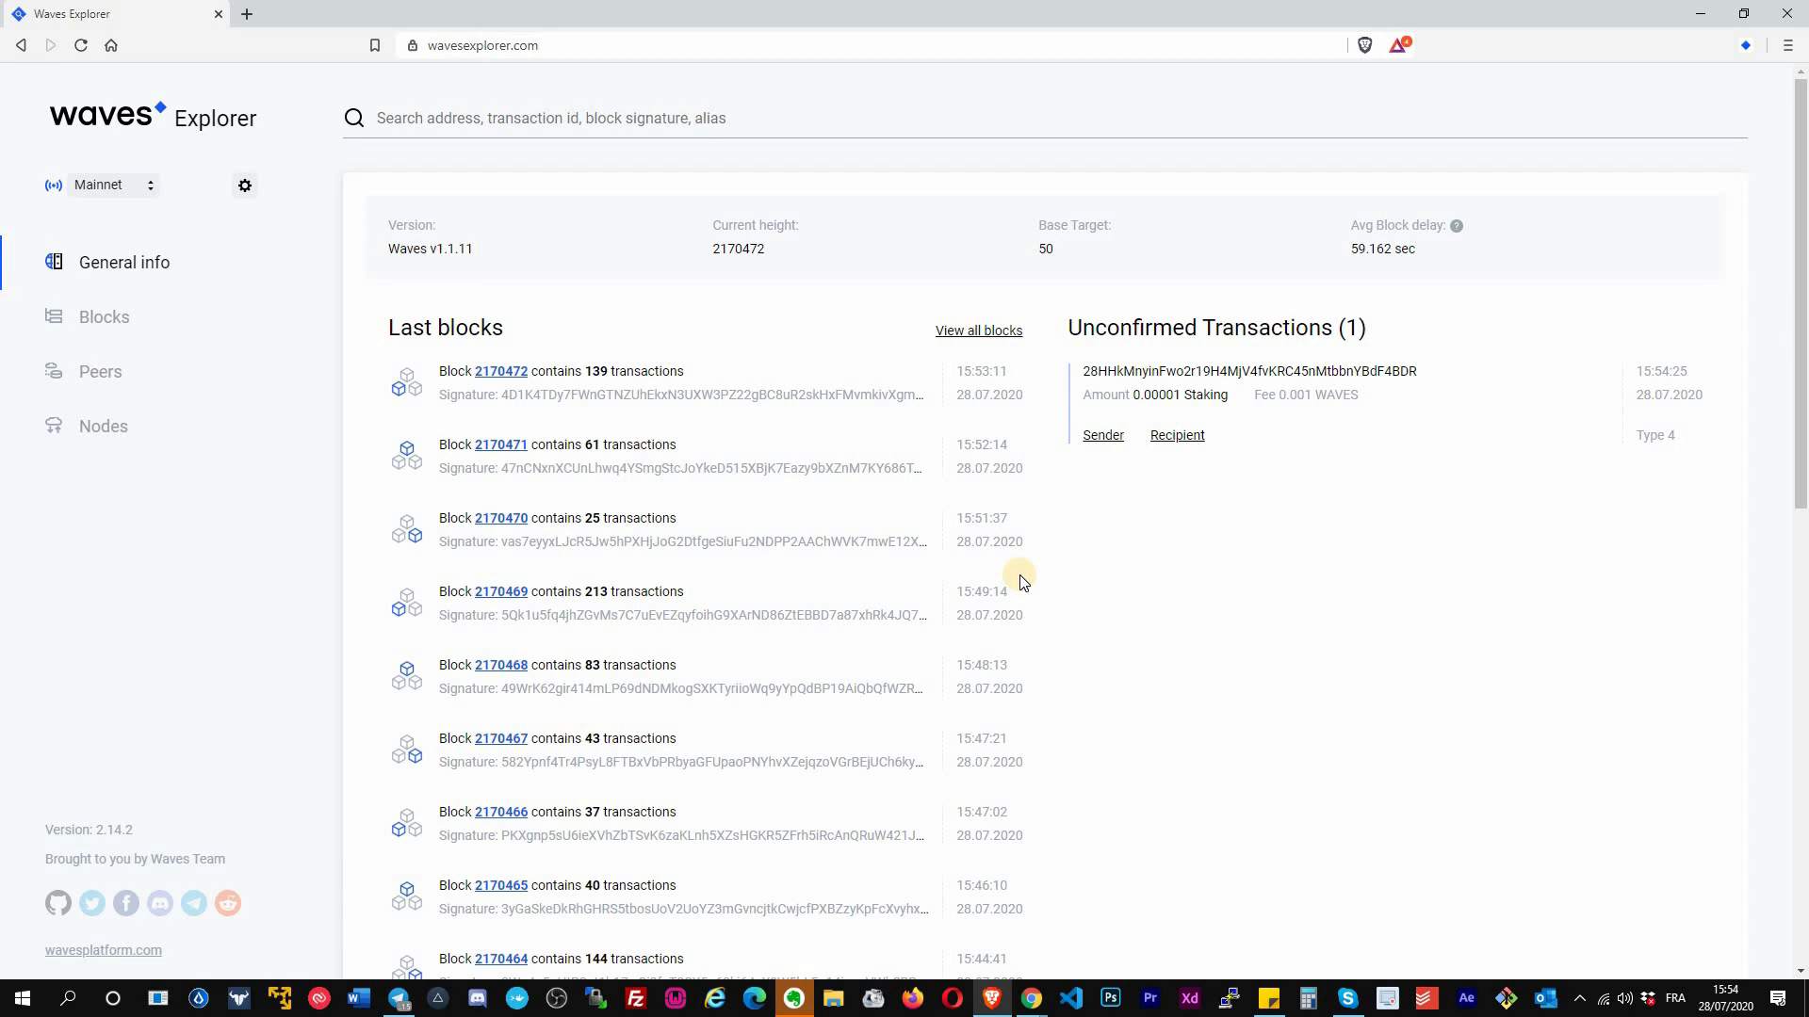
mouse_move(989, 675)
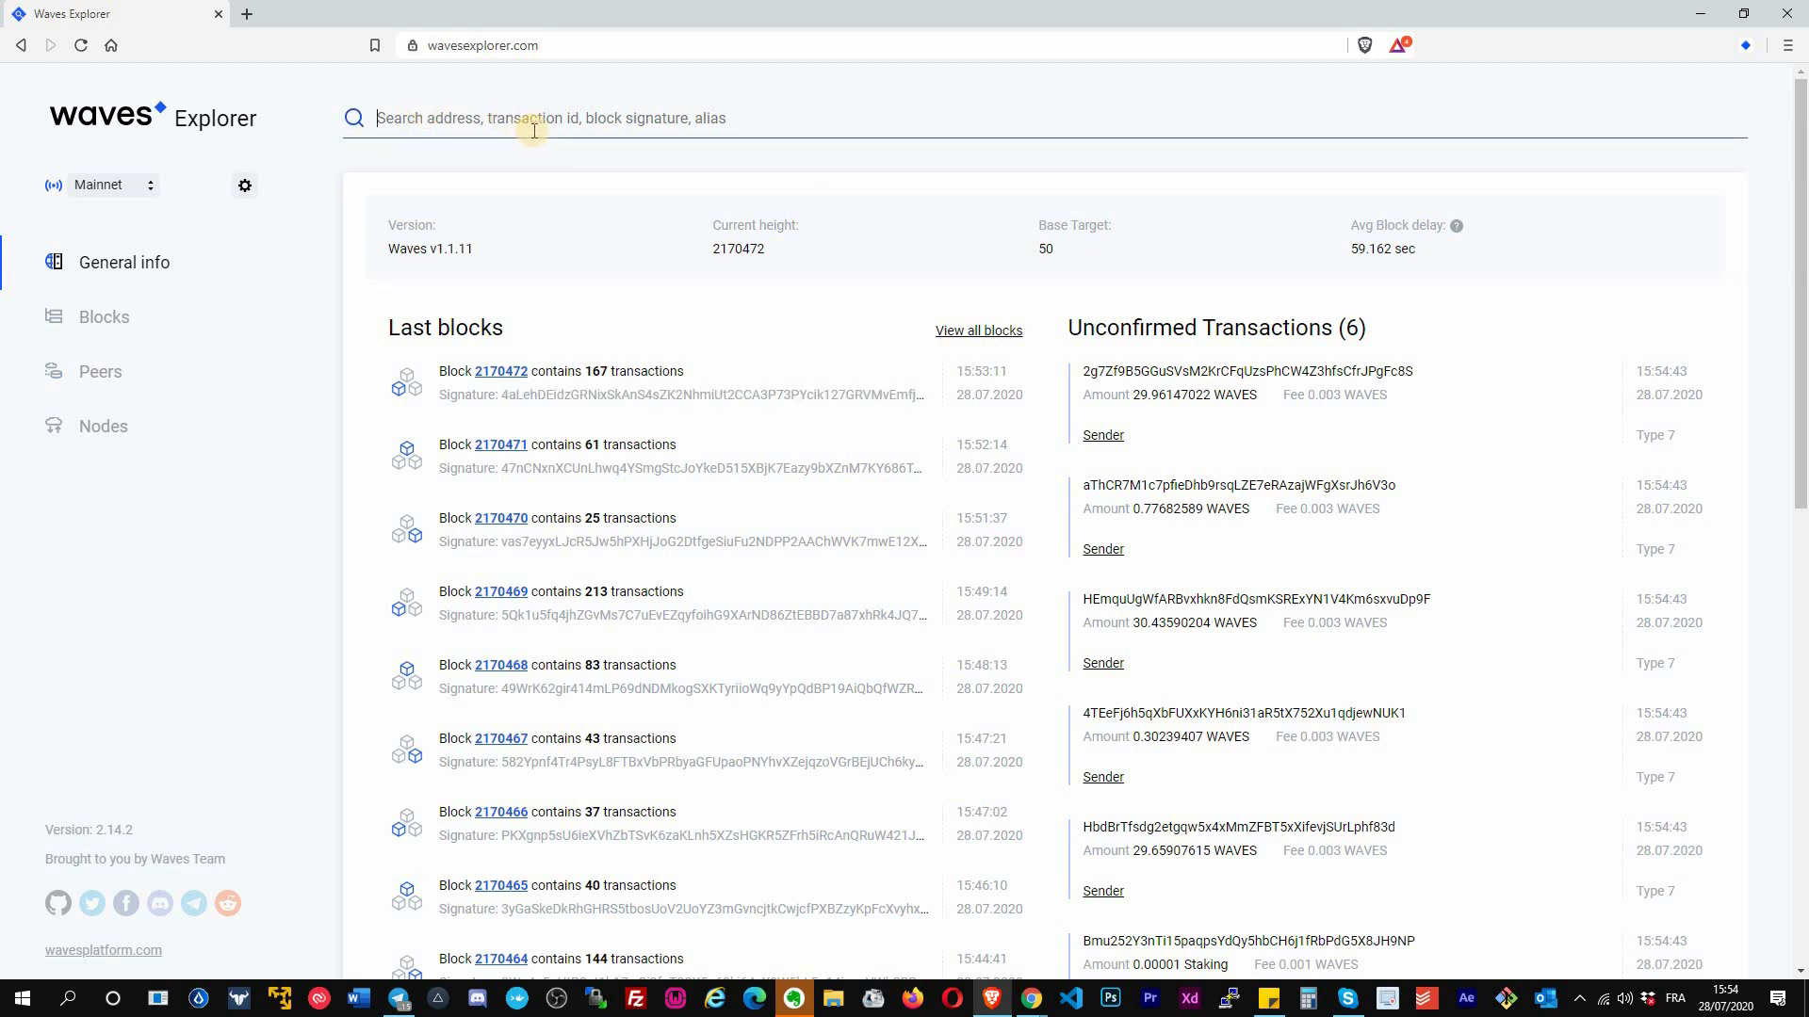
mouse_move(1242, 158)
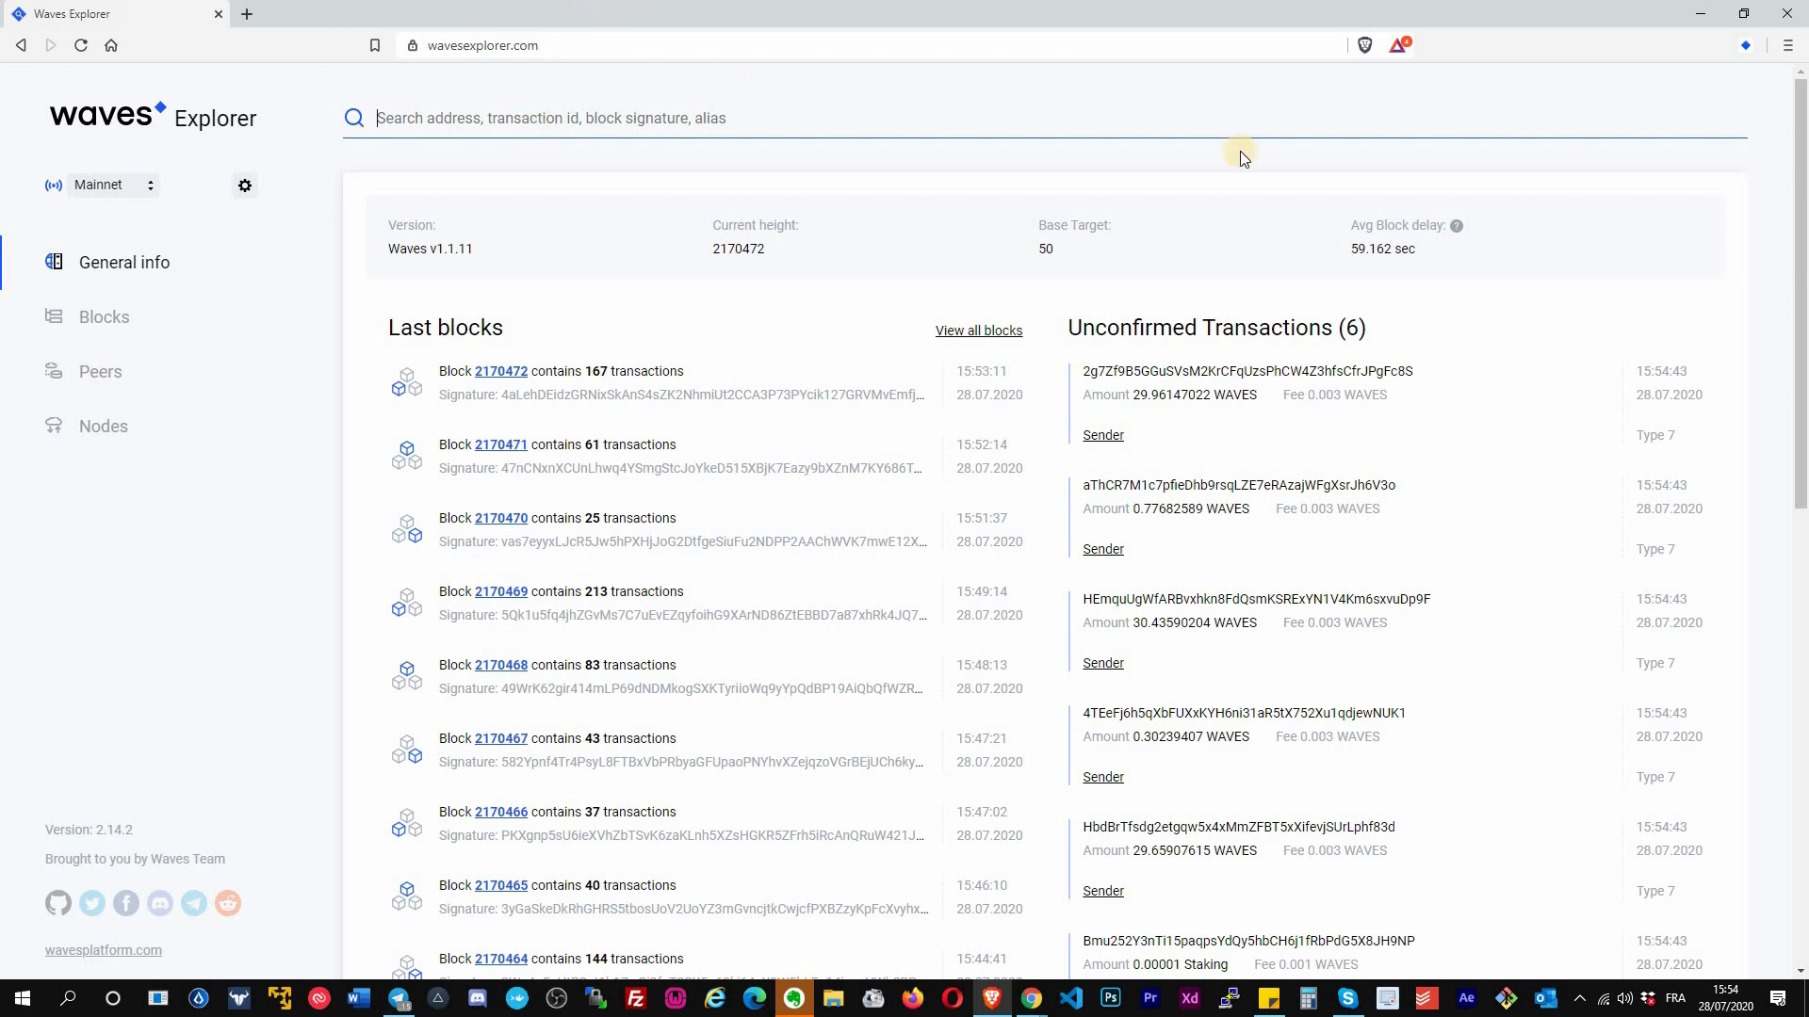
mouse_move(505, 205)
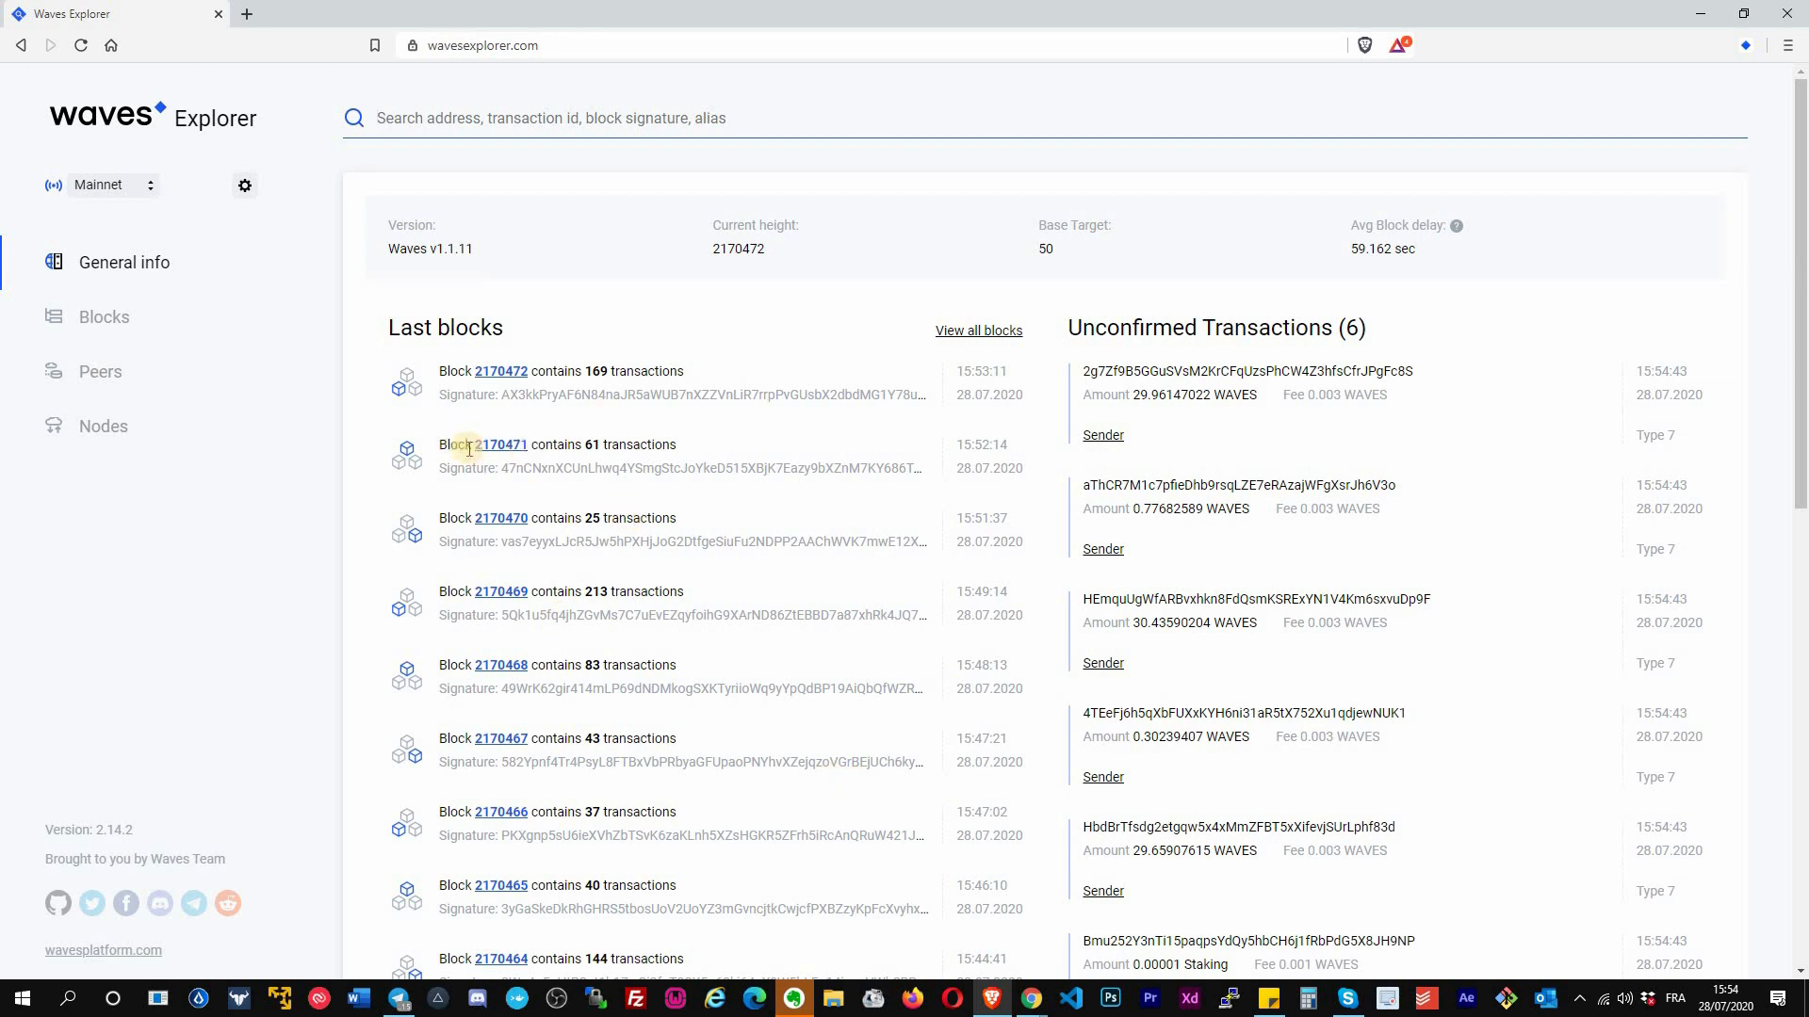
left_click(499, 445)
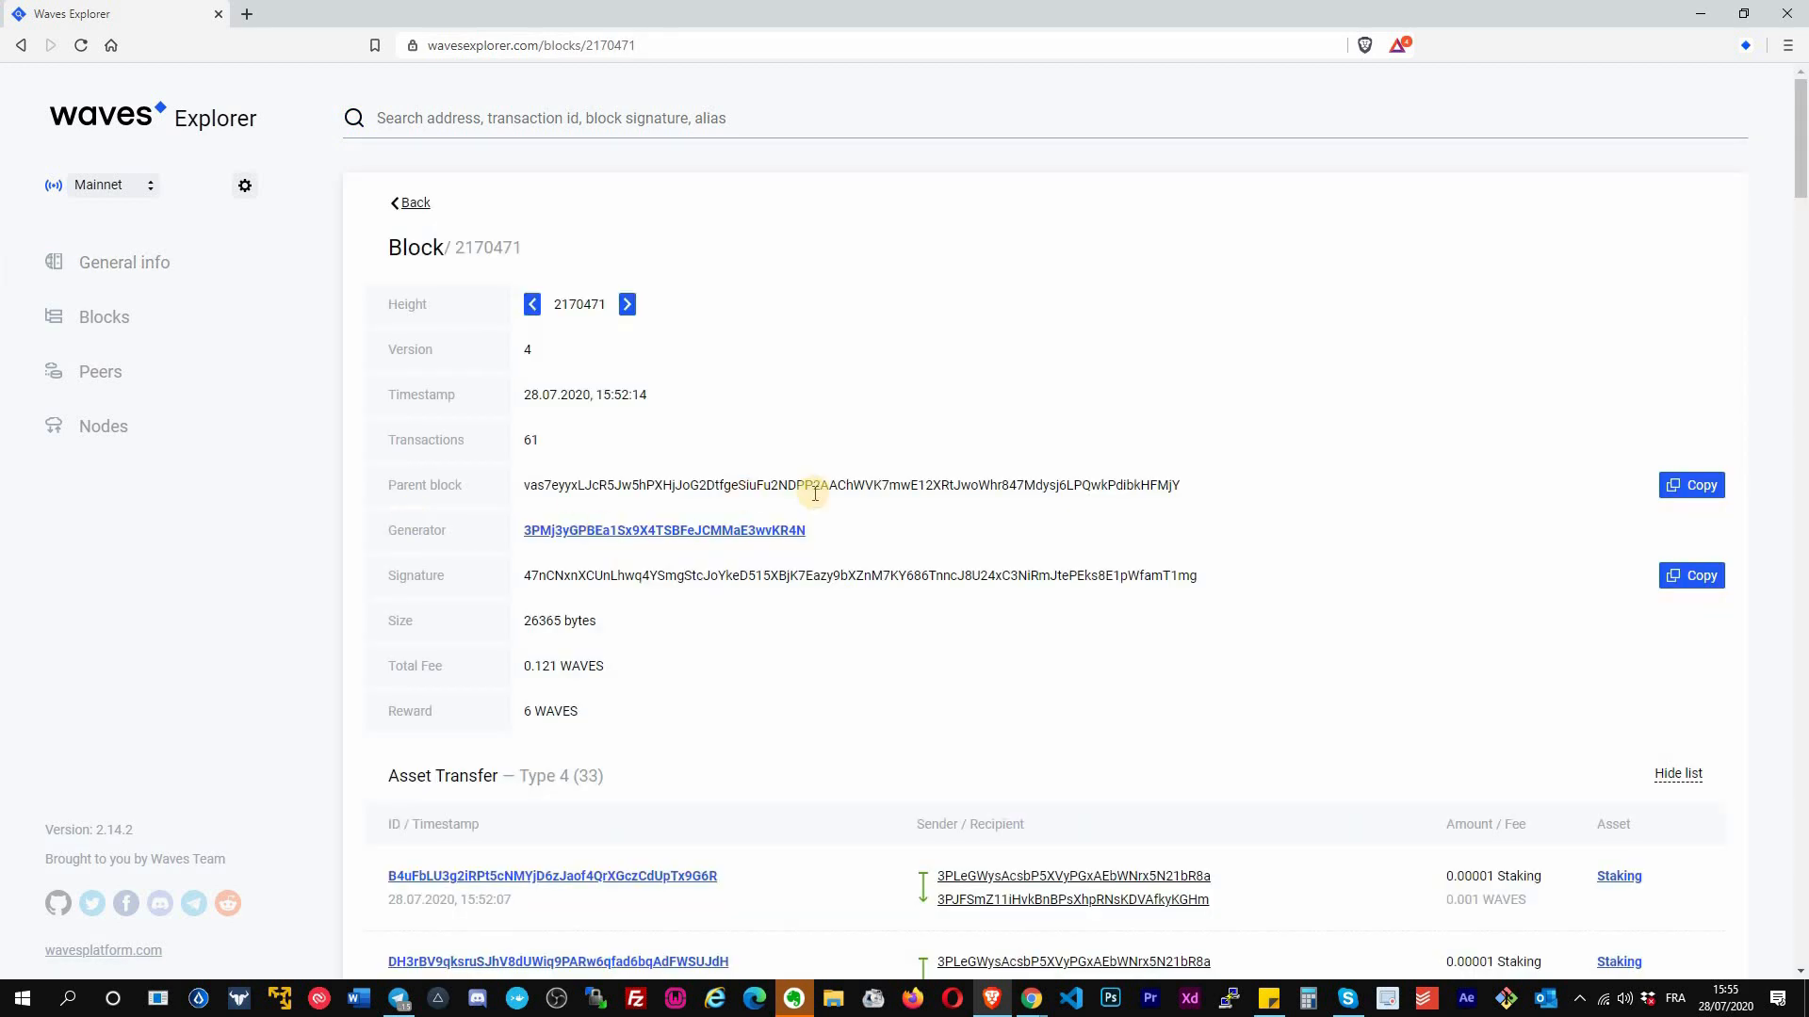
scroll("down", 3)
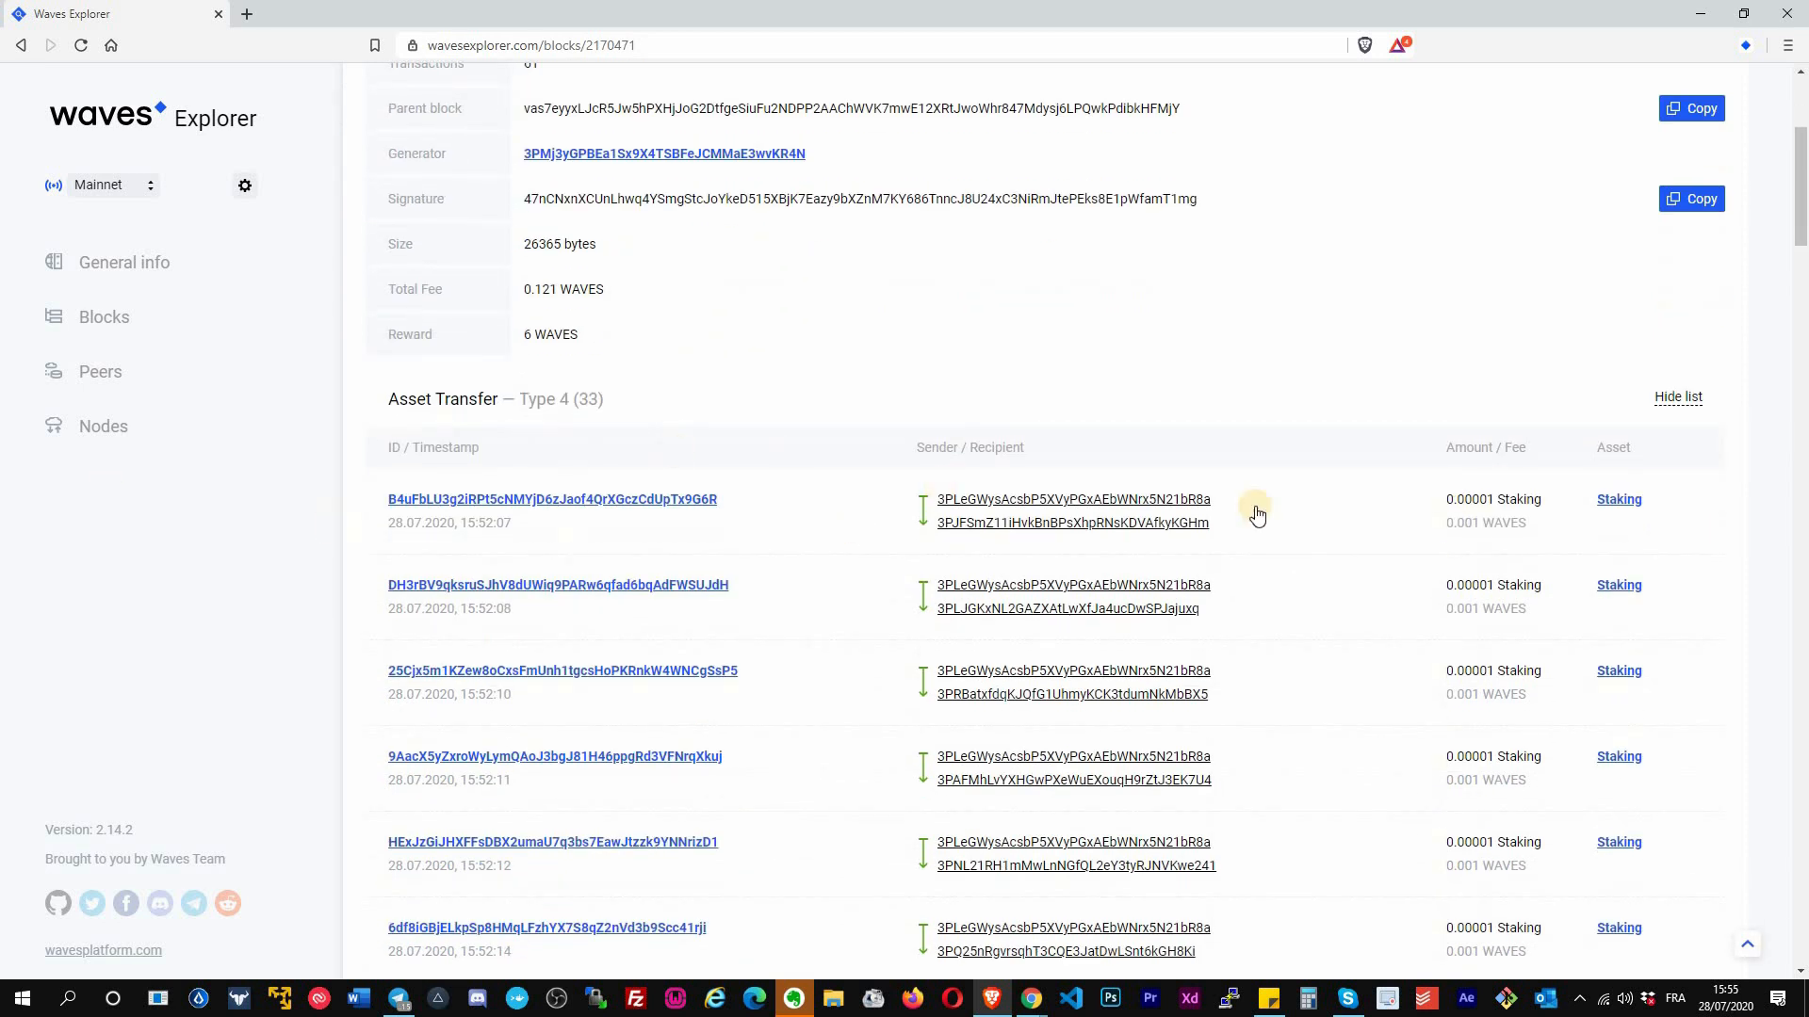
left_click(552, 499)
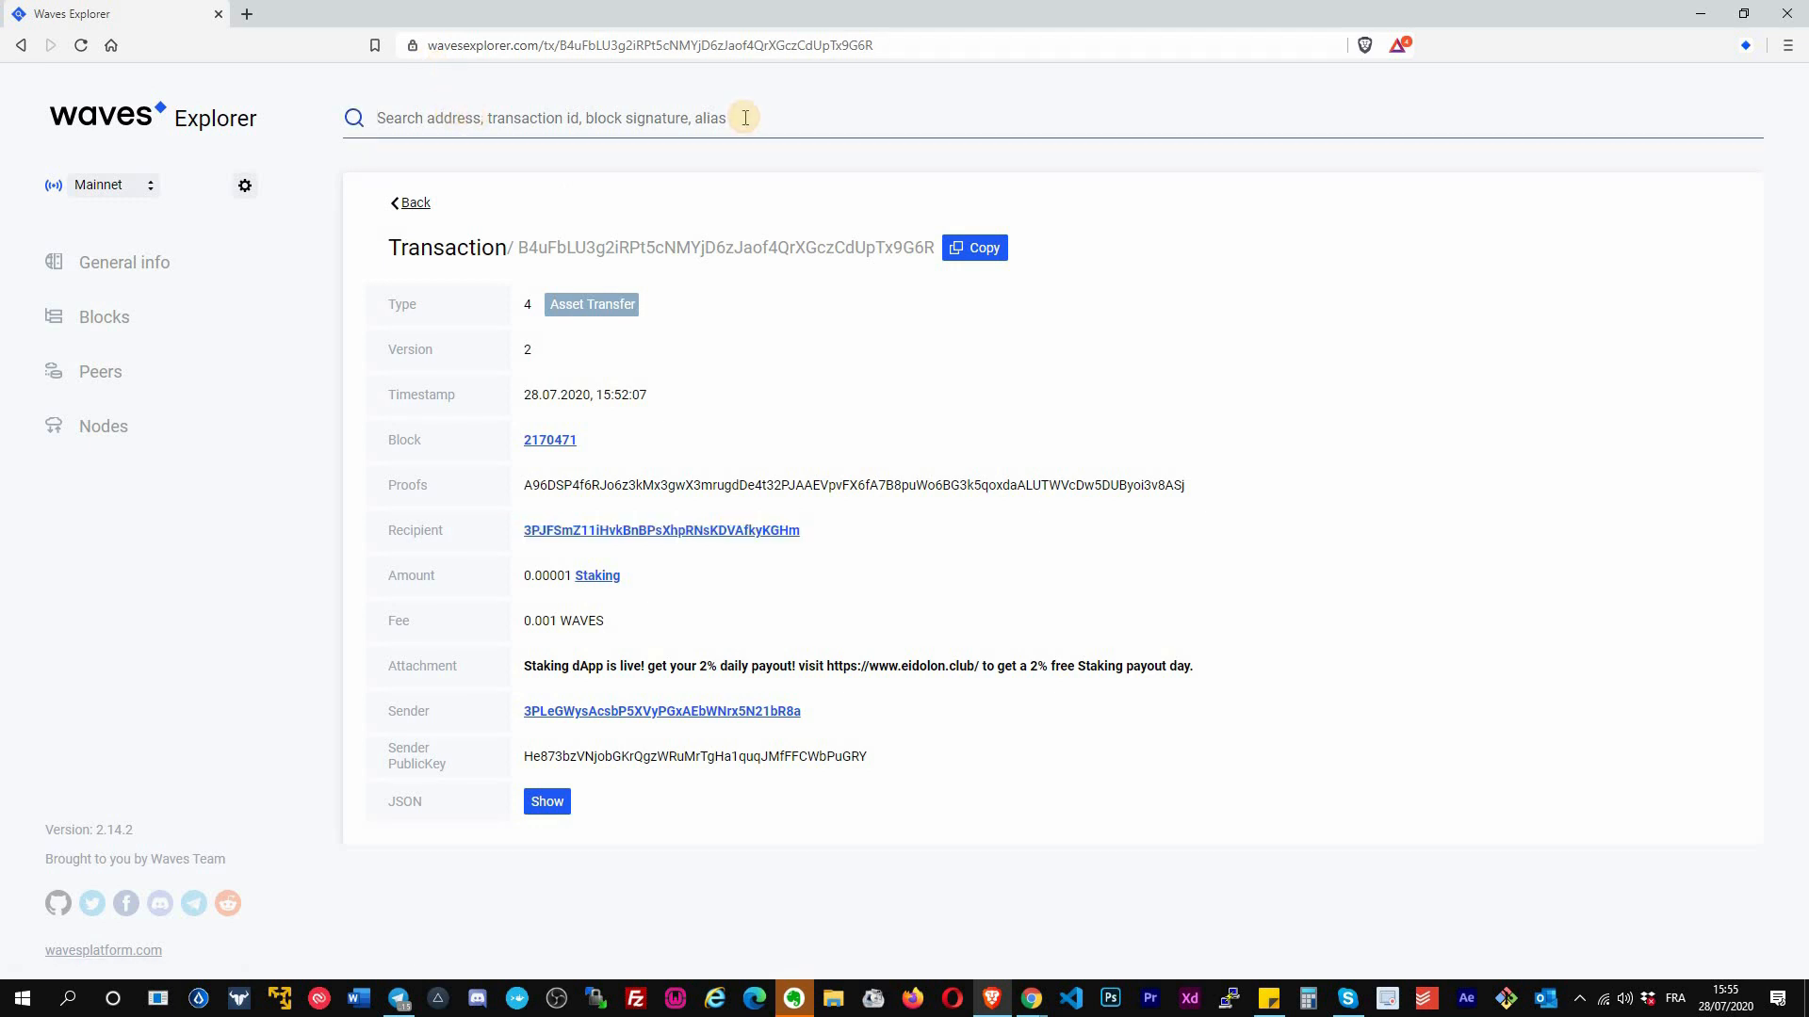
- View the recipient address with its 7.53630123 WAVES balance and scan its transaction history
left_click(661, 529)
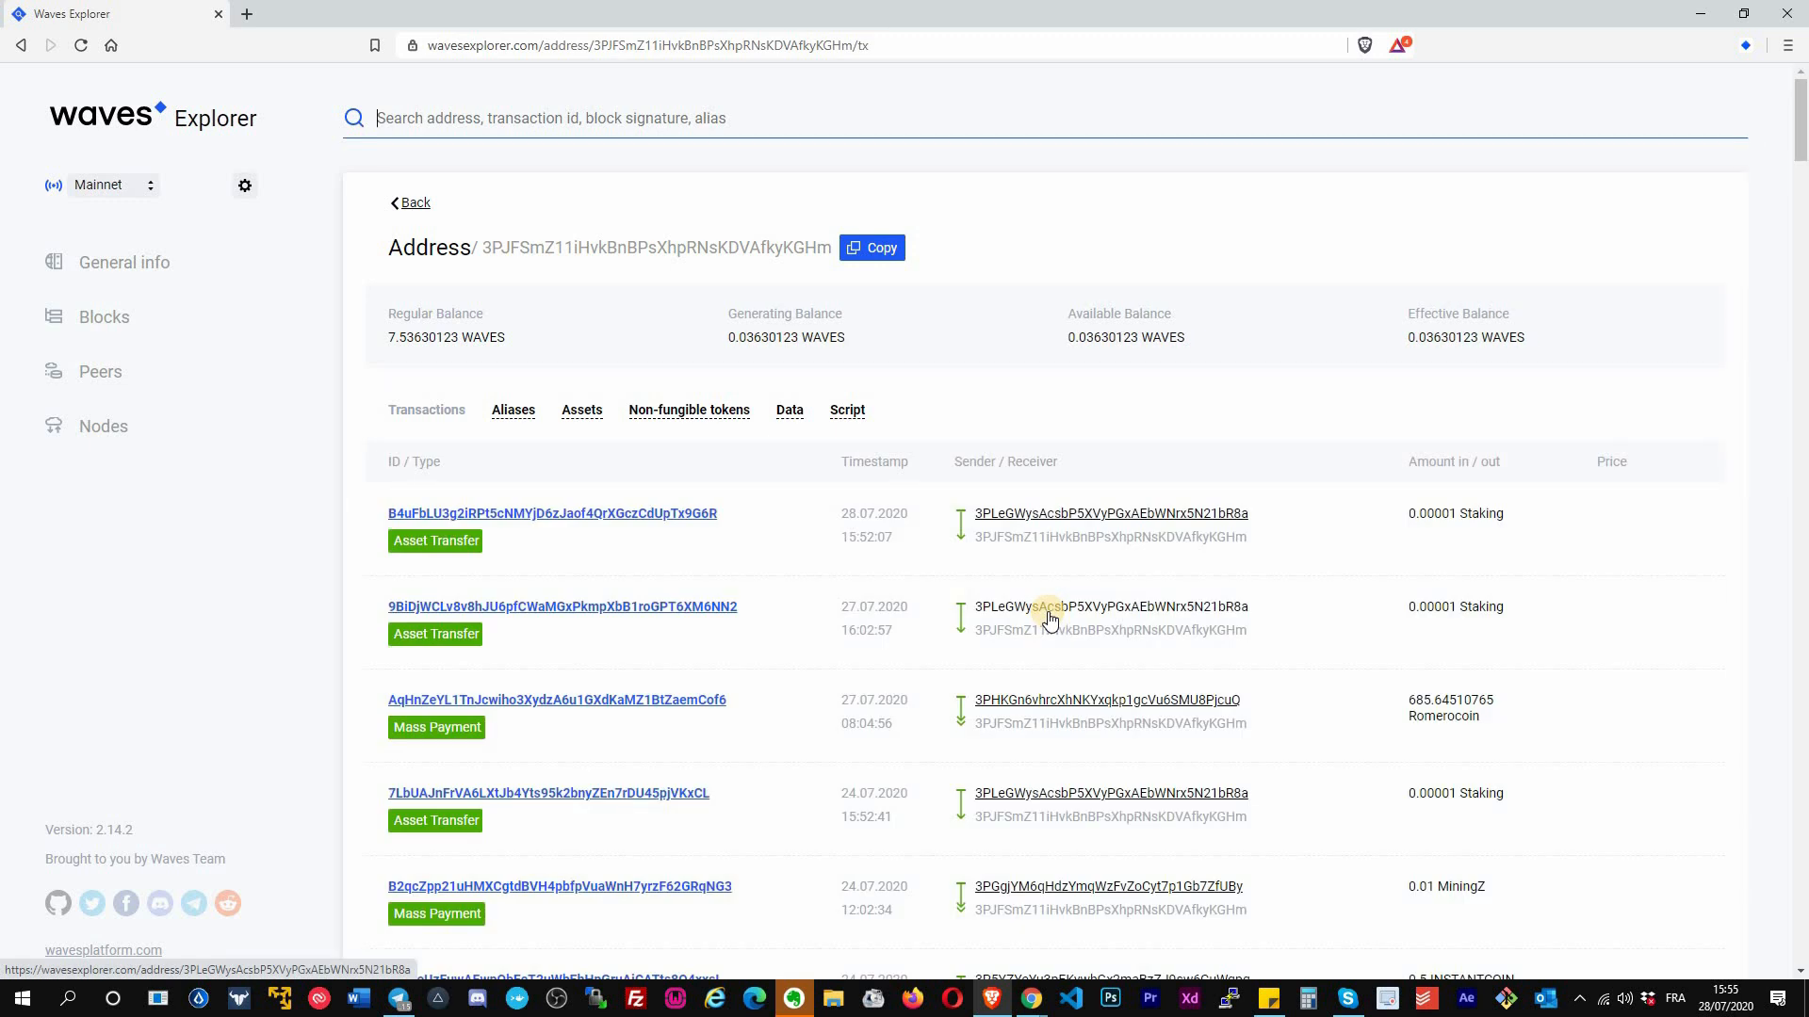
mouse_move(880, 517)
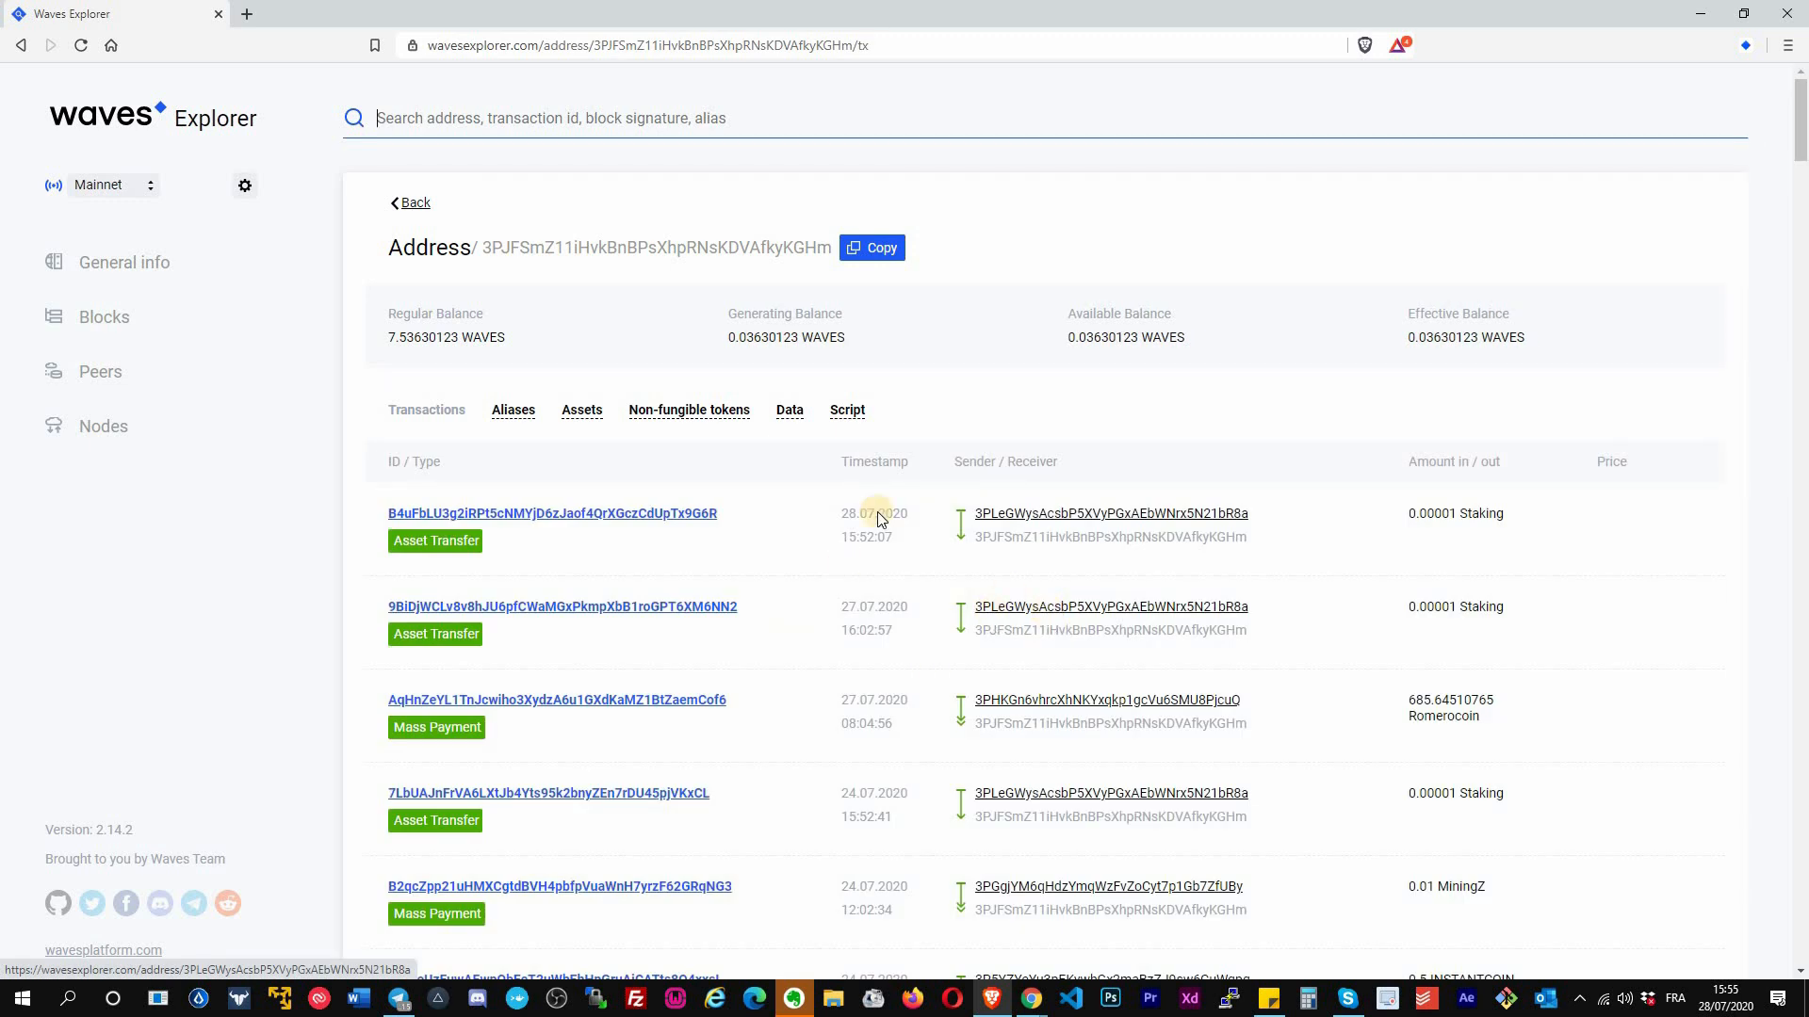
scroll("down", 3)
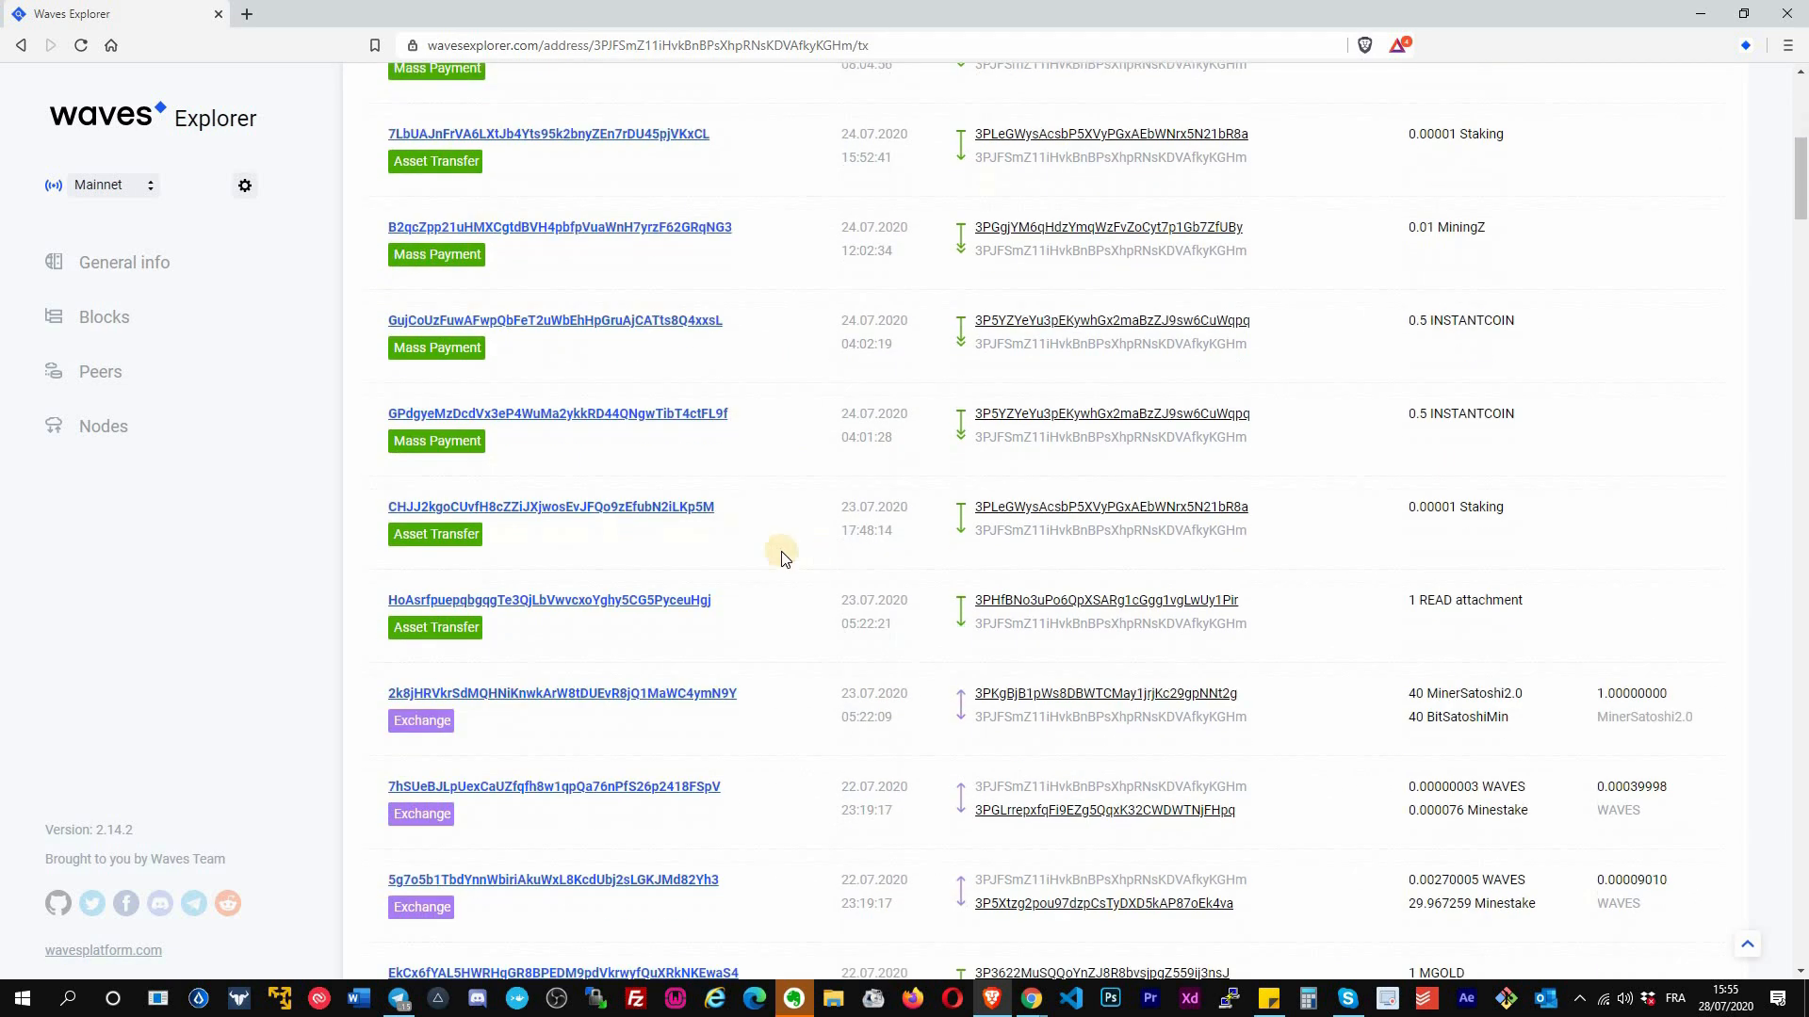
scroll("up", 3)
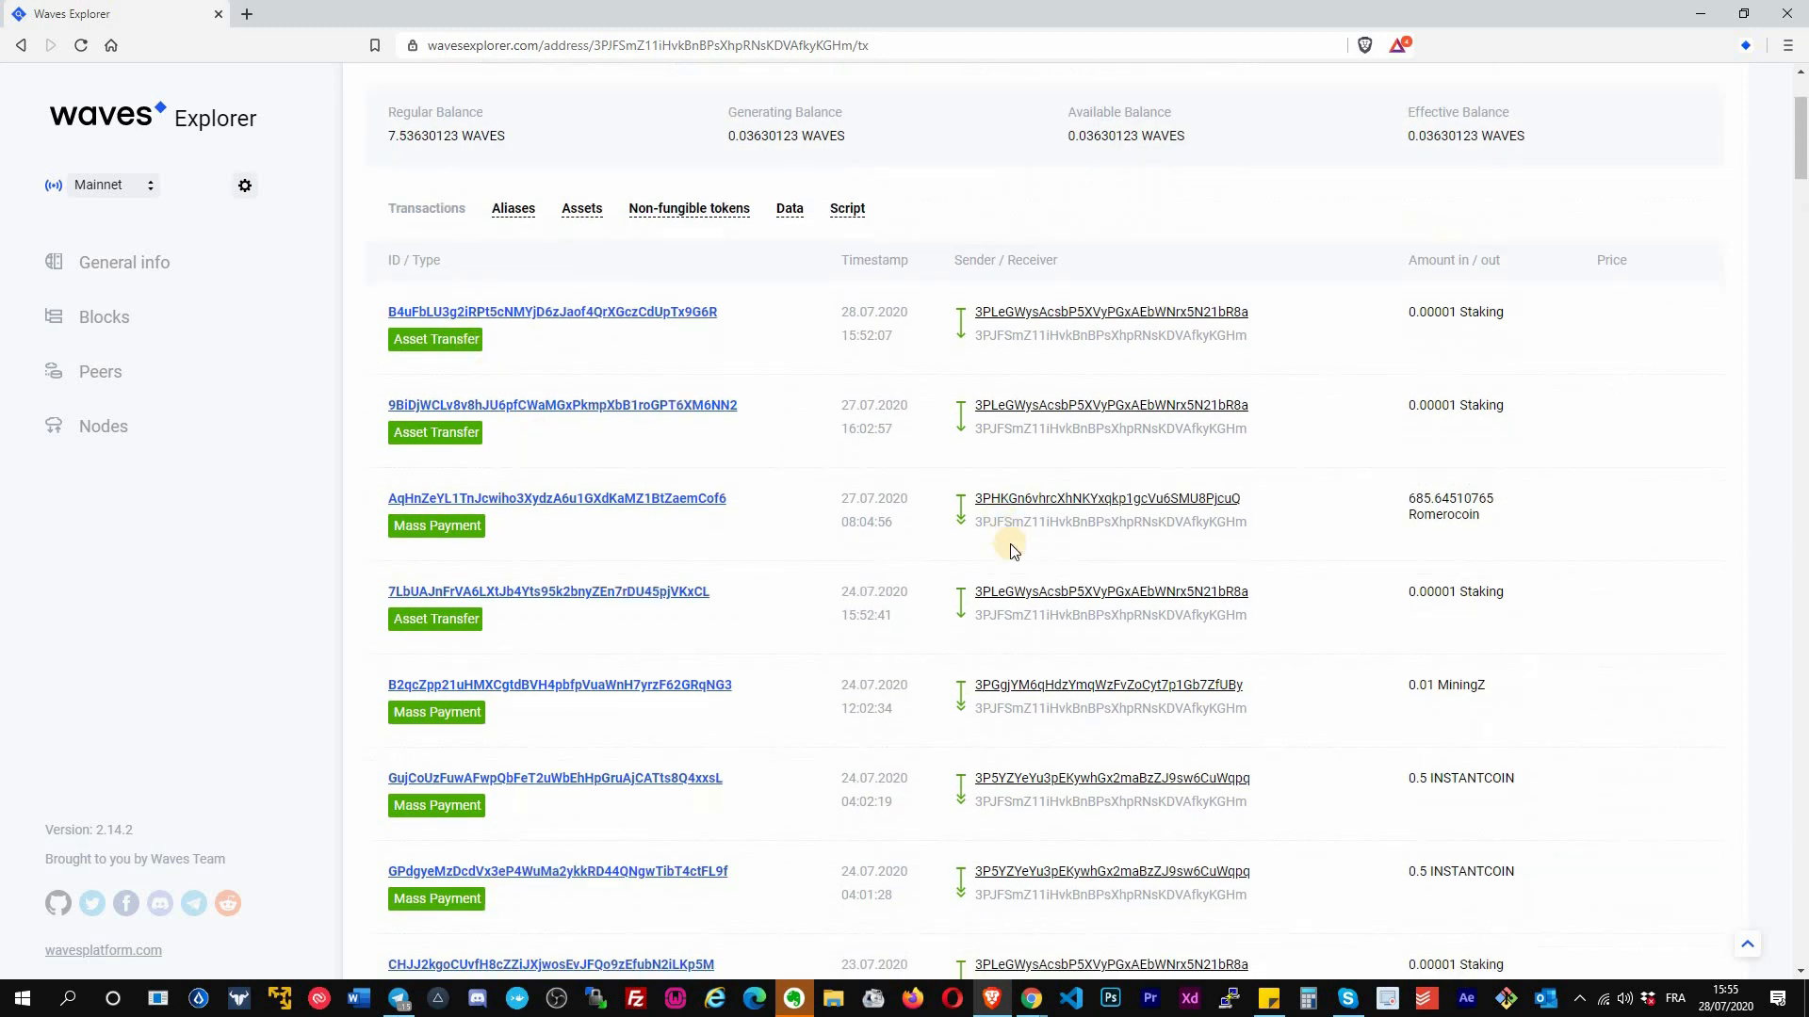
scroll("down", 3)
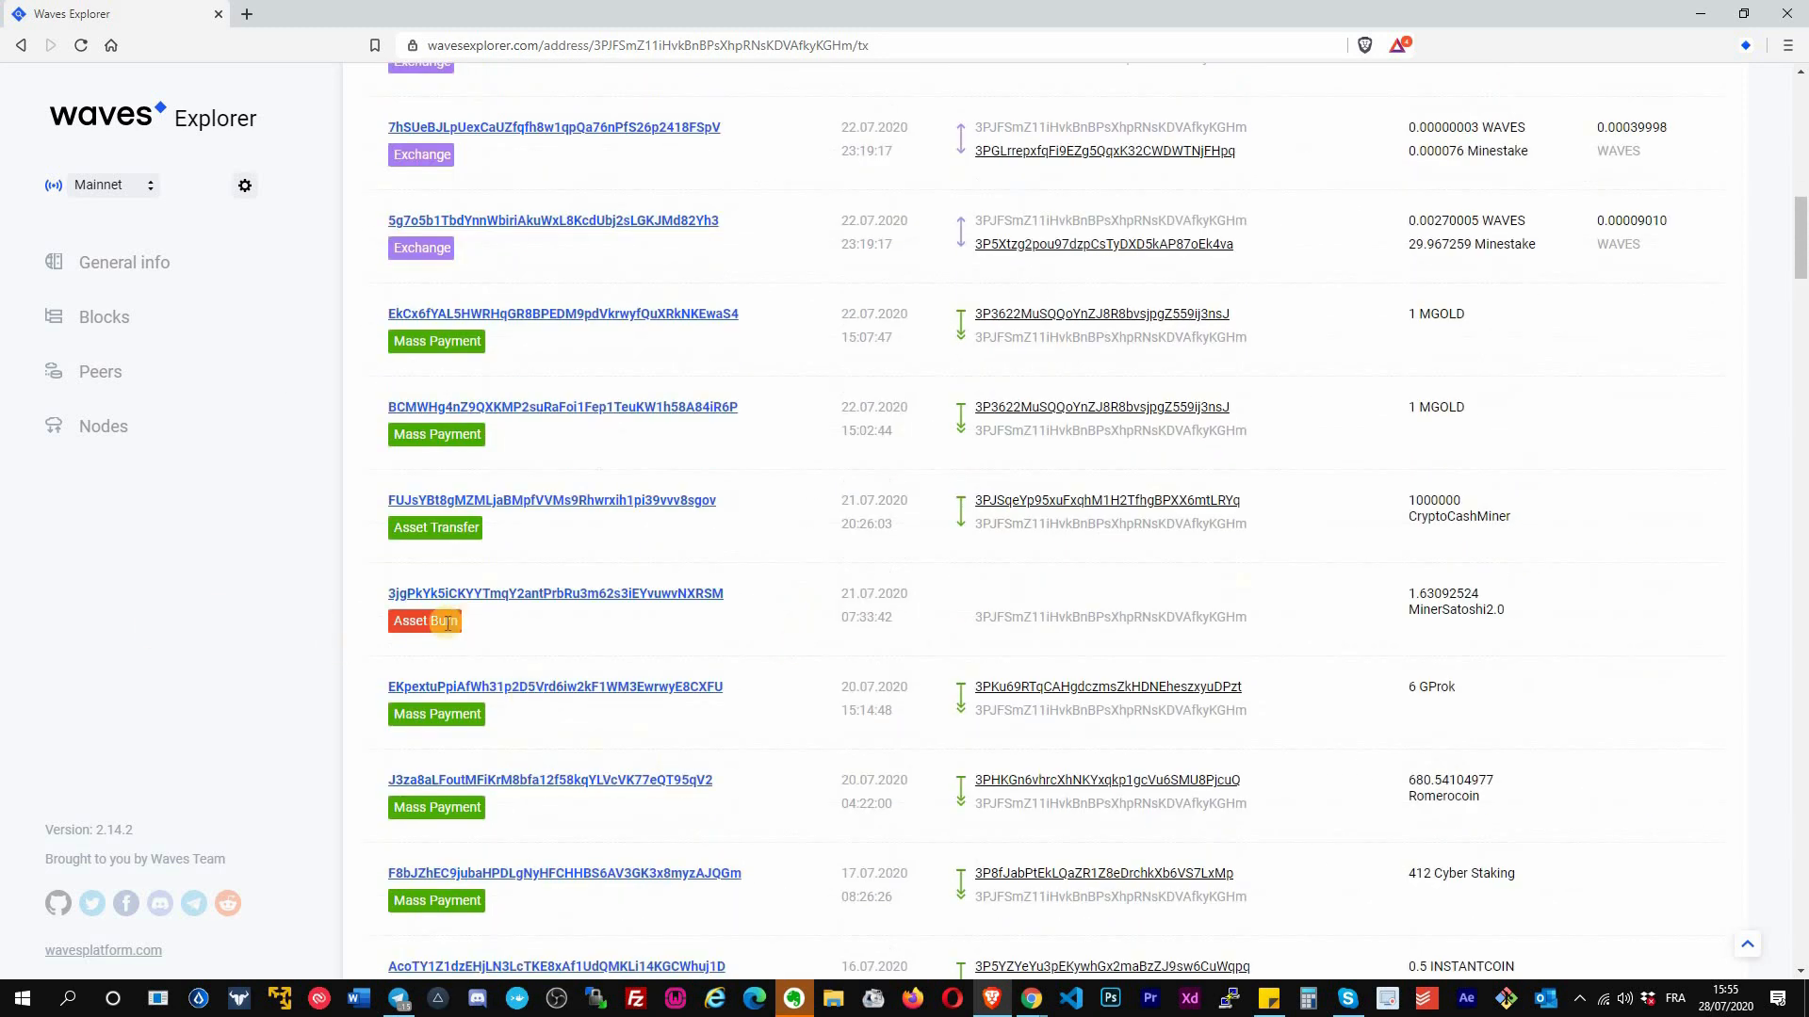
scroll("up", 3)
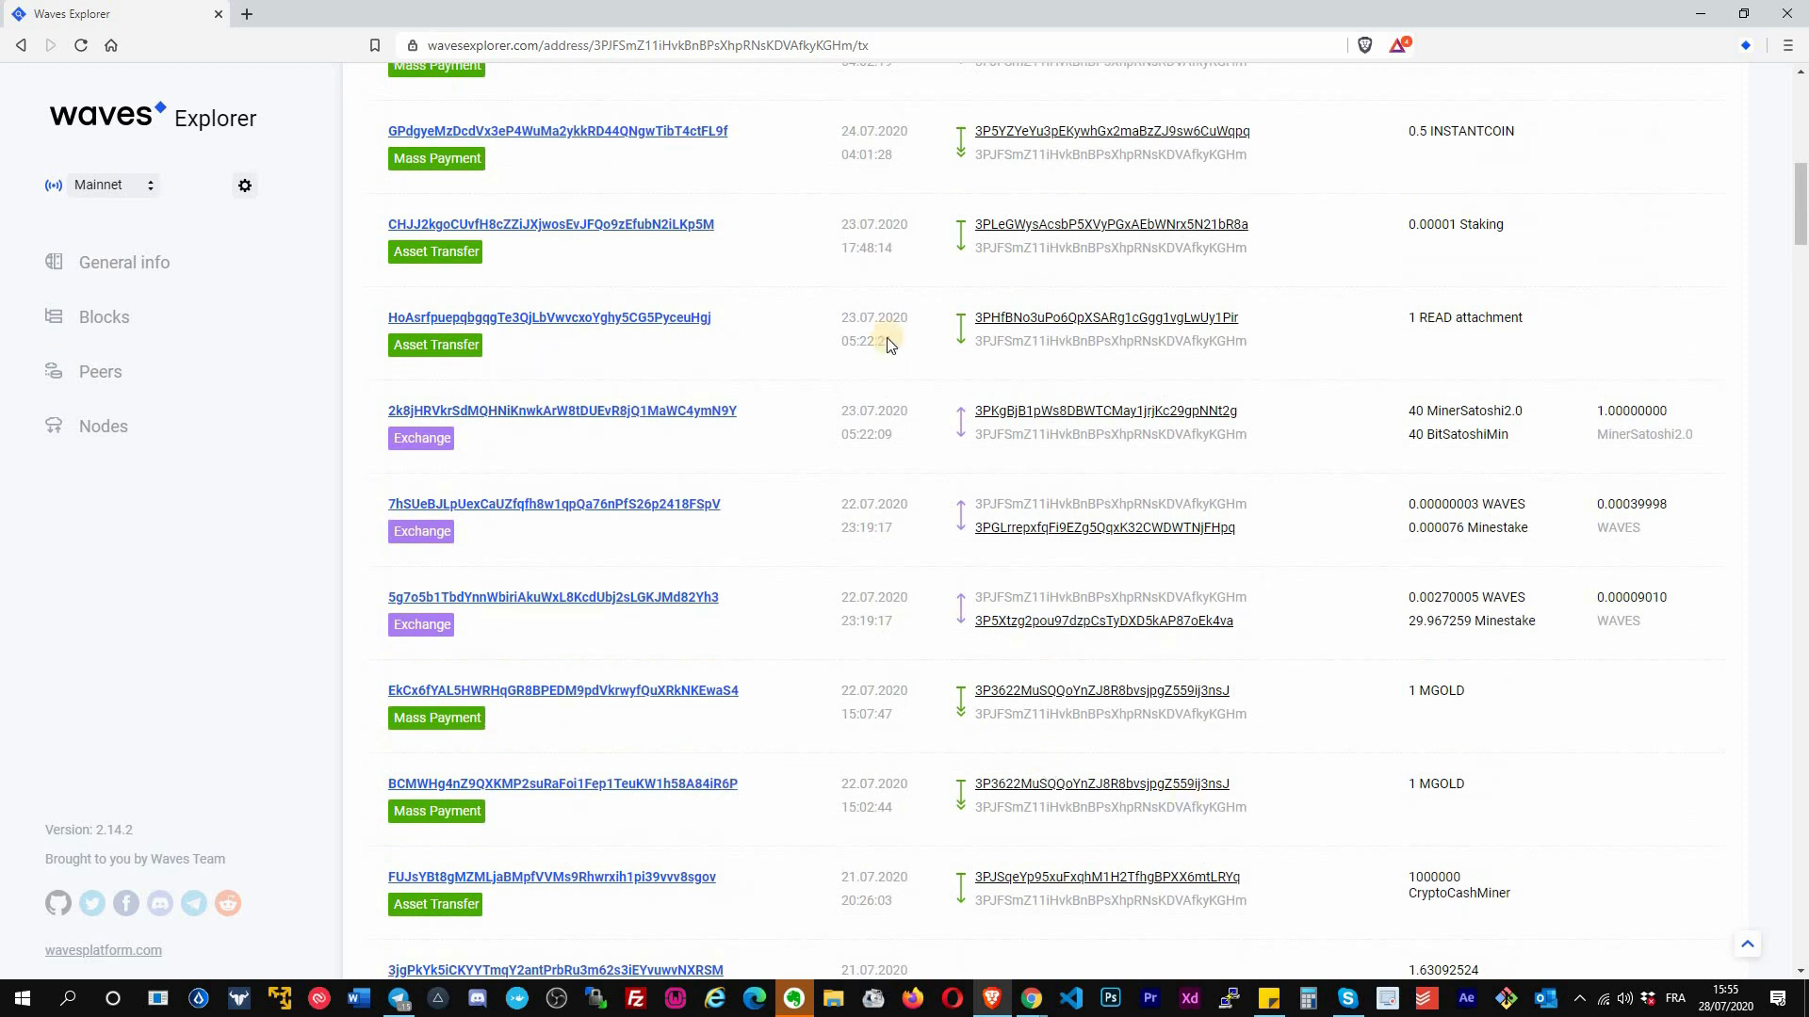
scroll("up", 3)
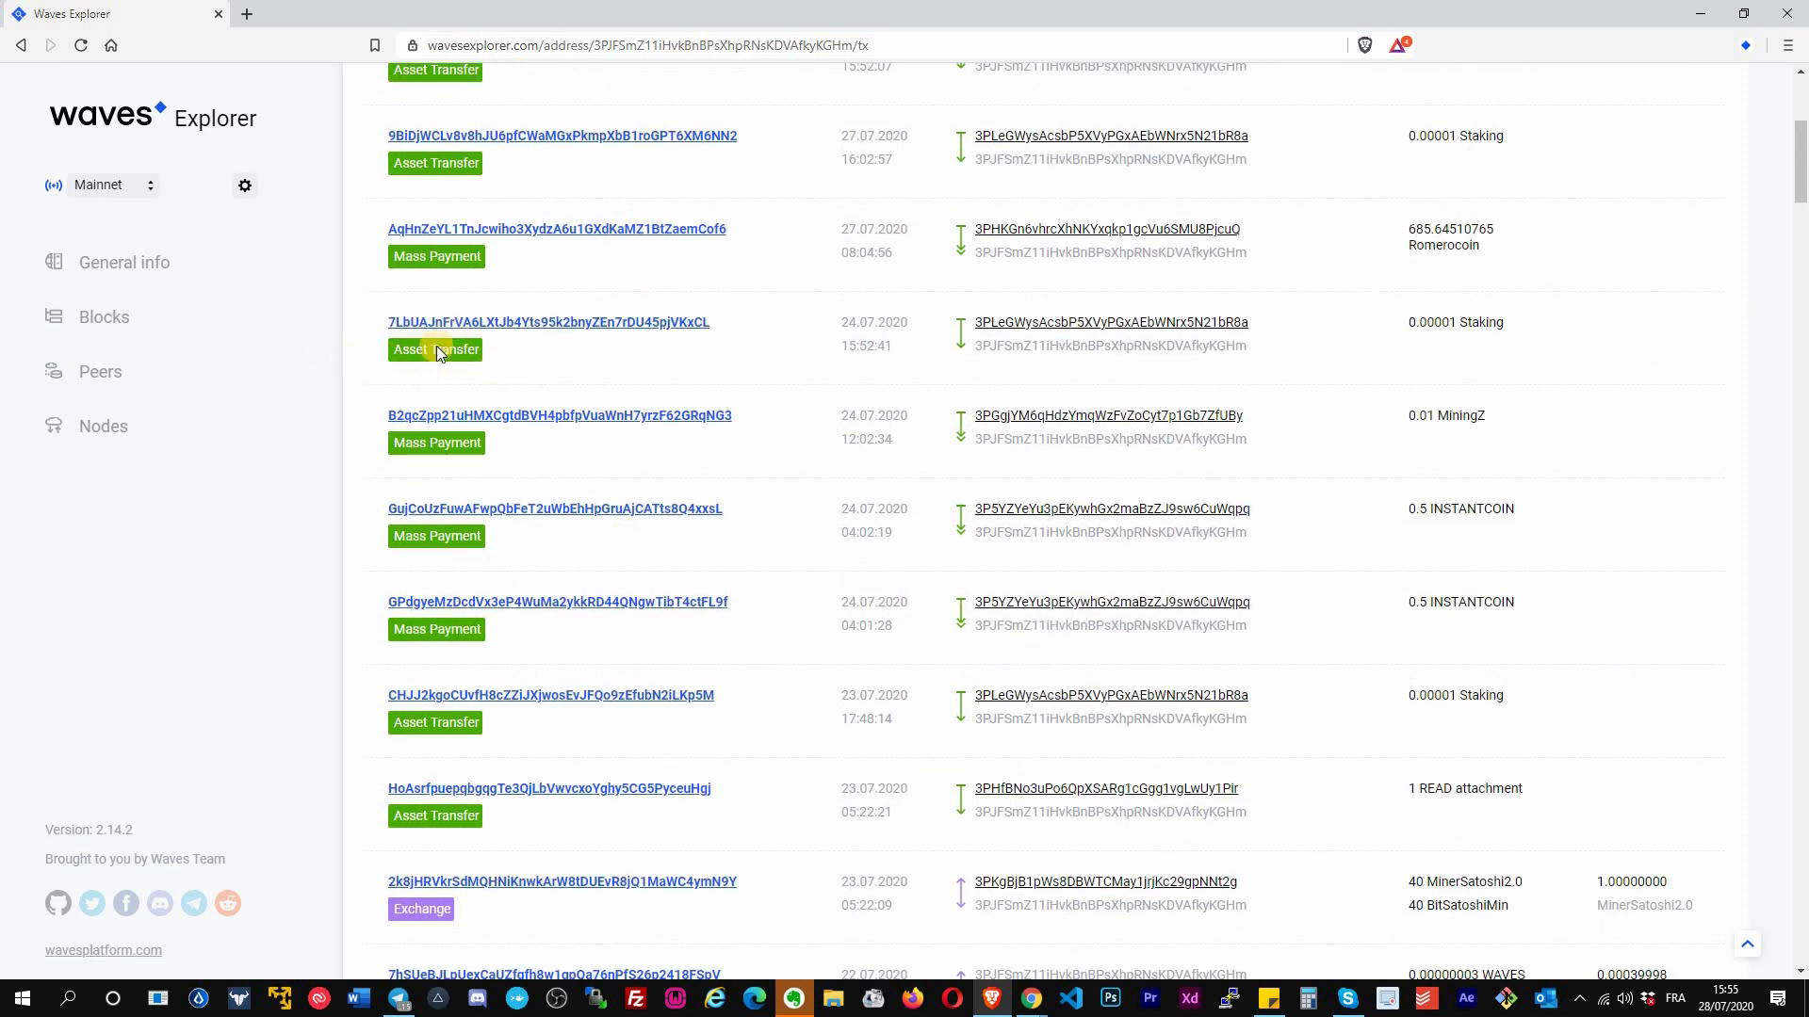
scroll("up", 3)
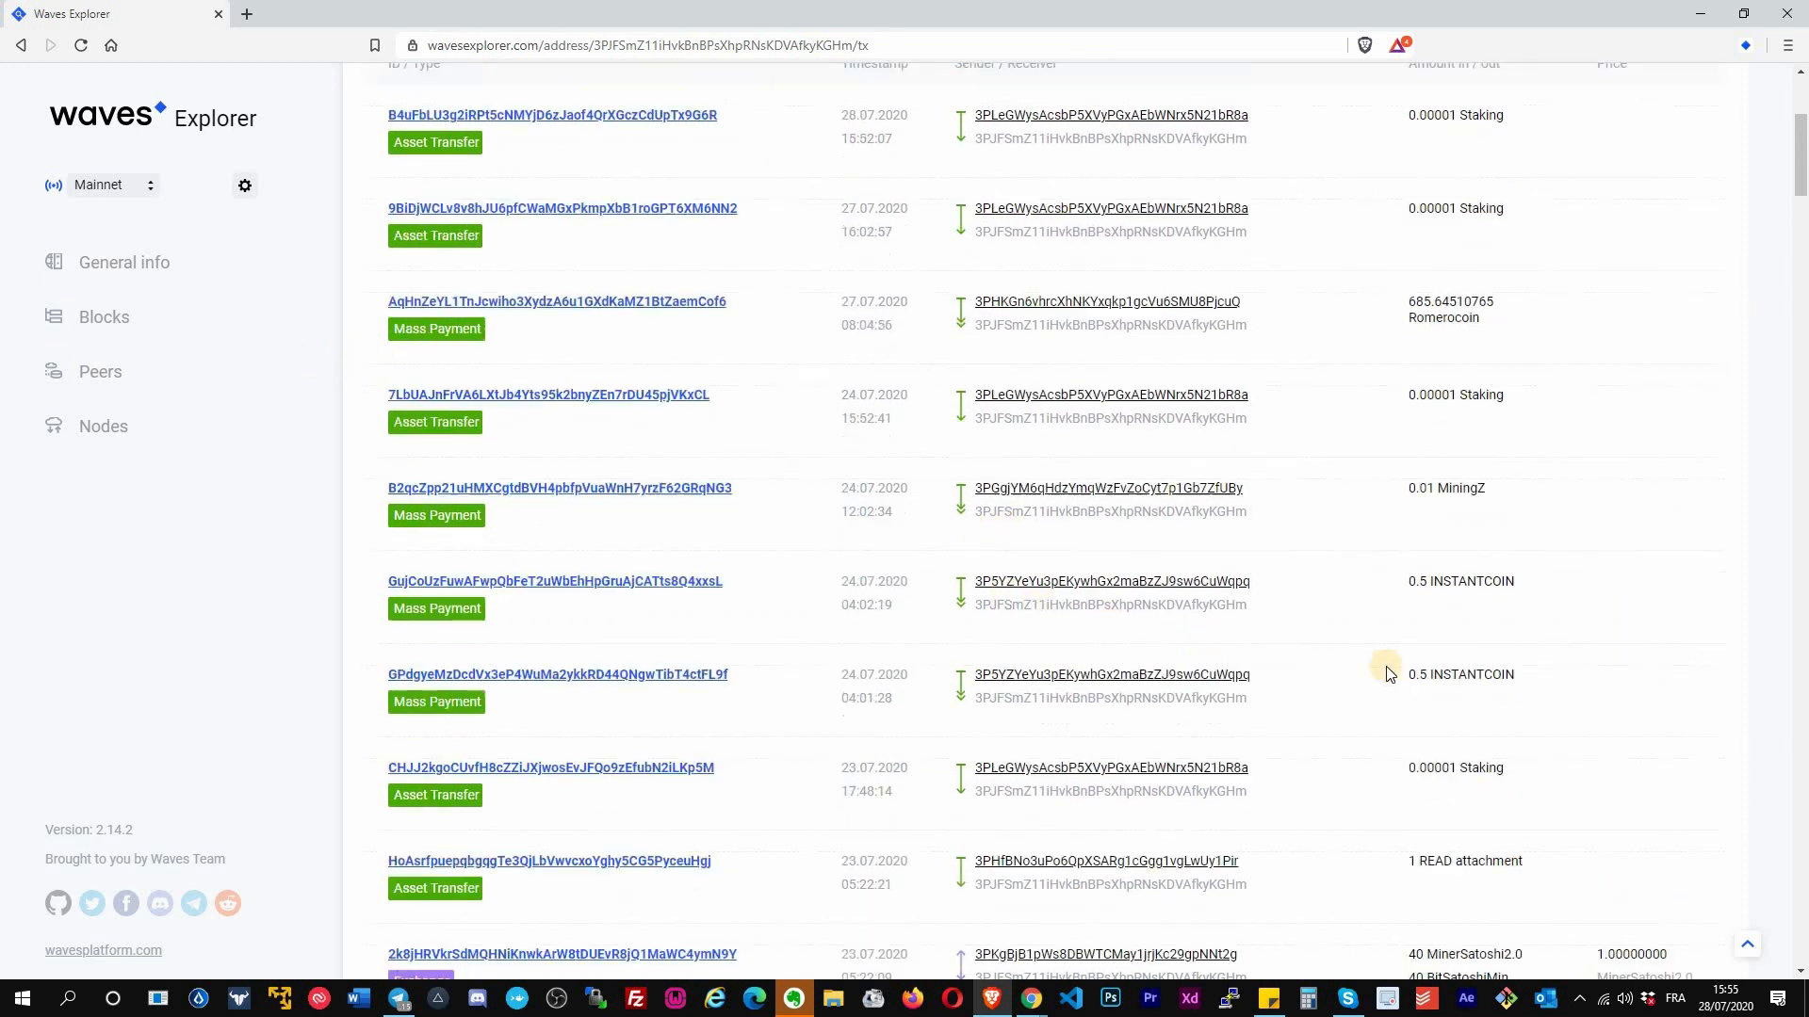
scroll("up", 3)
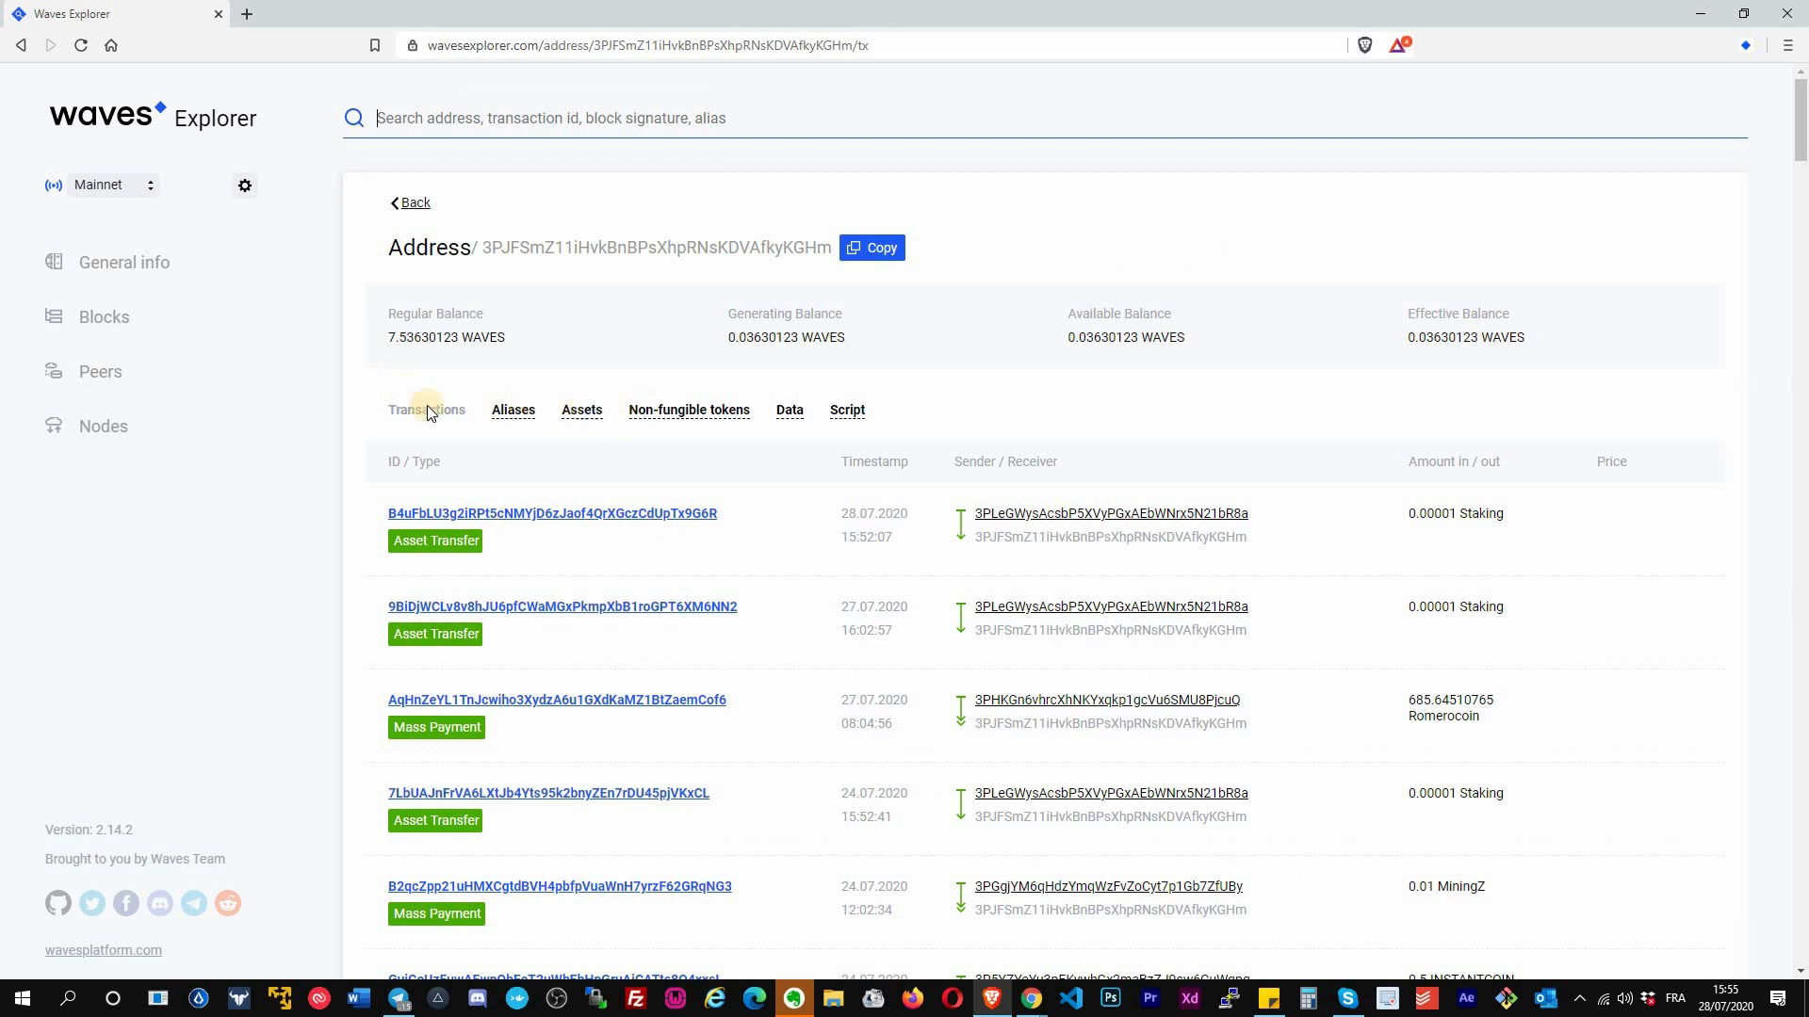
mouse_move(716, 443)
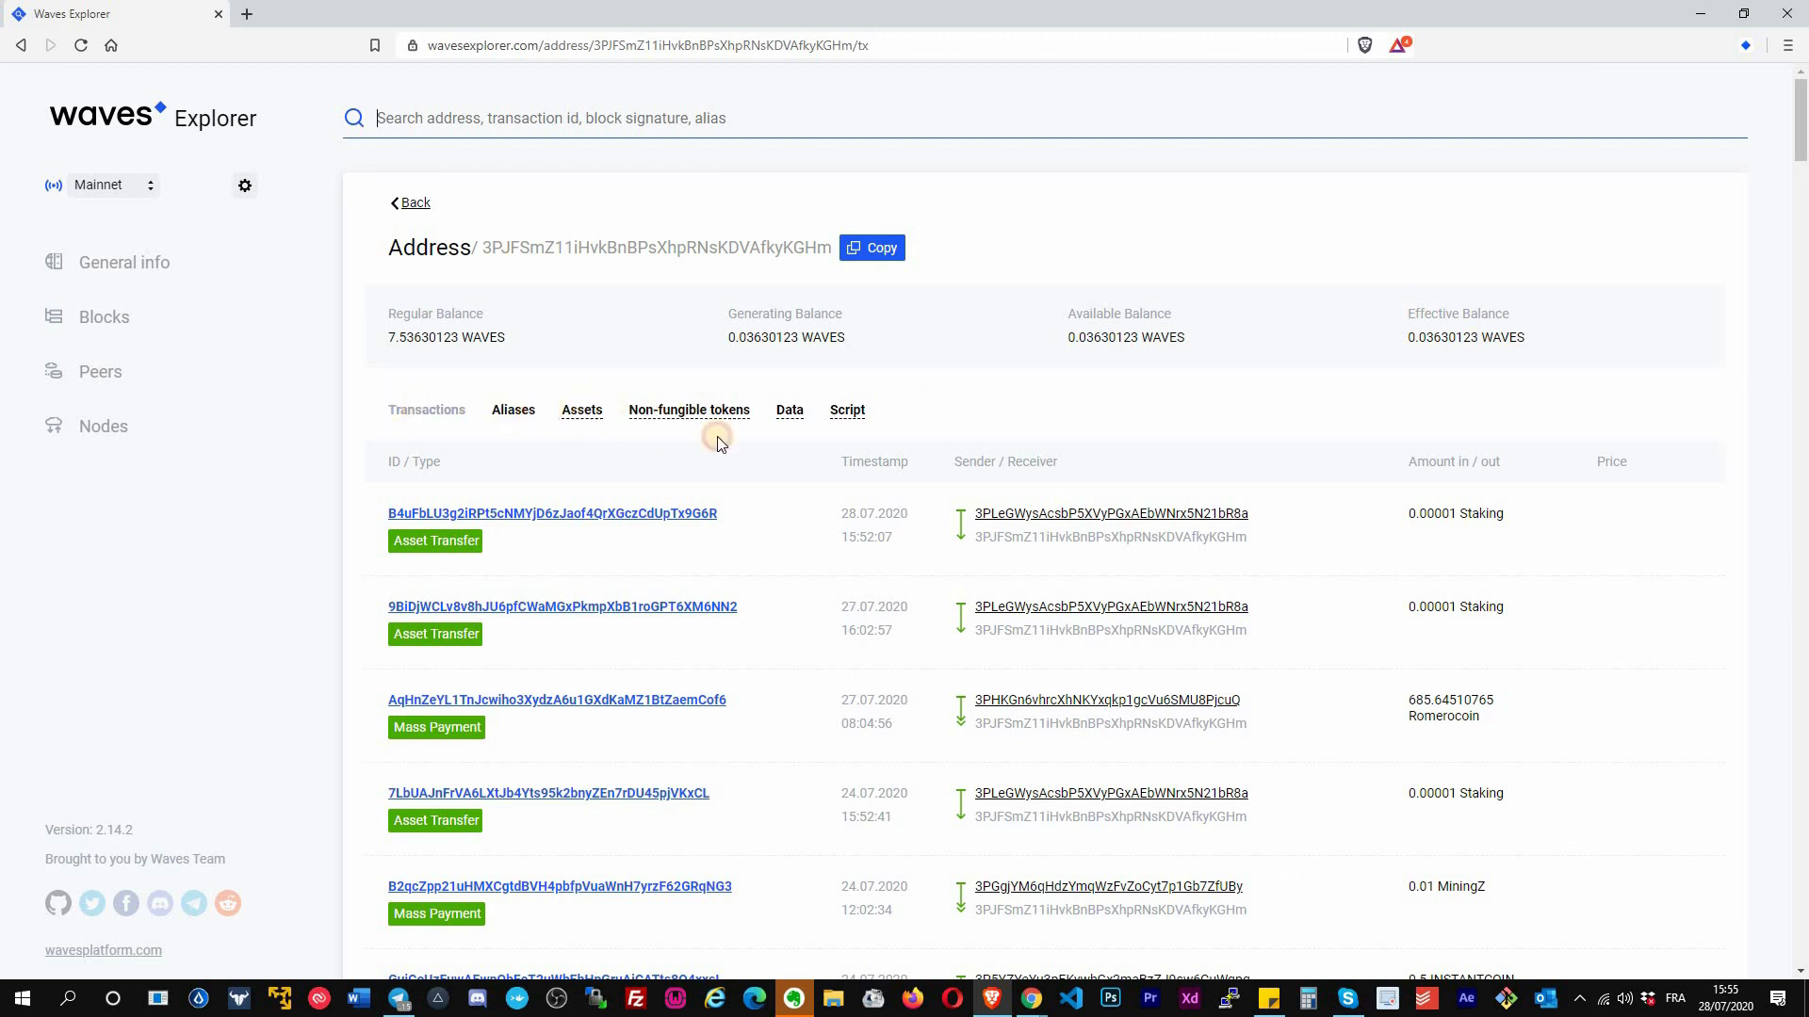
- Review the address's Aliases, Assets, Non-fungible tokens, Data and empty Script sections
left_click(512, 411)
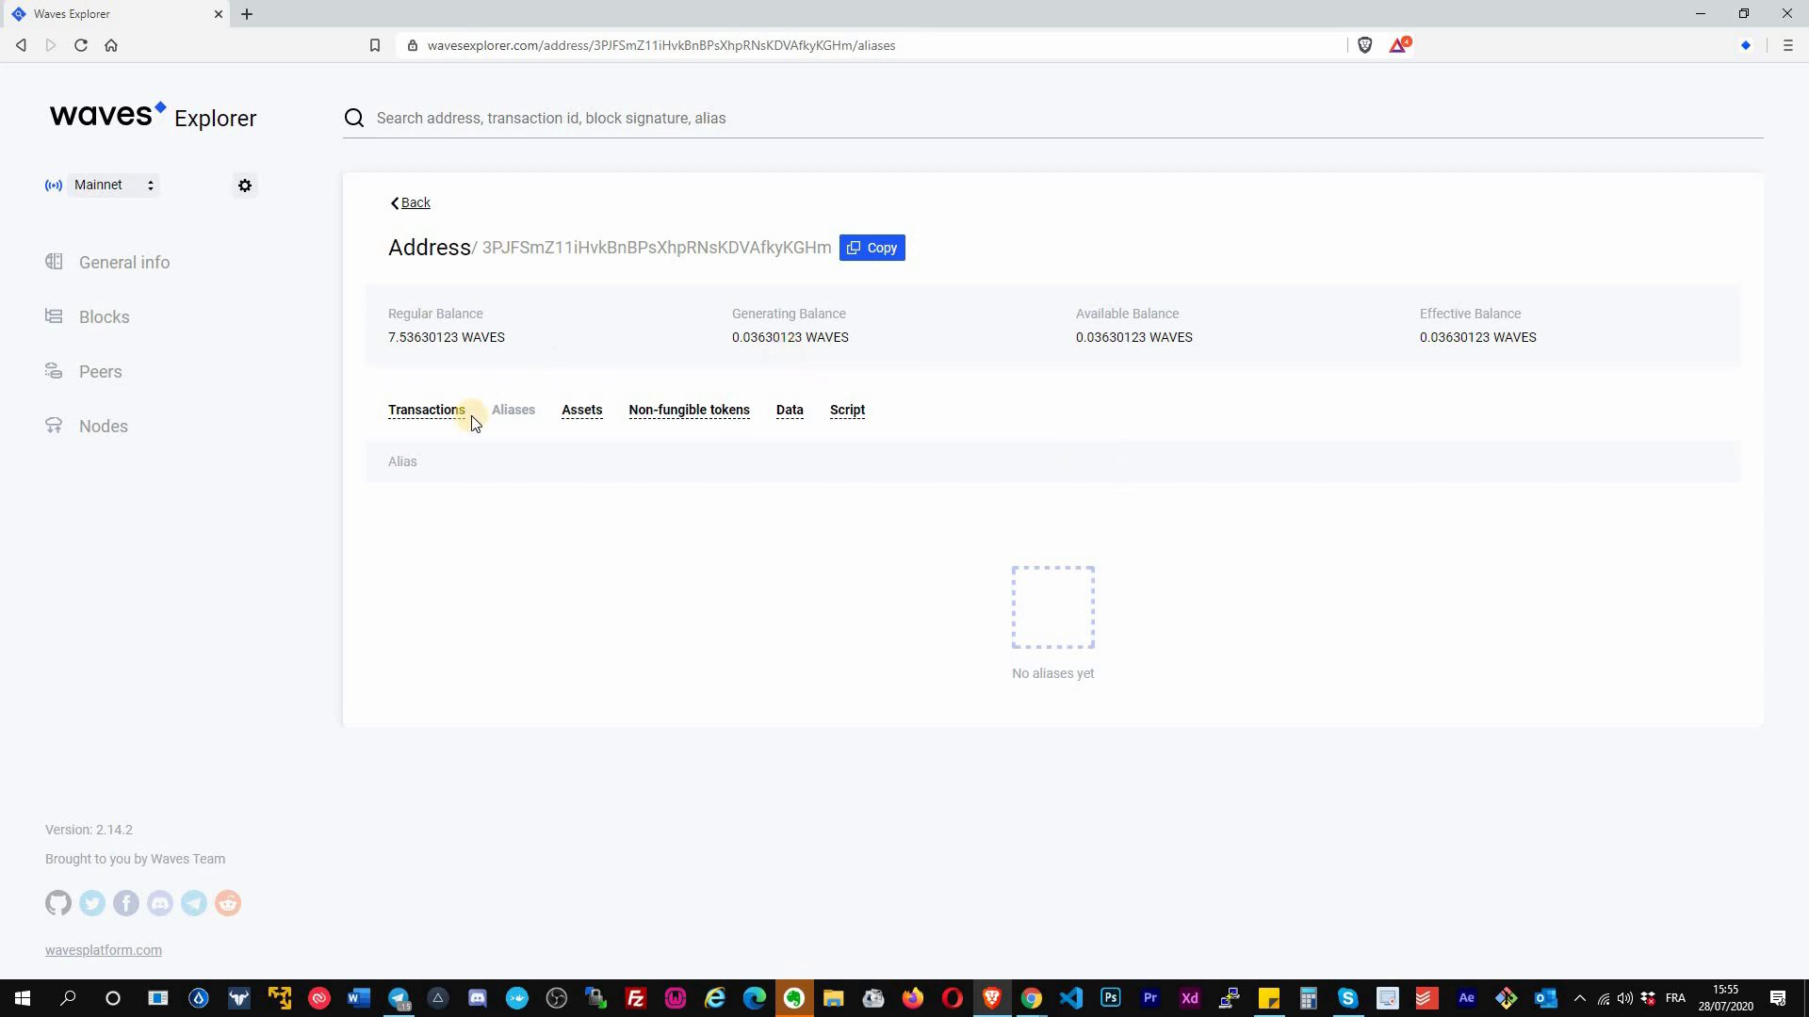
mouse_move(582, 409)
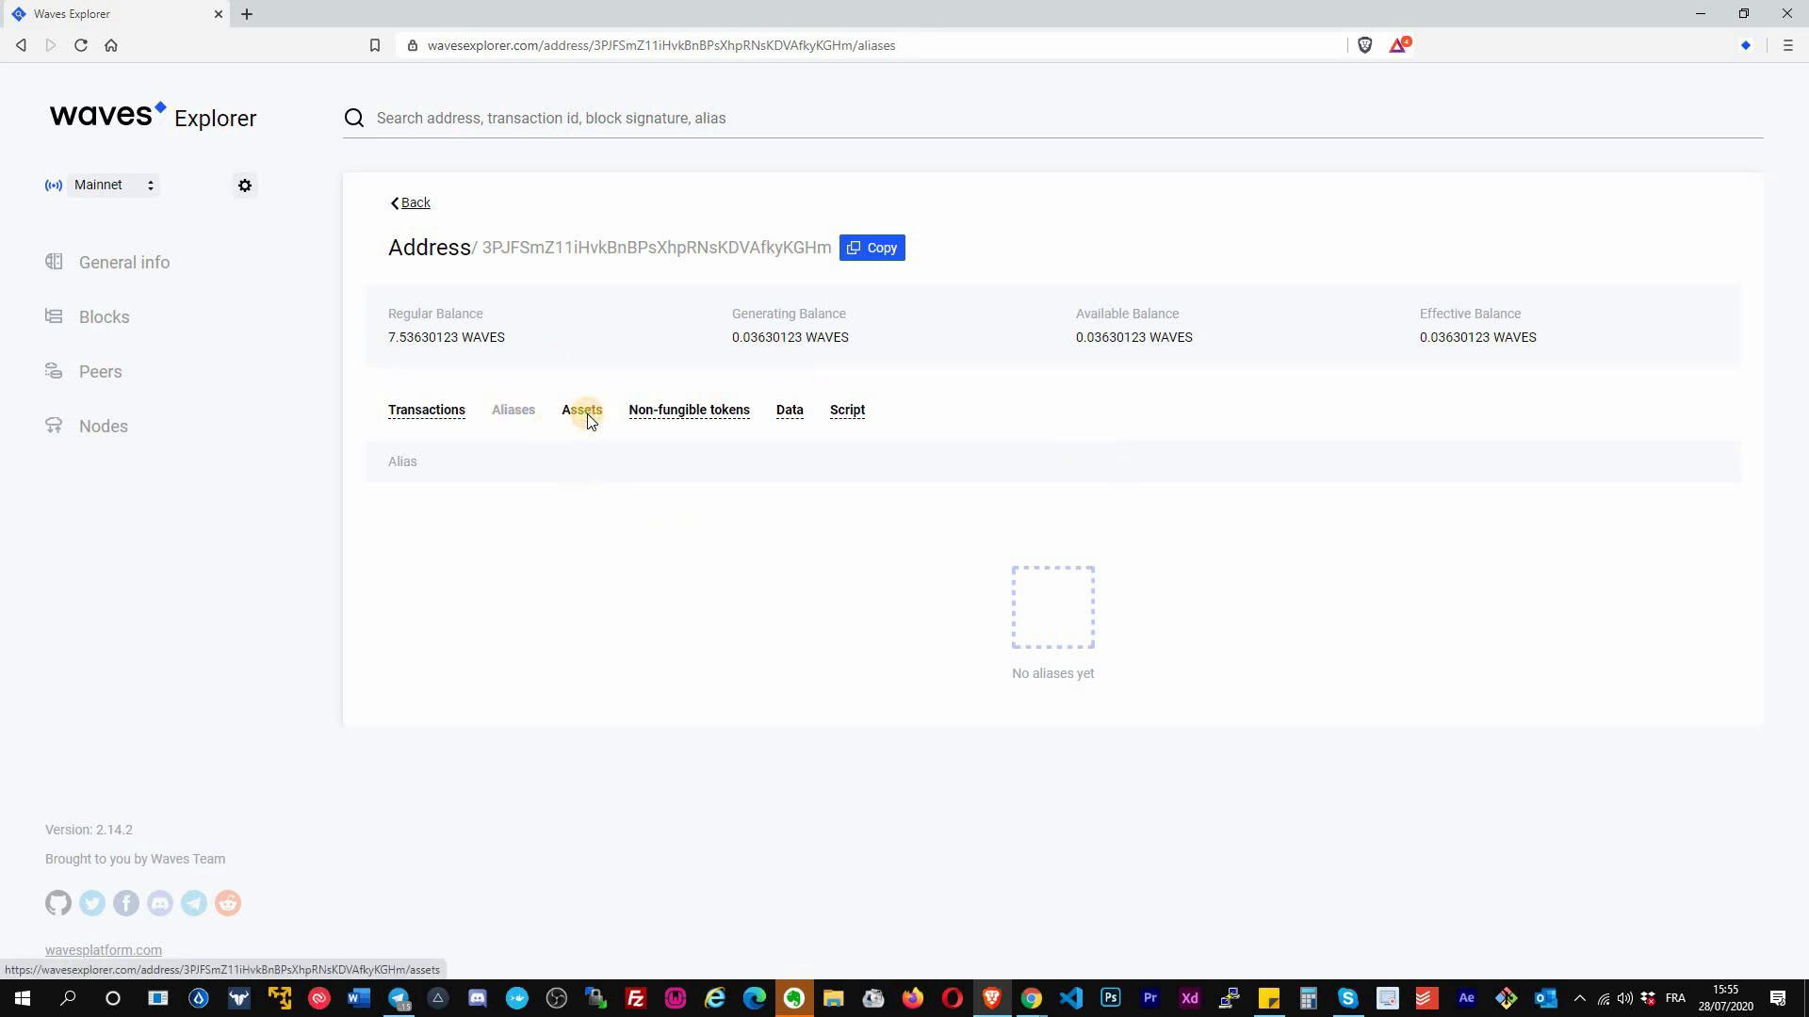
left_click(582, 410)
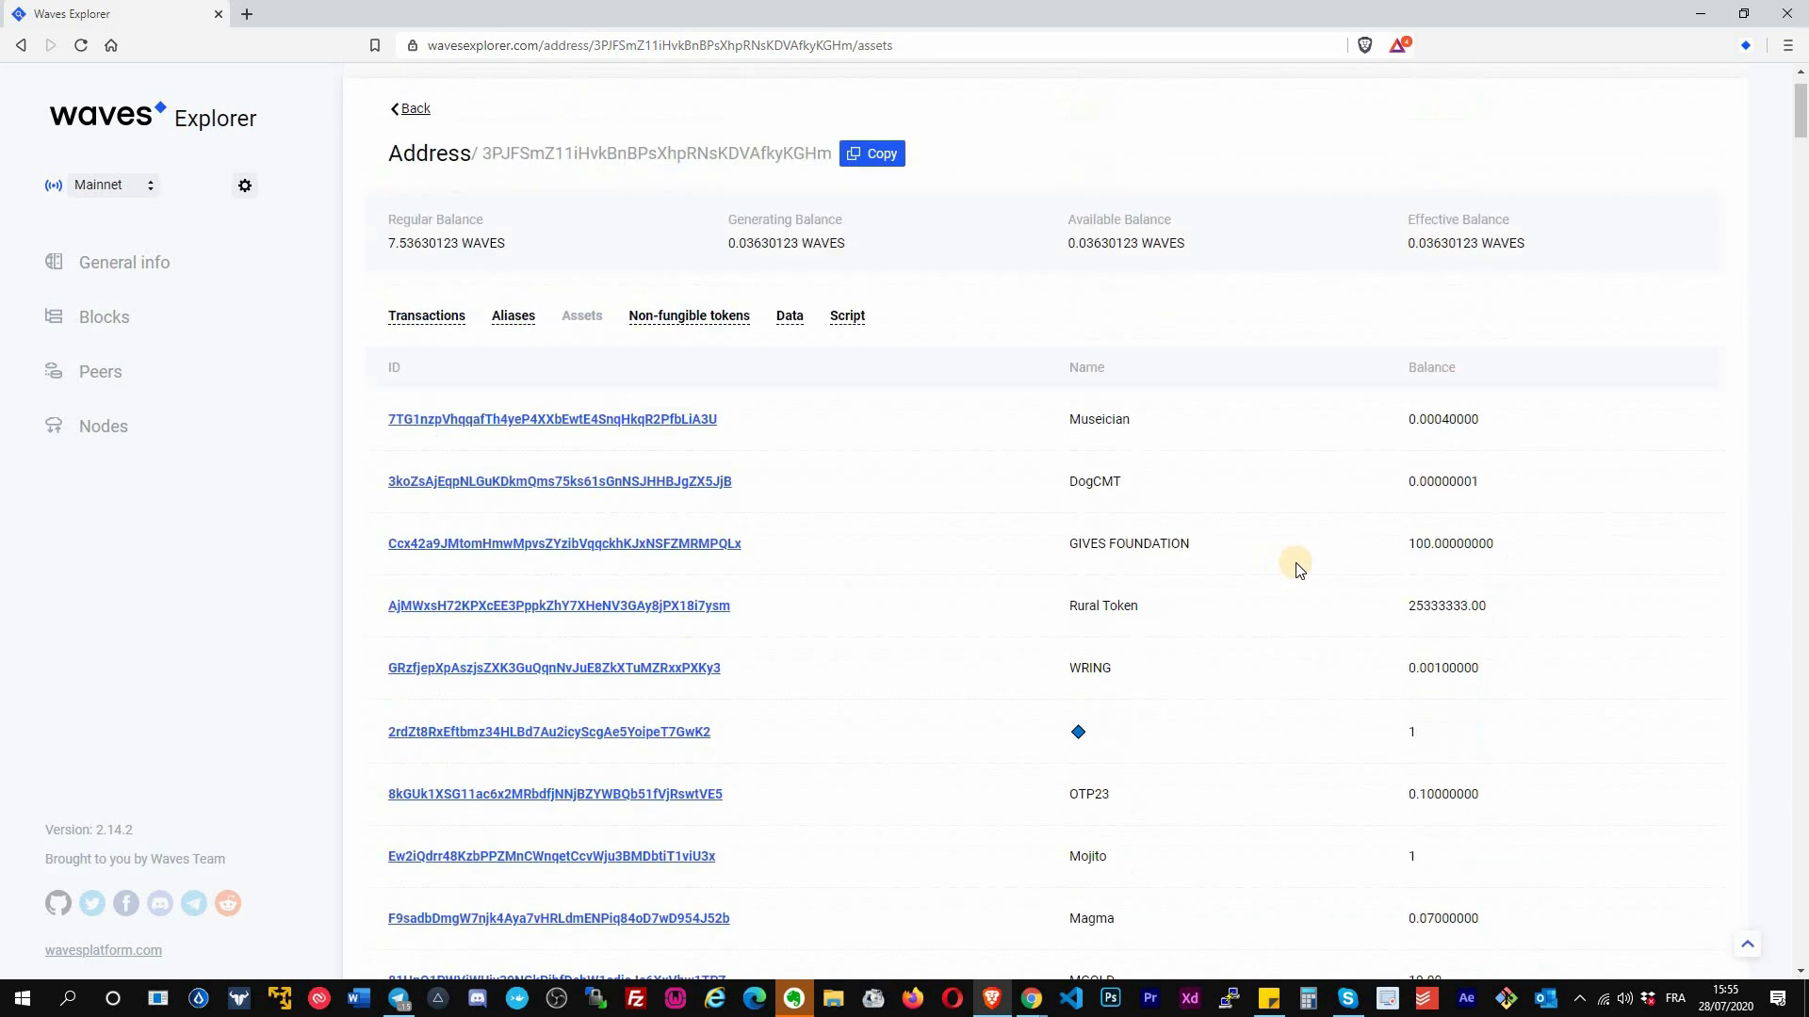
left_click(688, 314)
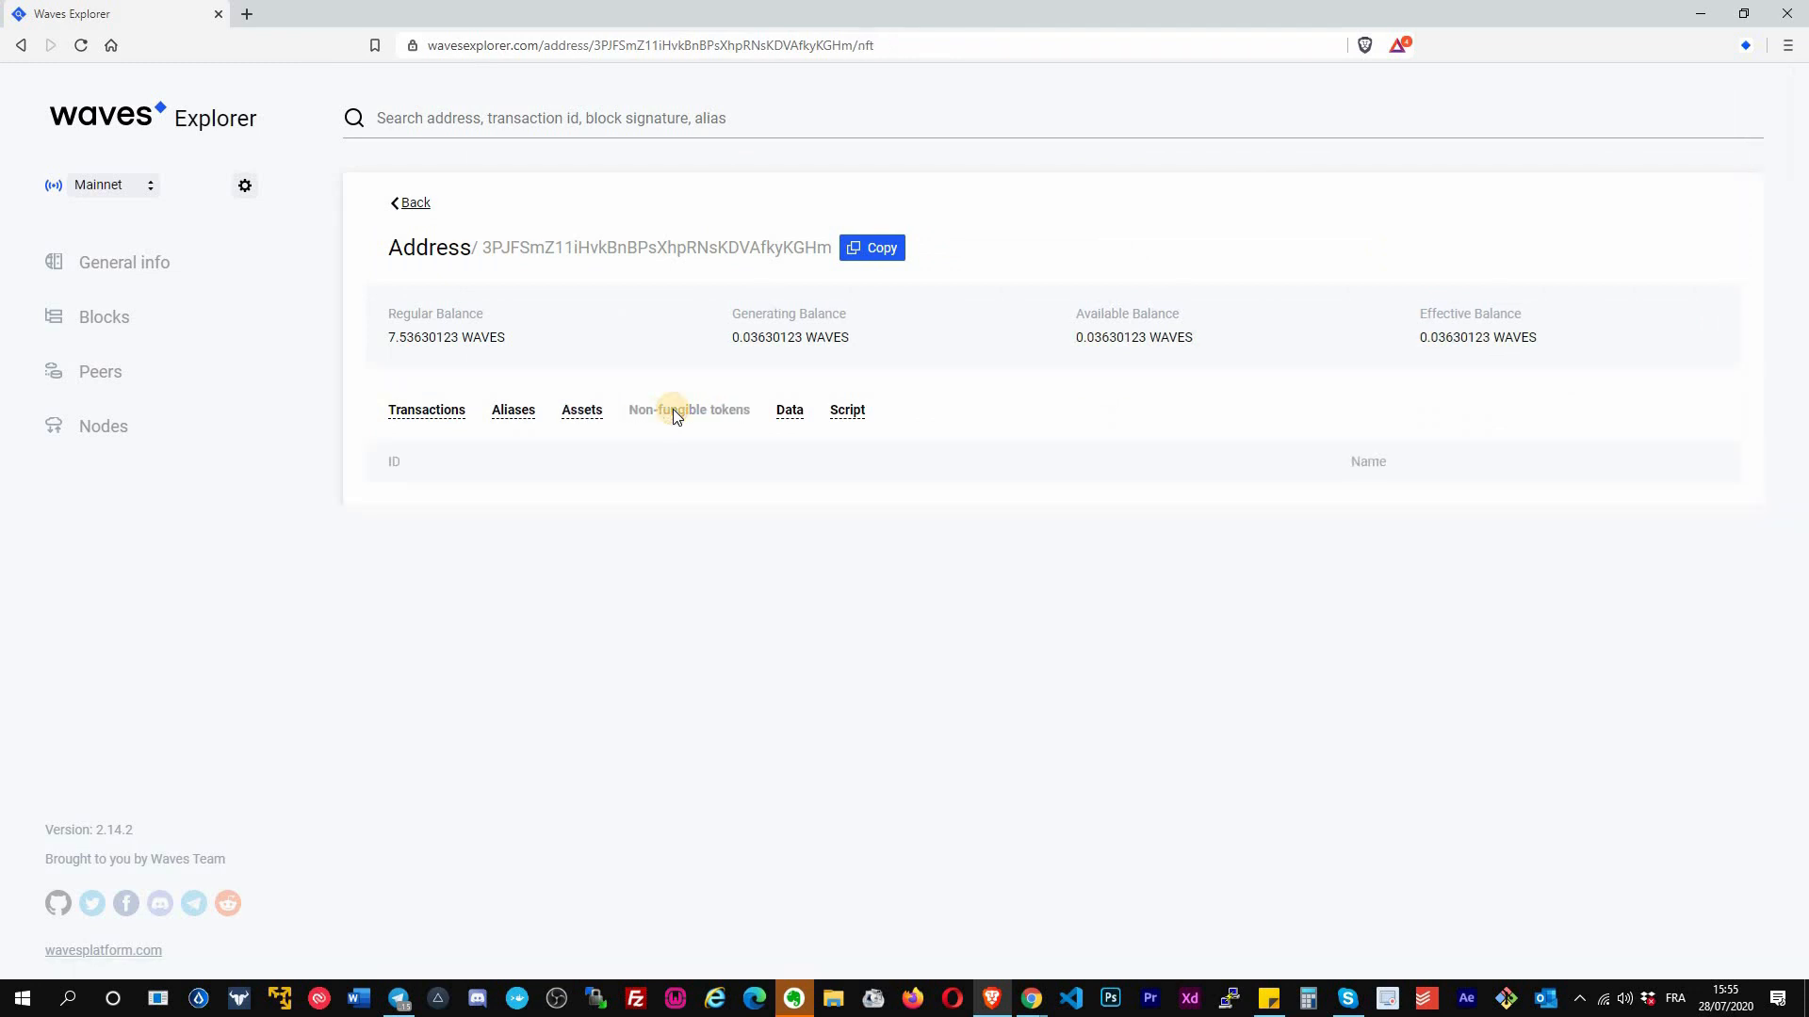
mouse_move(846, 410)
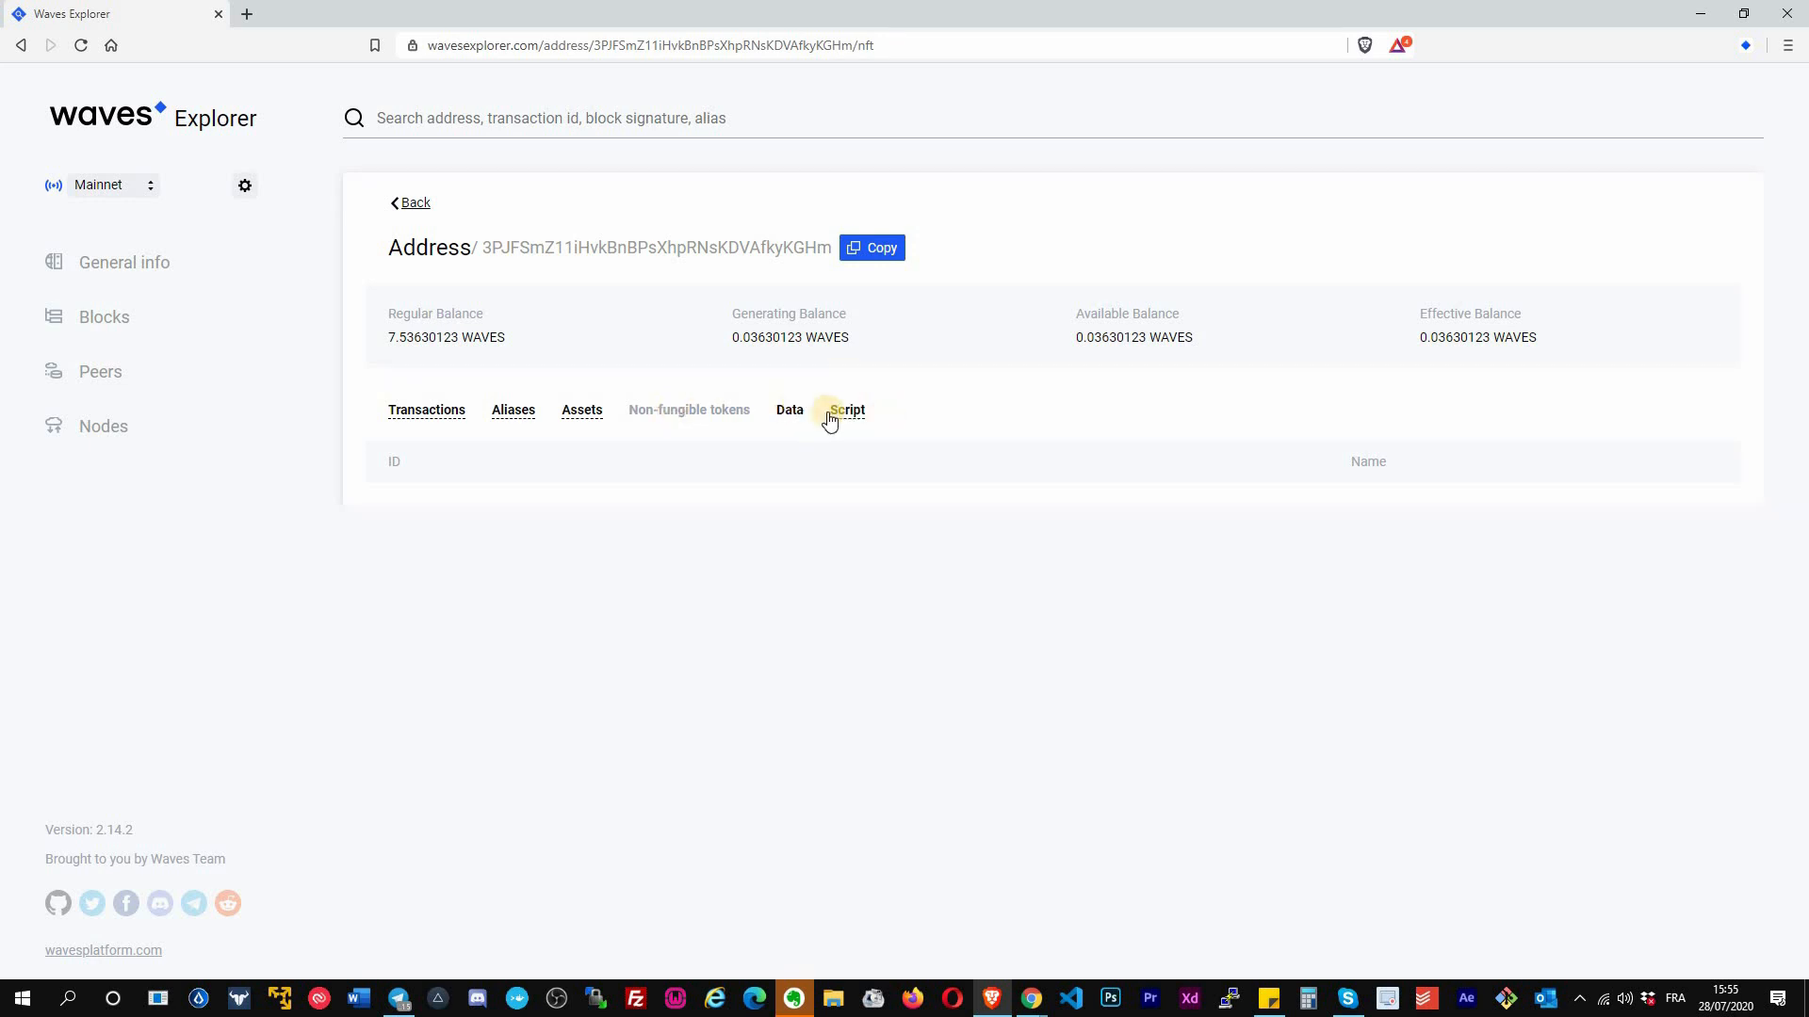
mouse_move(790, 409)
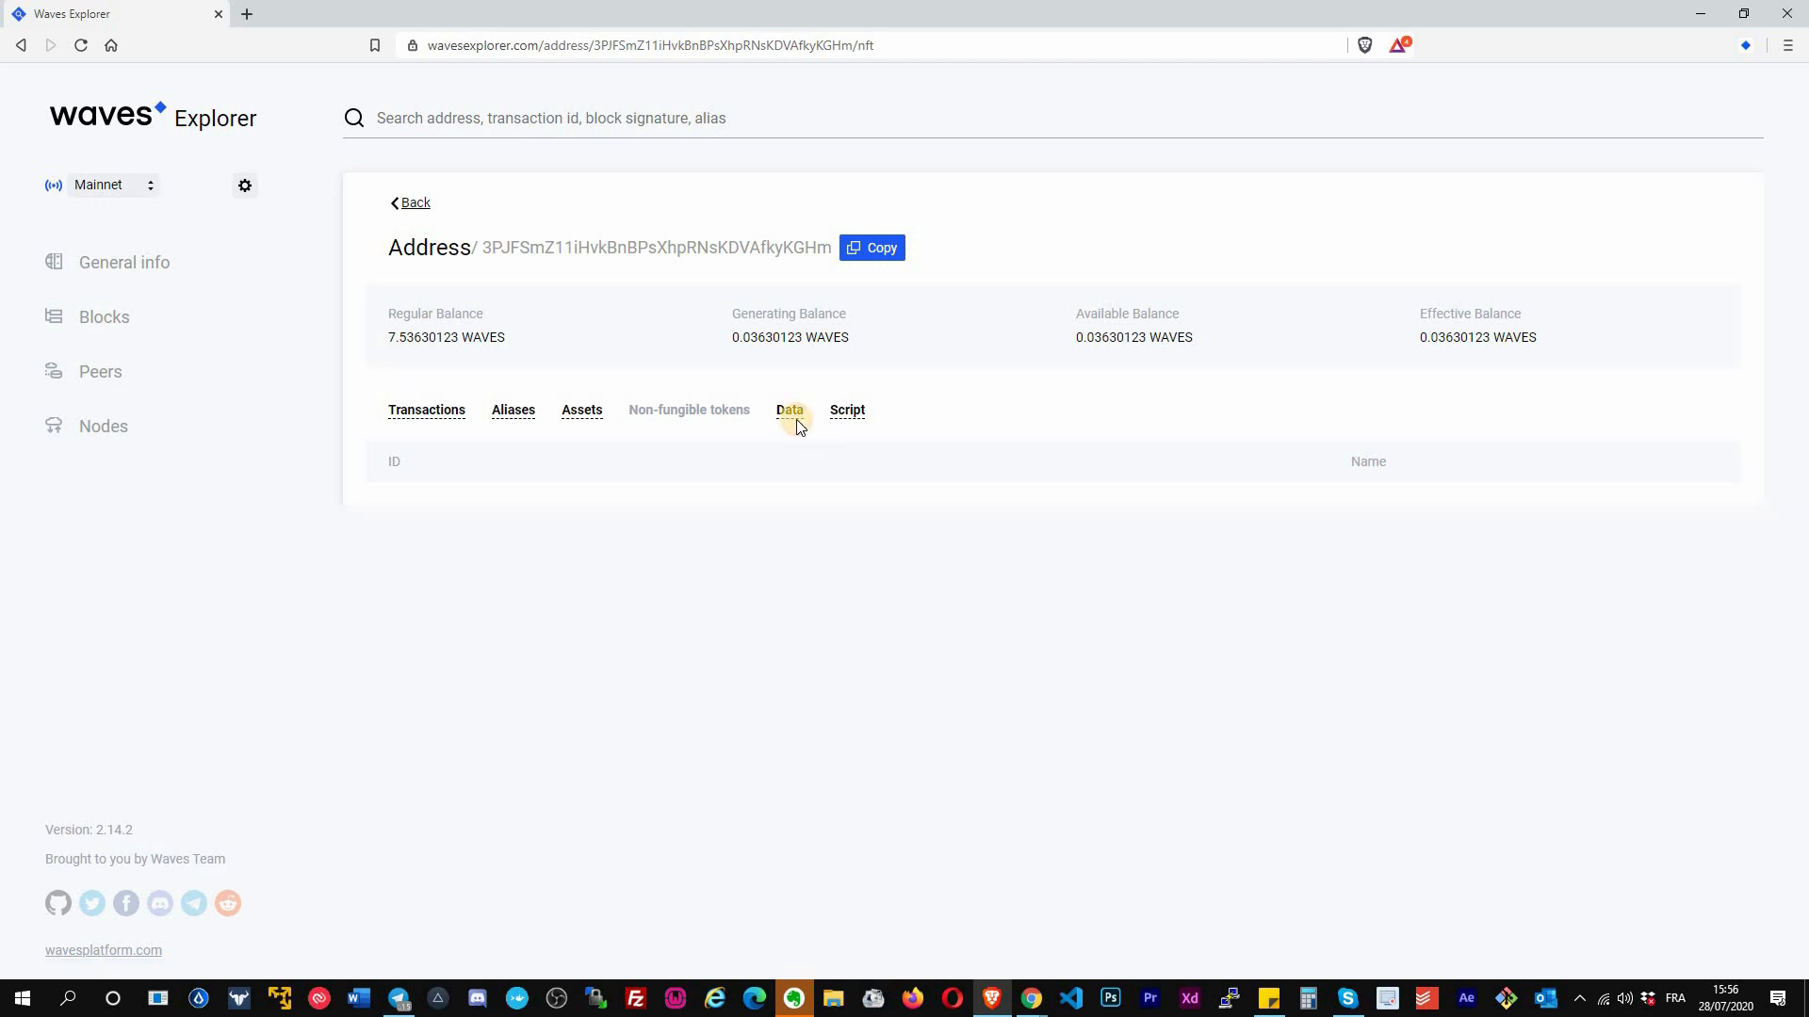
left_click(789, 410)
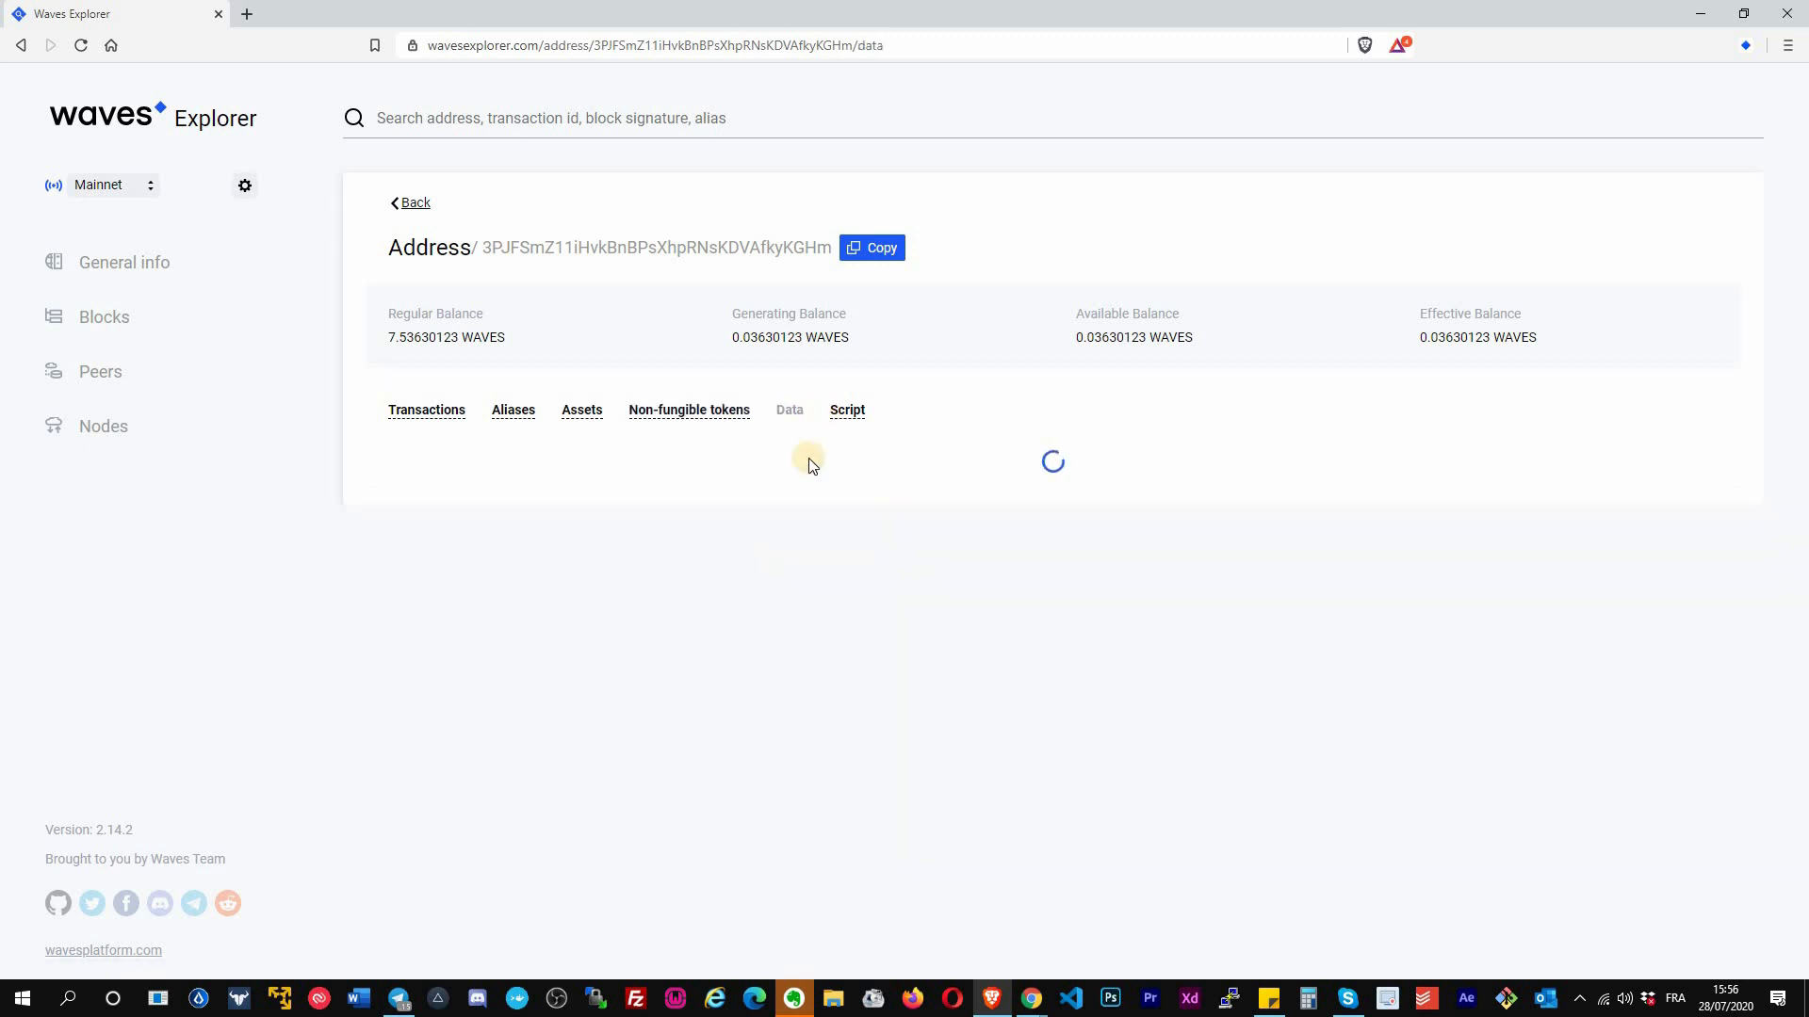
left_click(846, 408)
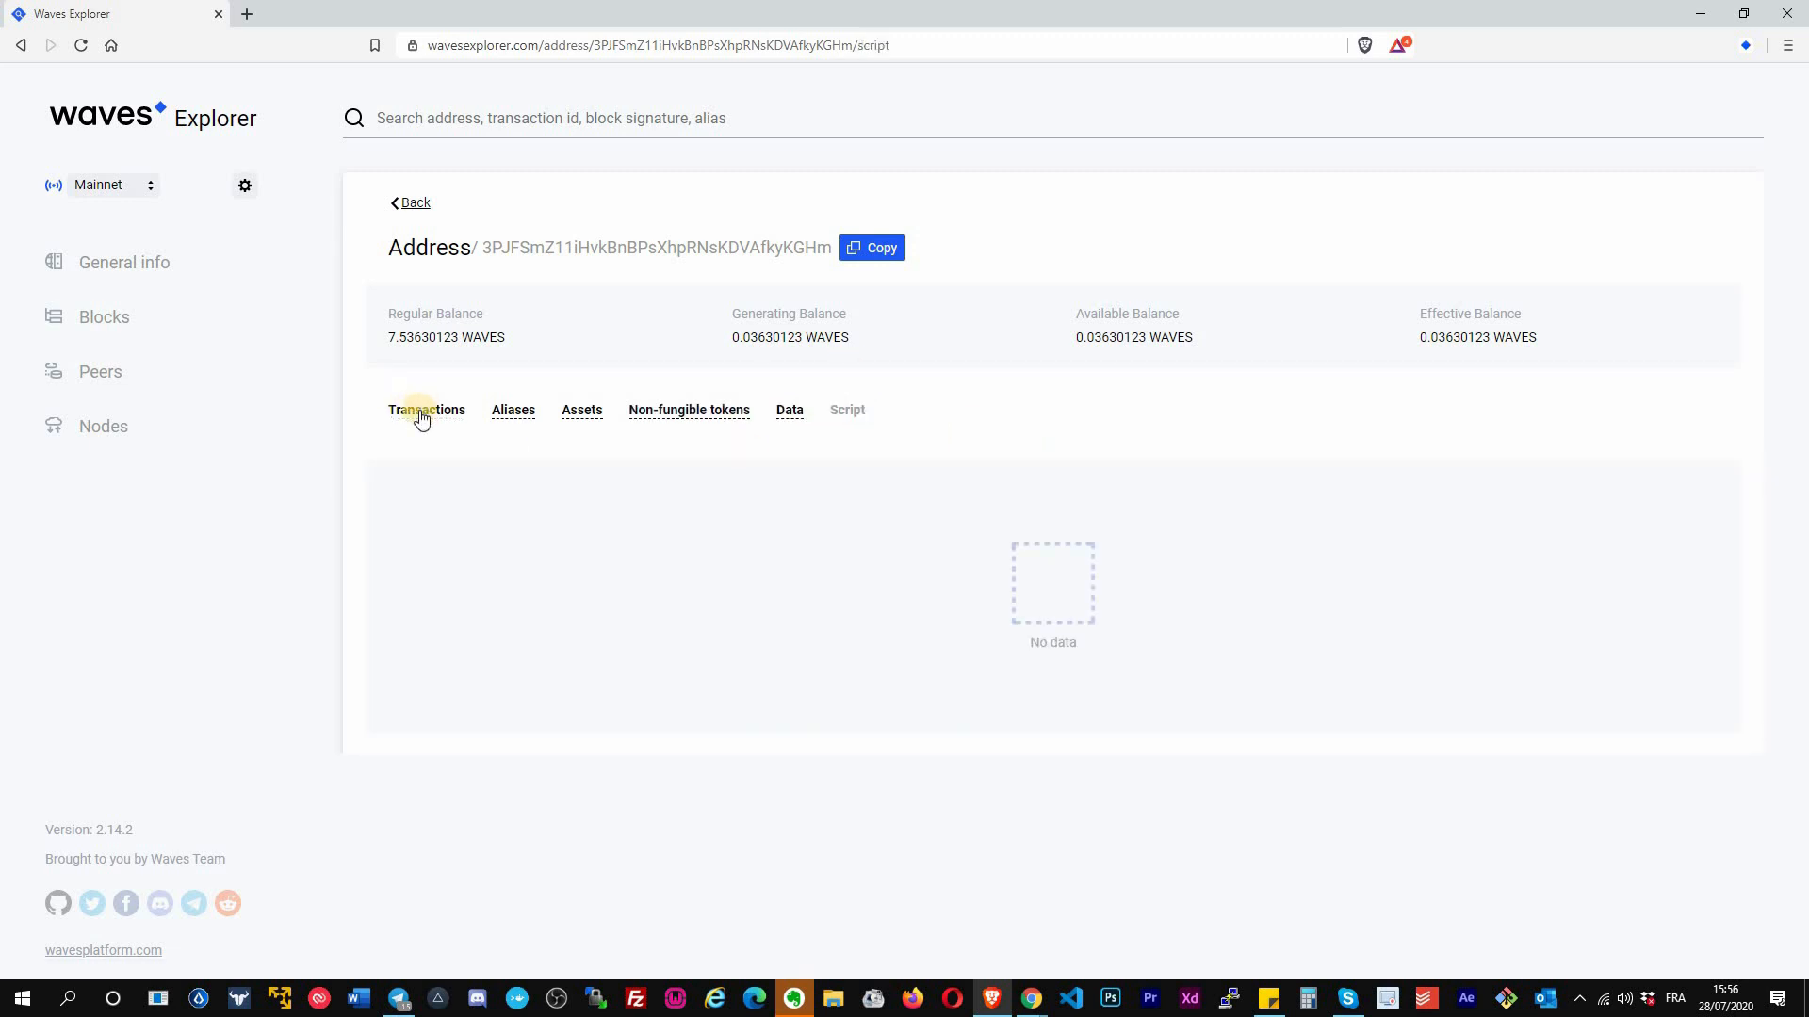
- Return to the address's Transactions list of recent asset transfers and mass payments
left_click(425, 409)
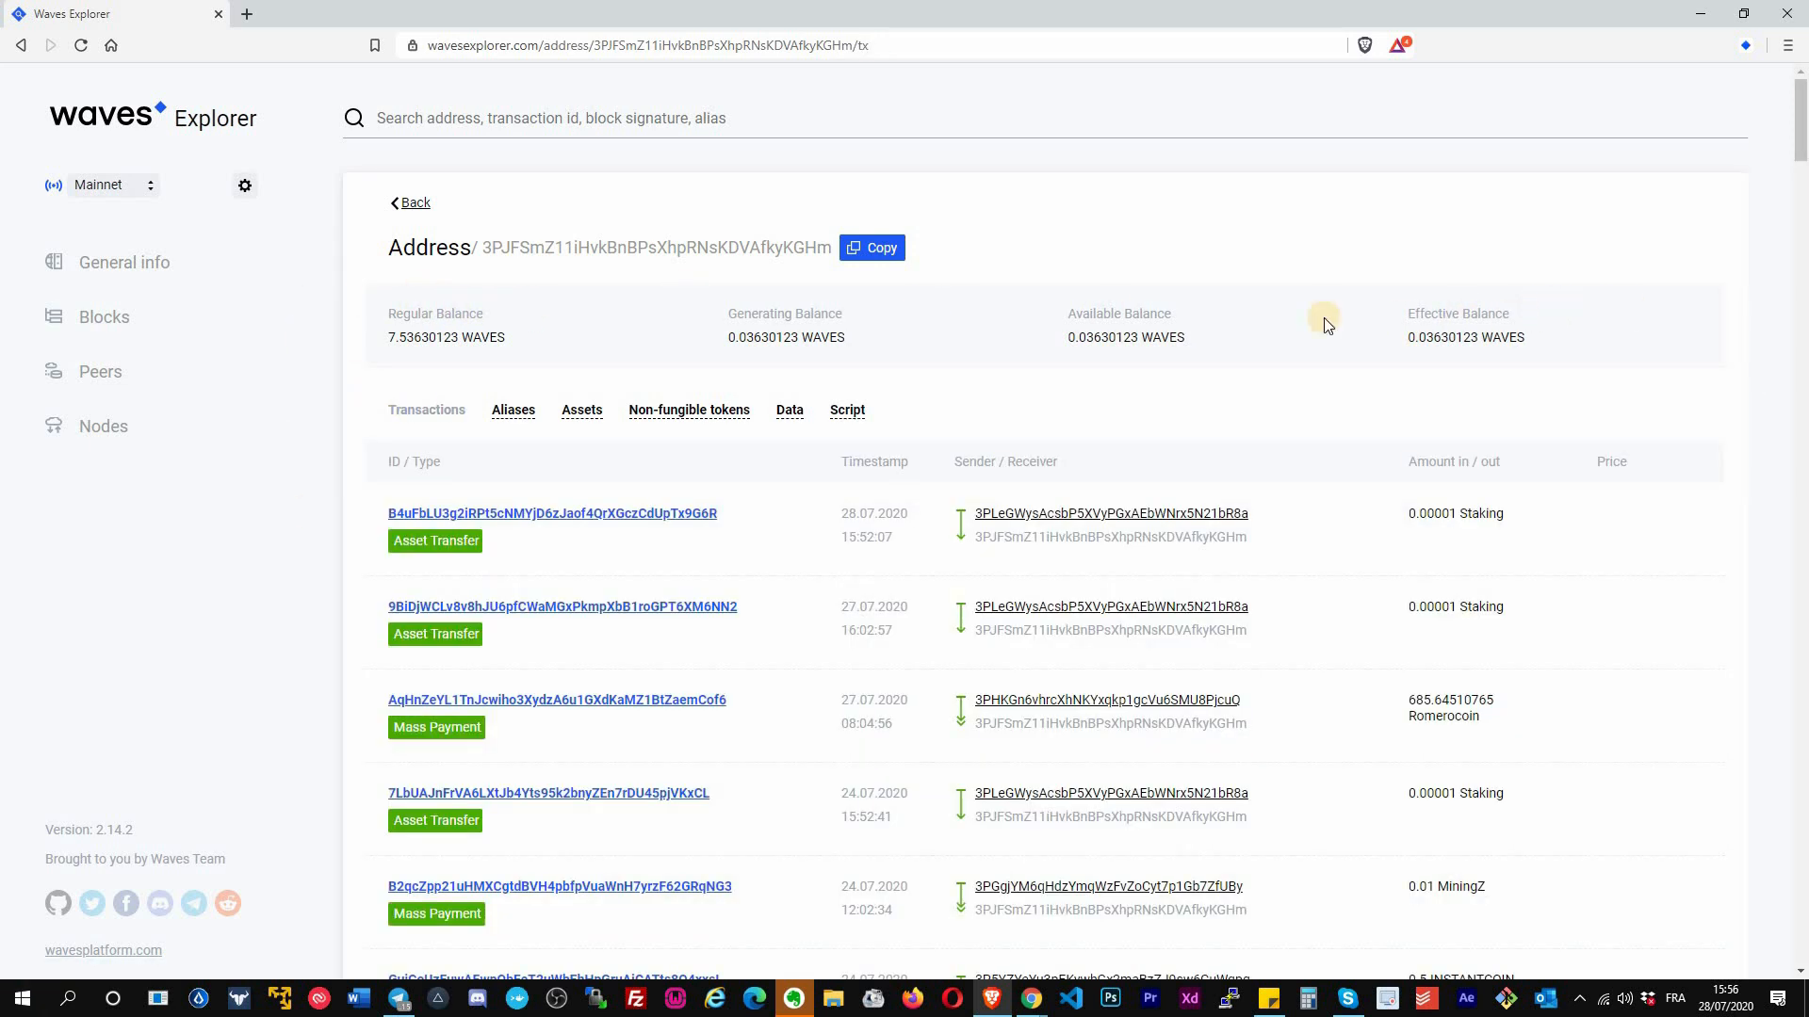
mouse_move(449, 360)
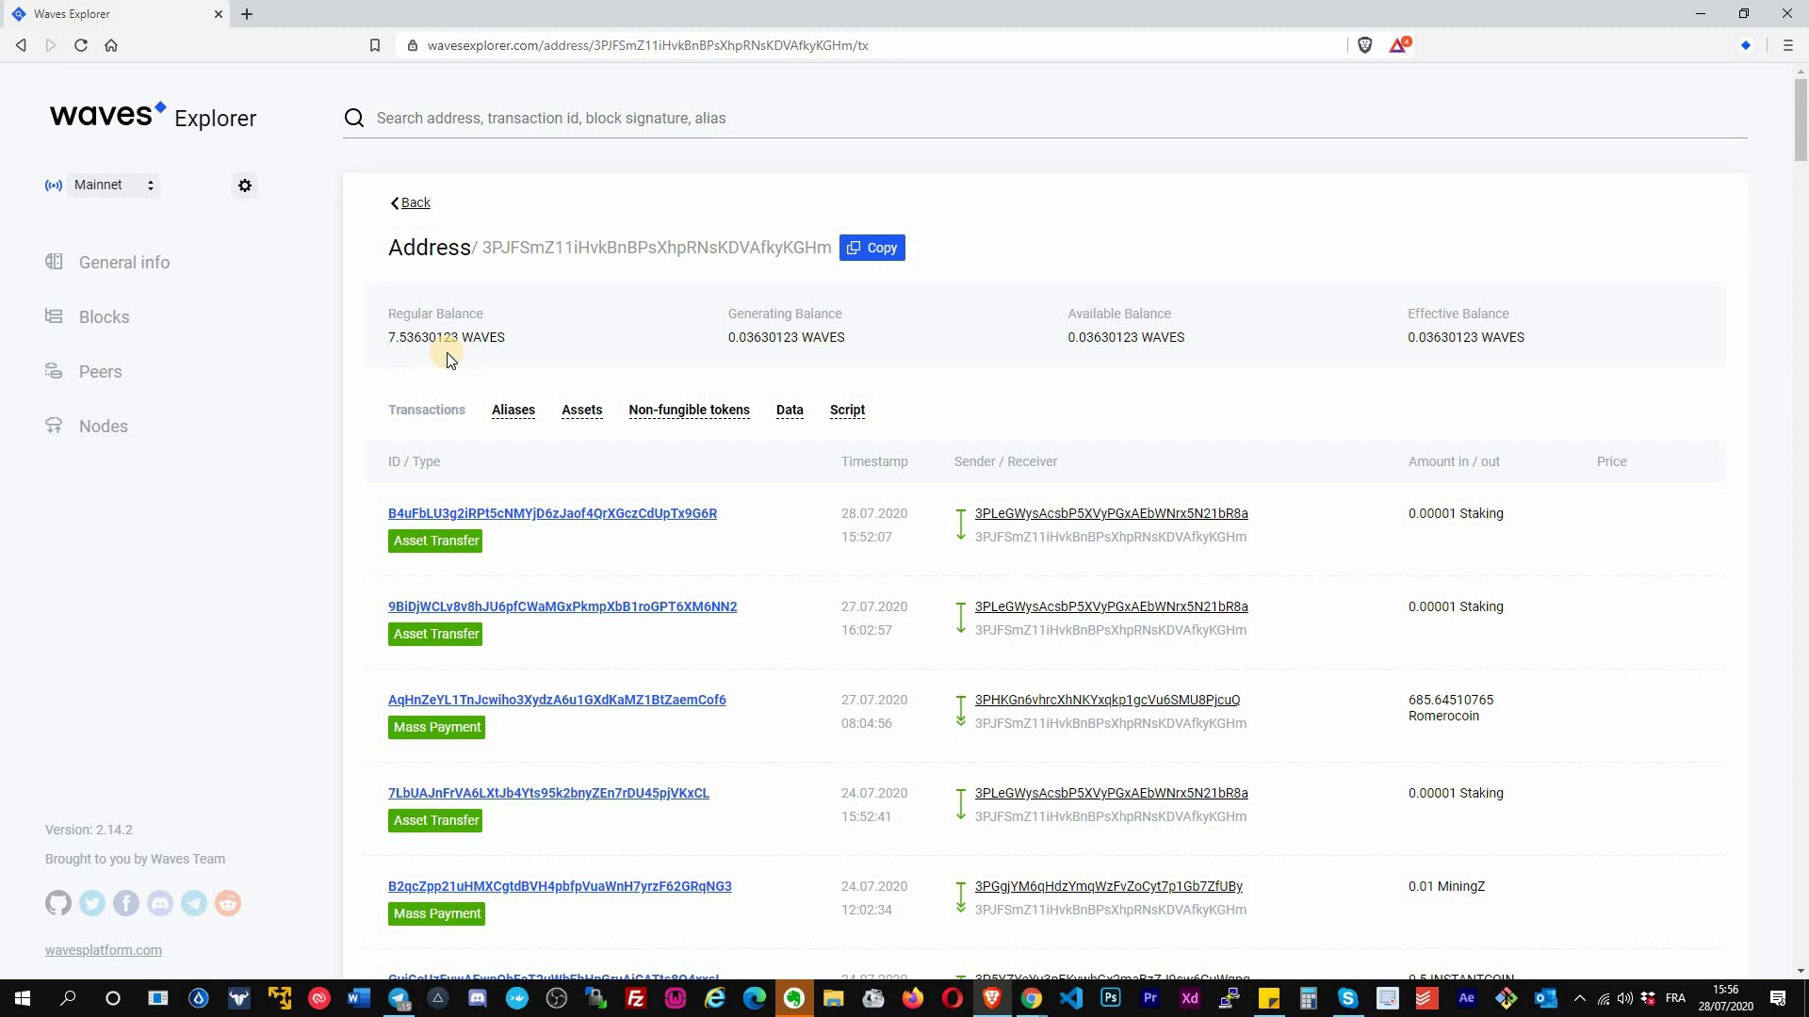
mouse_move(696, 356)
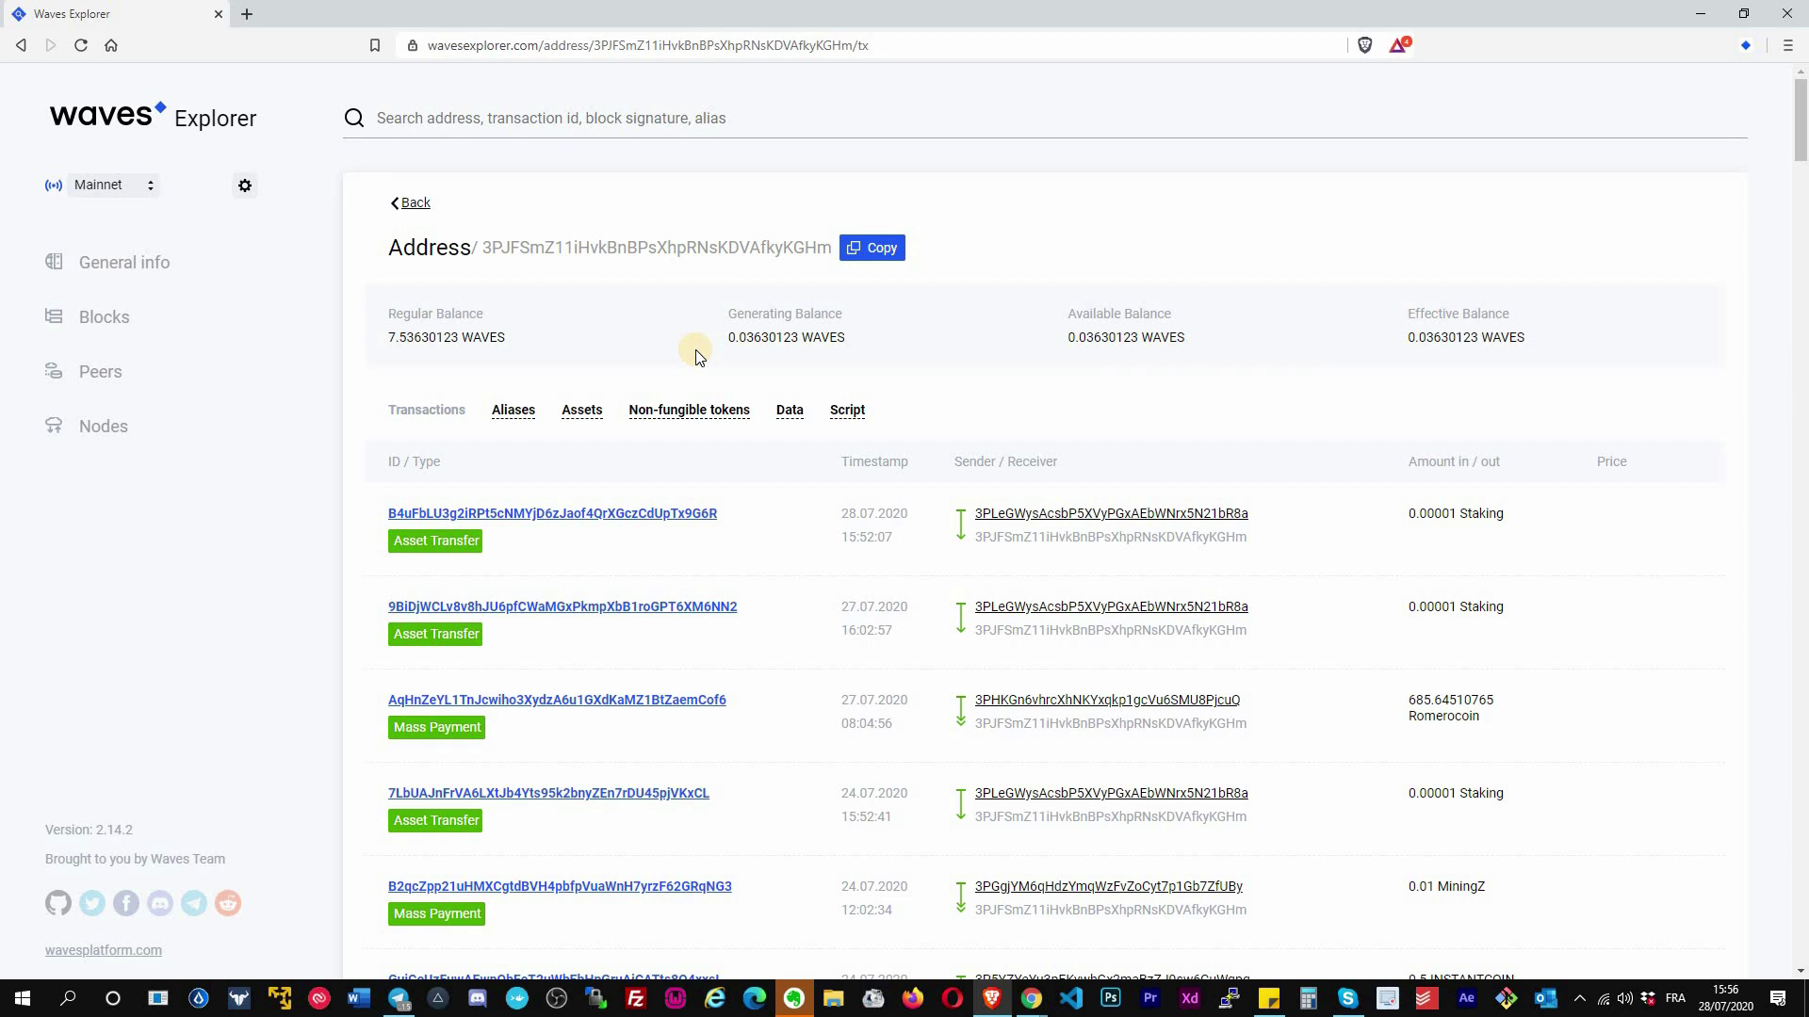
mouse_move(686, 371)
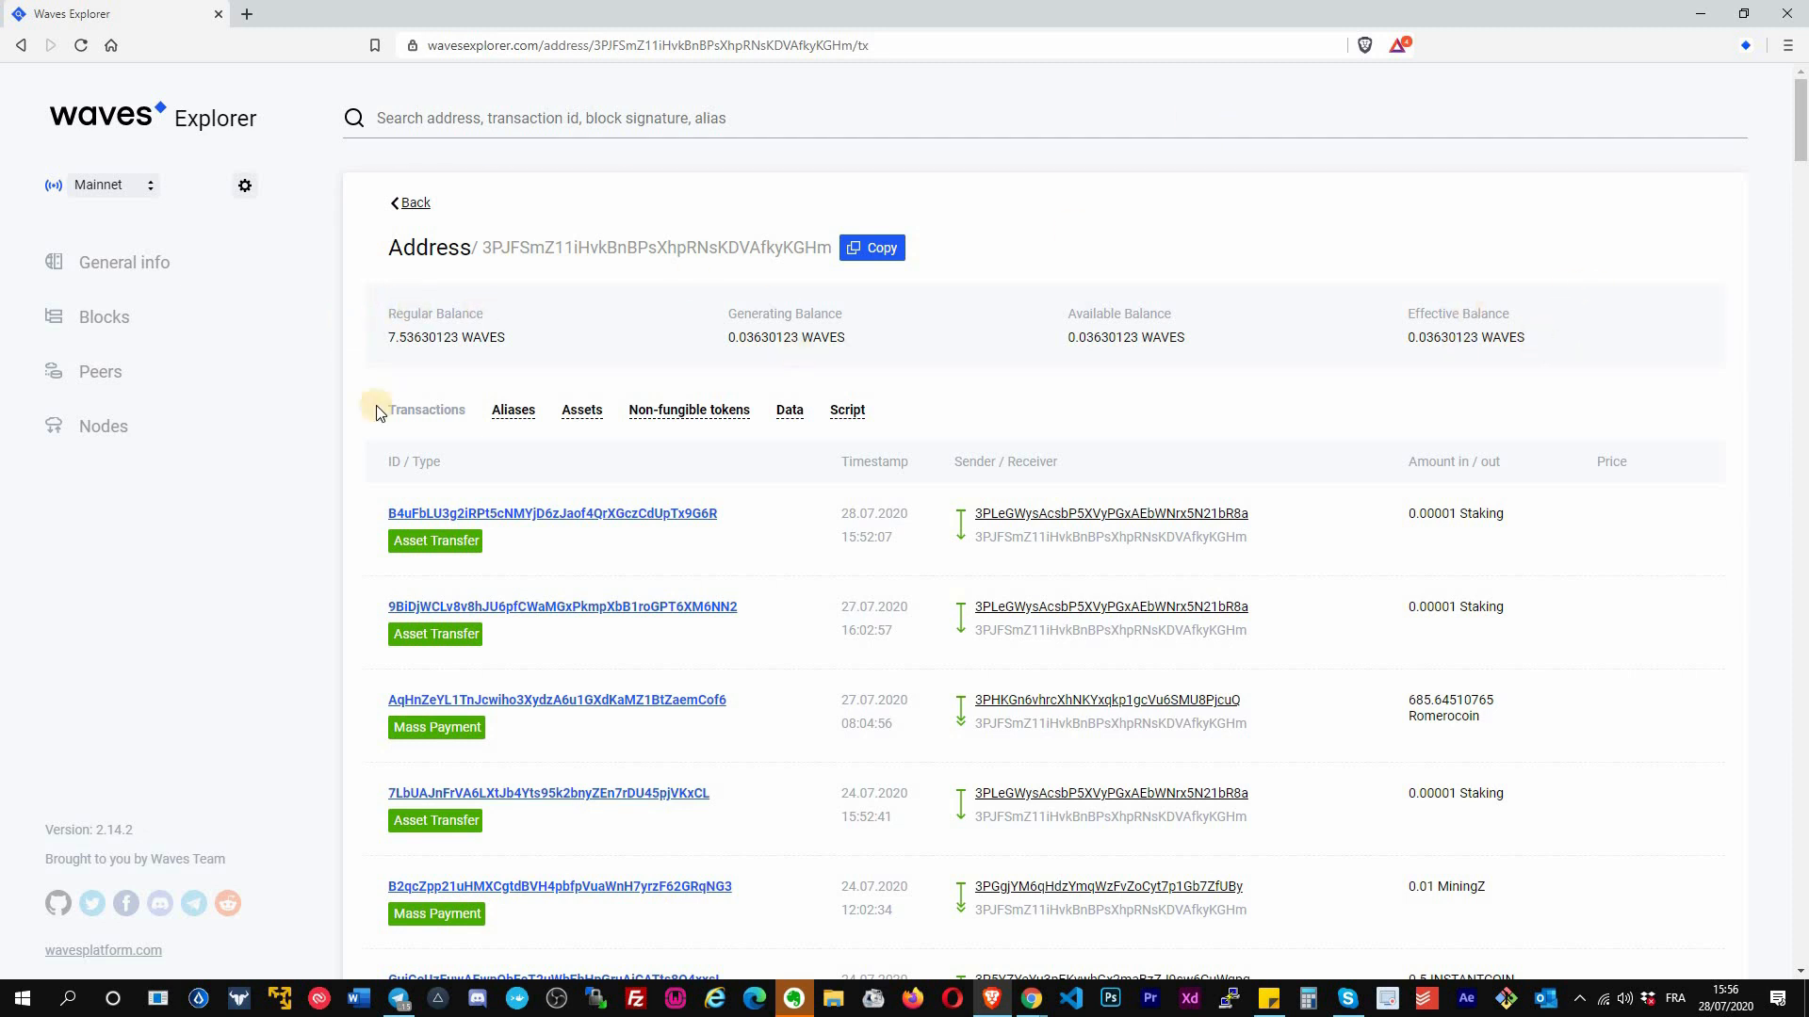
mouse_move(413, 203)
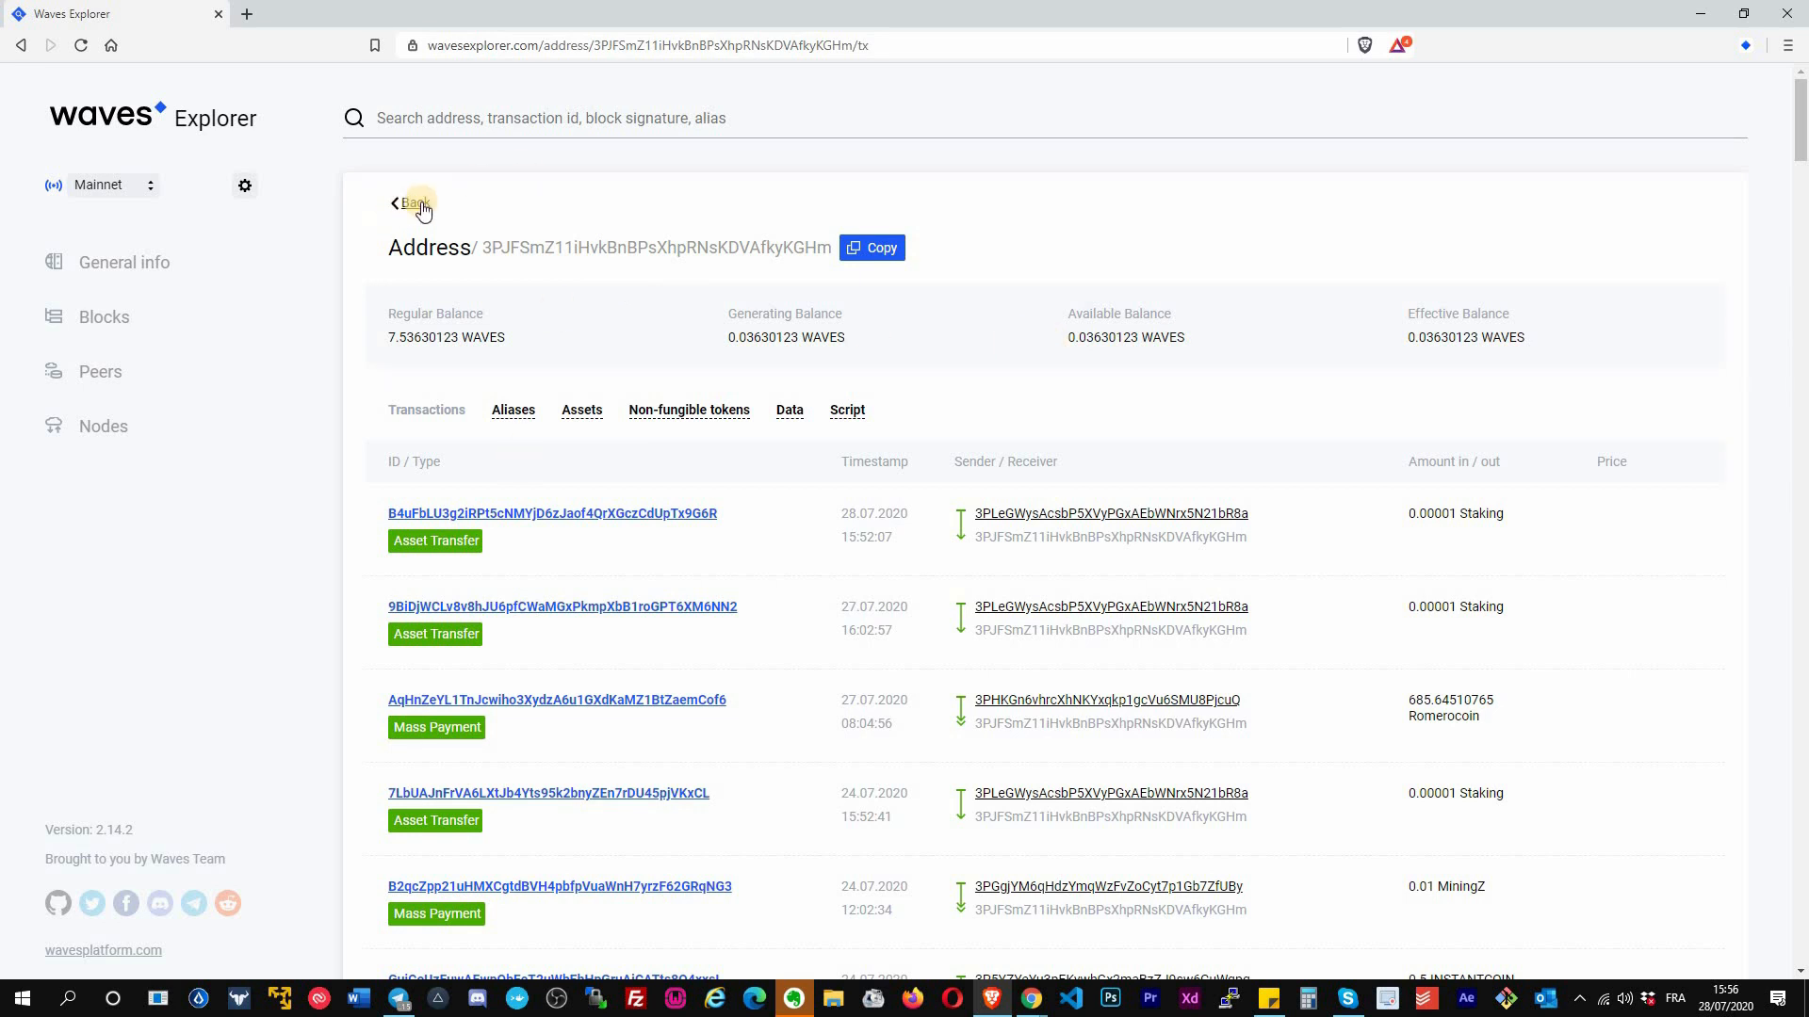
mouse_move(840, 526)
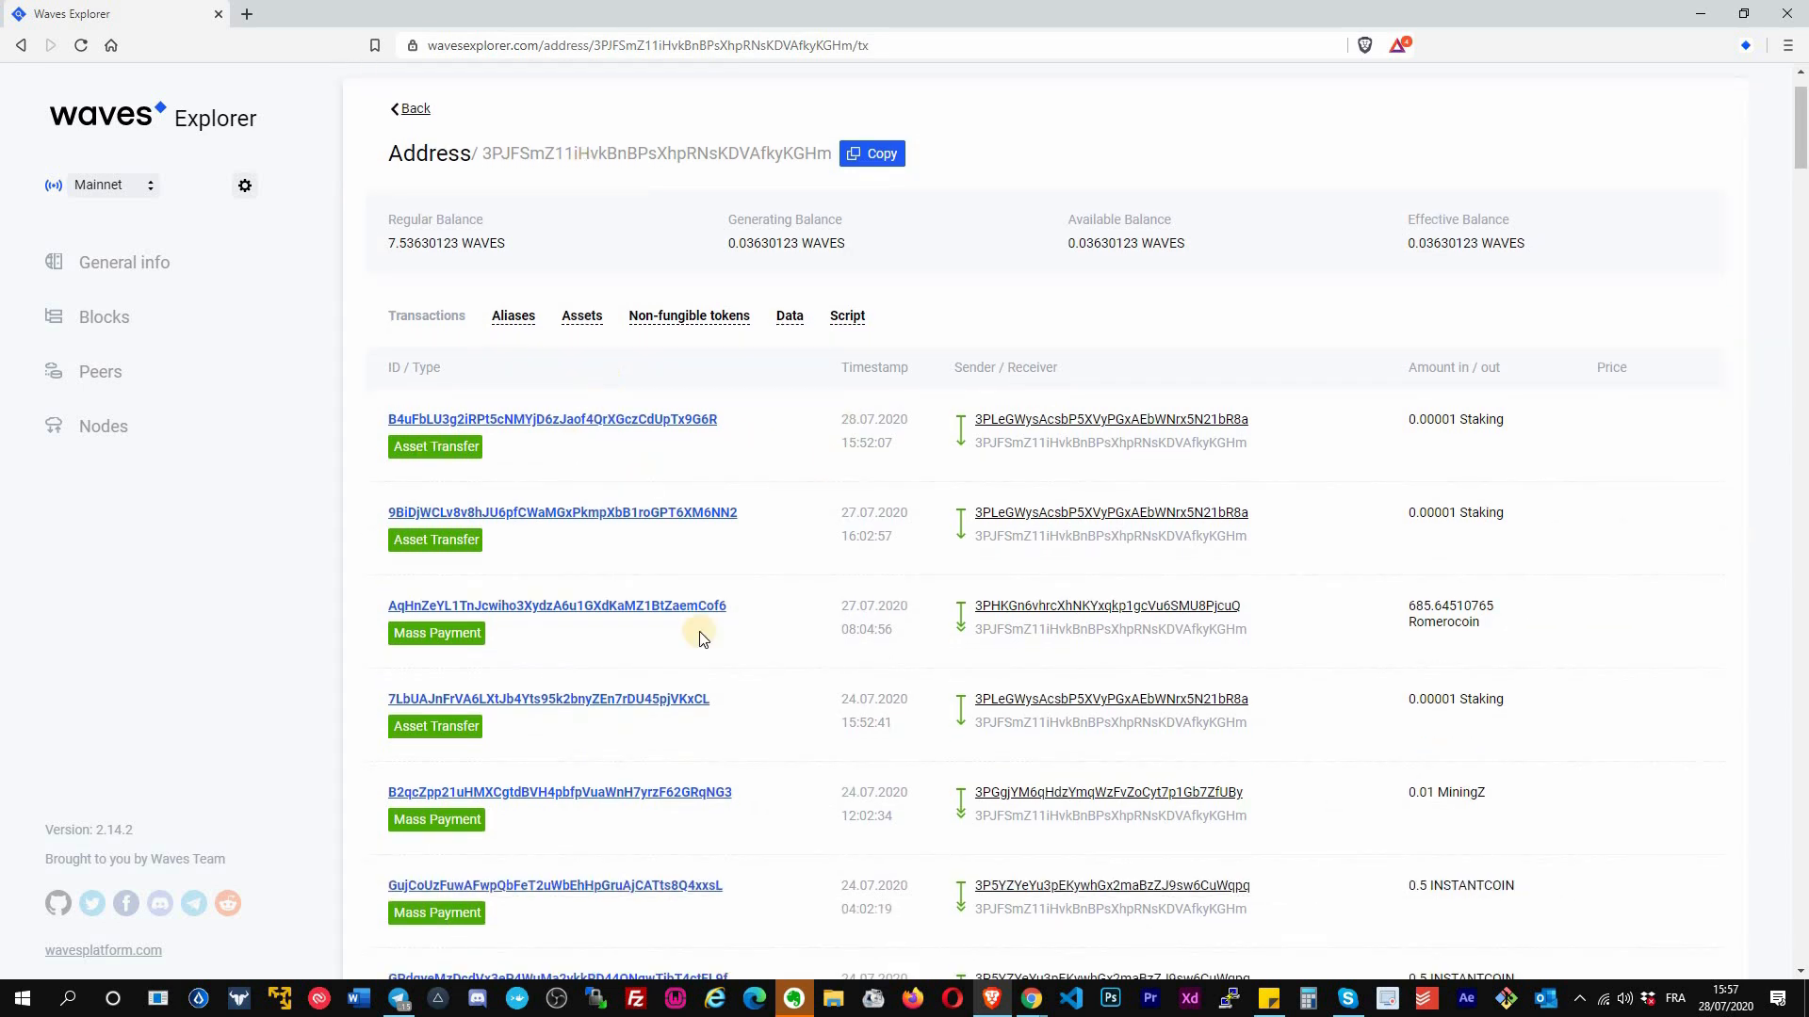
mouse_move(759, 425)
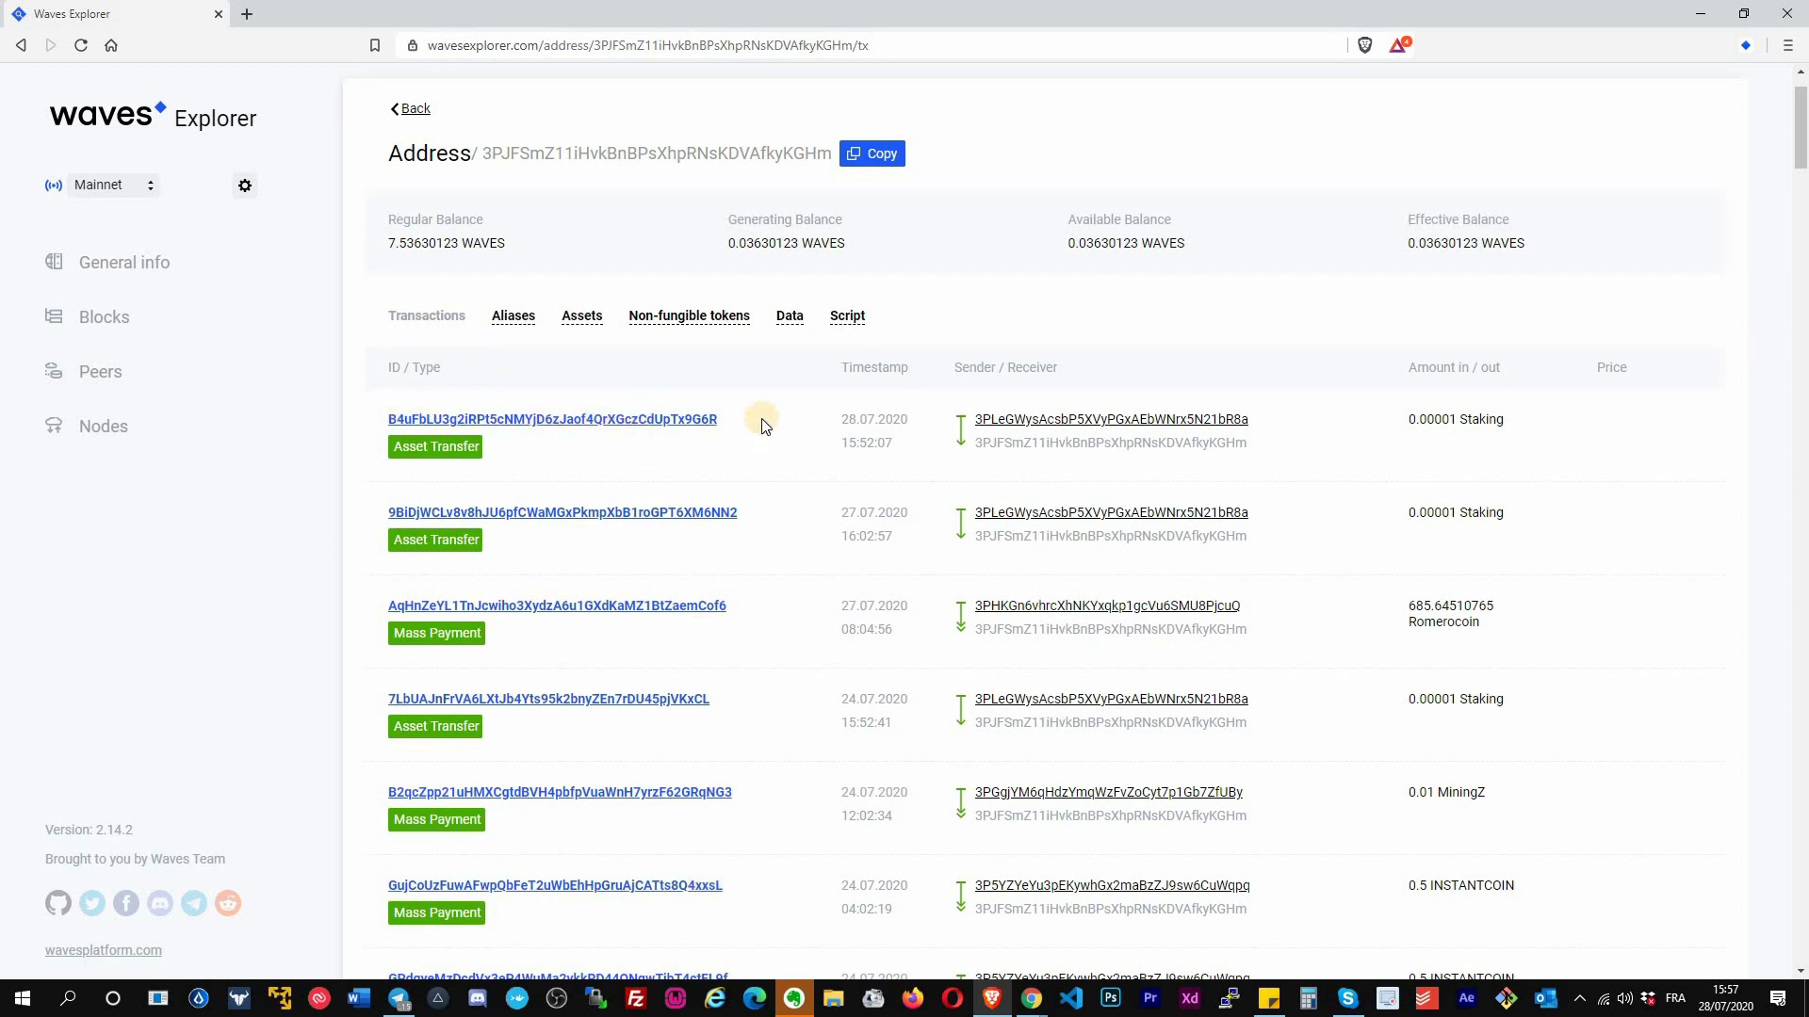
mouse_move(389, 525)
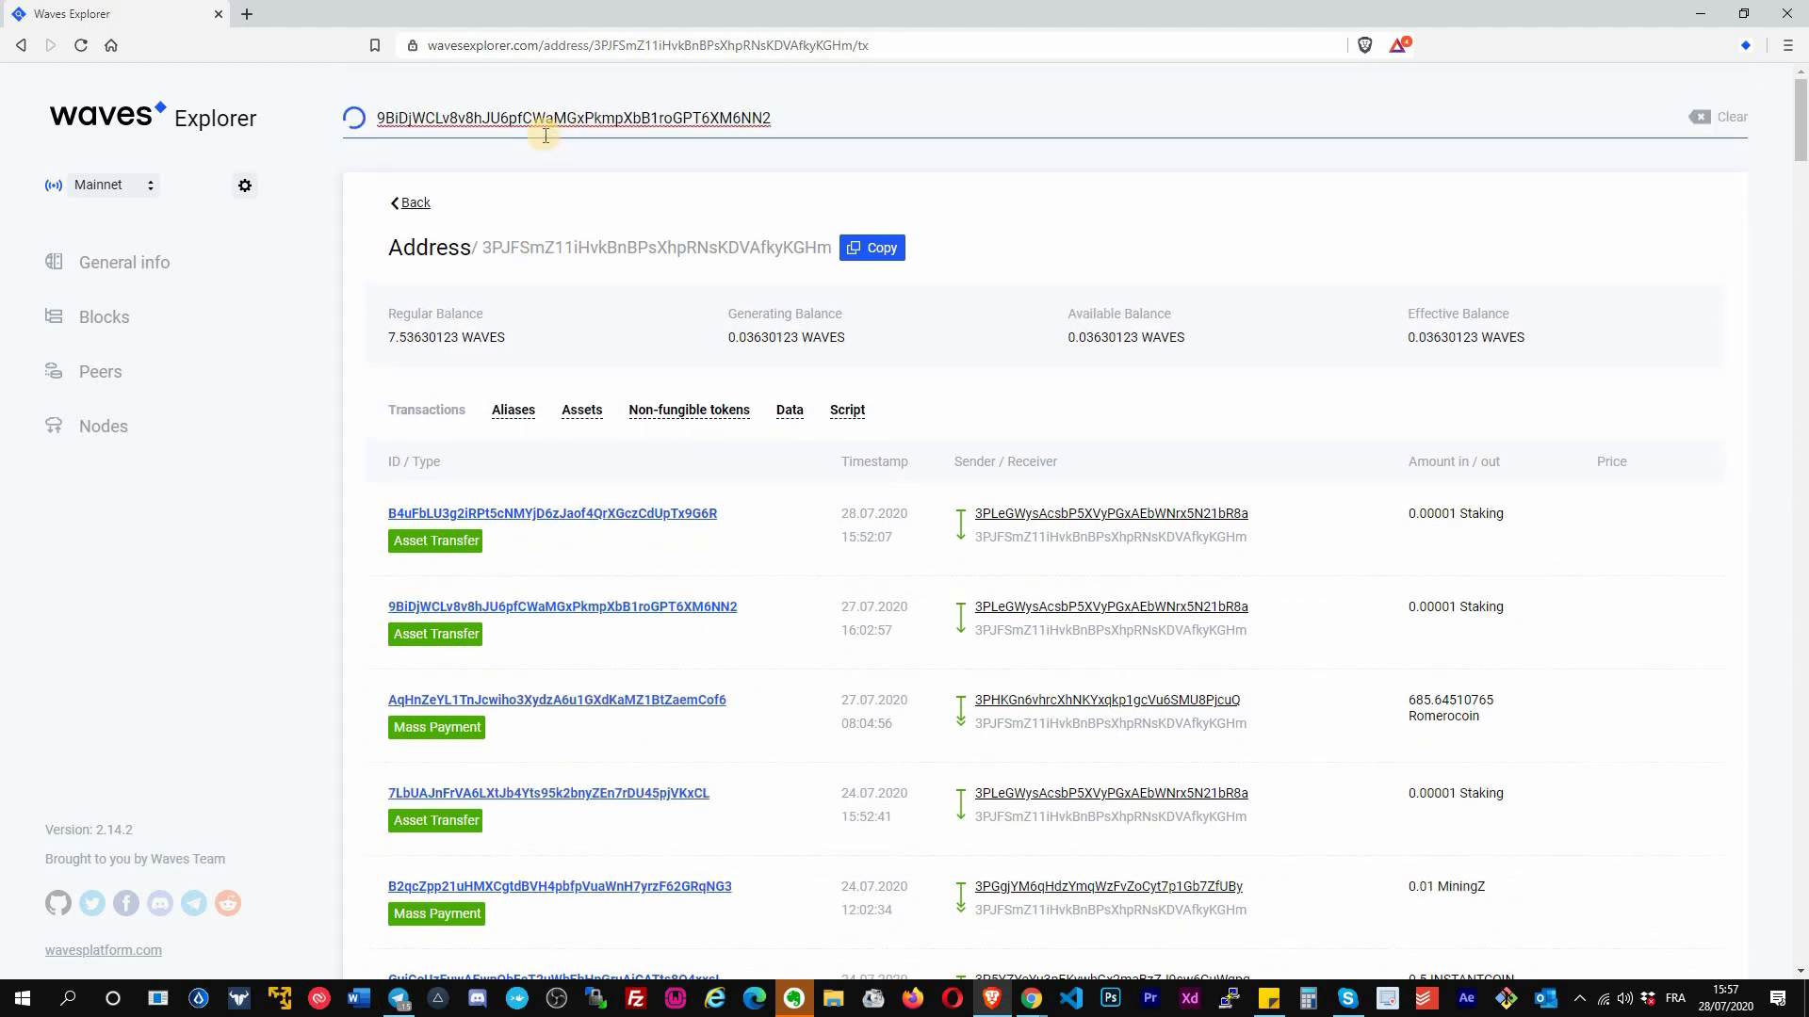
mouse_move(1534, 516)
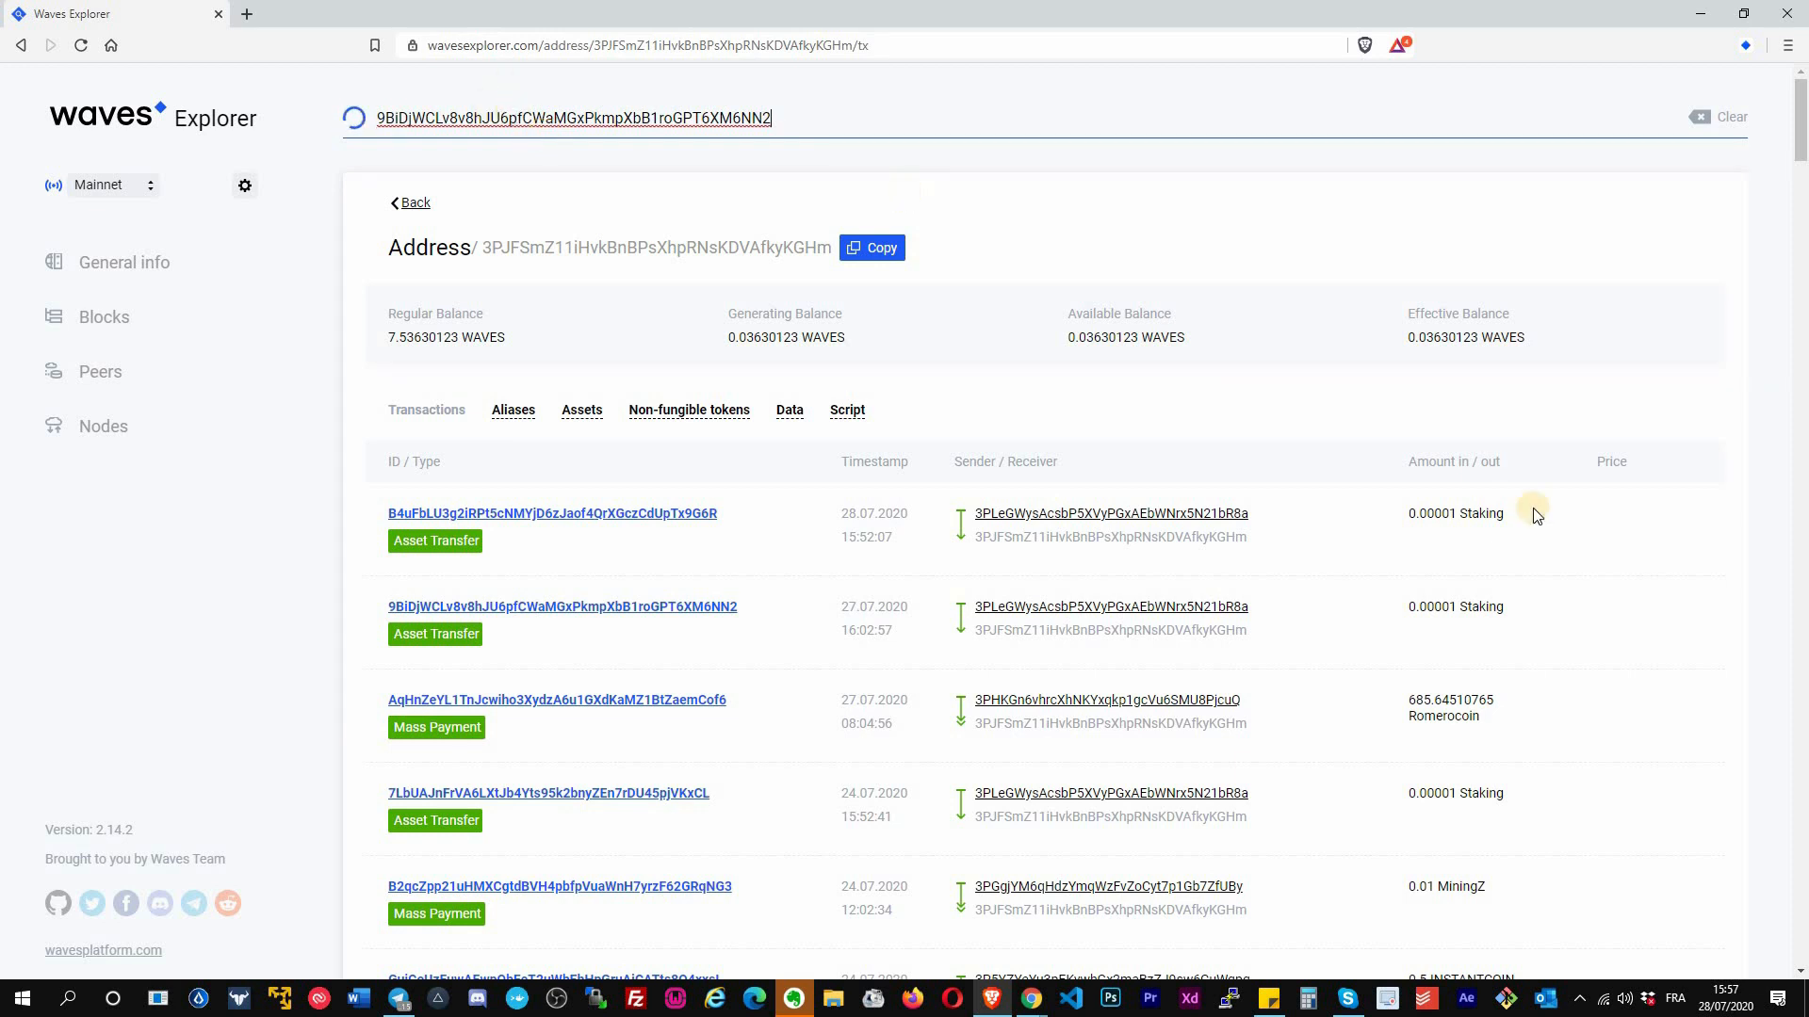
- Select the search result to view transaction 9BiDjWCLv8v8hJU6pfCWaMGxPkmpXbB1roGPT6XM6NN2, a 0.00001 Staking transfer
left_click(561, 605)
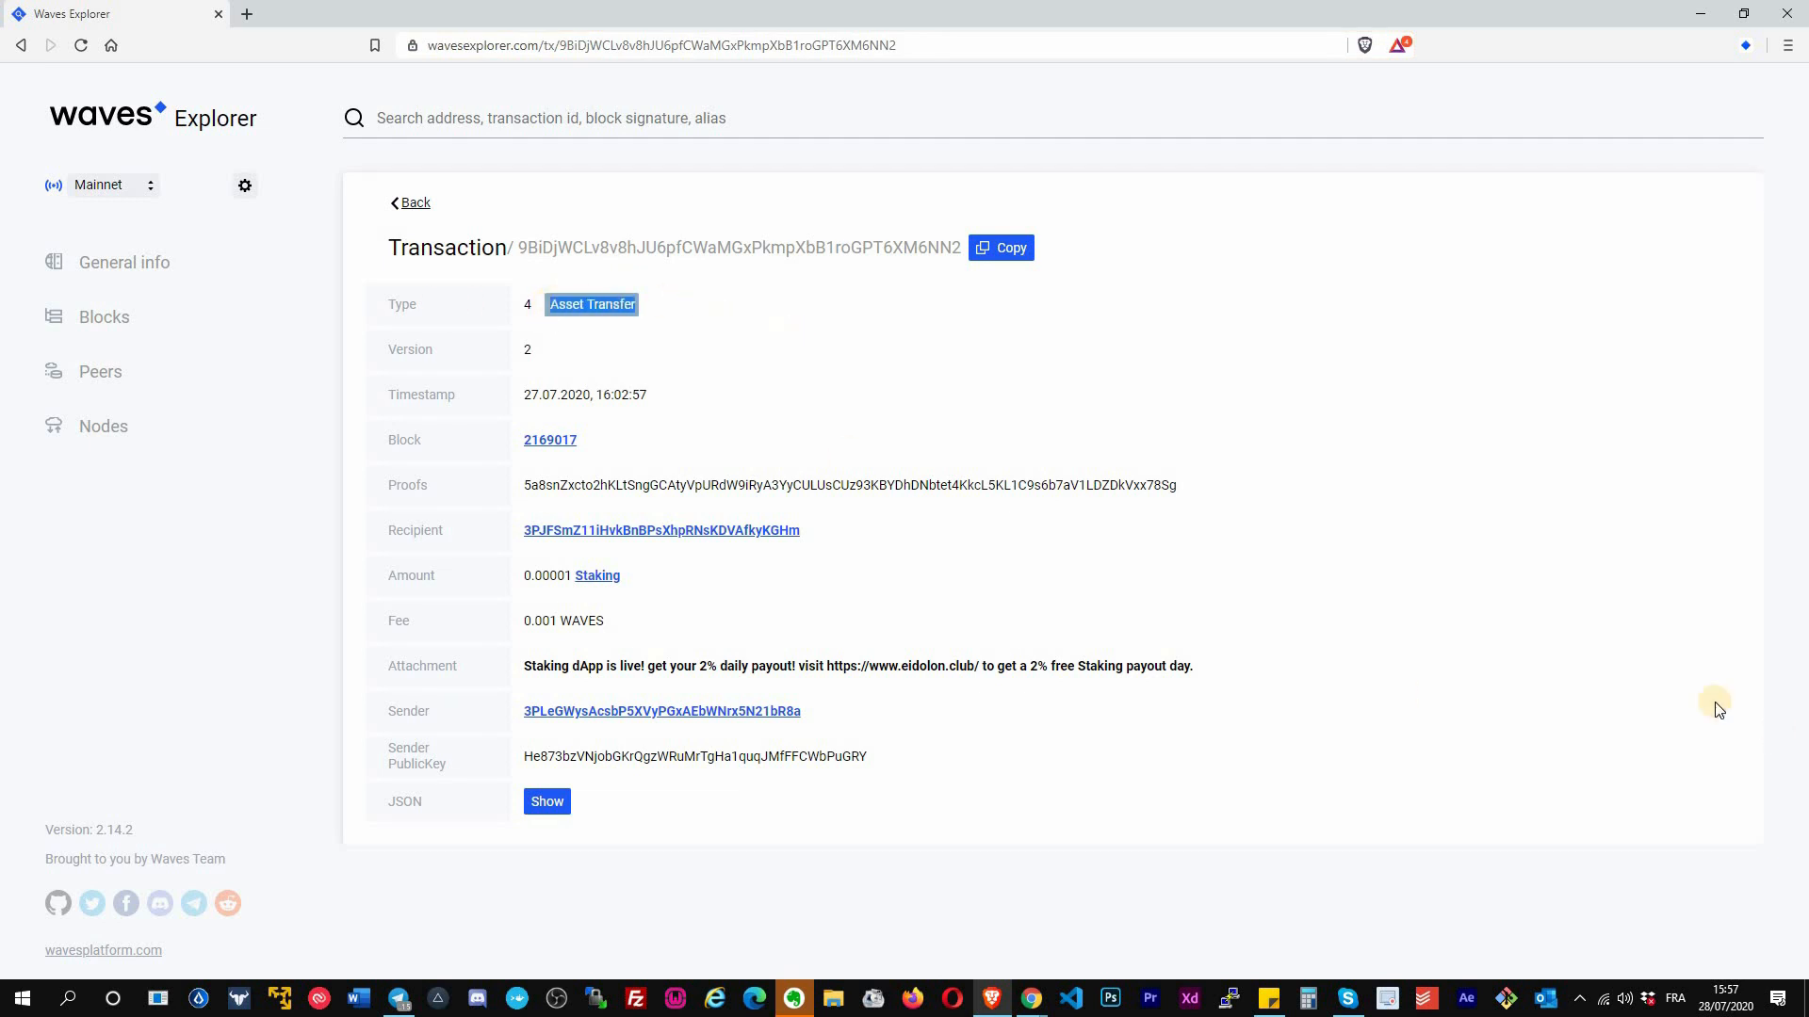
mouse_move(596, 445)
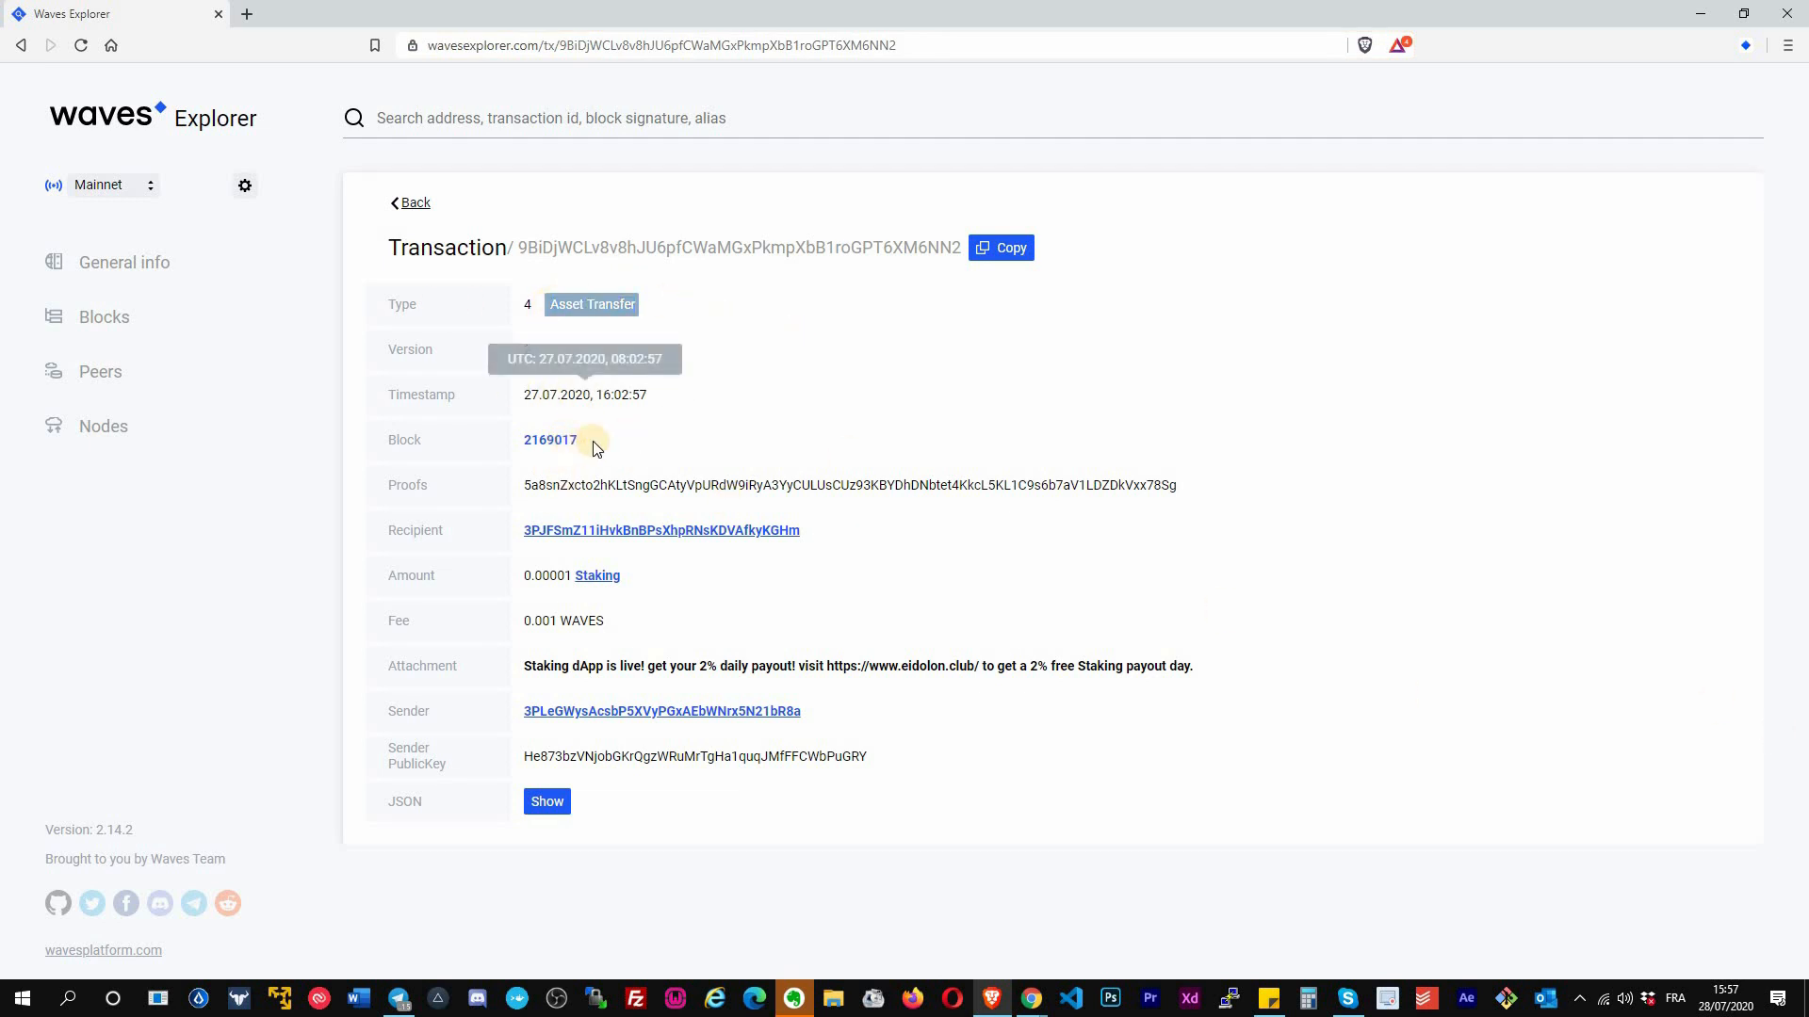
mouse_move(592, 447)
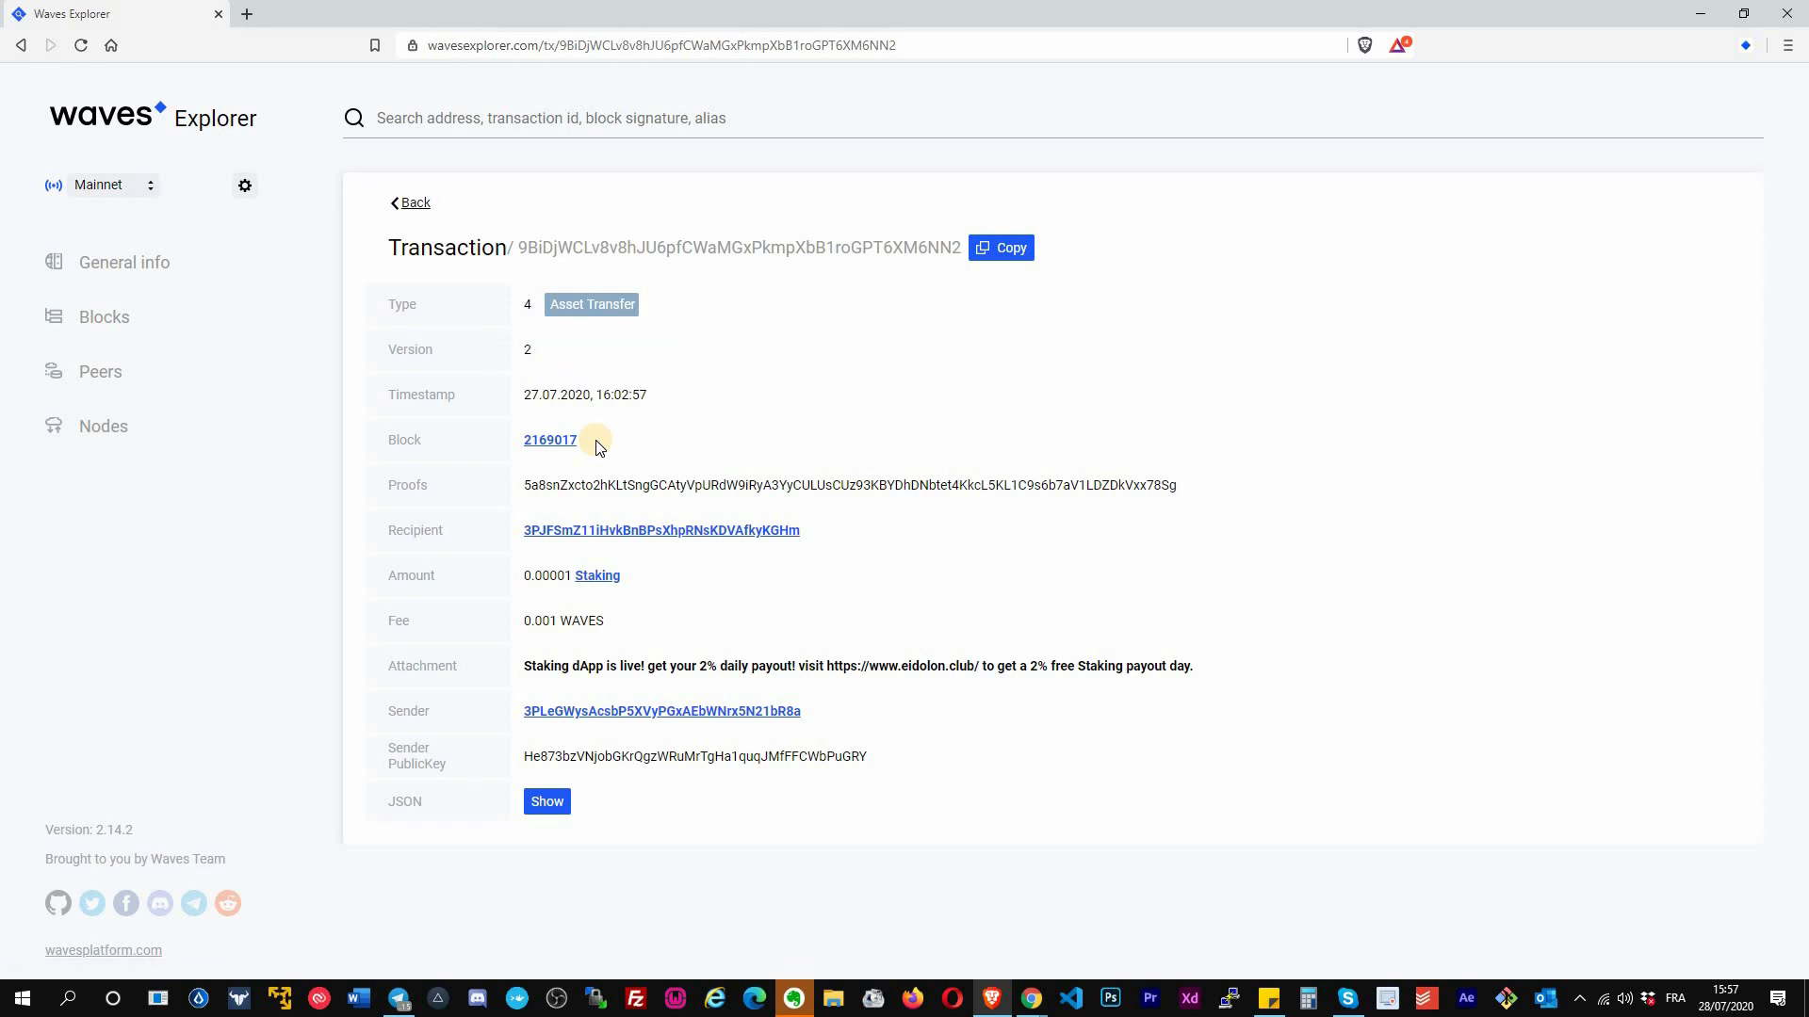
mouse_move(531, 484)
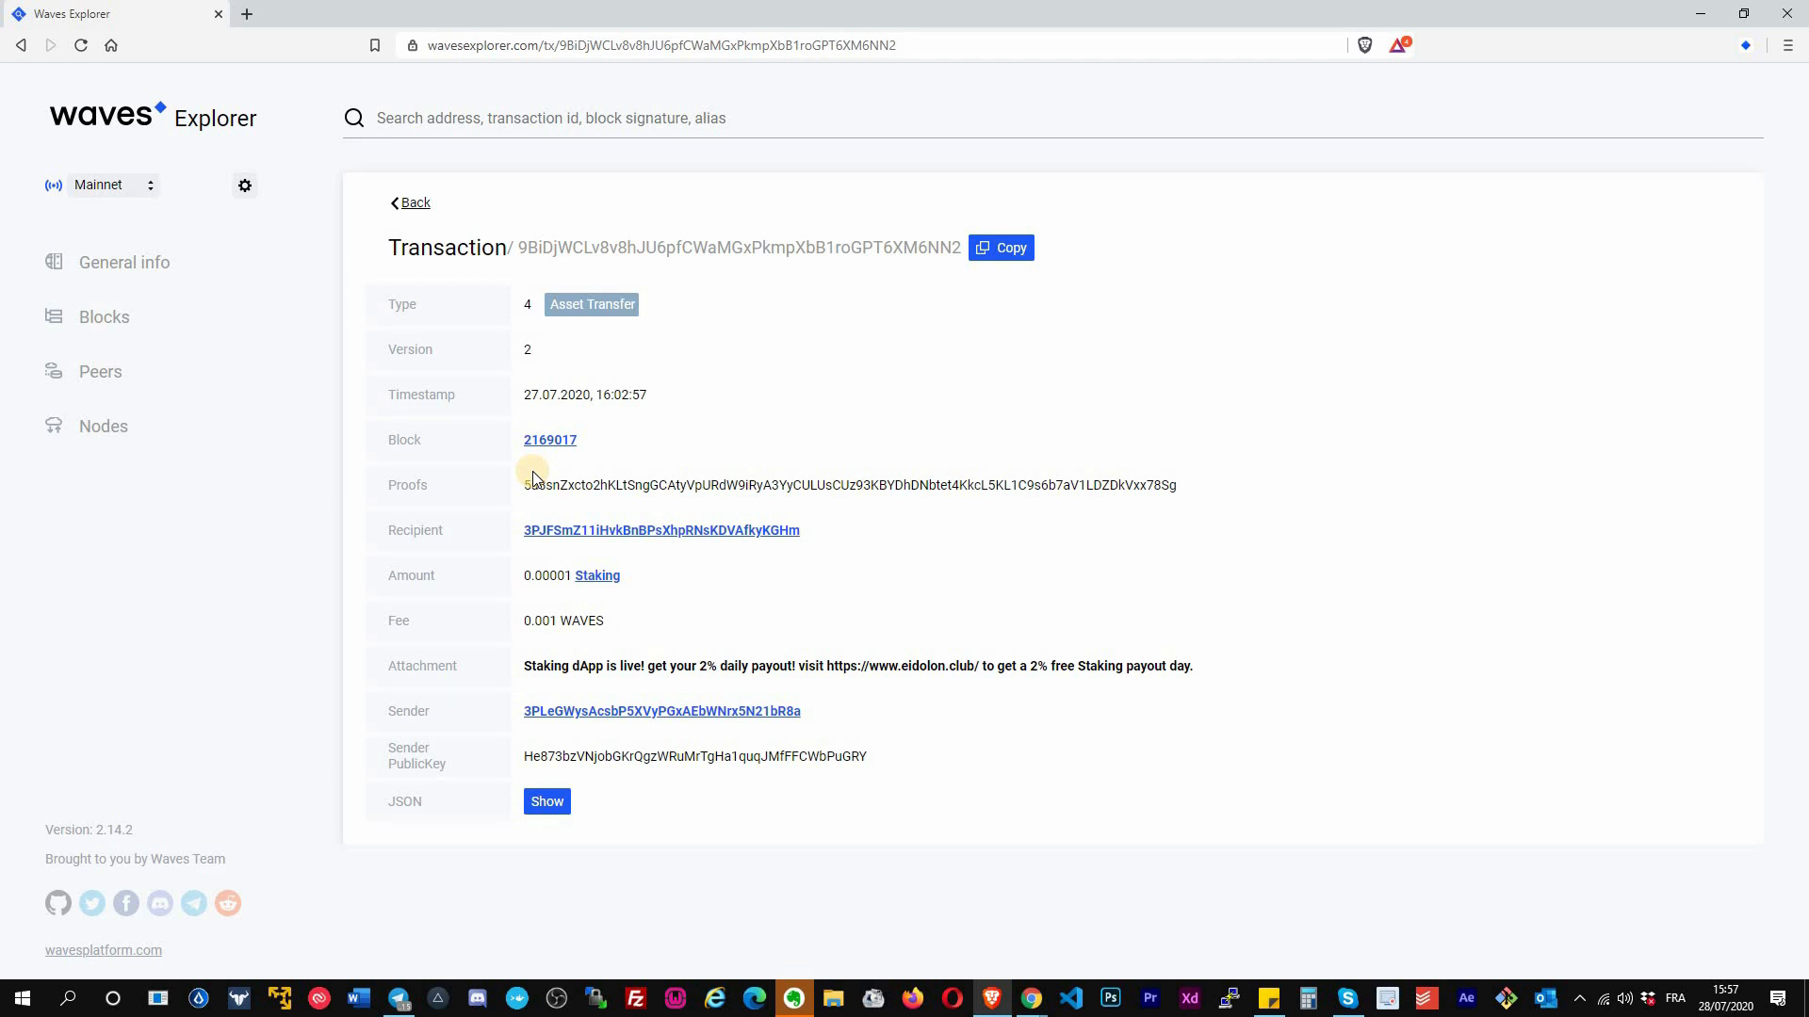
mouse_move(794, 537)
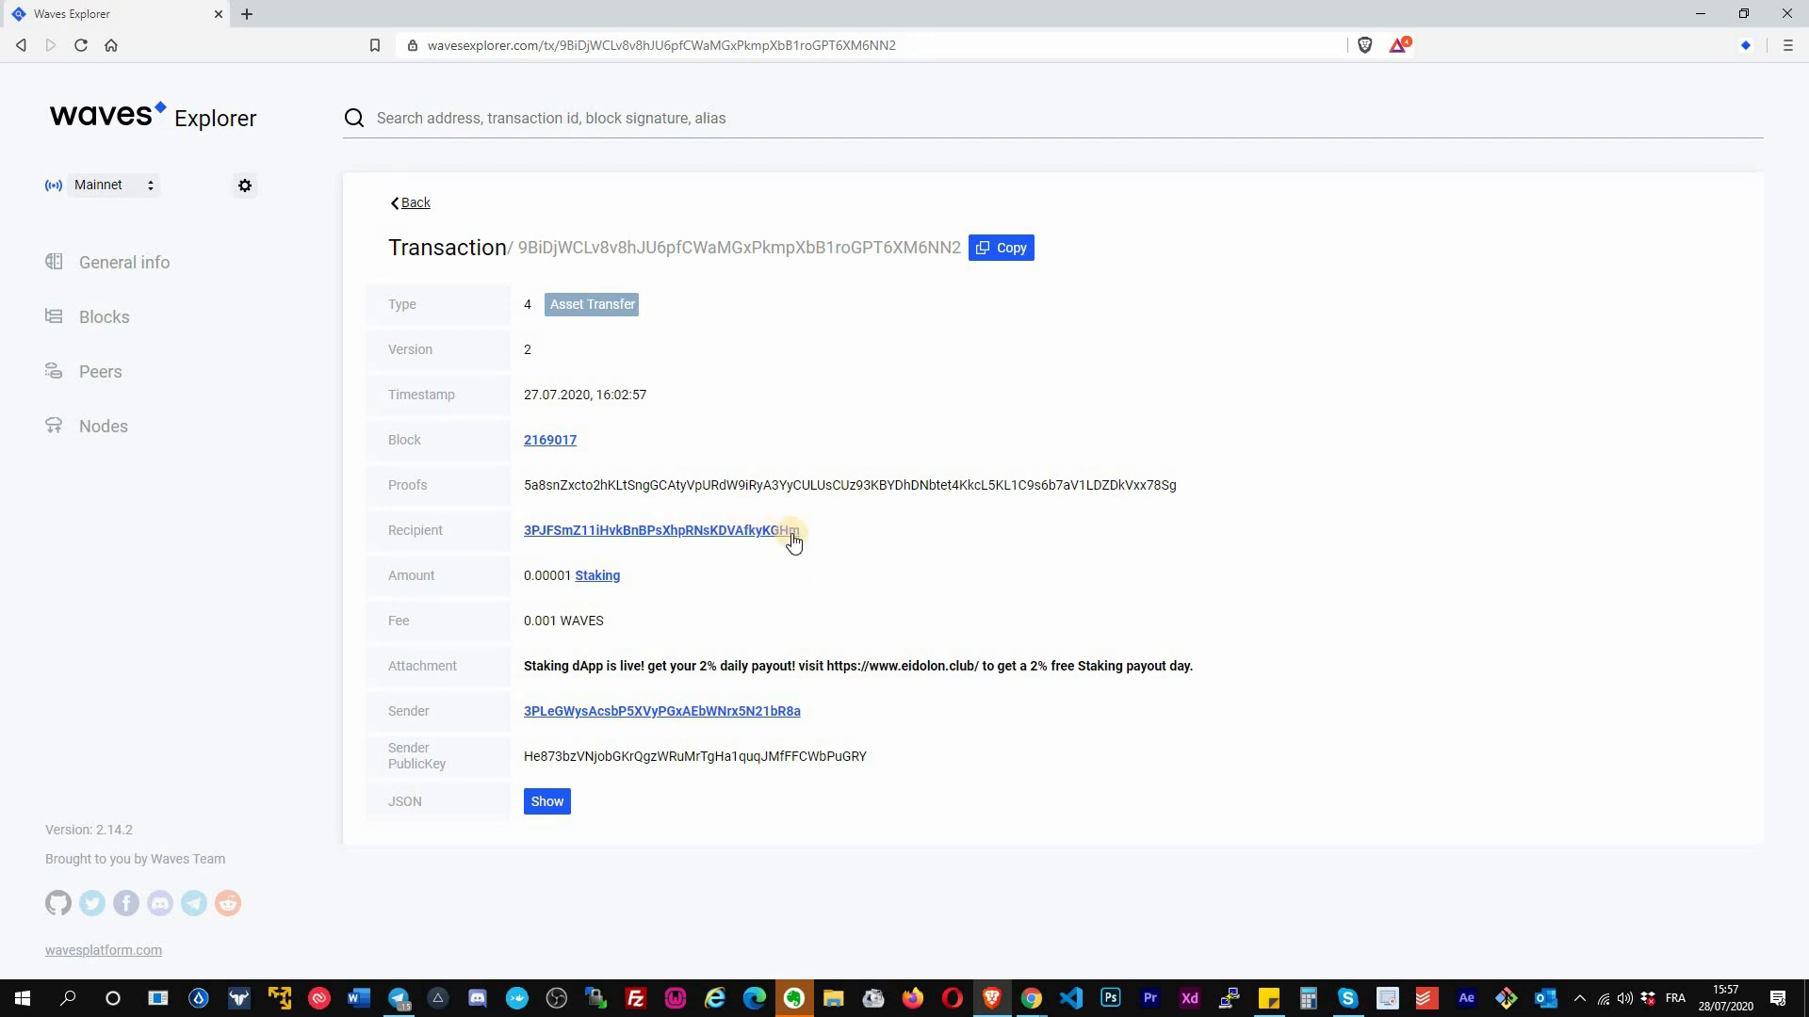
mouse_move(1168, 582)
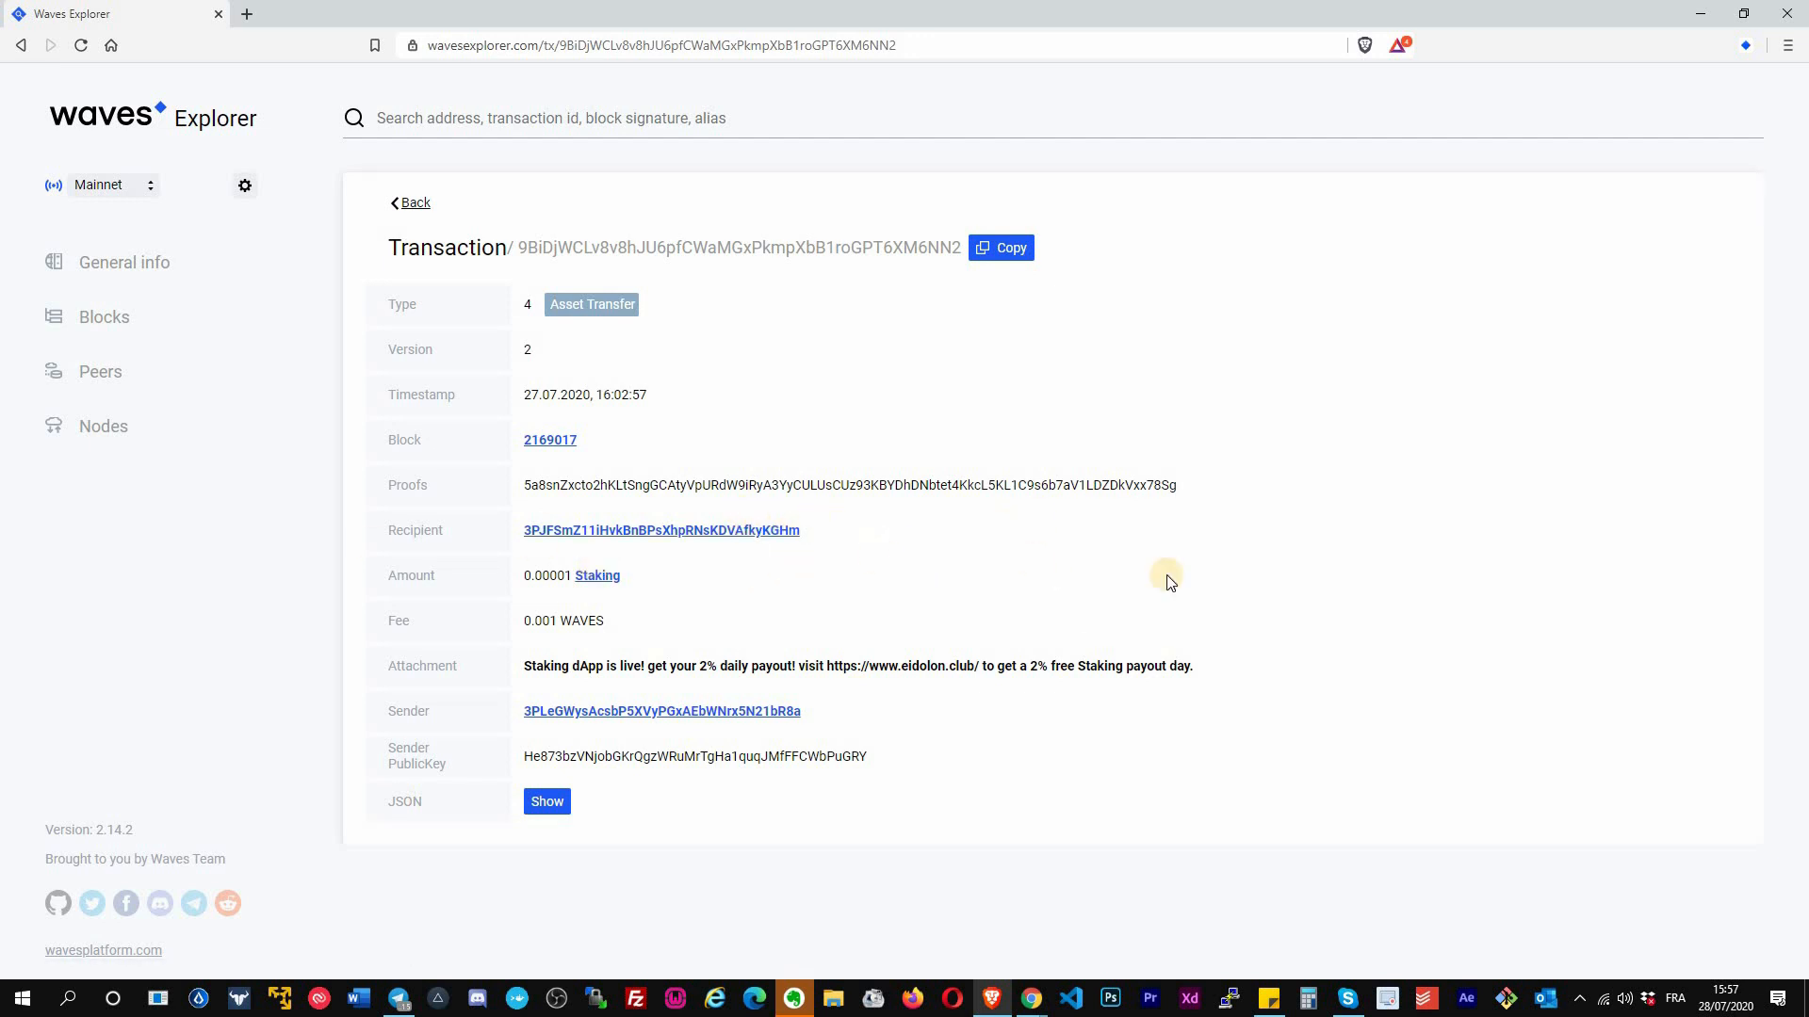
mouse_move(680, 571)
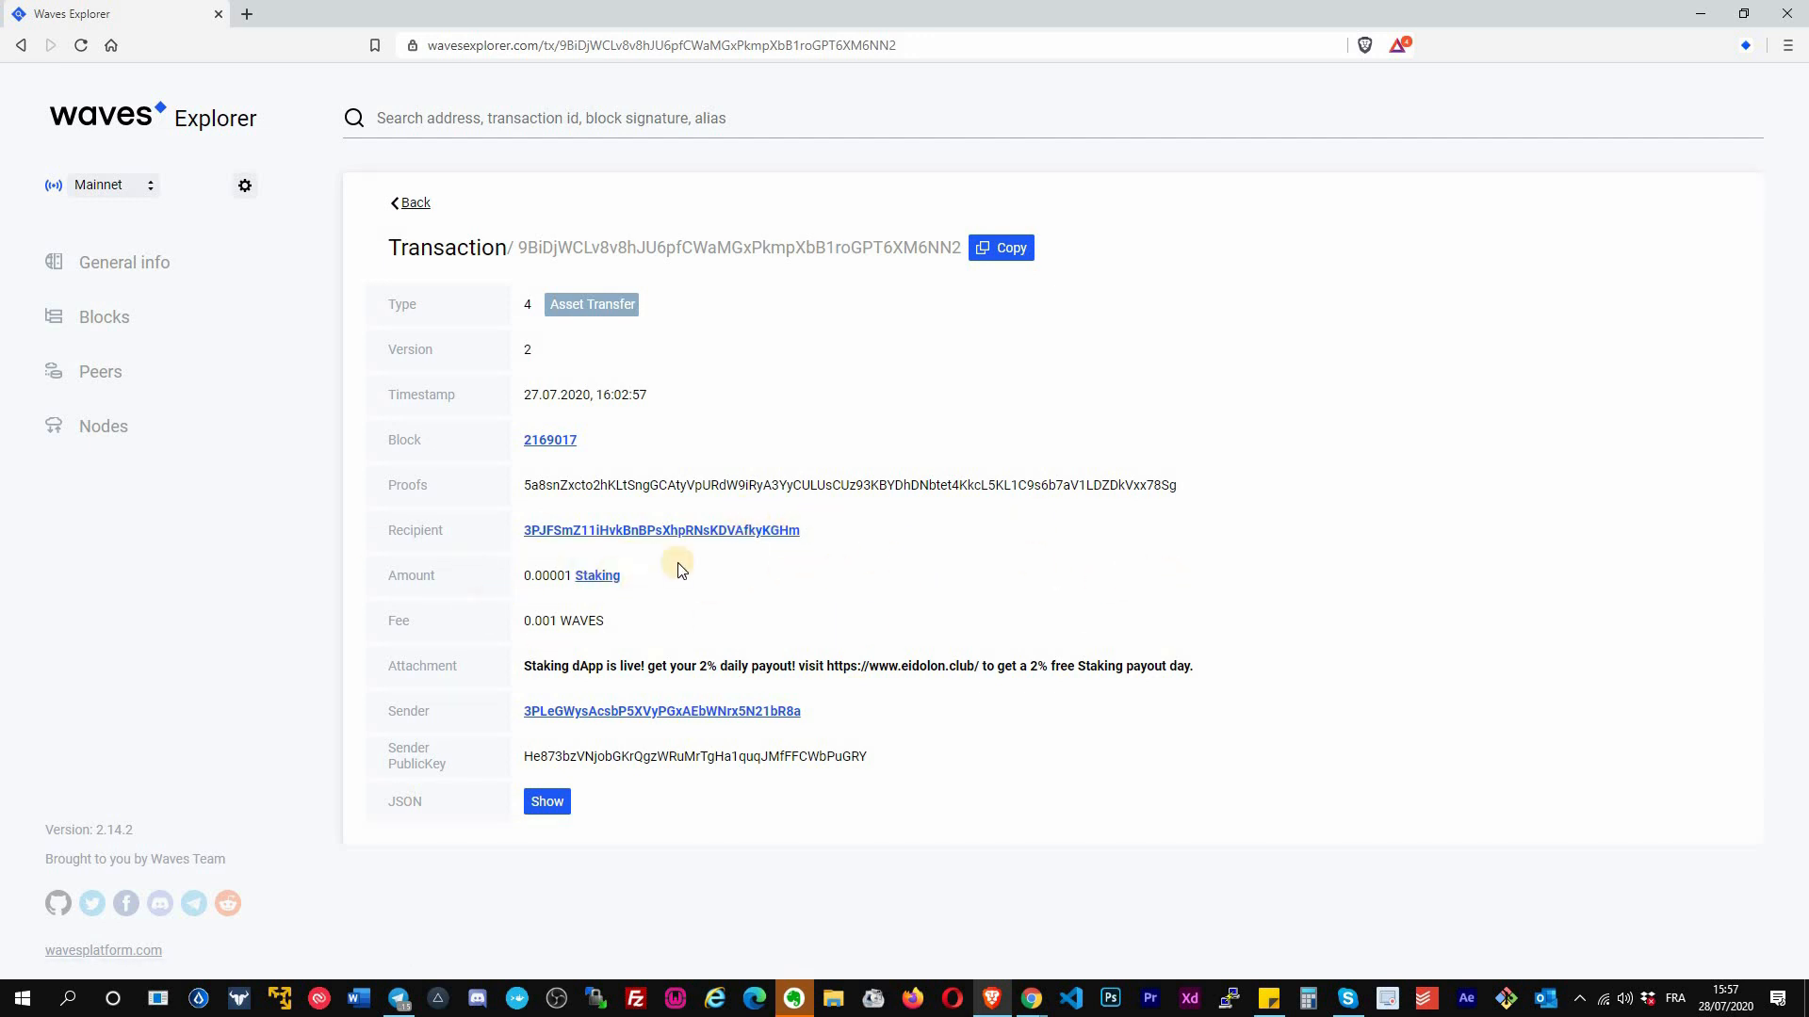
mouse_move(601, 630)
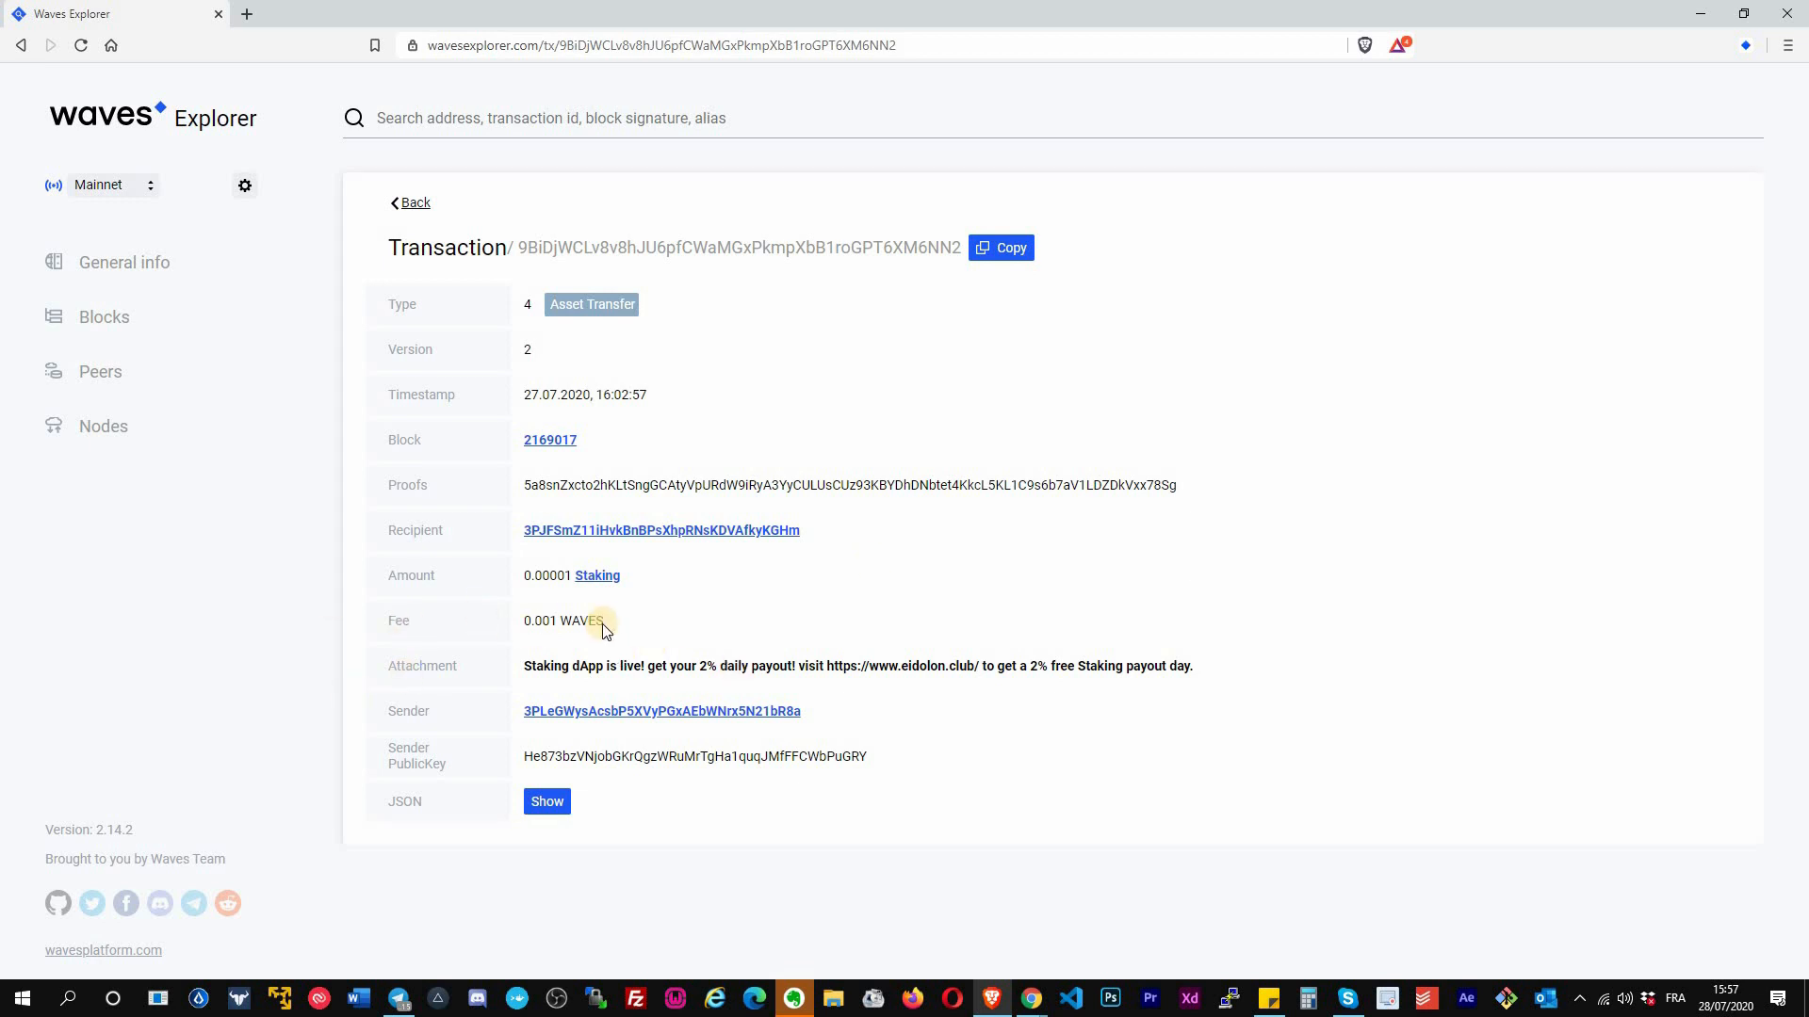
mouse_move(298, 669)
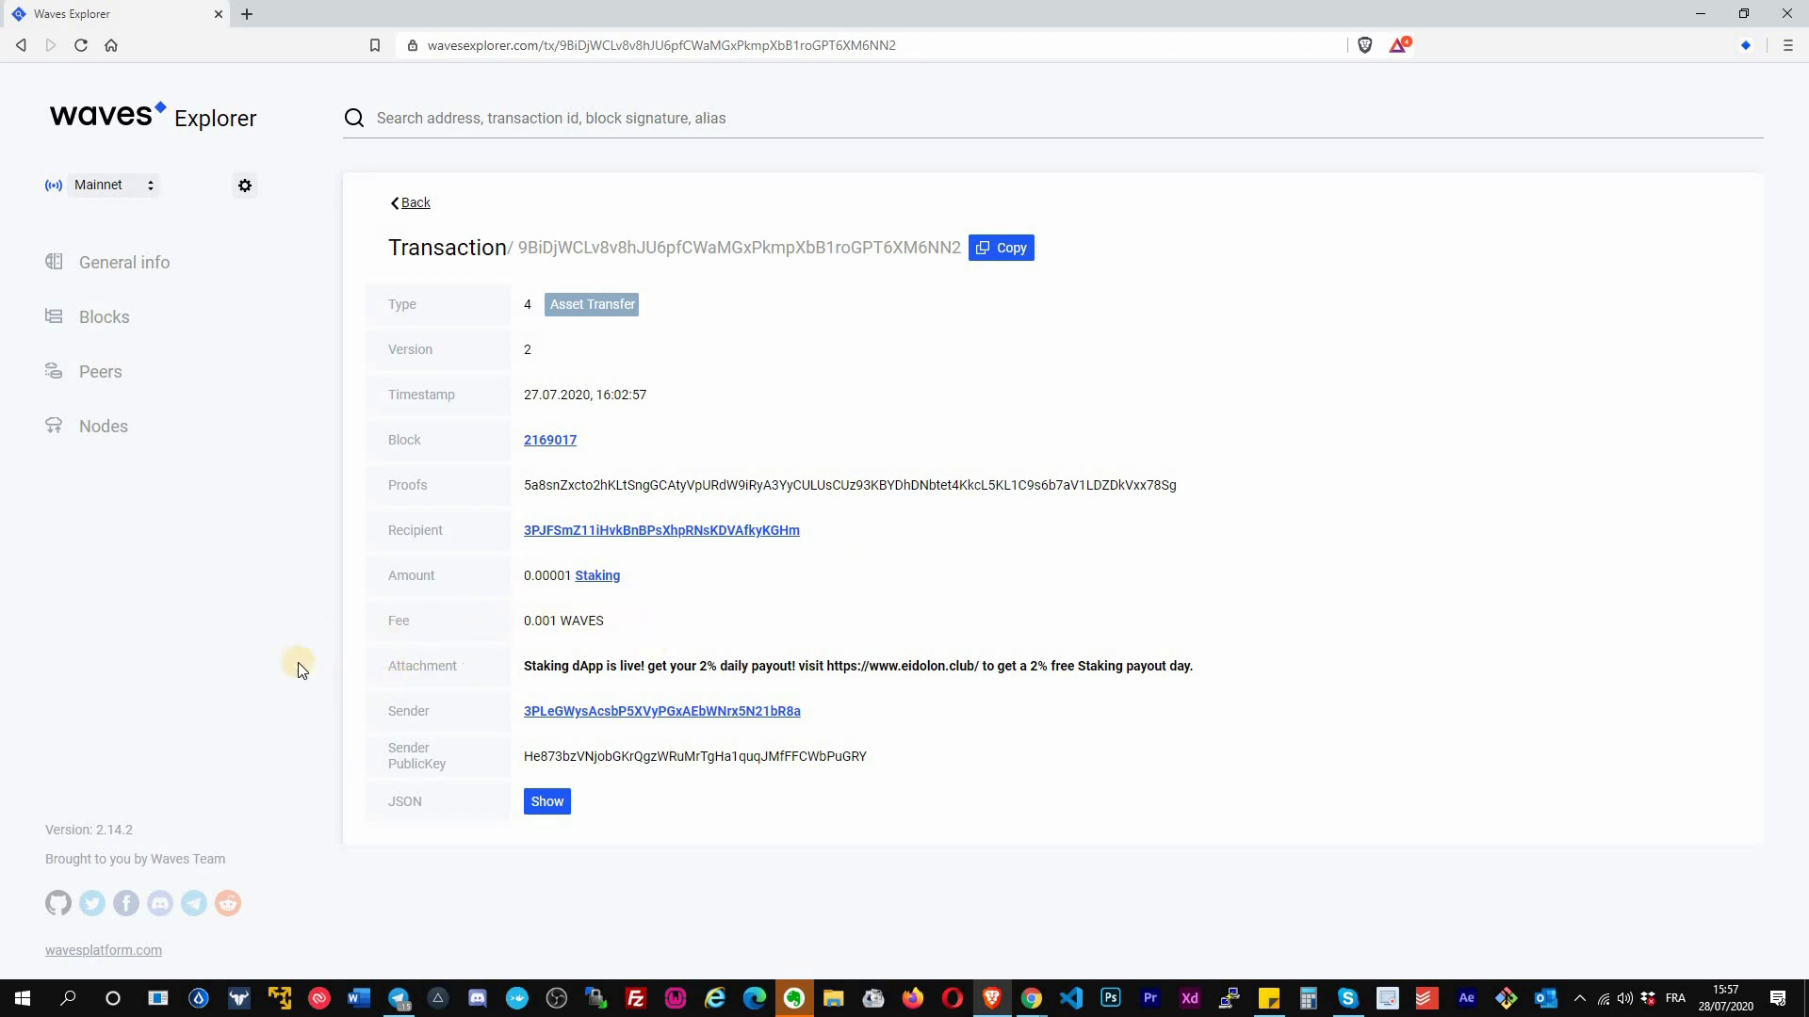
mouse_move(852, 757)
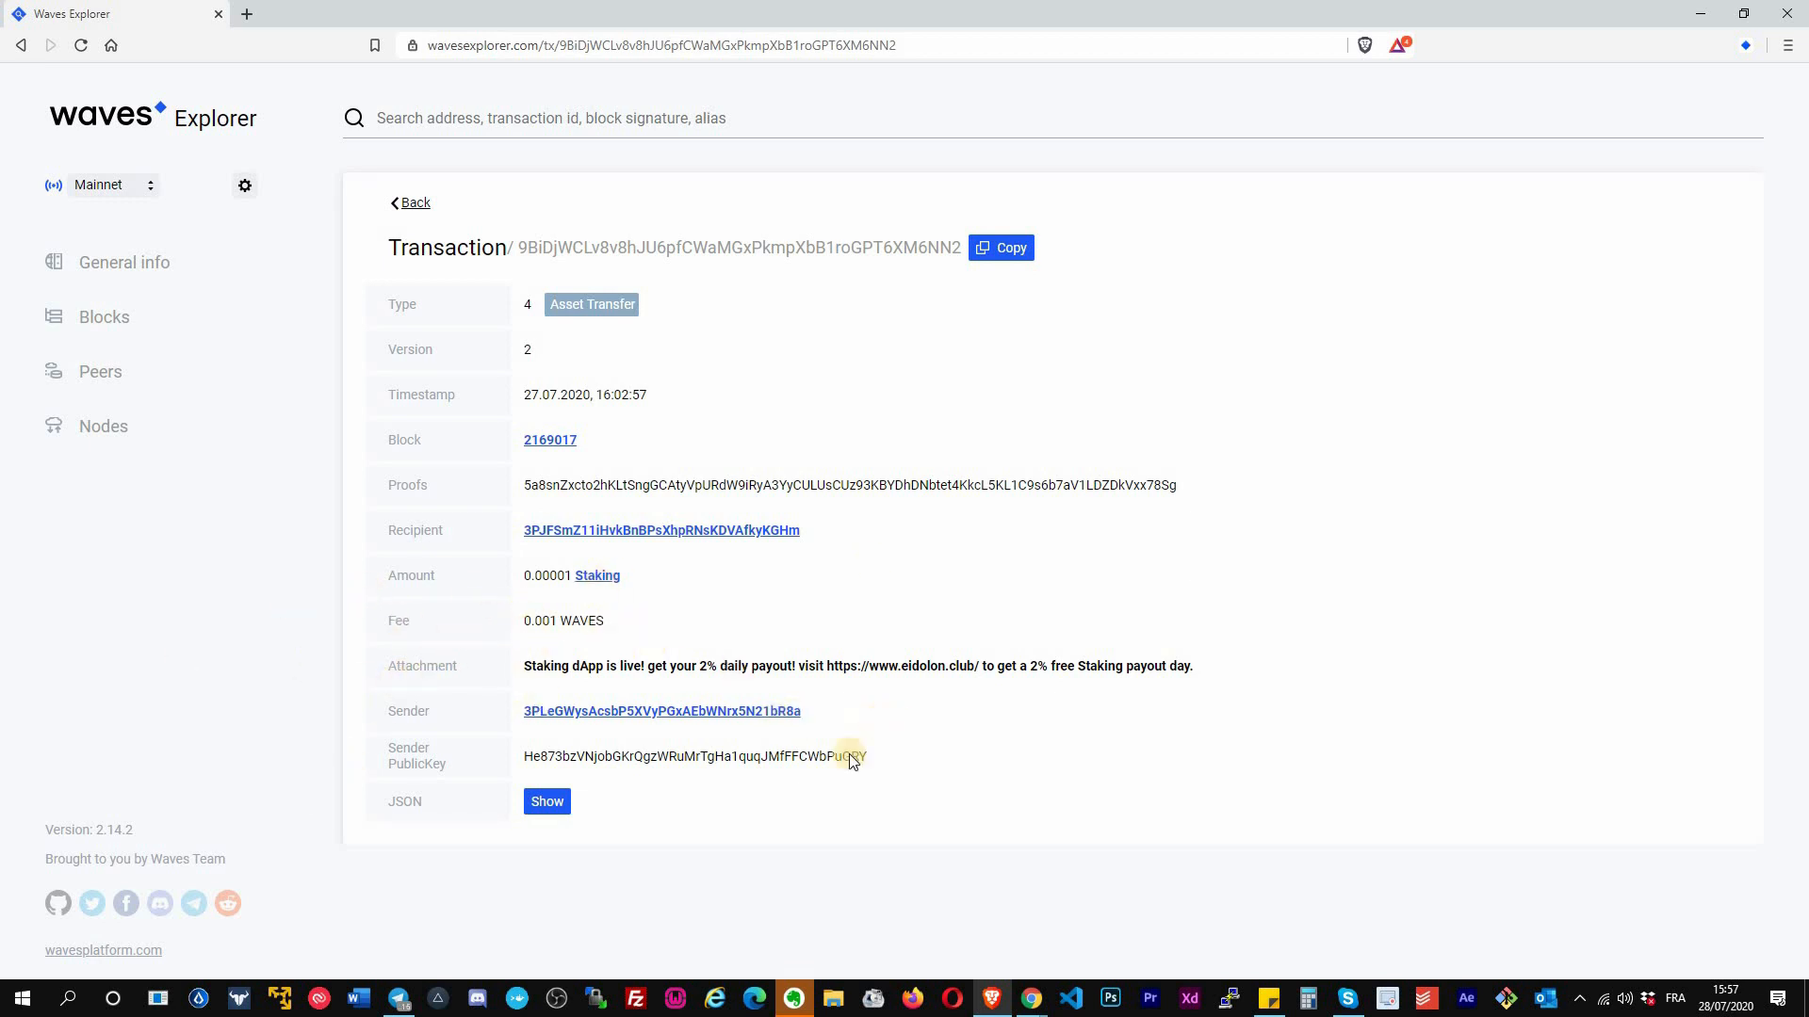
mouse_move(1121, 630)
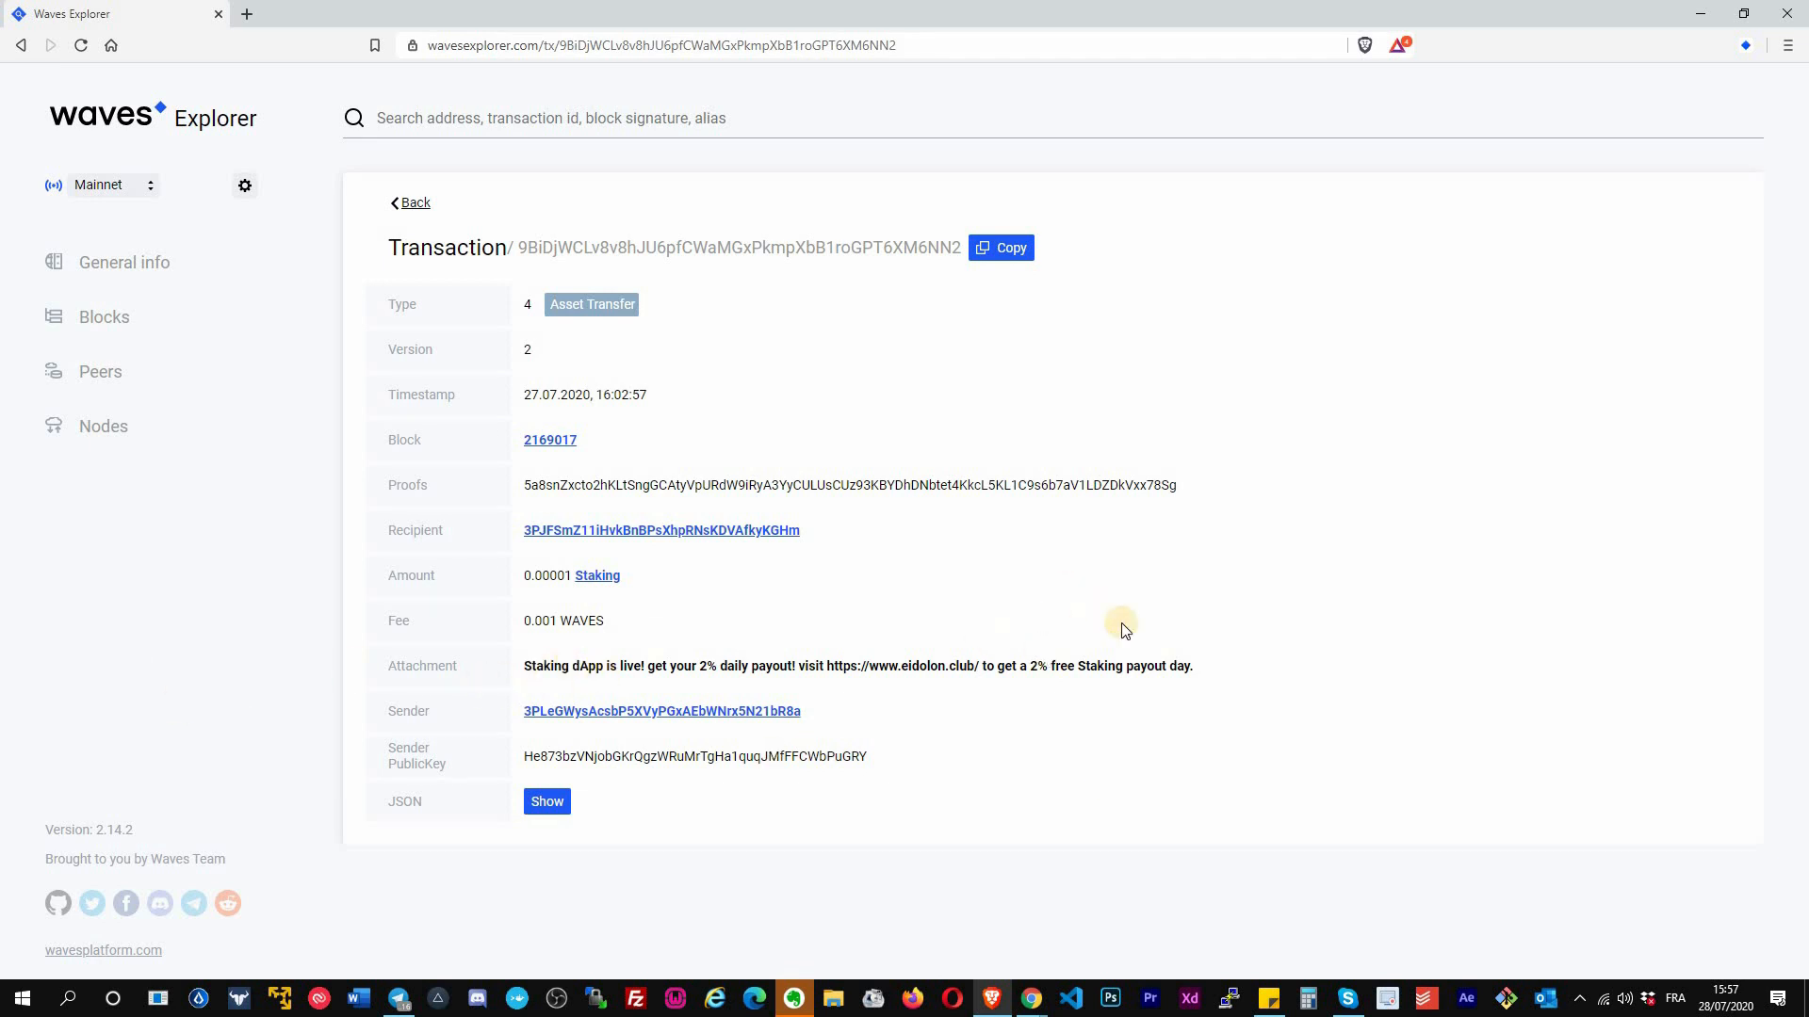
mouse_move(682, 742)
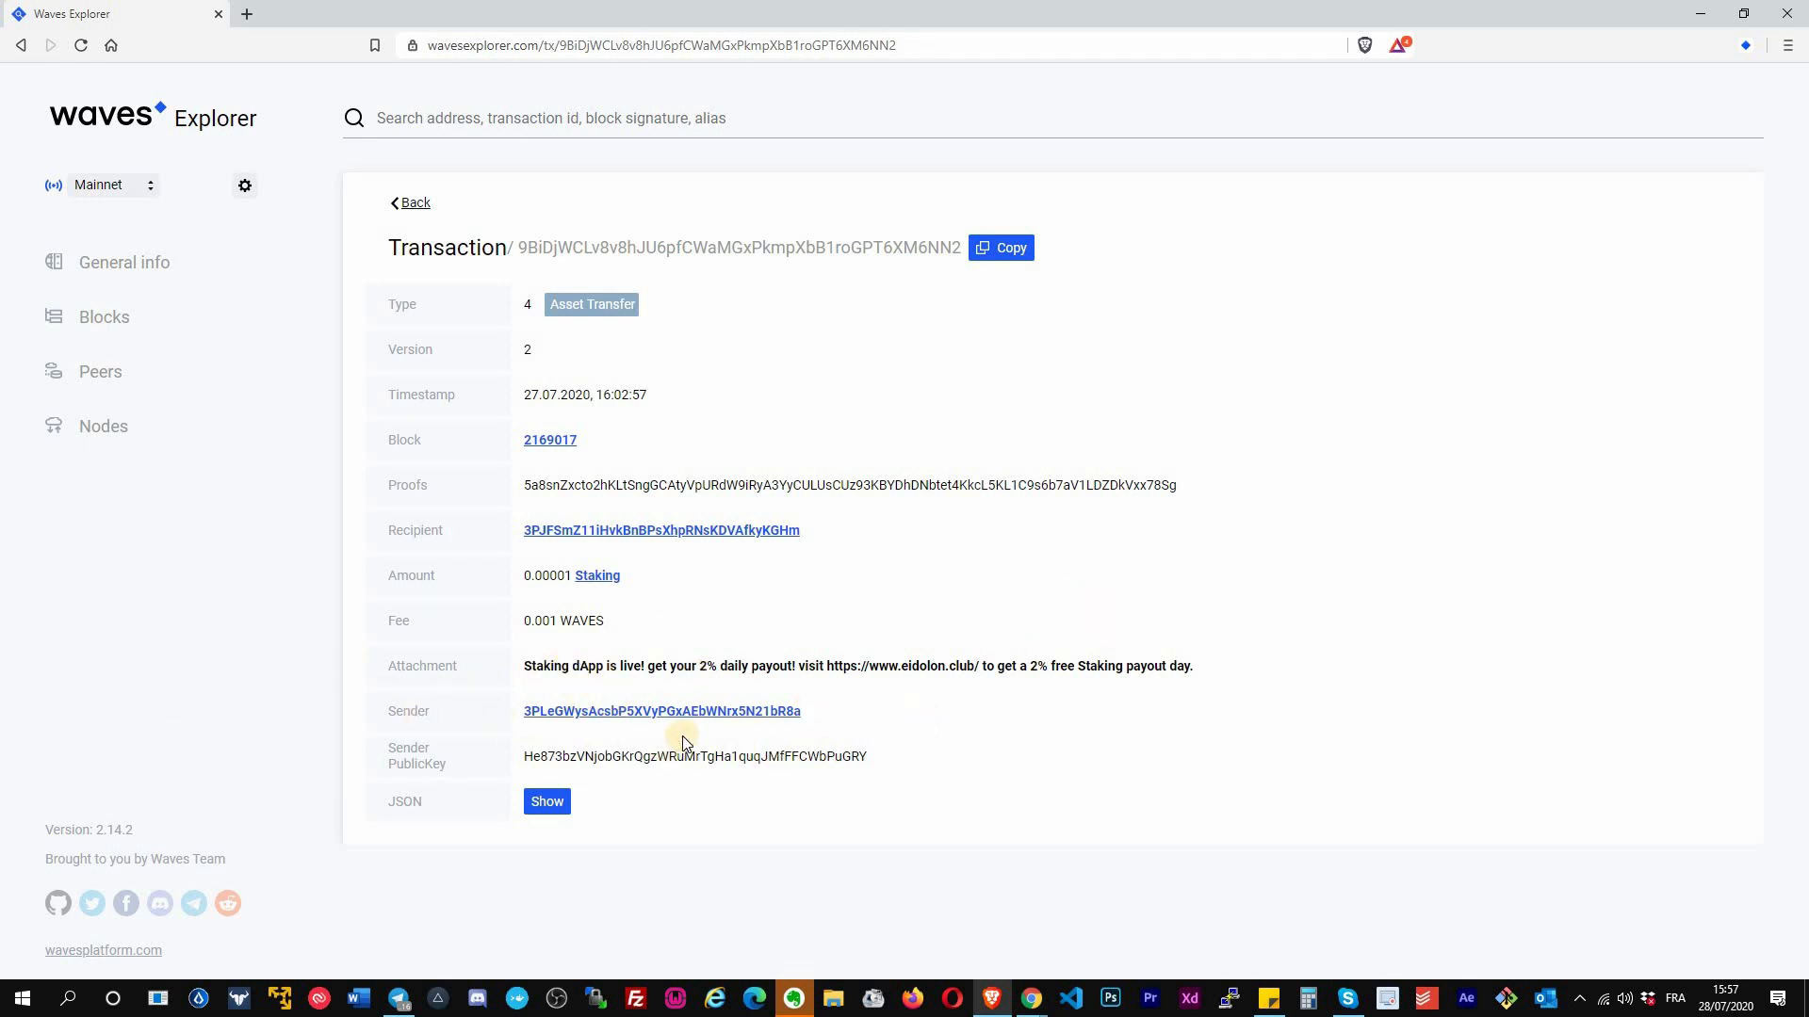
mouse_move(1026, 746)
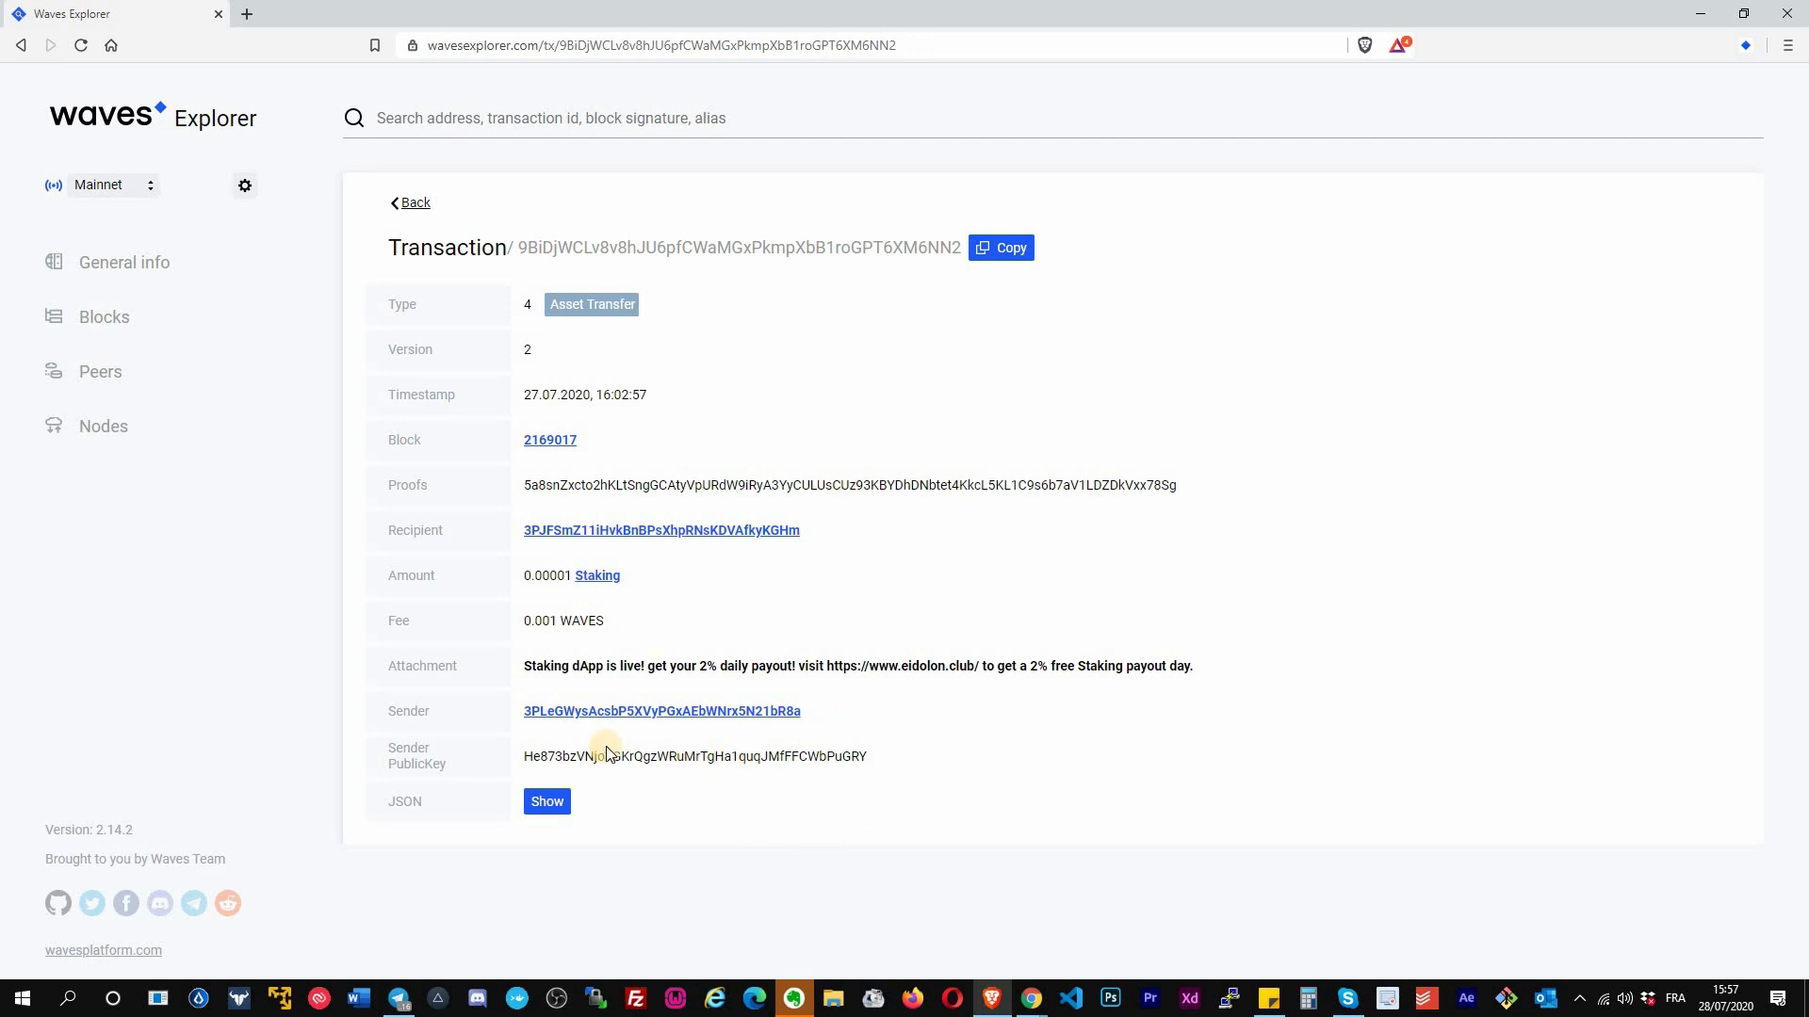
mouse_move(618, 831)
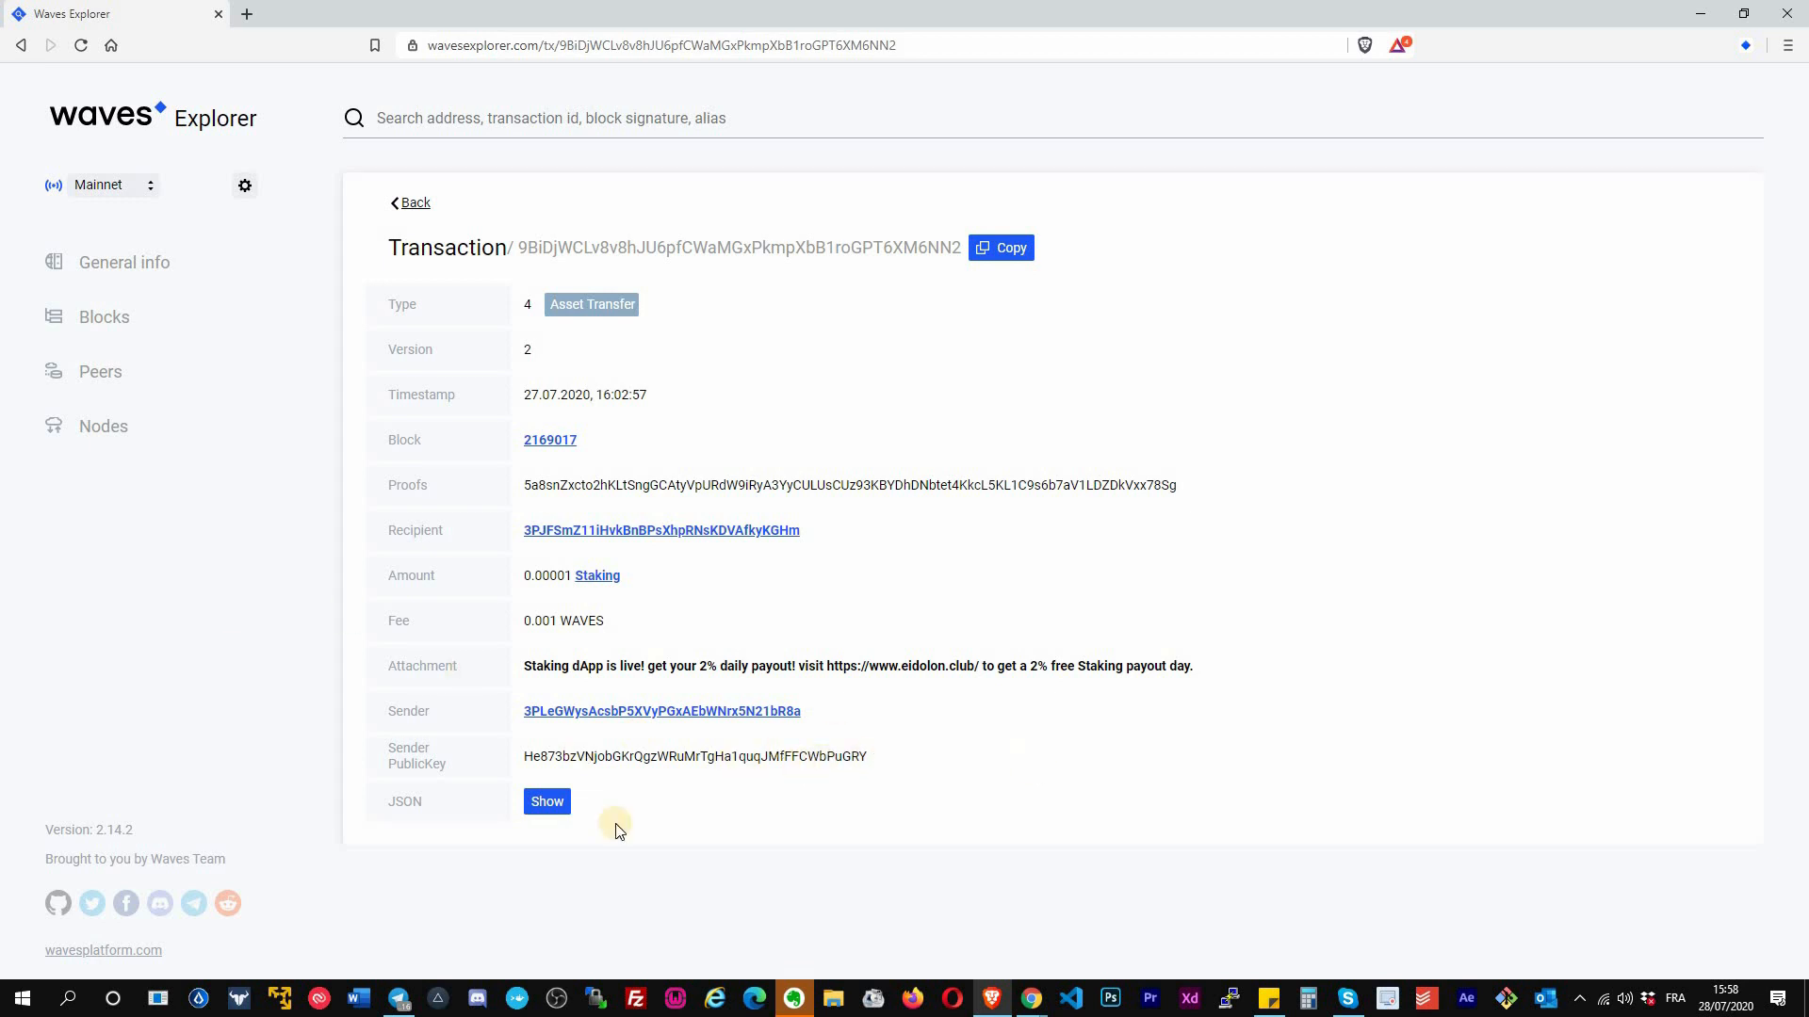
mouse_move(1156, 498)
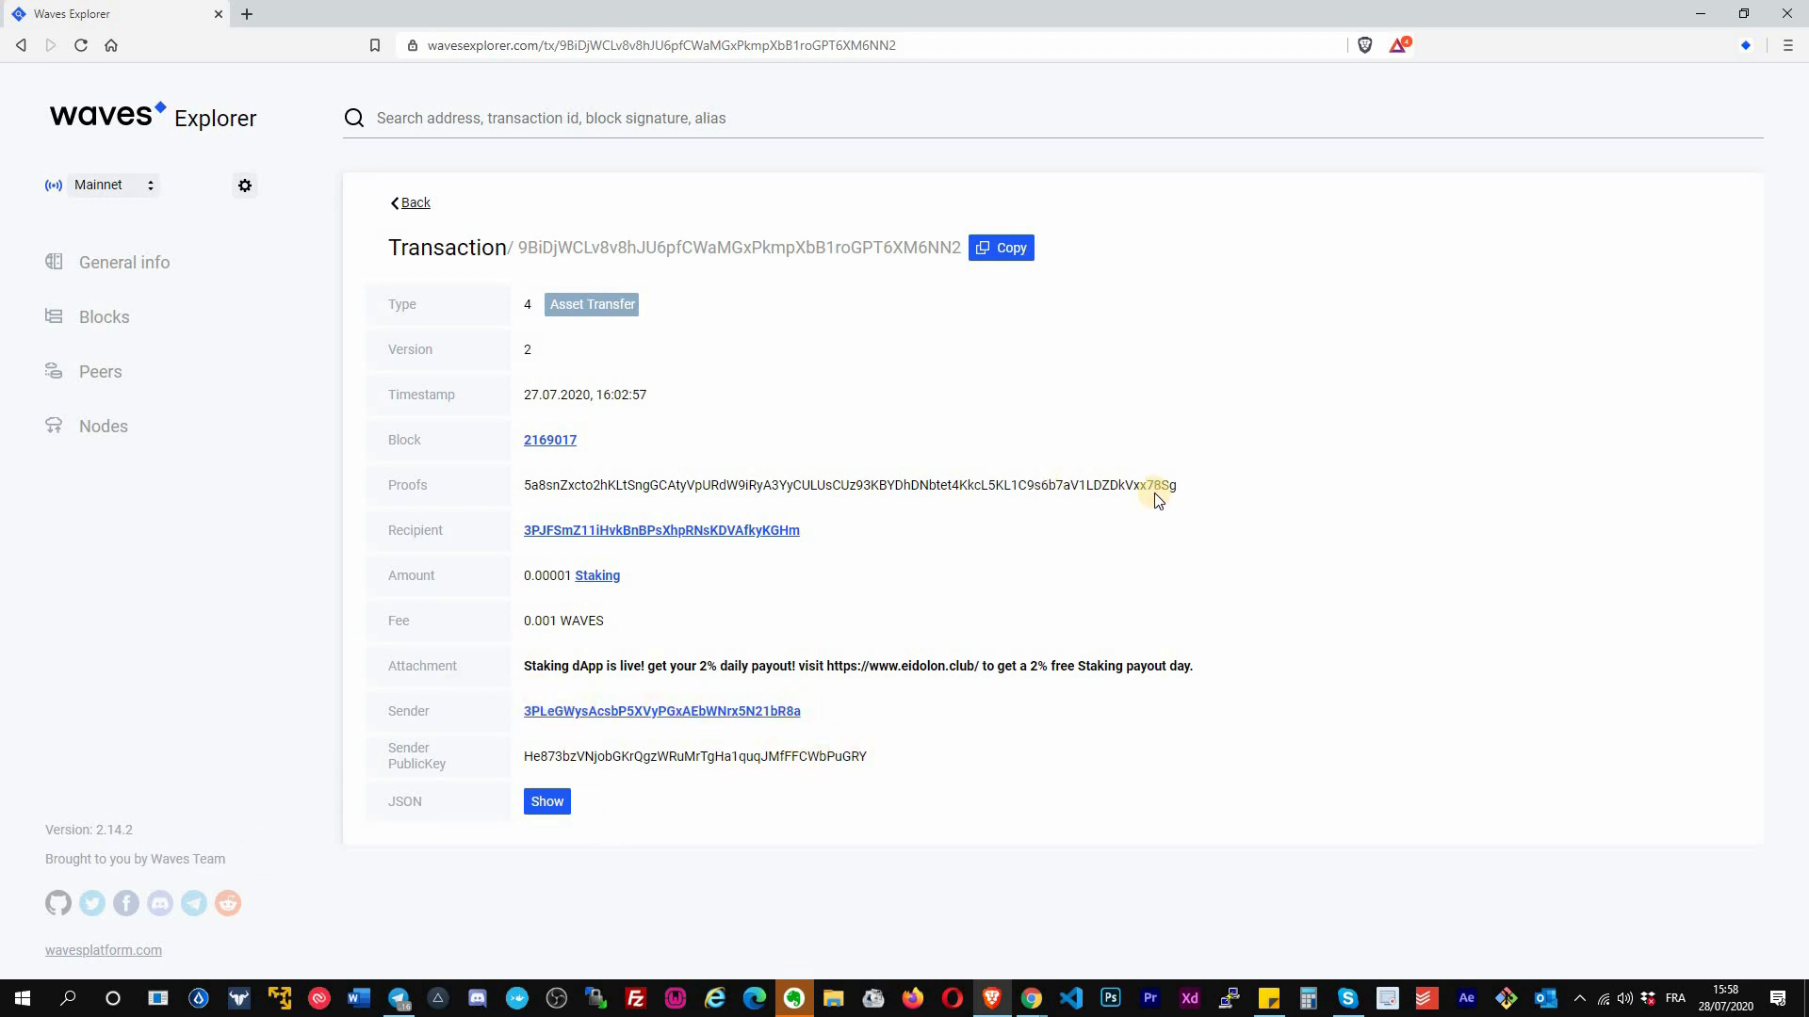
- Show the transfer's raw JSON (amount 1000, fee 100000, height 2169017), scroll it, then hide it
left_click(546, 801)
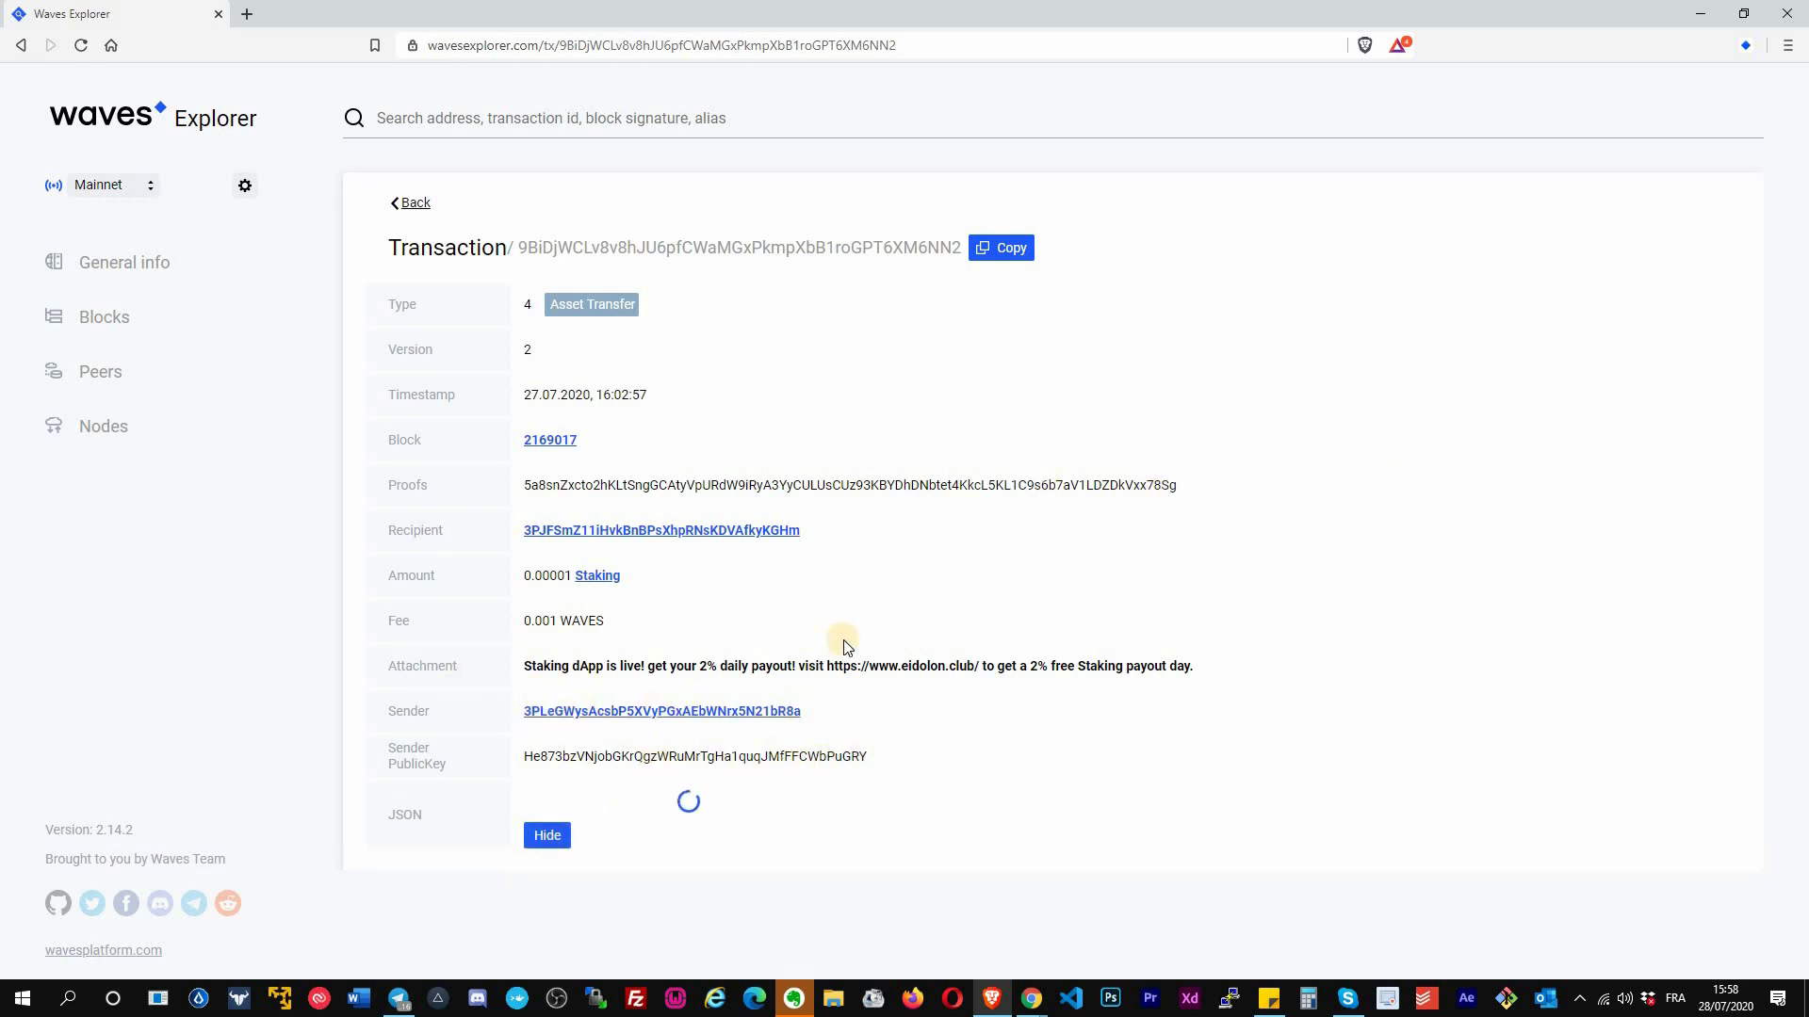
scroll("down", 3)
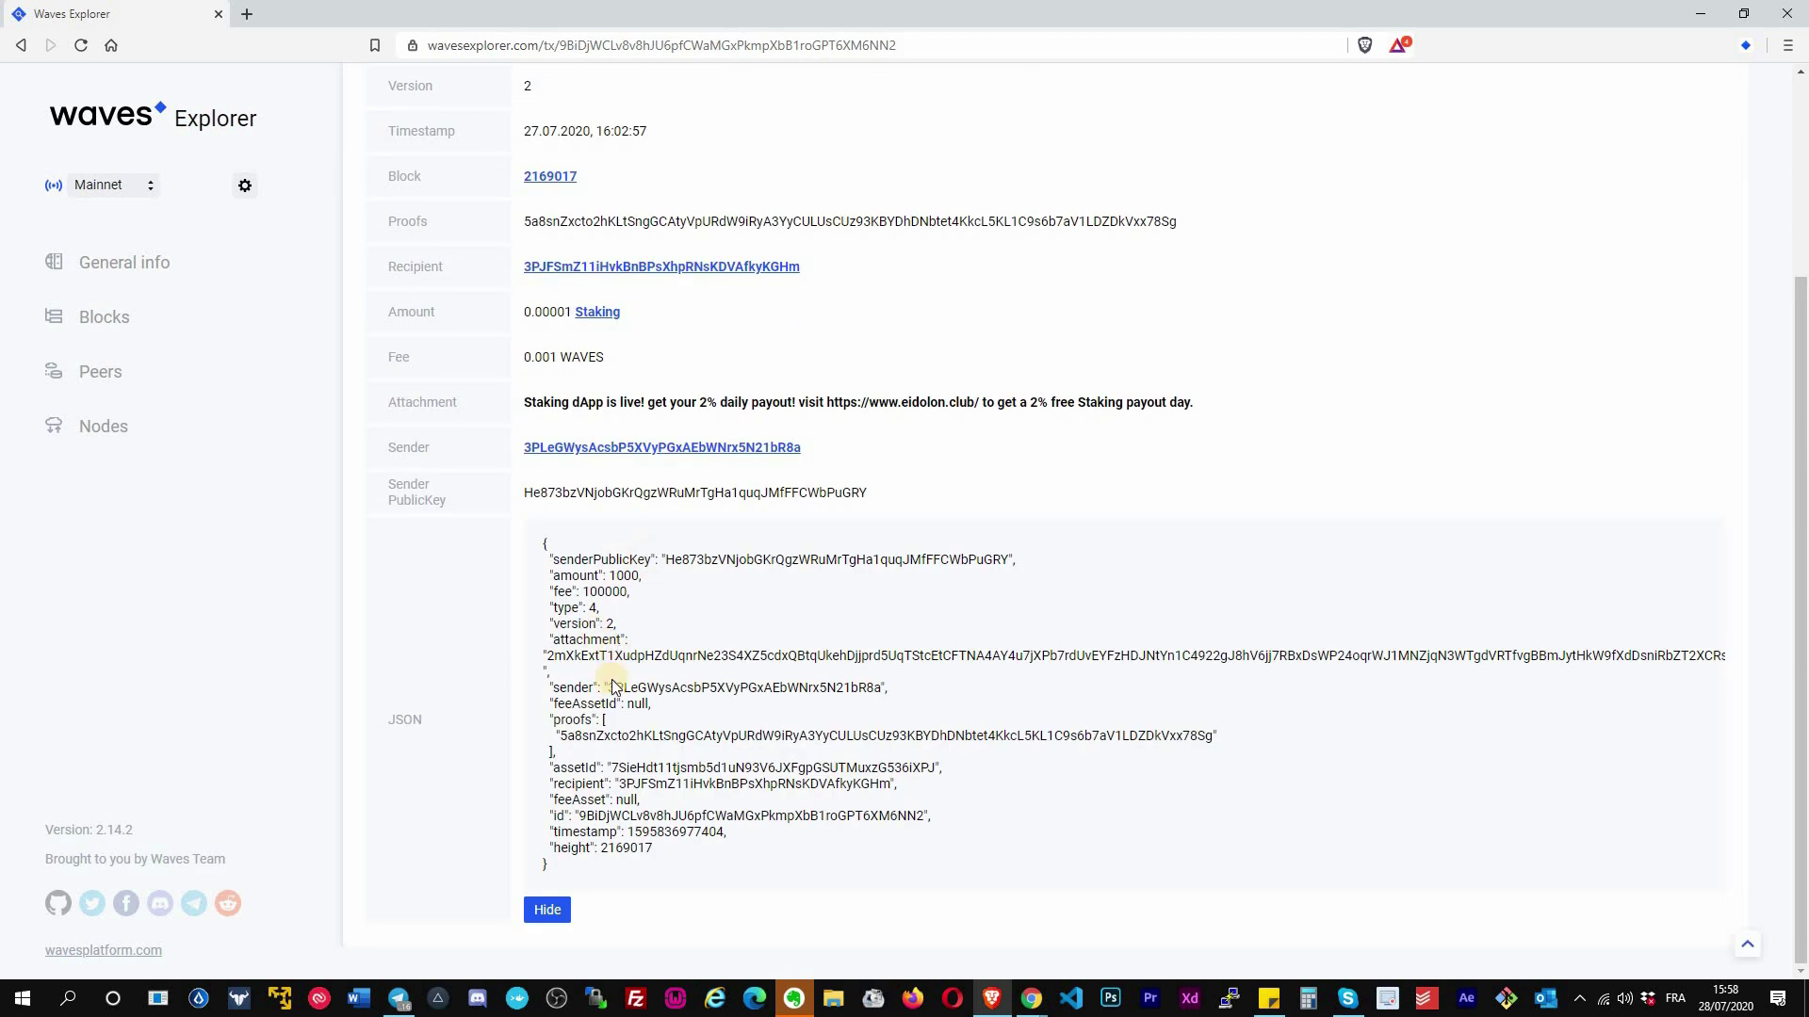
left_click(546, 908)
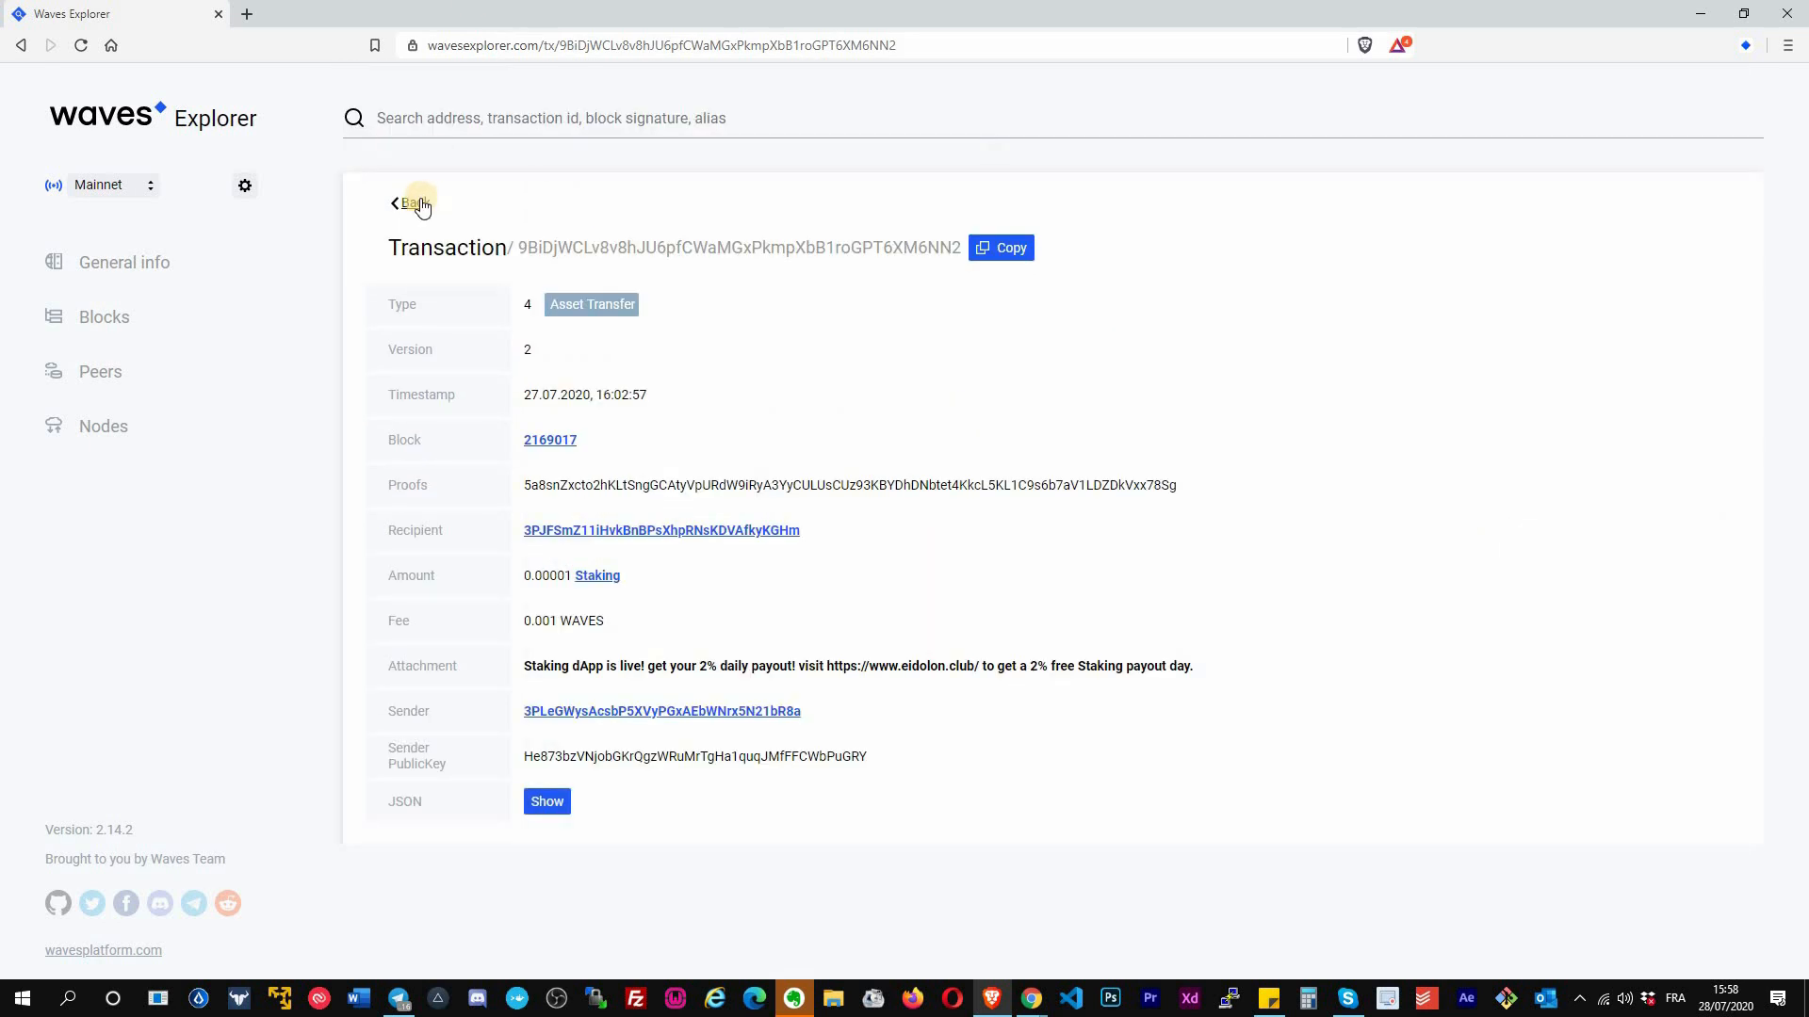
- Return to the address's transaction list and open its Asset Burn of 1.63092524 MinerSatoshi2.0
left_click(661, 529)
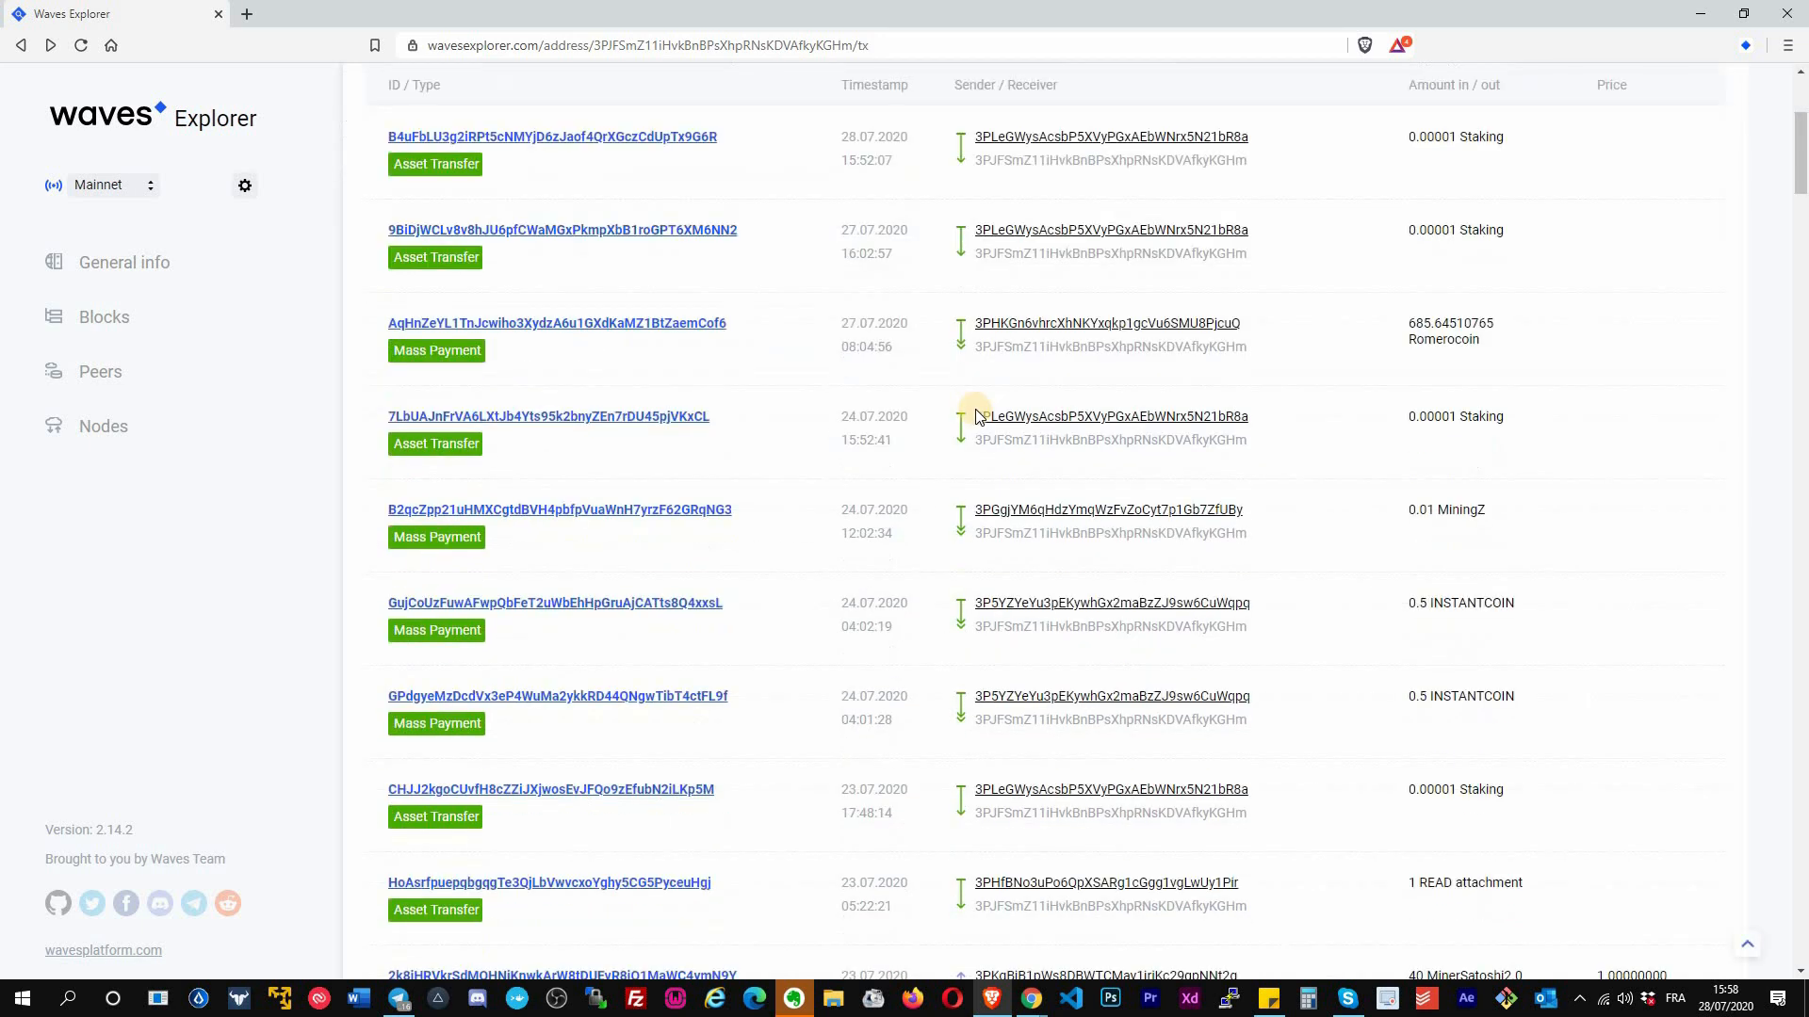
scroll("down", 3)
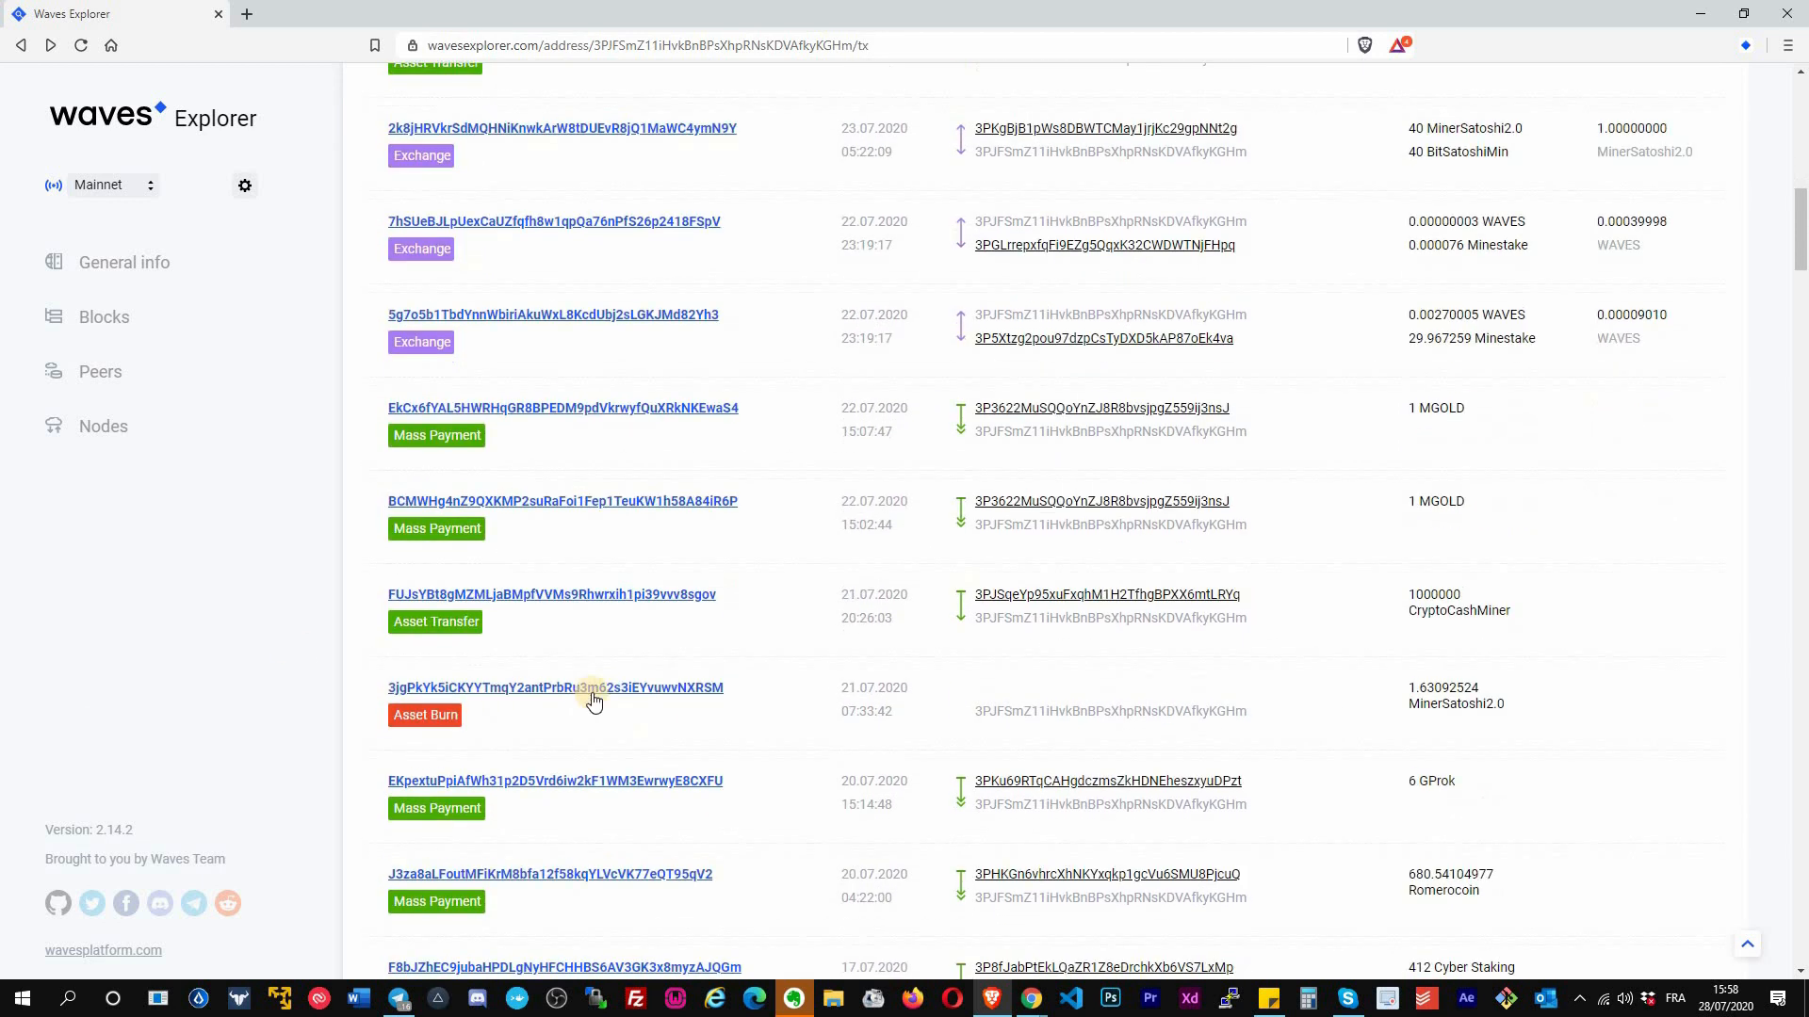
left_click(556, 688)
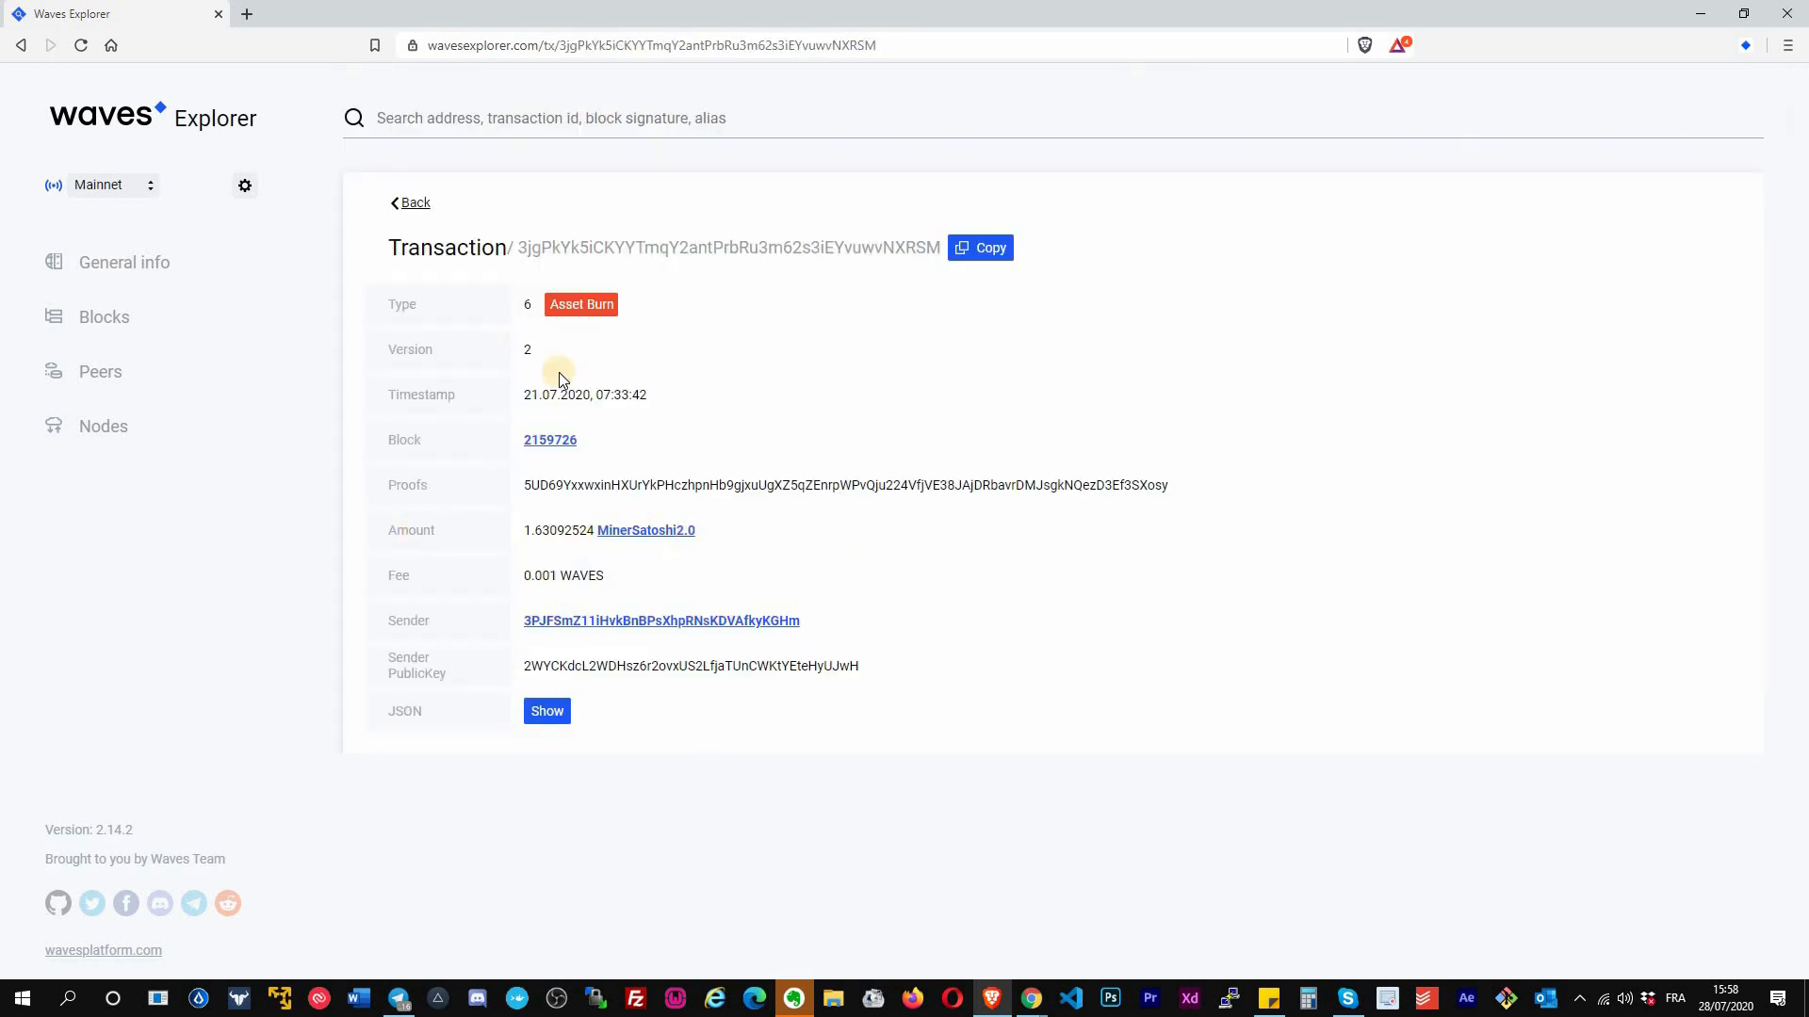
mouse_move(584, 393)
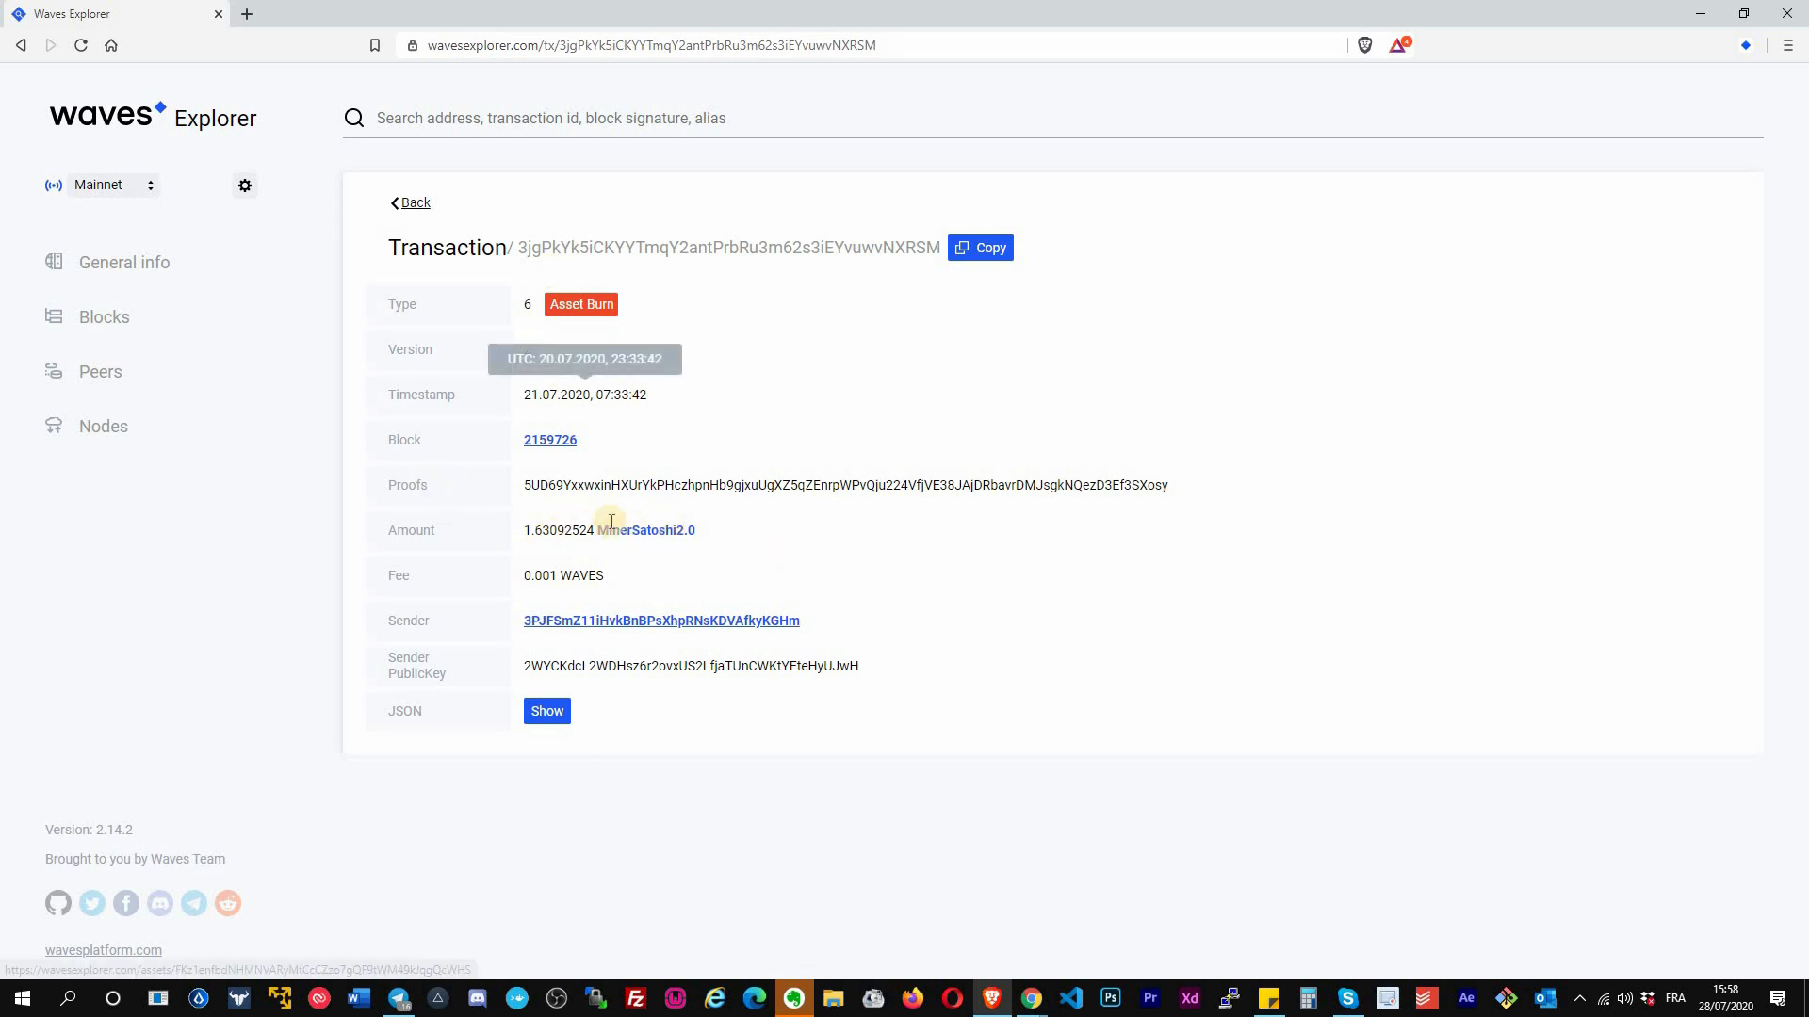
mouse_move(644, 530)
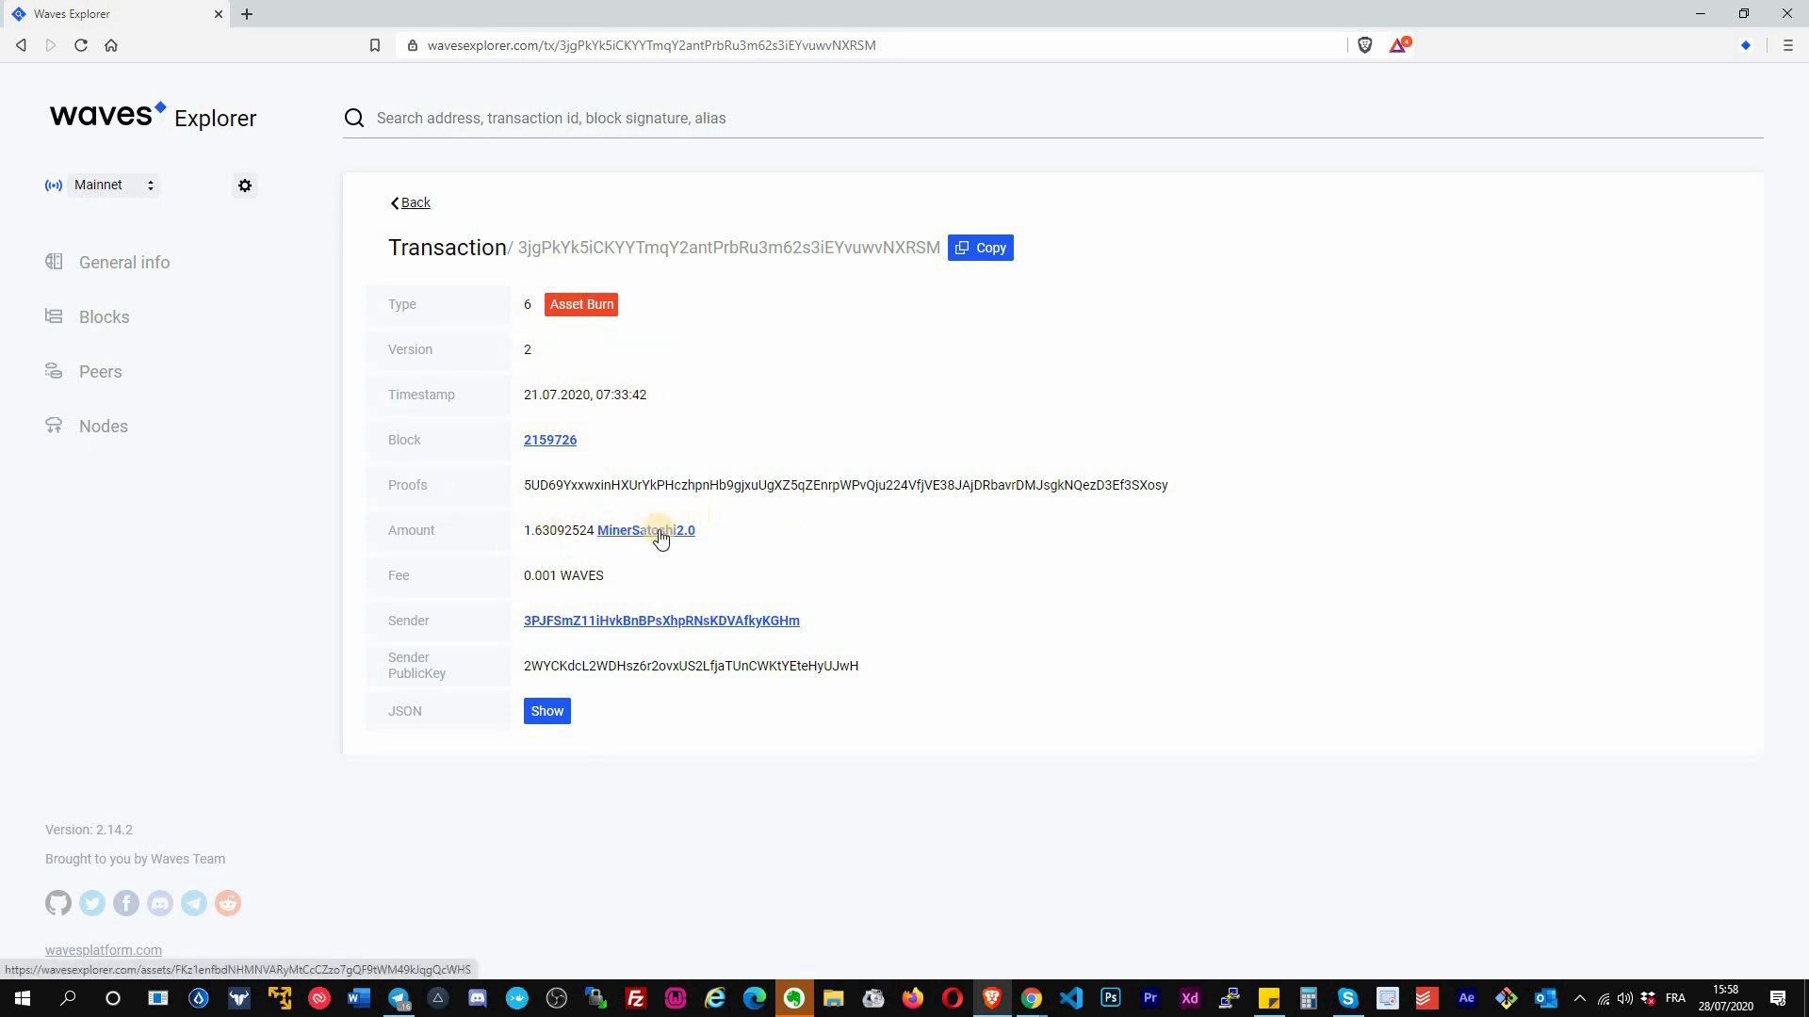
- Open the MinerSatoshi2.0 asset page and select its full asset id for the search
left_click(644, 531)
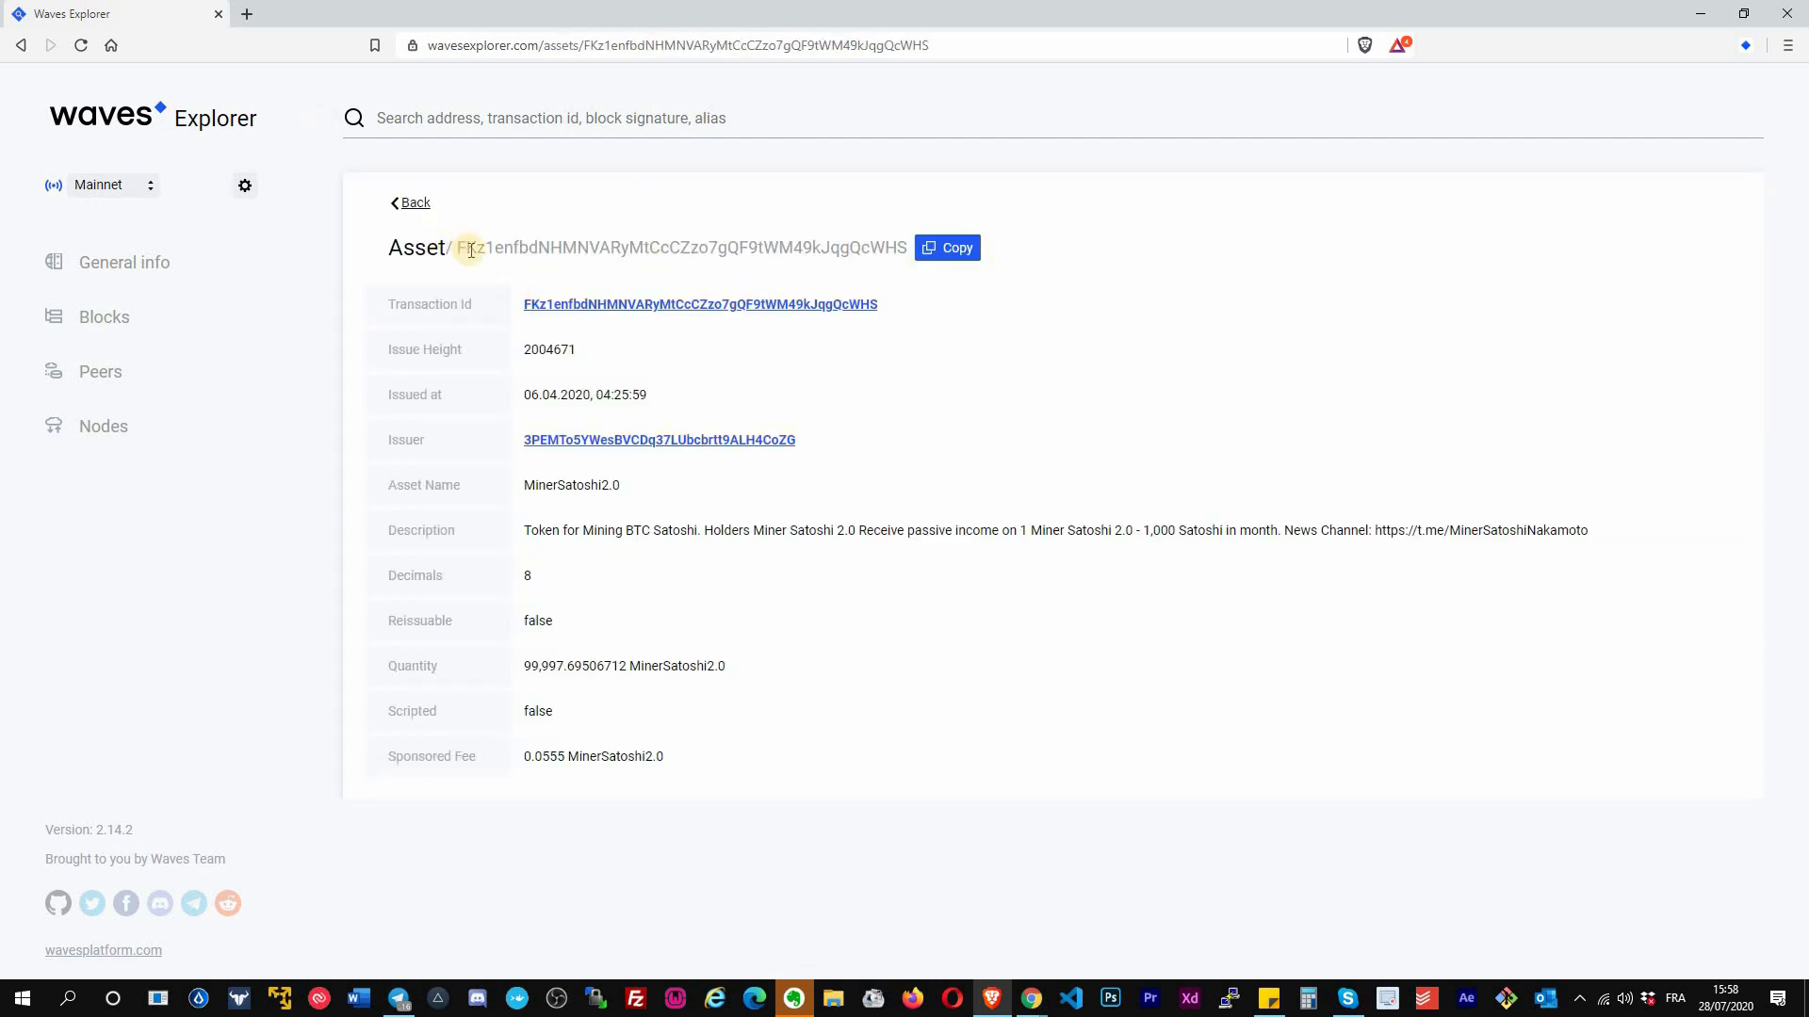
triple_click(680, 247)
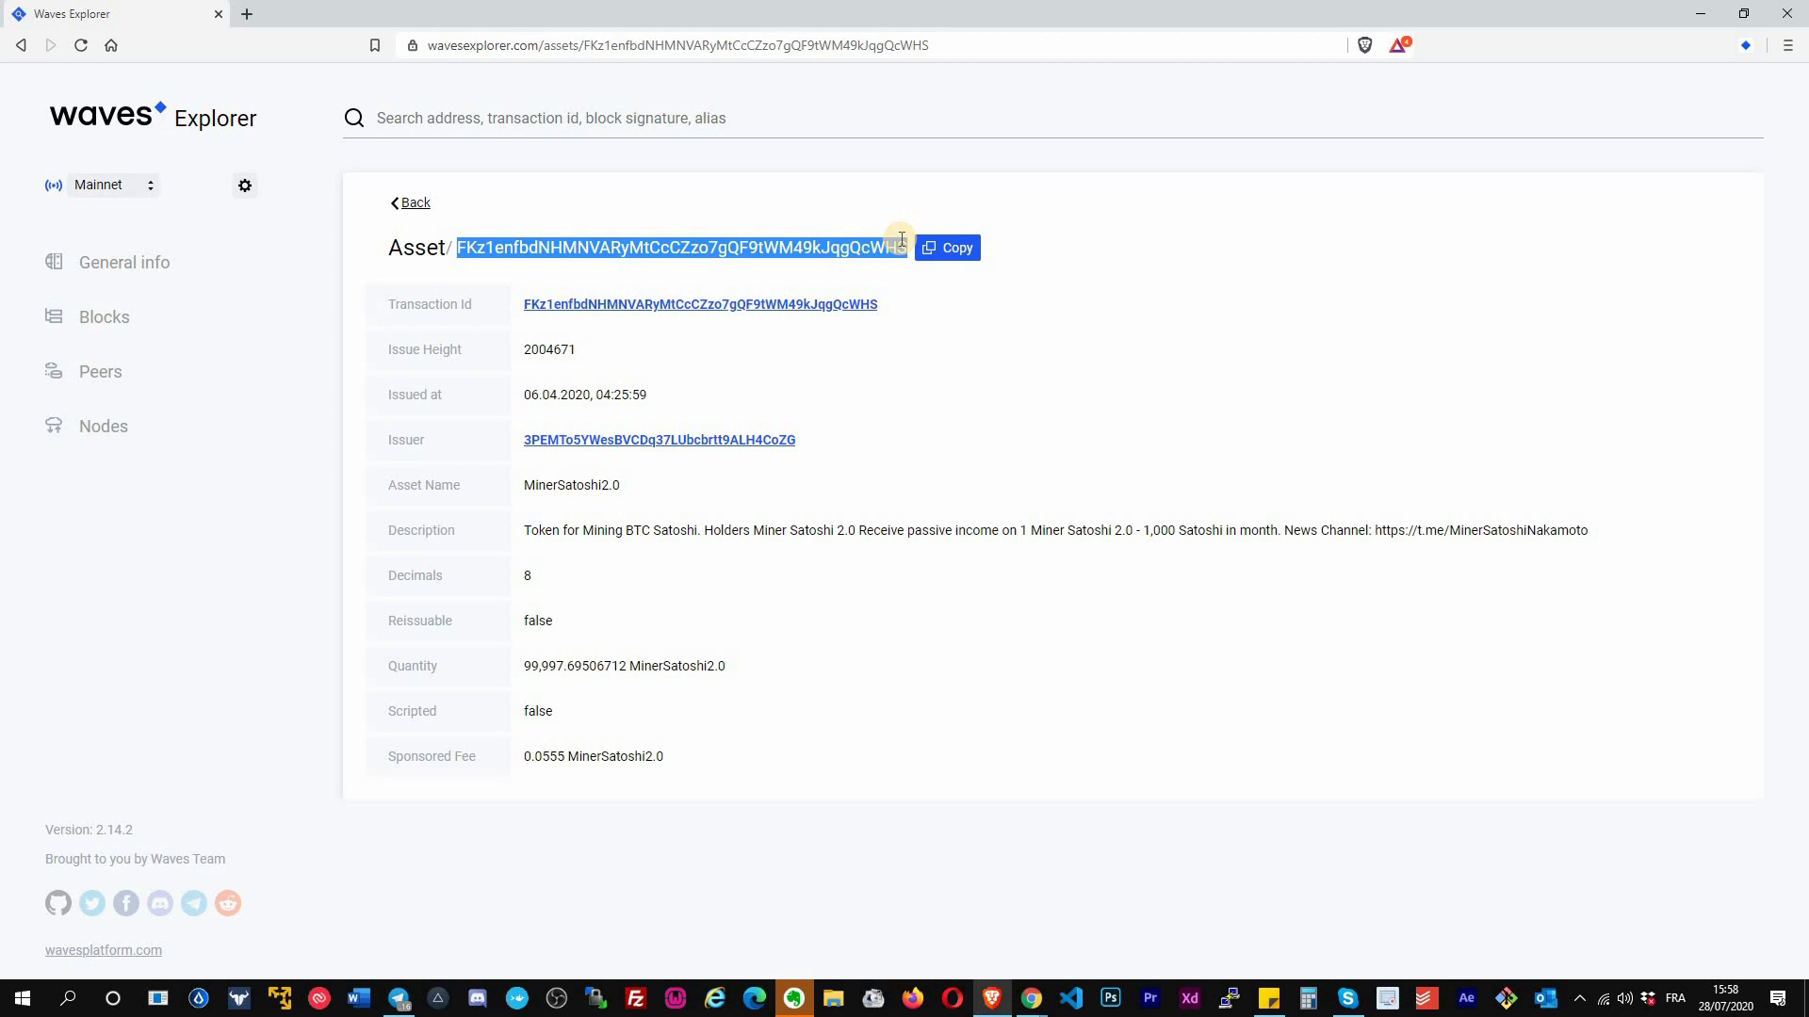
mouse_move(620, 168)
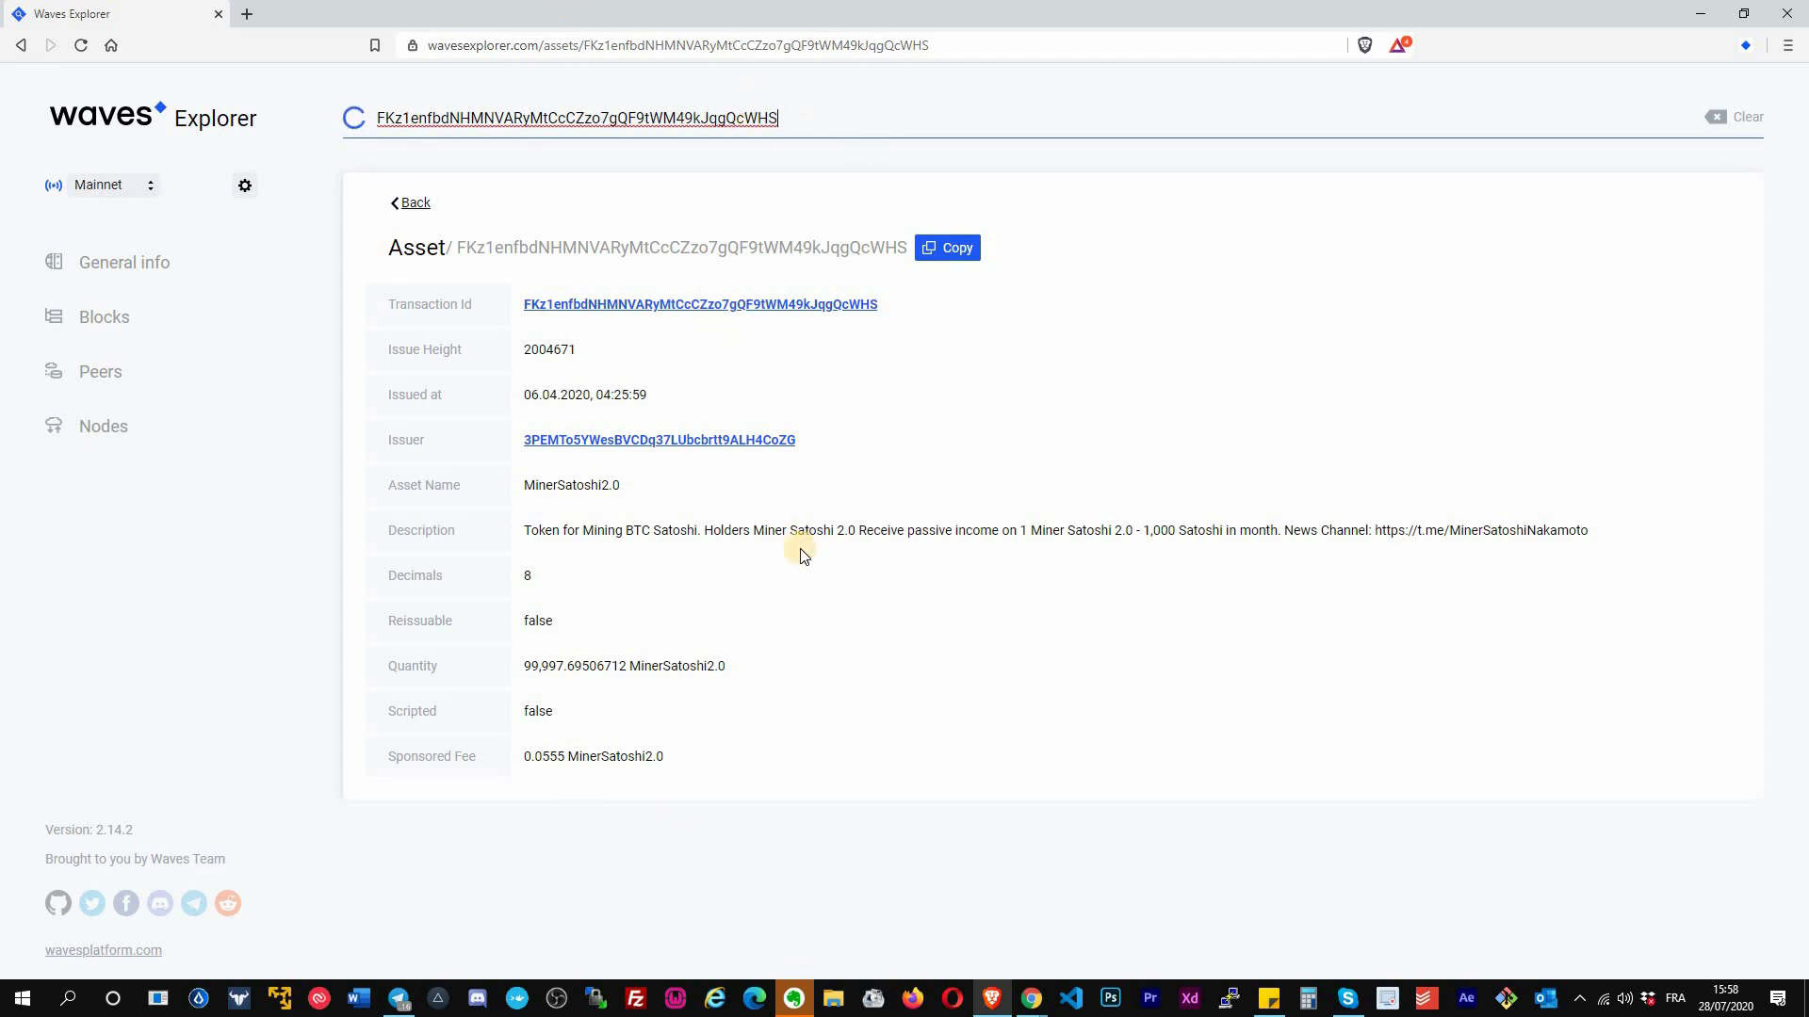
- Open the 21,000,000-token Asset Issue transaction from the search result and follow its sender address
left_click(699, 304)
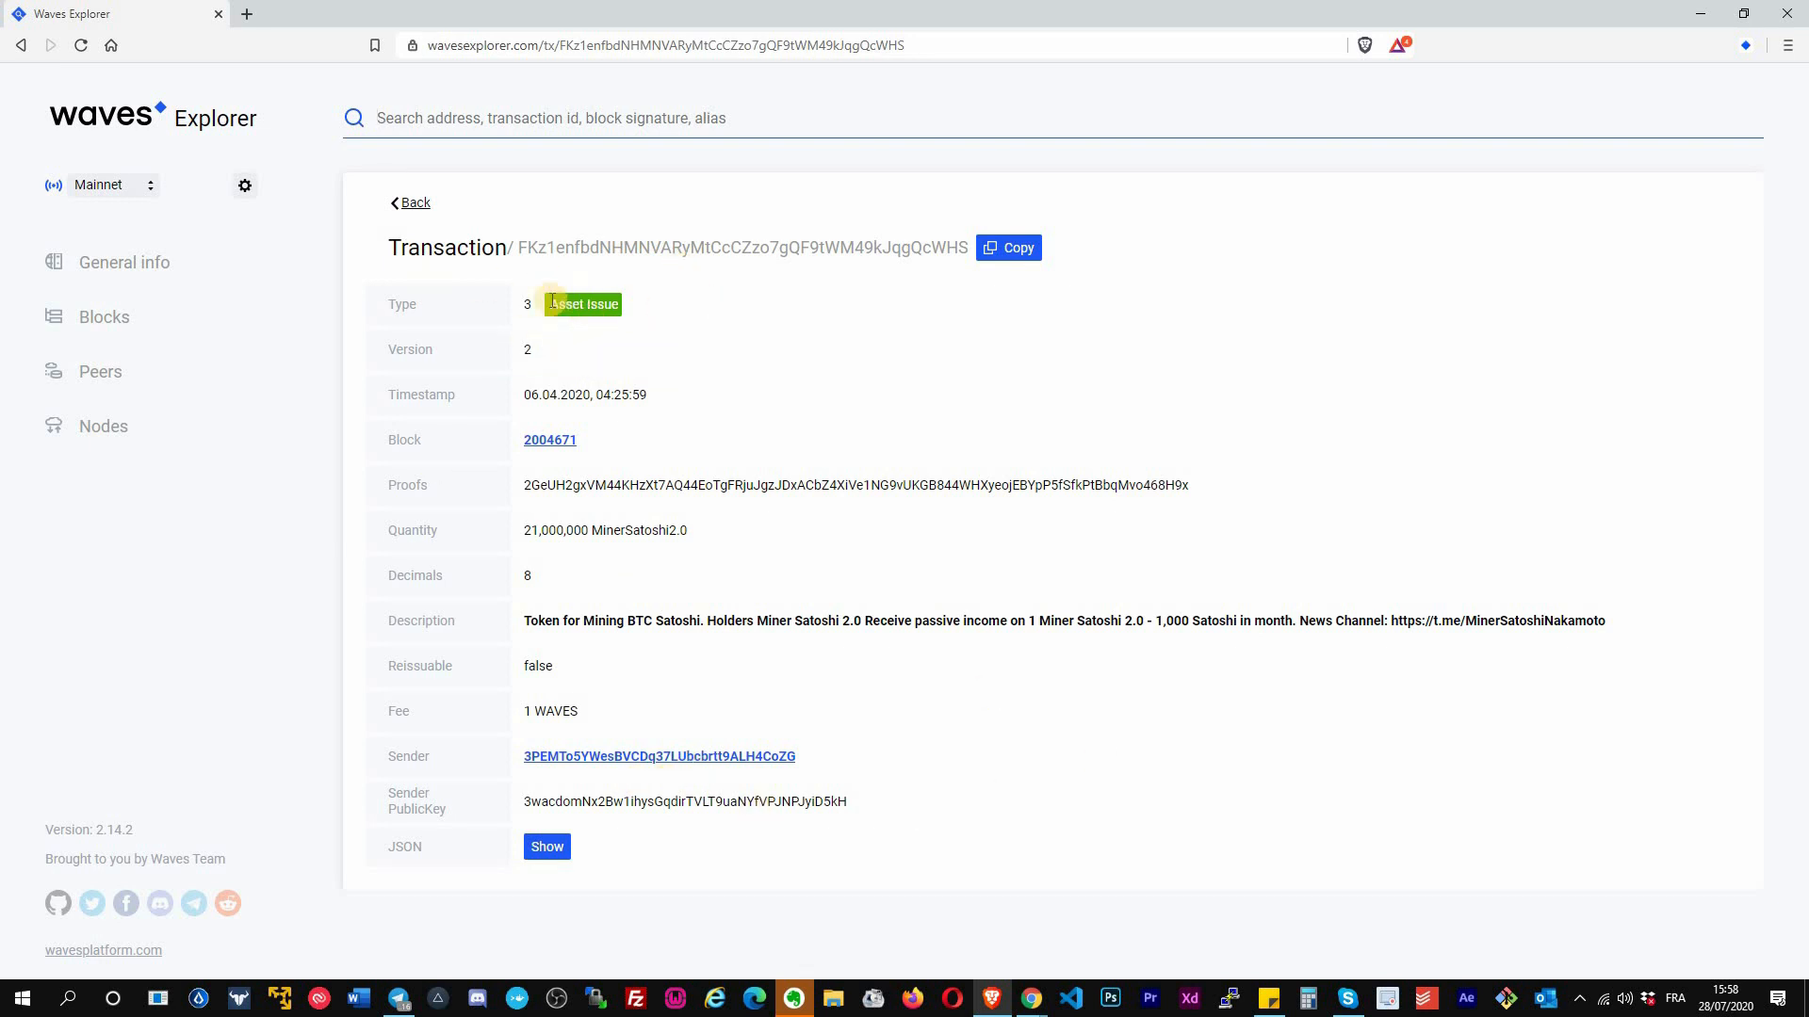
mouse_move(716, 322)
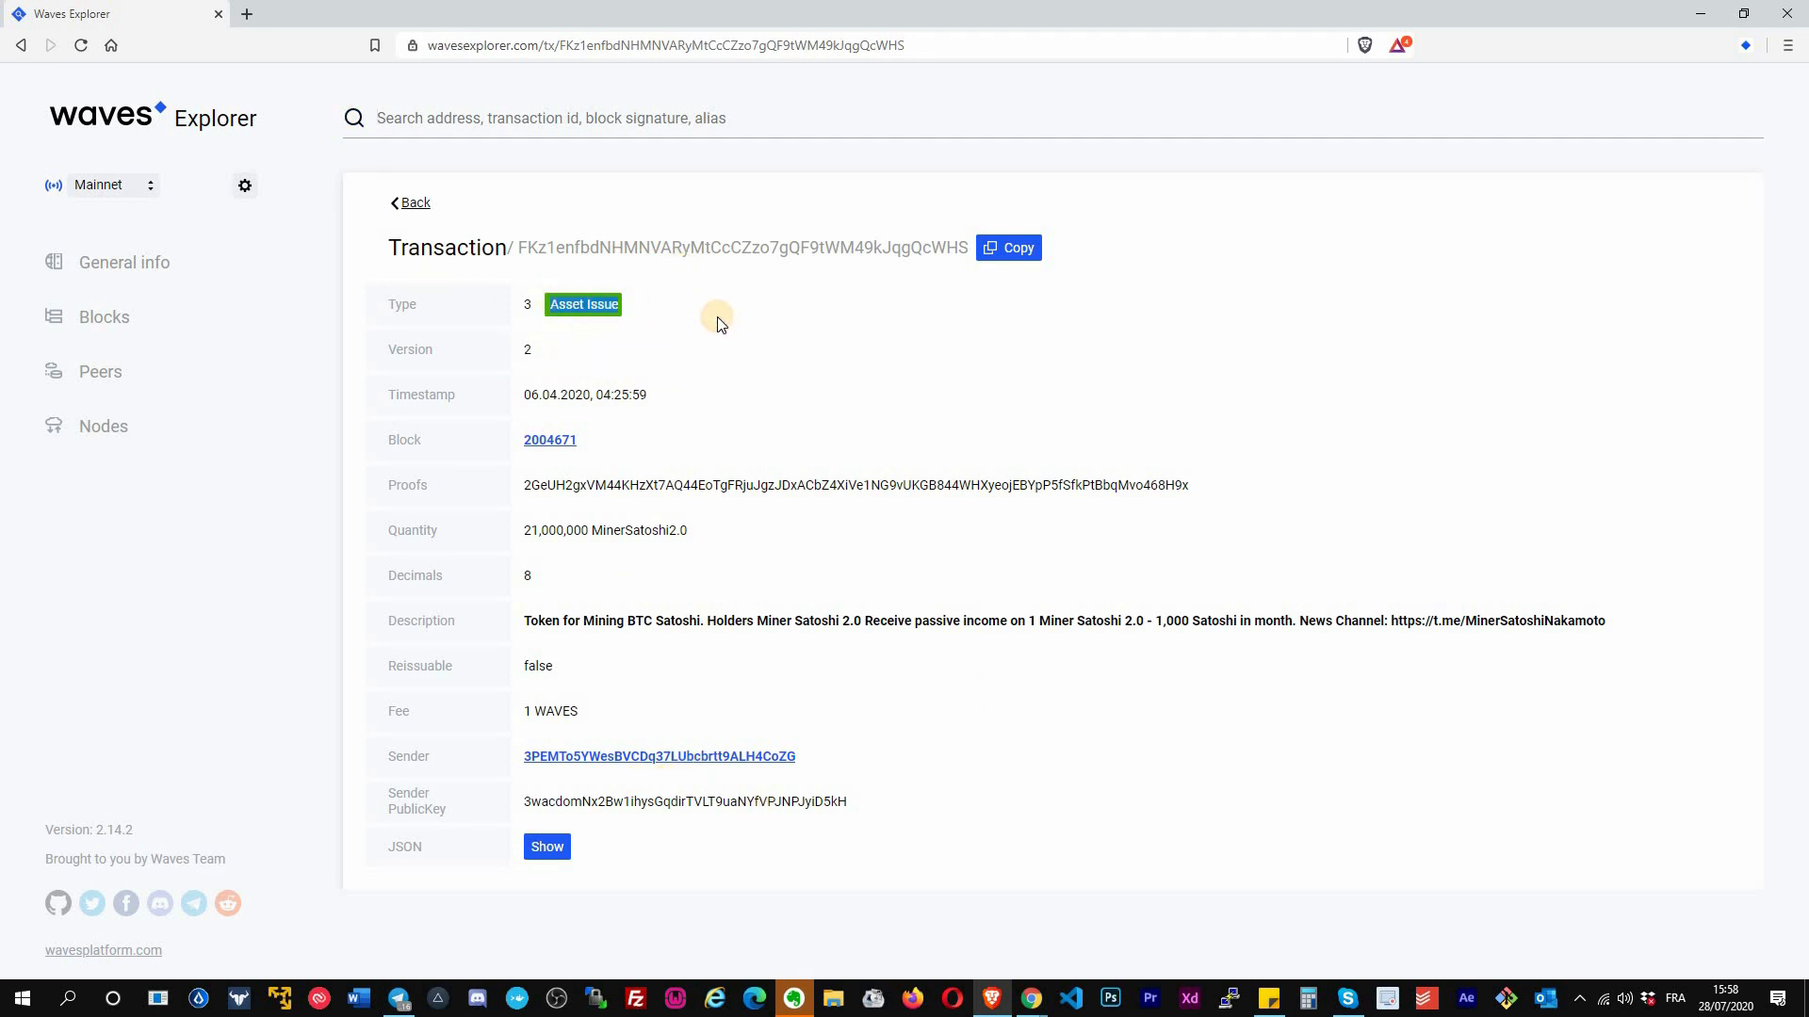
mouse_move(552, 467)
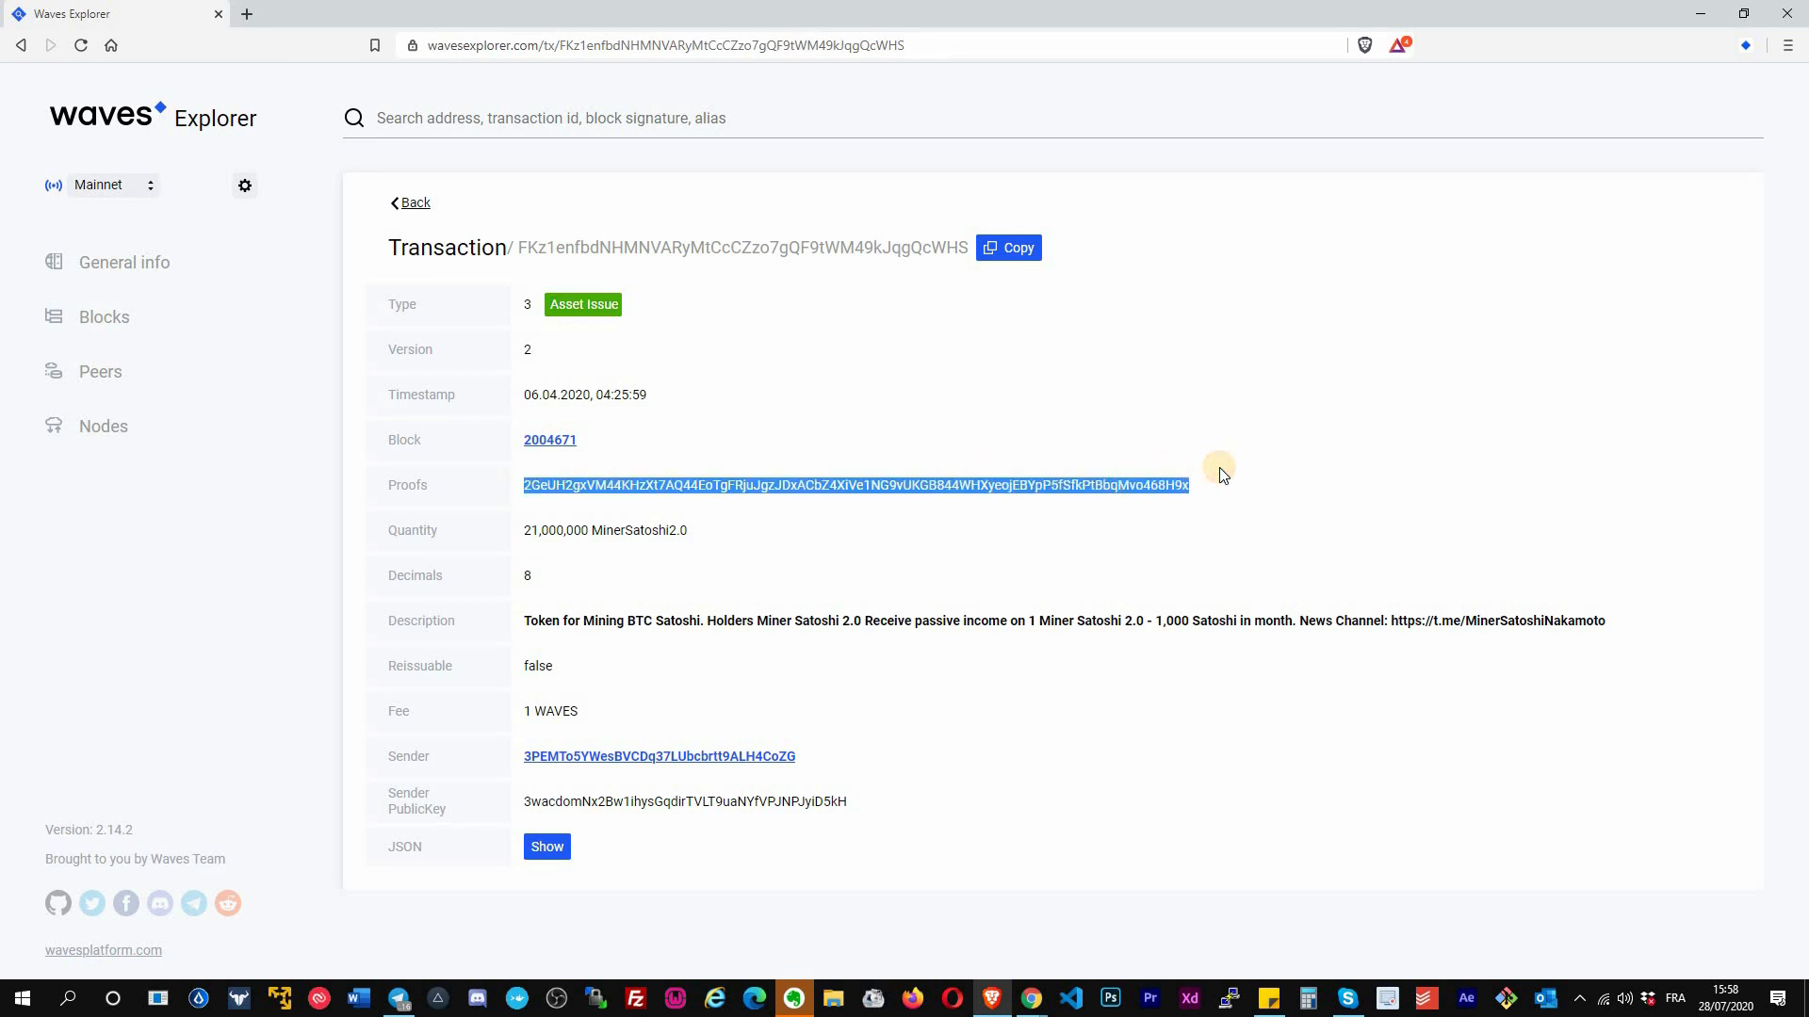
mouse_move(1006, 482)
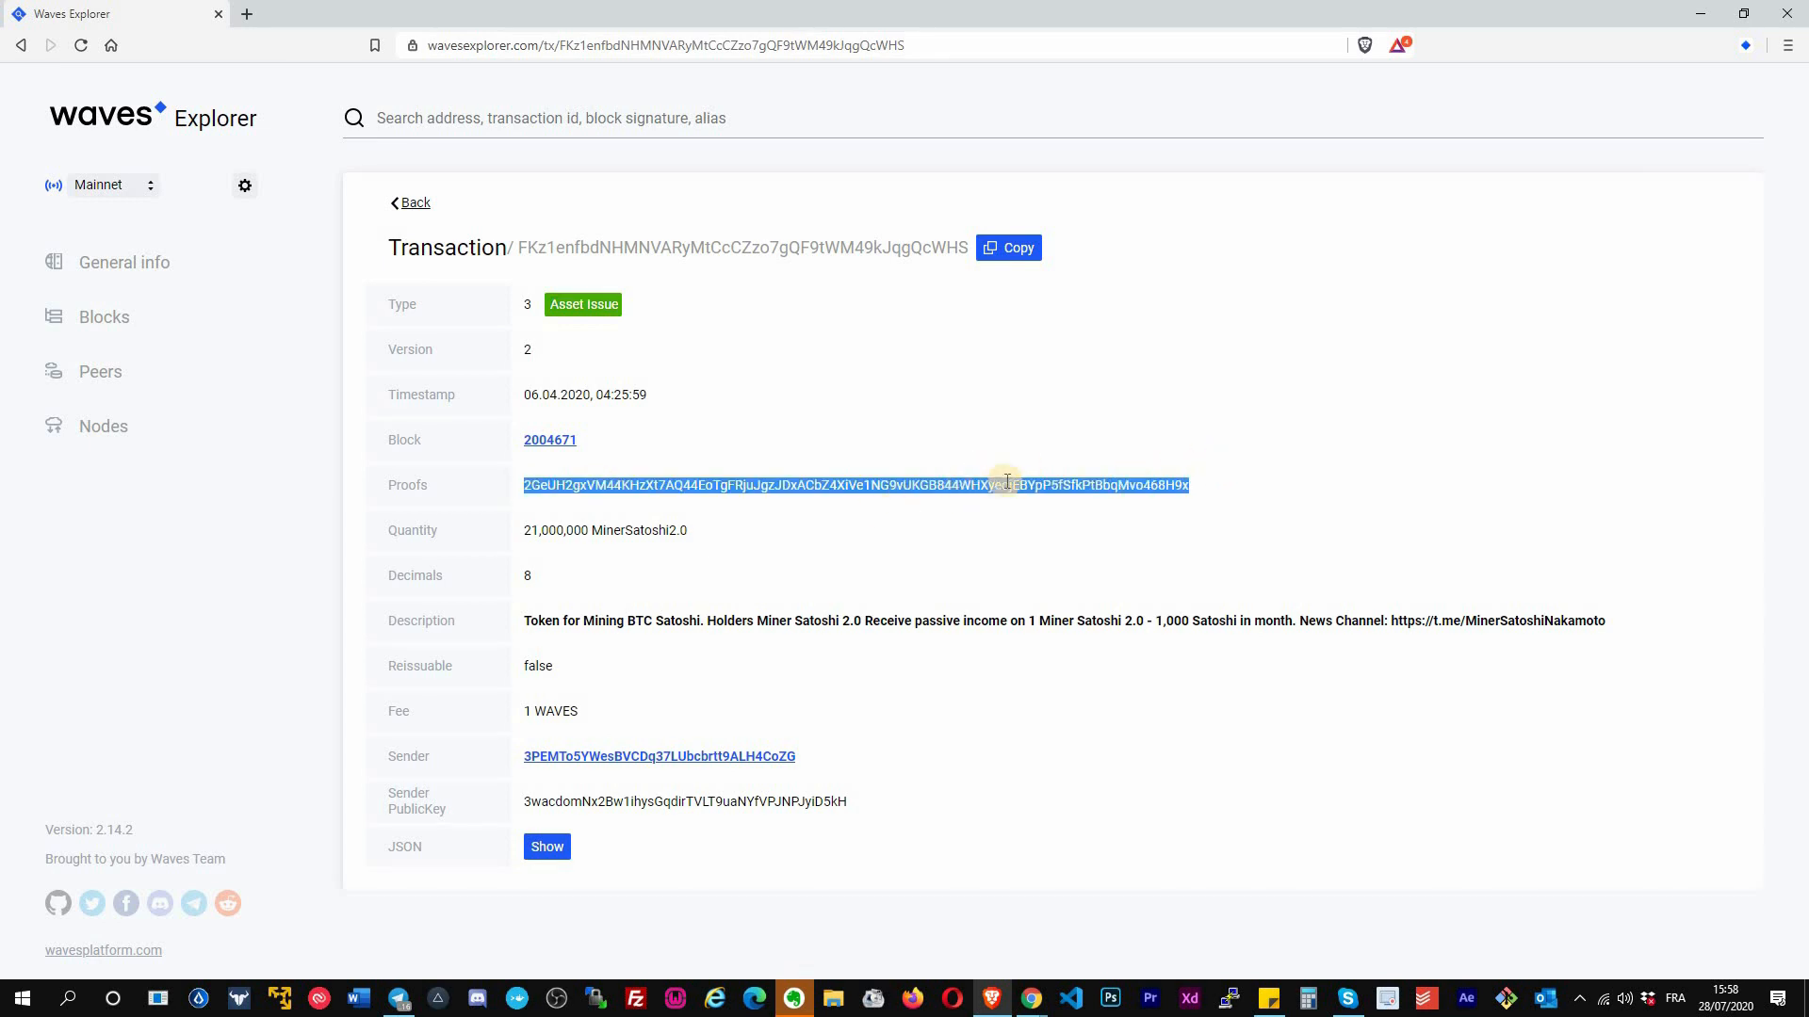
mouse_move(567, 576)
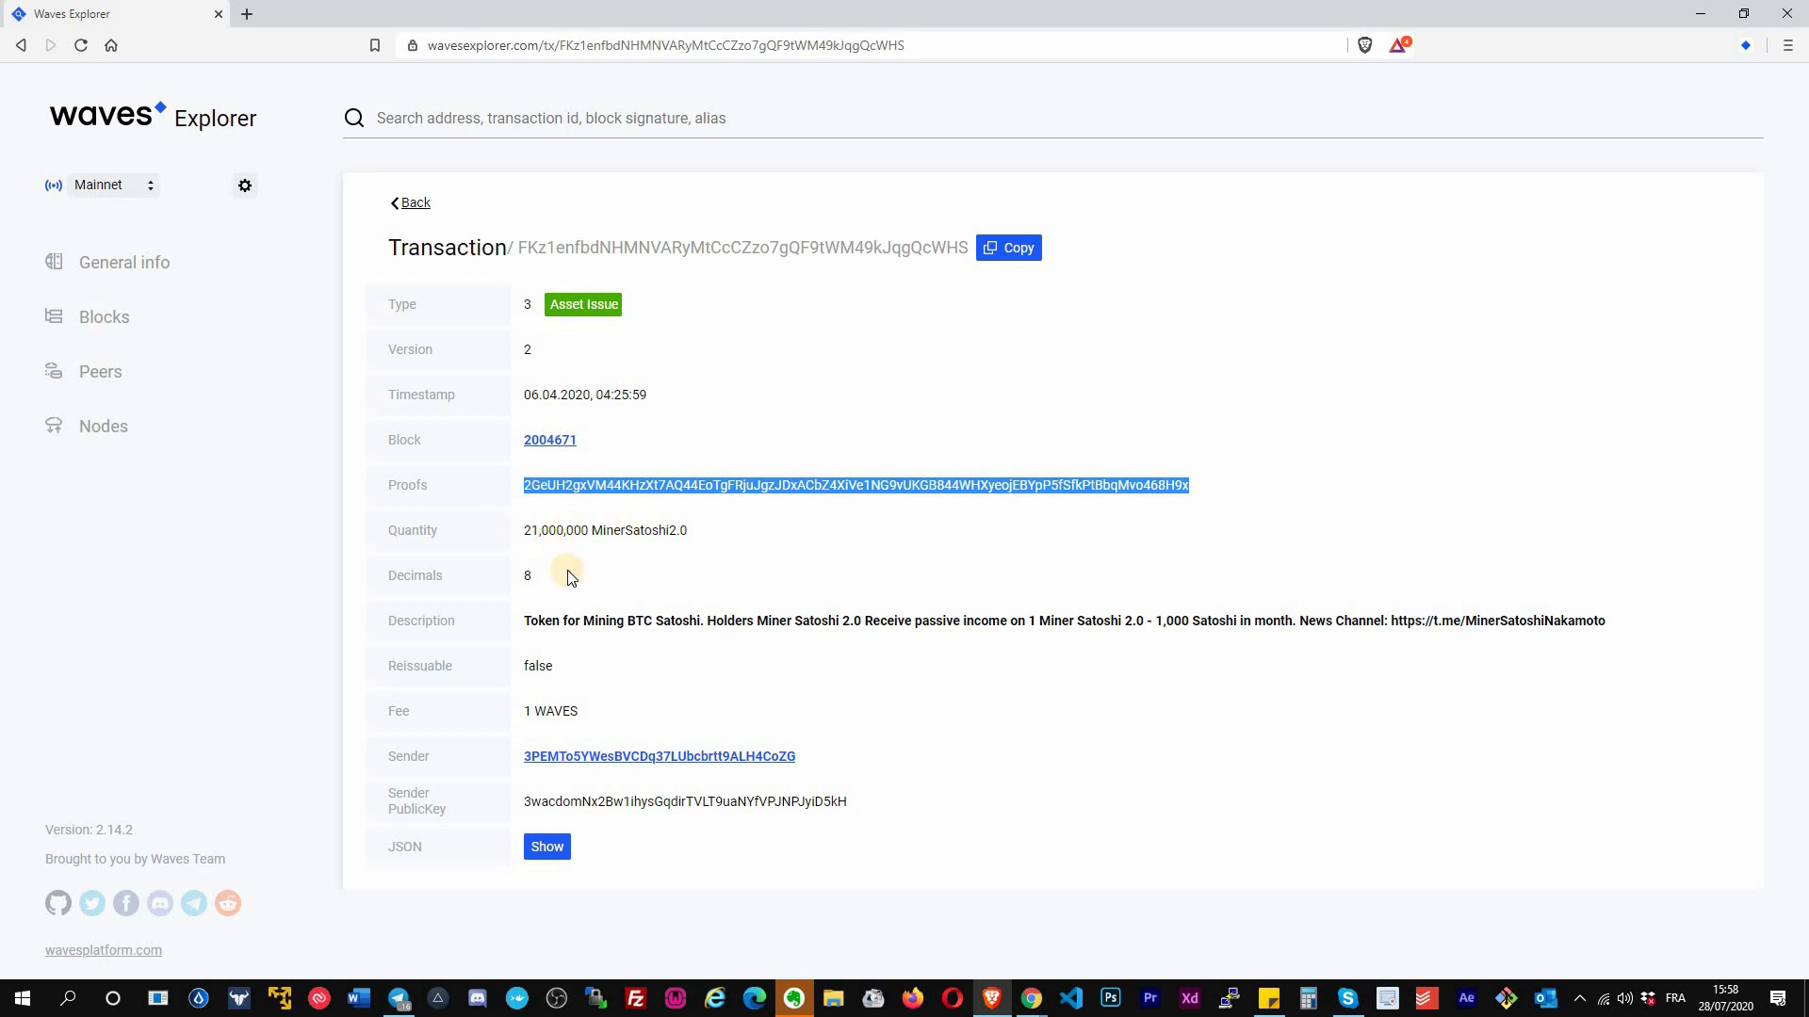
mouse_move(584, 601)
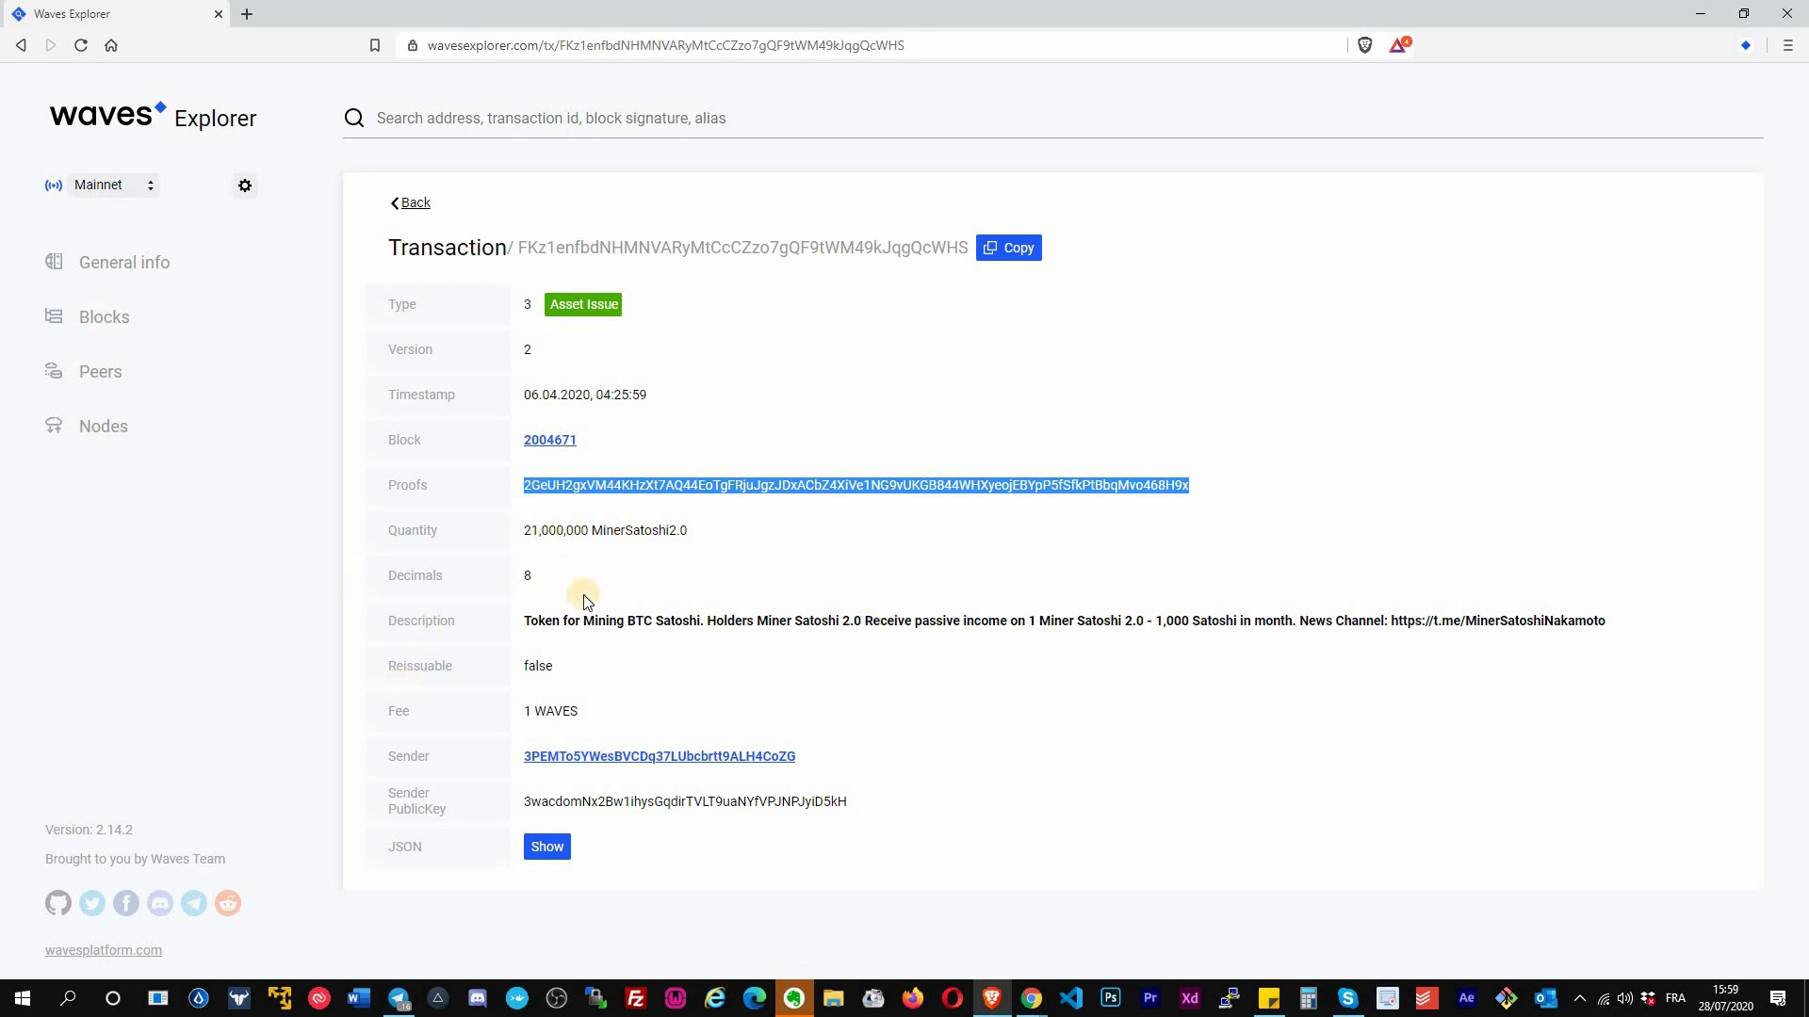
mouse_move(526, 657)
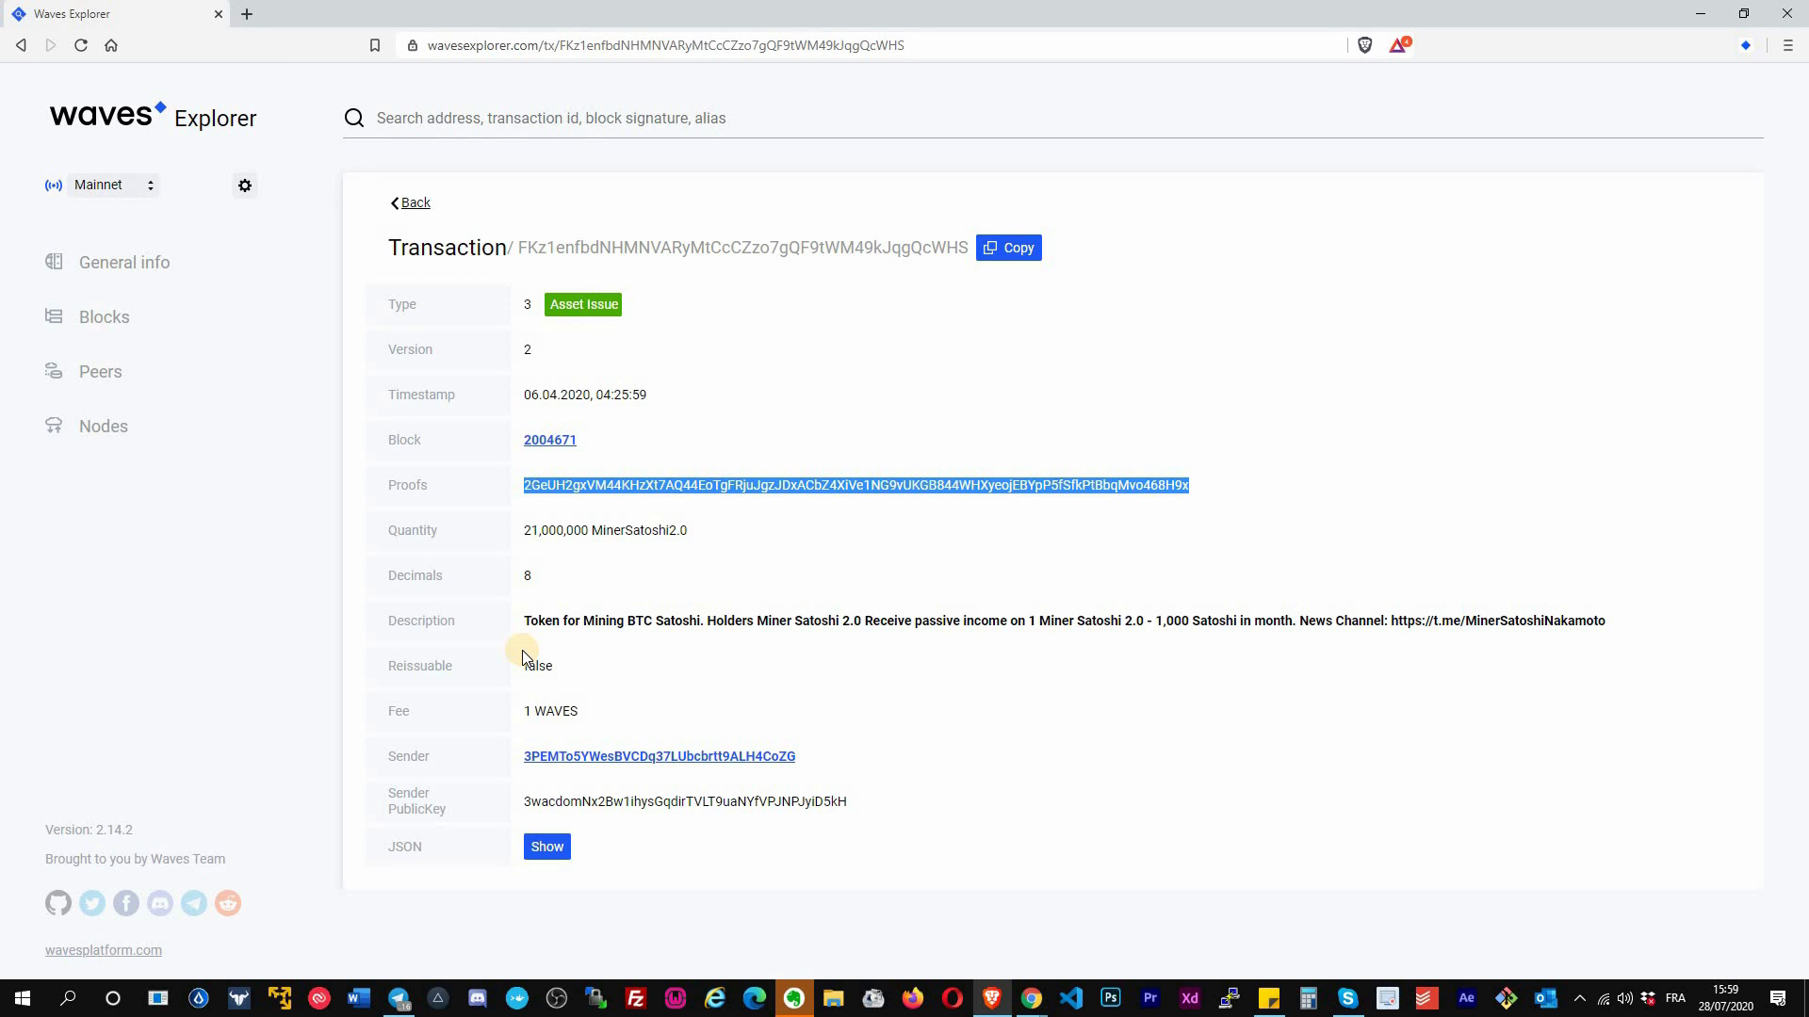
mouse_move(533, 711)
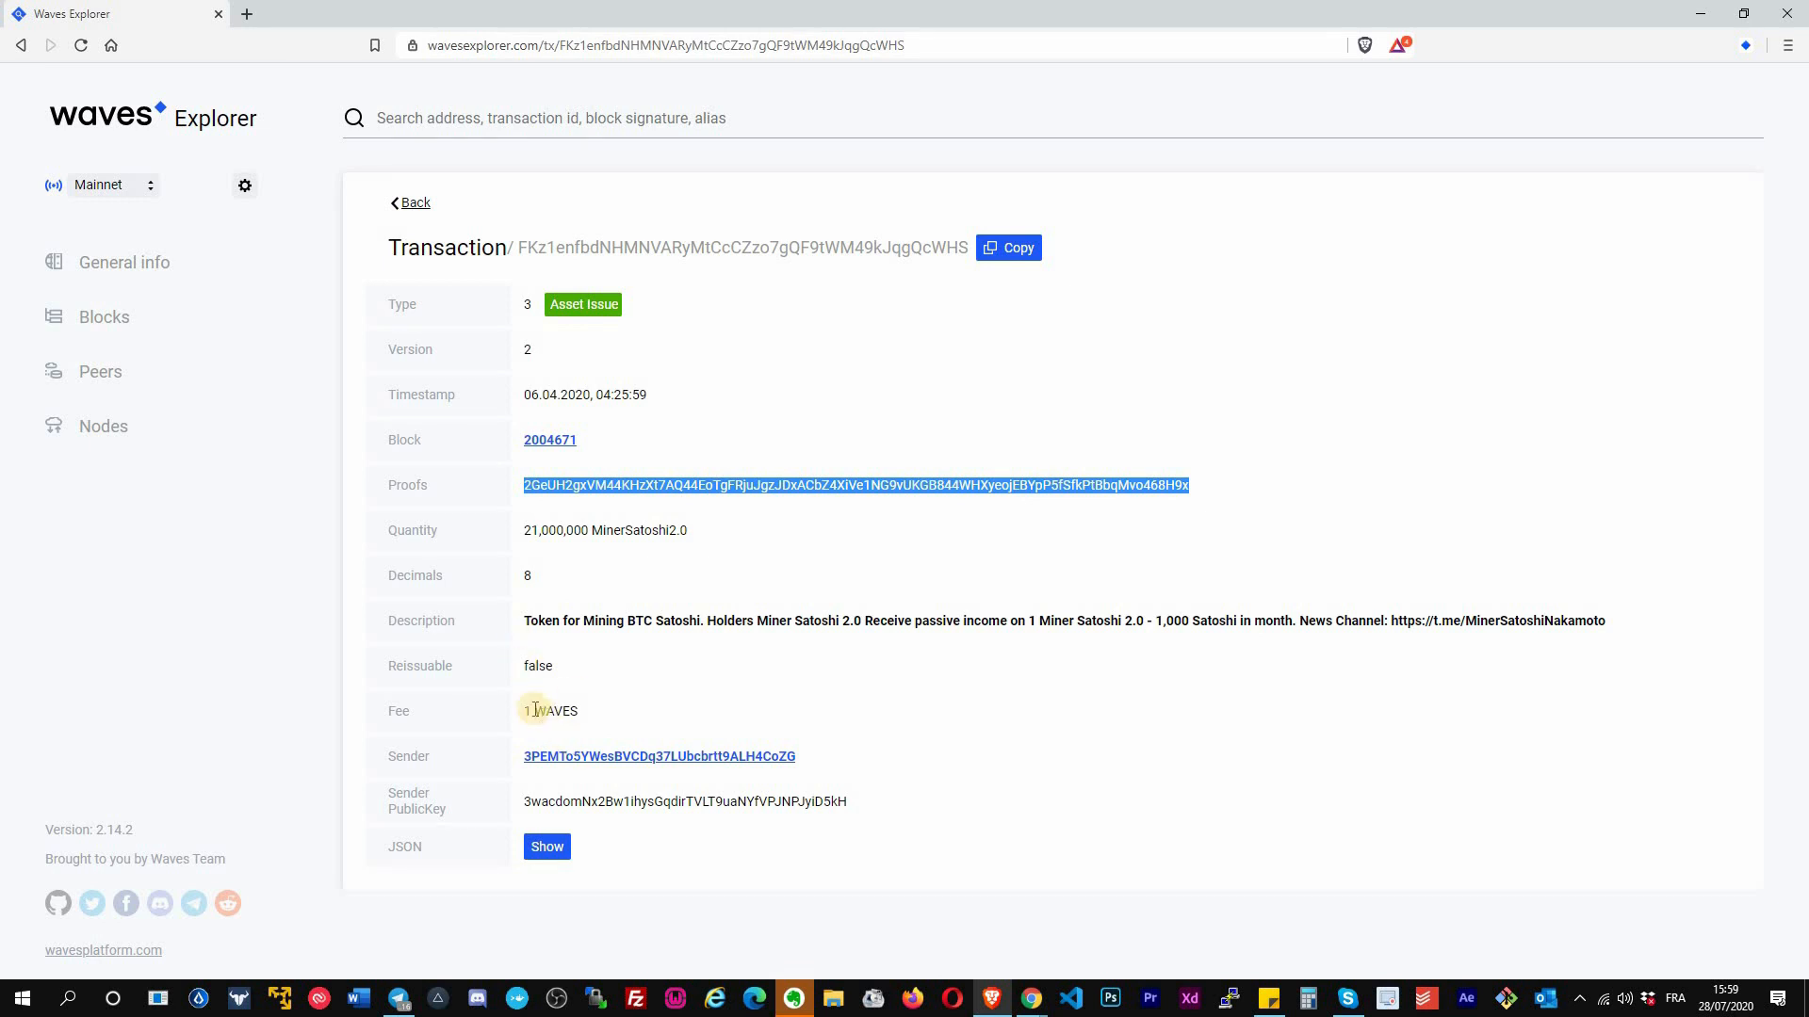
mouse_move(451, 795)
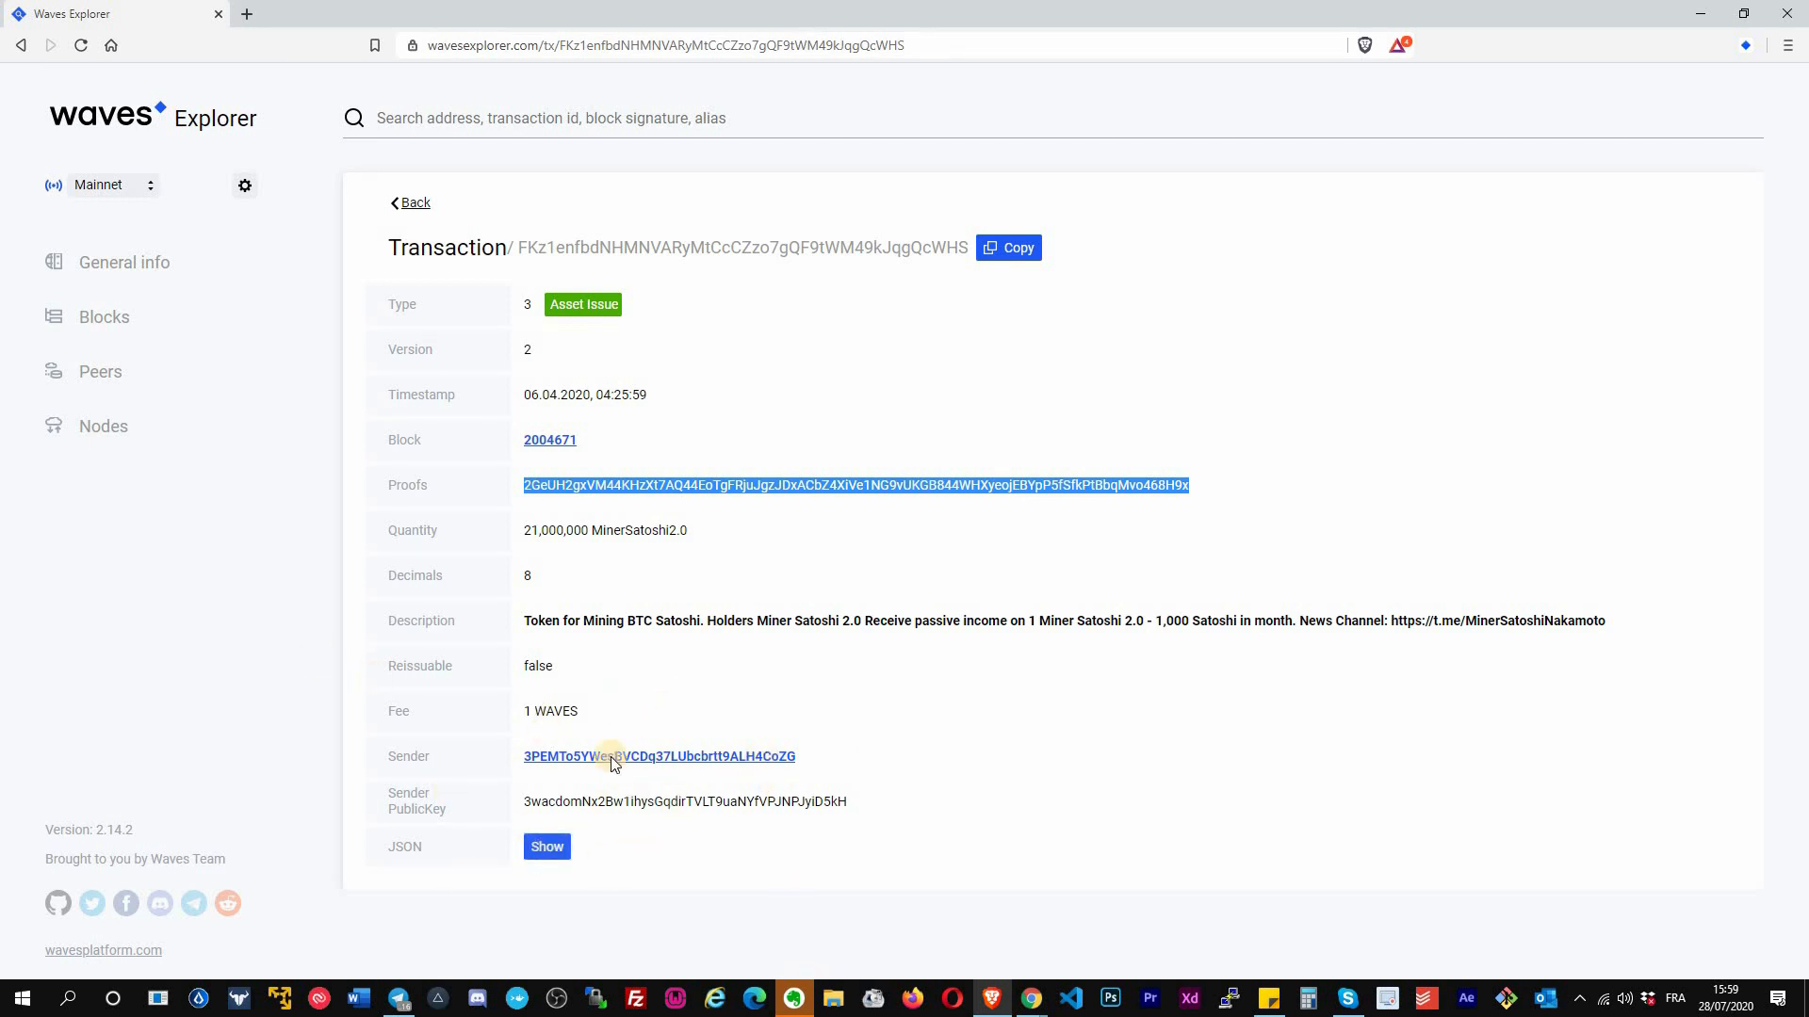
left_click(547, 846)
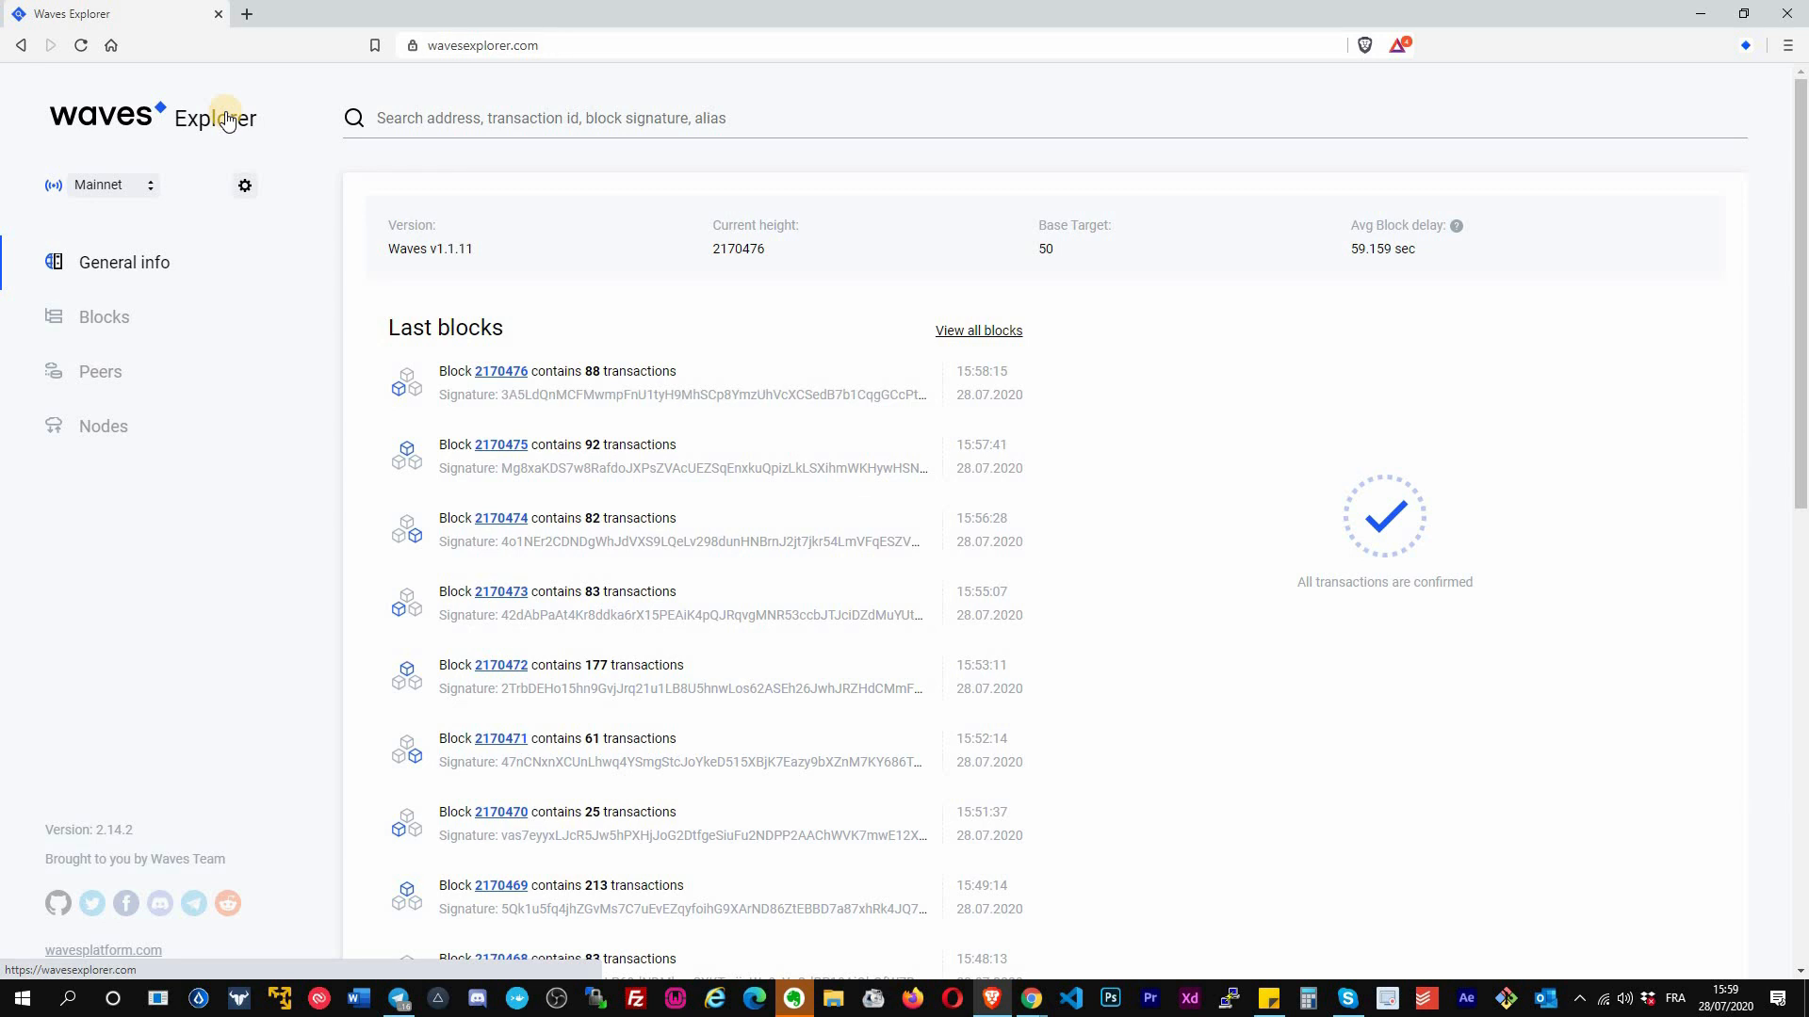
mouse_move(81, 11)
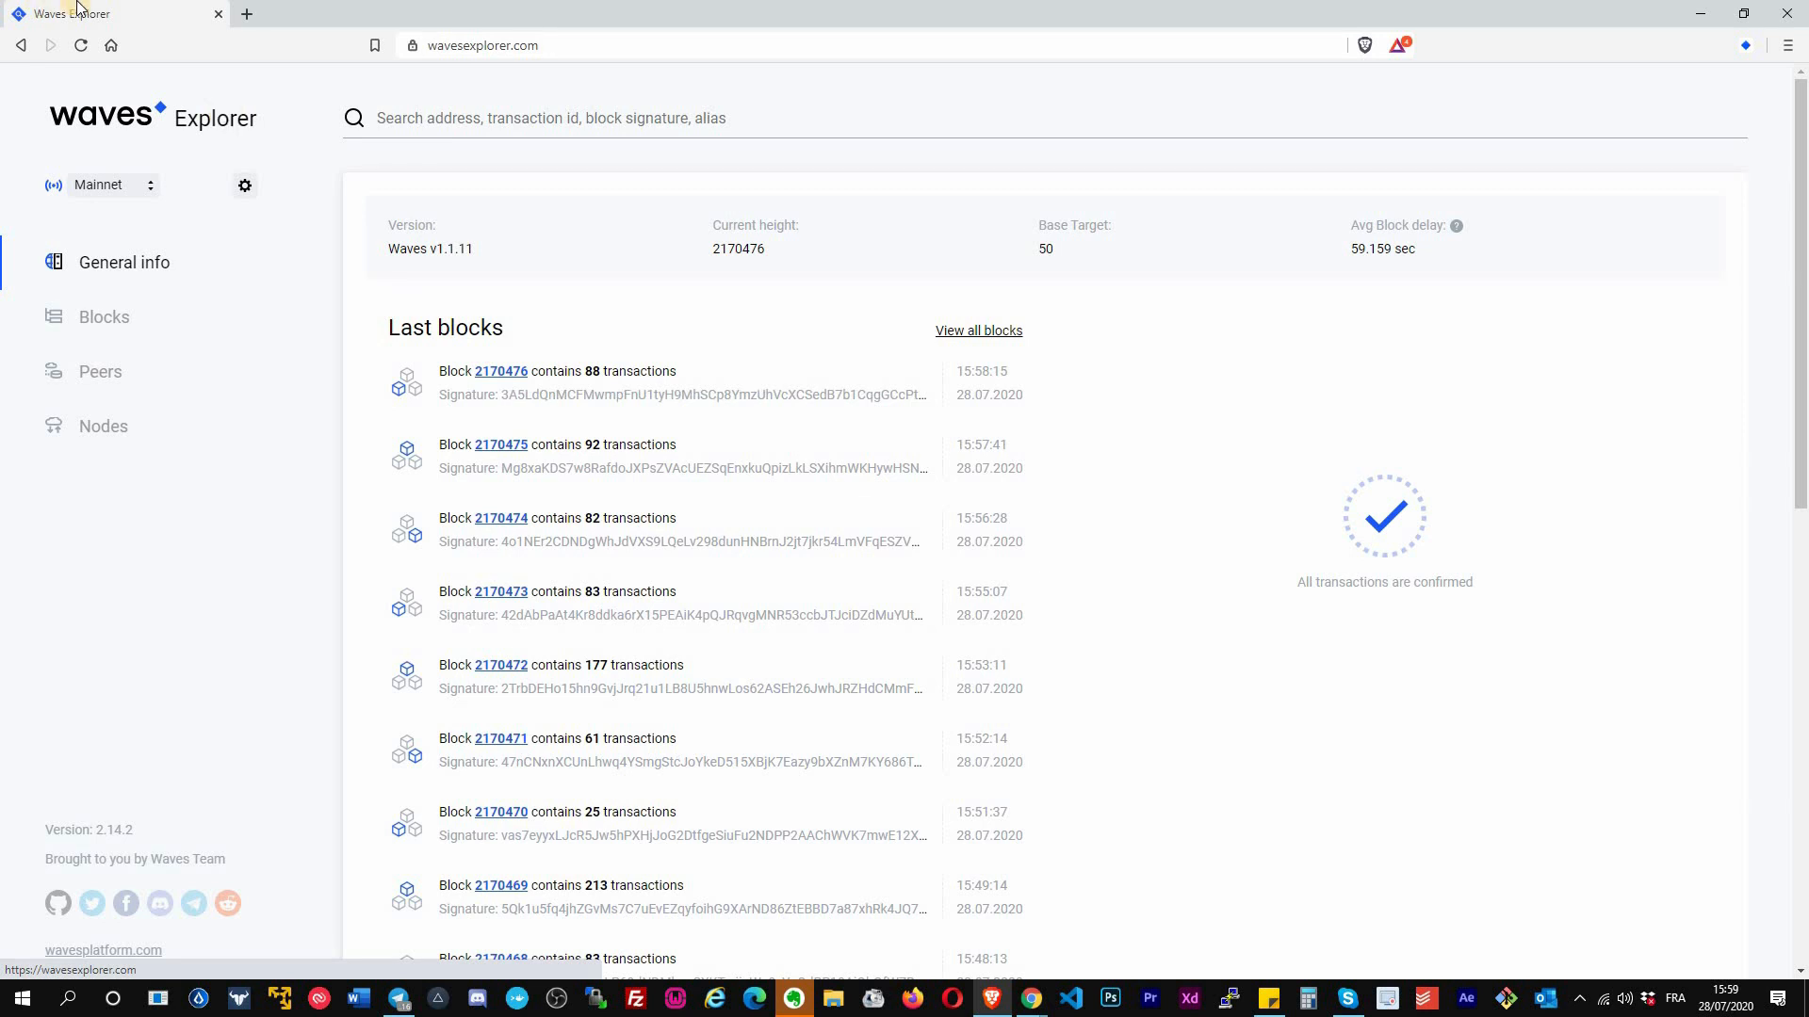